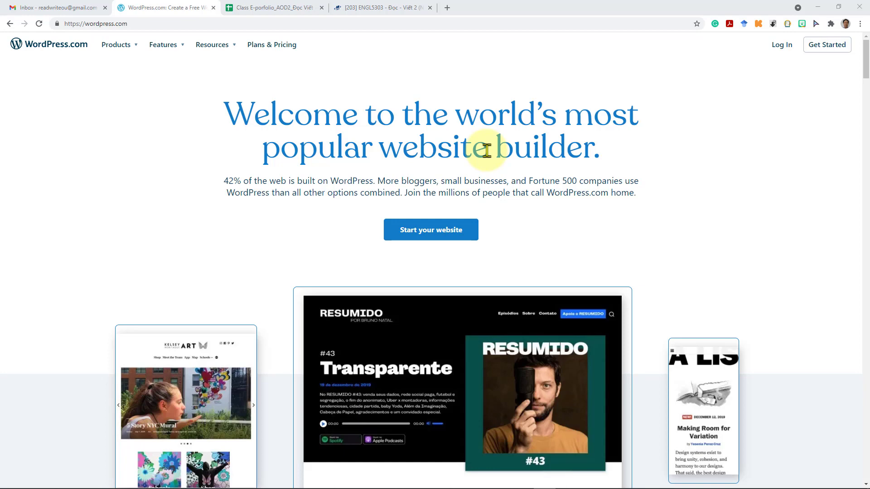
mouse_move(449, 164)
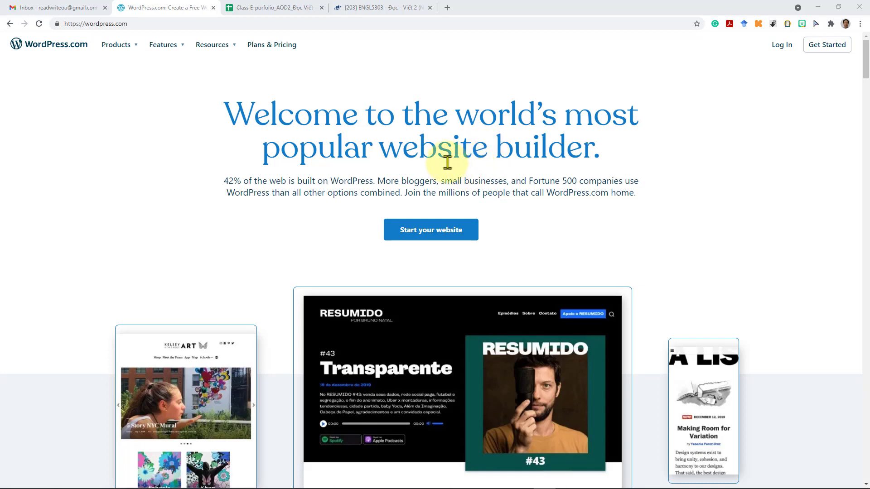
mouse_move(440, 178)
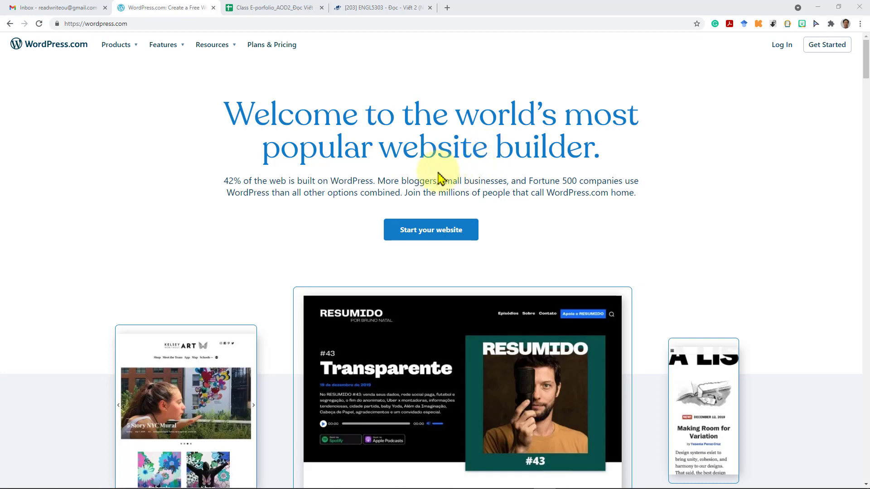
mouse_move(398, 187)
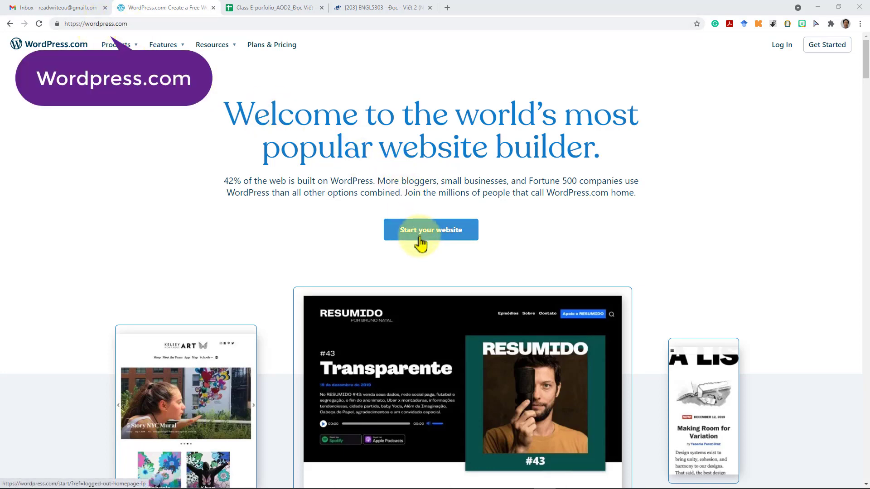
Step: Start creating a new website from the WordPress.com homepage
left_click(430, 229)
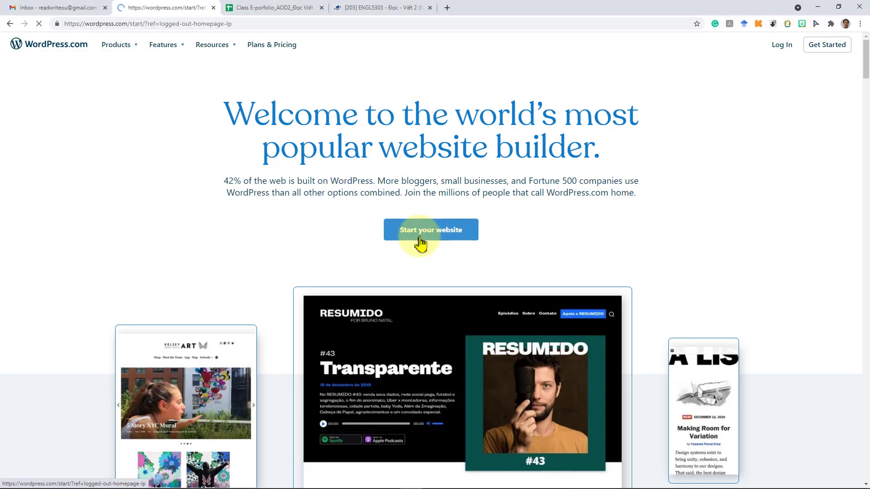
left_click(430, 229)
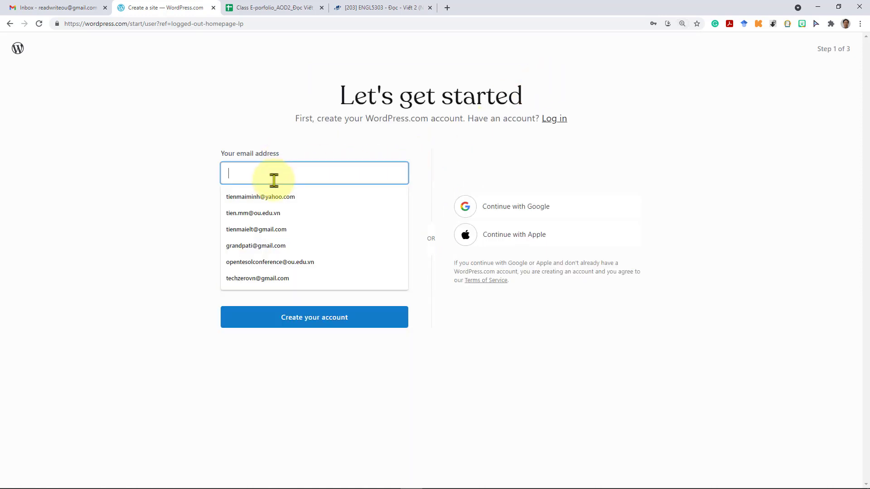
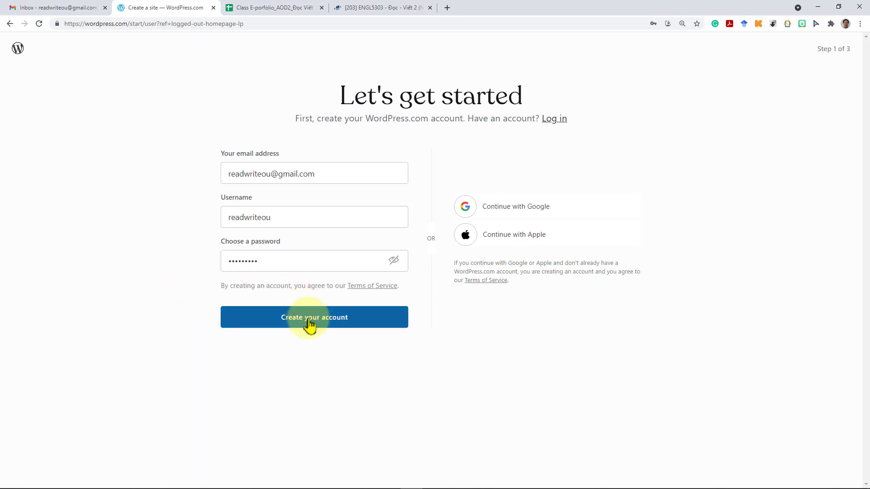
Step: Fill in the email, username and password and create the WordPress.com account
left_click(314, 318)
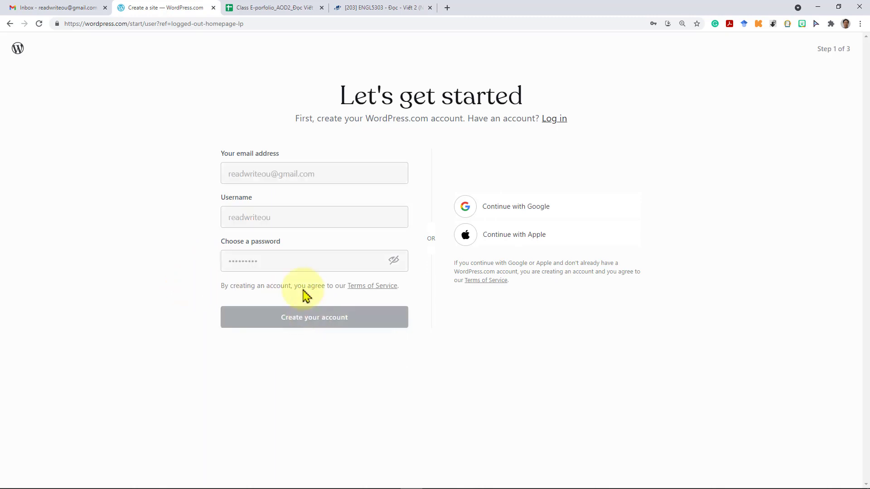
Step: Let Chrome save the new account's password and switch to the Gmail inbox
left_click(315, 318)
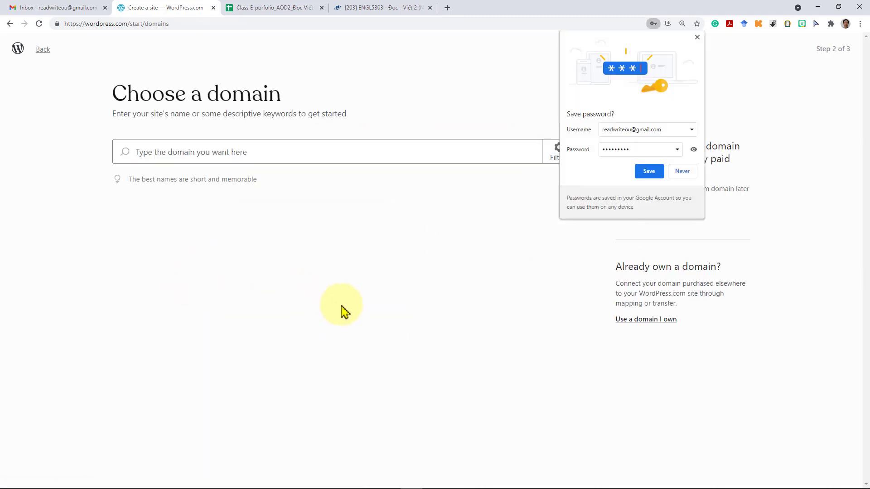
mouse_move(649, 171)
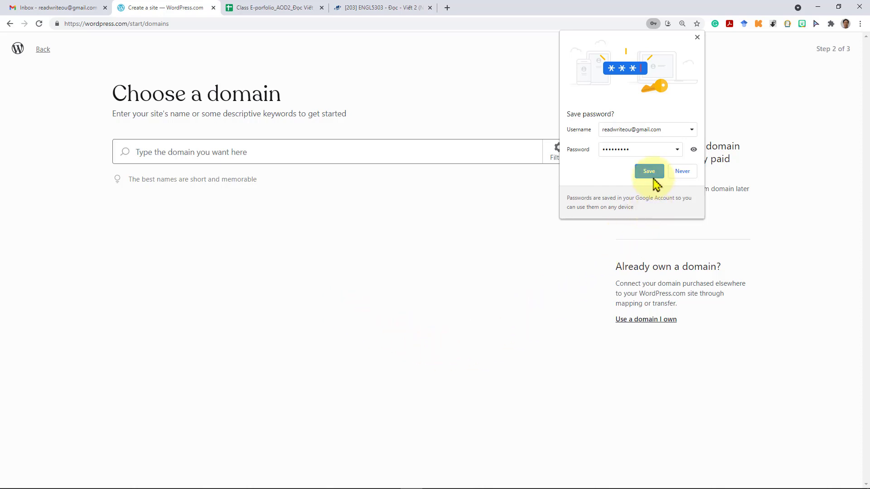
left_click(649, 171)
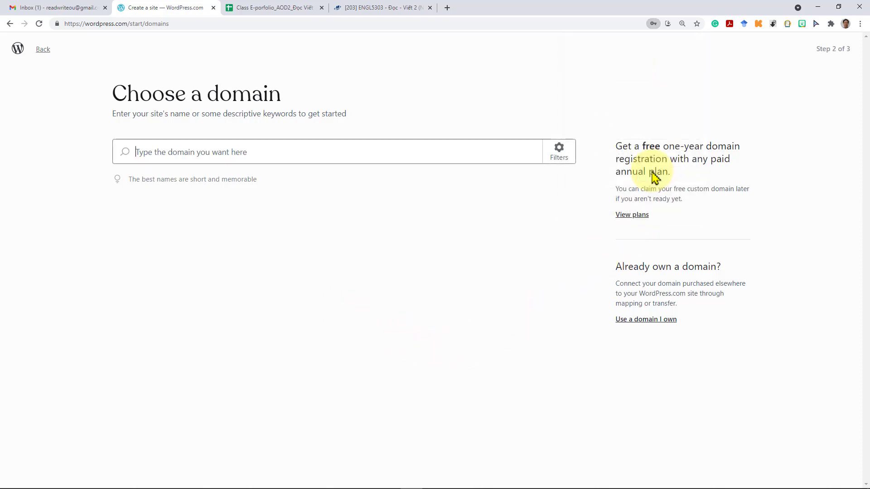
mouse_move(157, 143)
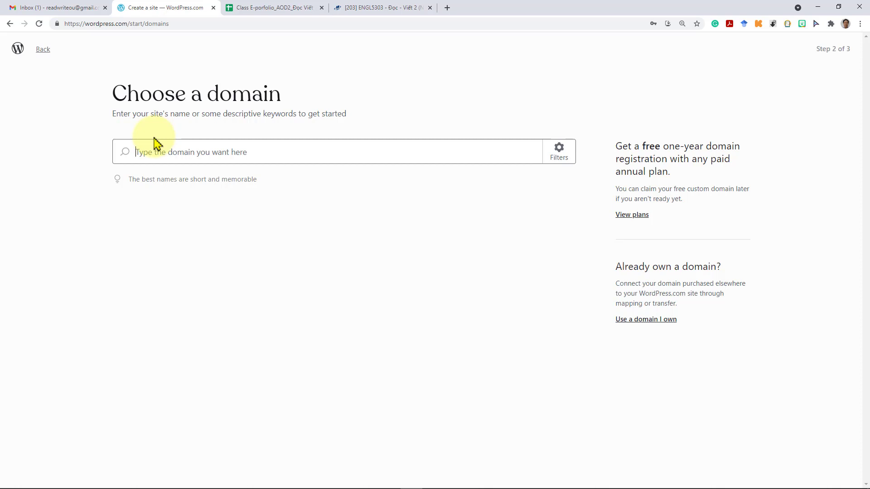
mouse_move(157, 103)
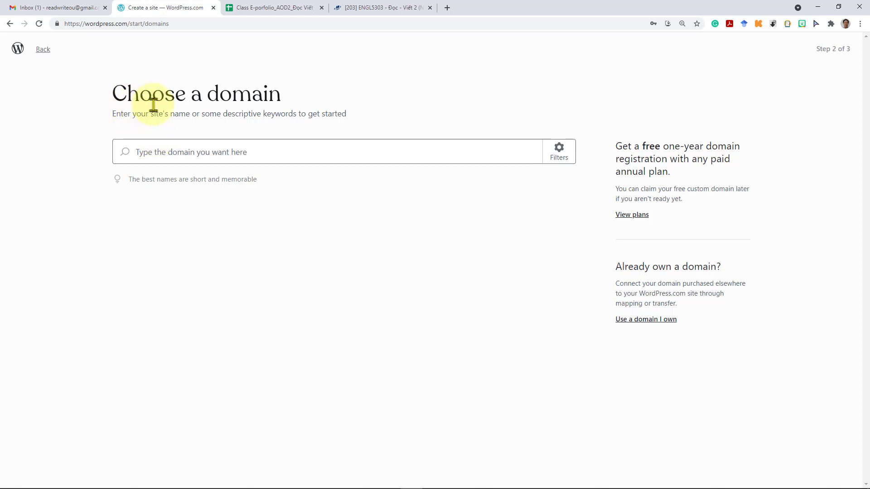
mouse_move(135, 100)
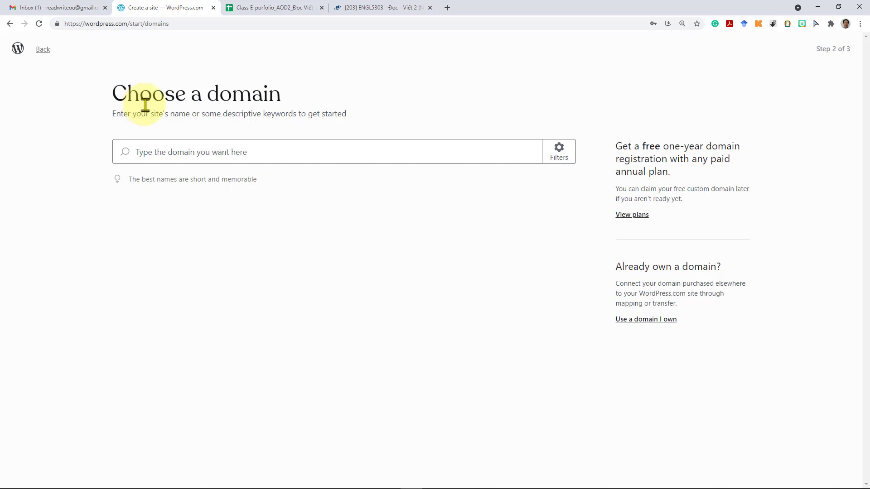
left_click(52, 7)
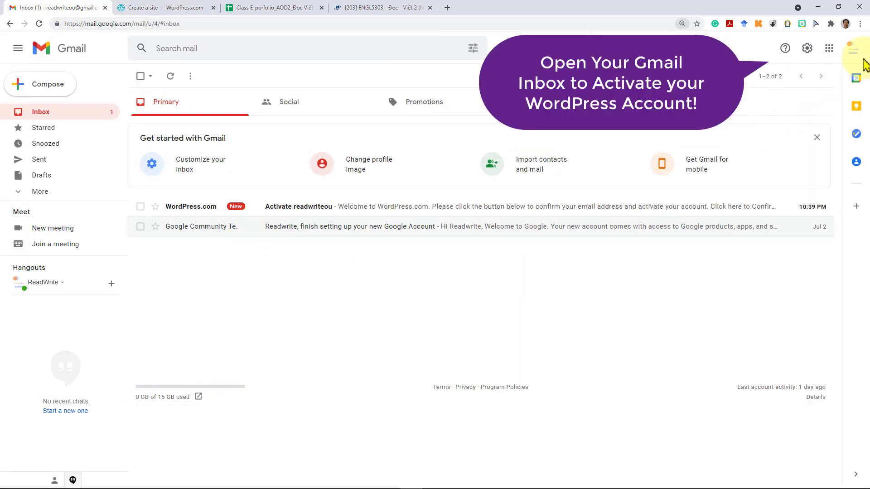
mouse_move(857, 53)
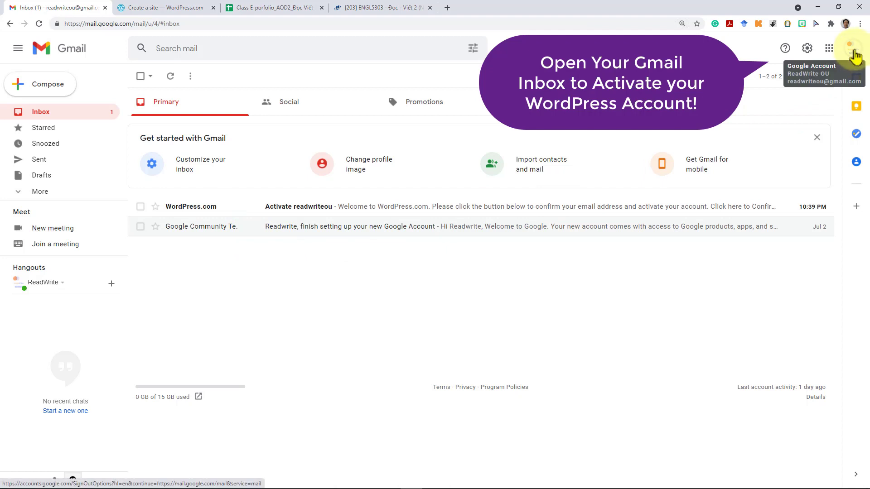
mouse_move(240, 216)
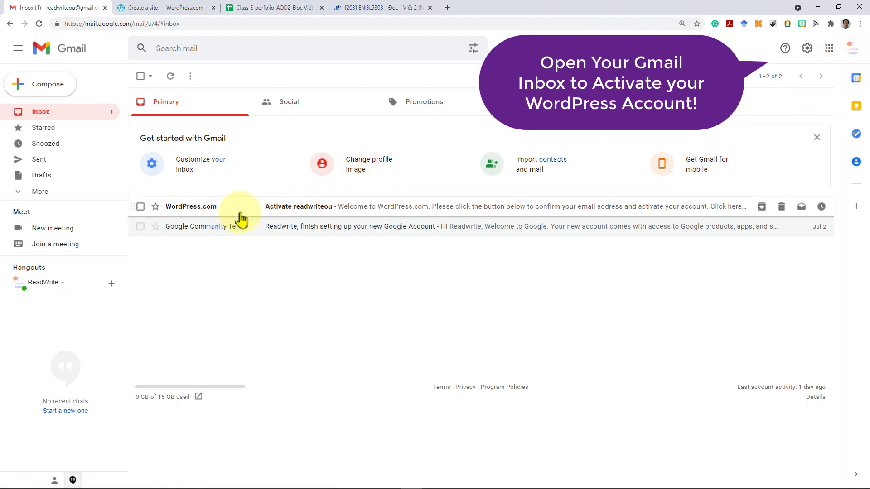
mouse_move(308, 212)
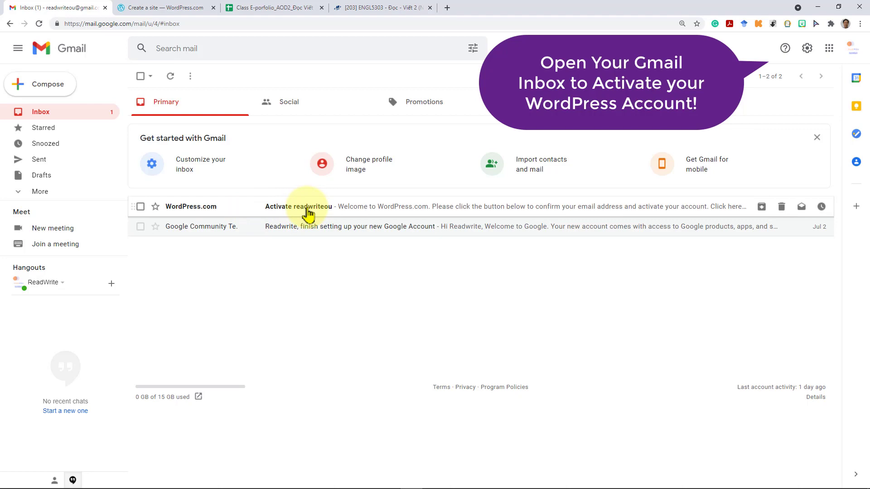
Step: Activate the account via the 'Click here to Confirm Now' link in the WordPress activation email
left_click(298, 207)
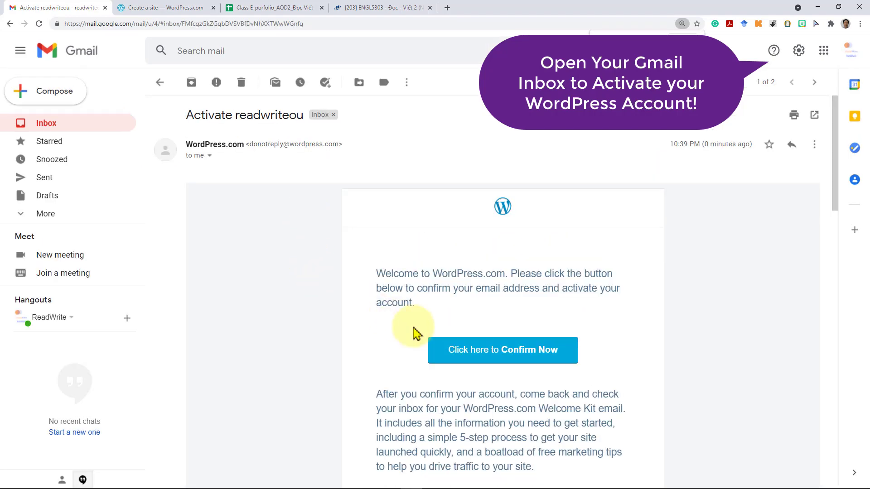
scroll("down", 3)
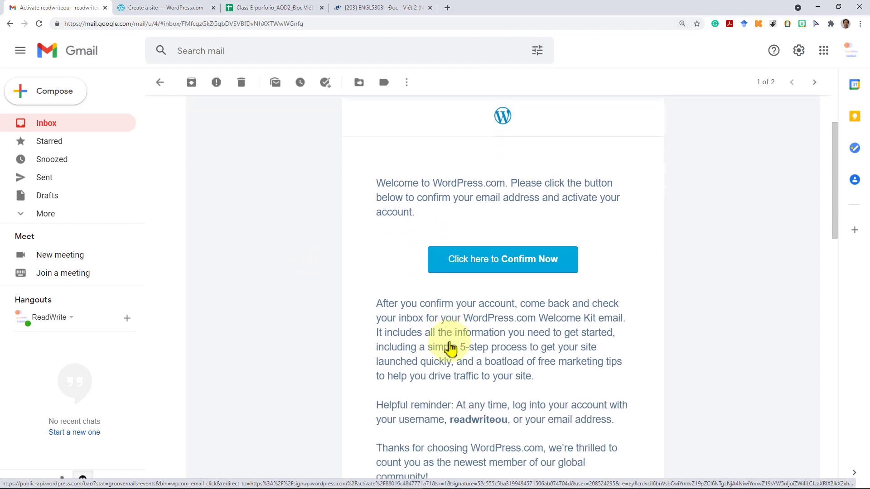
mouse_move(513, 202)
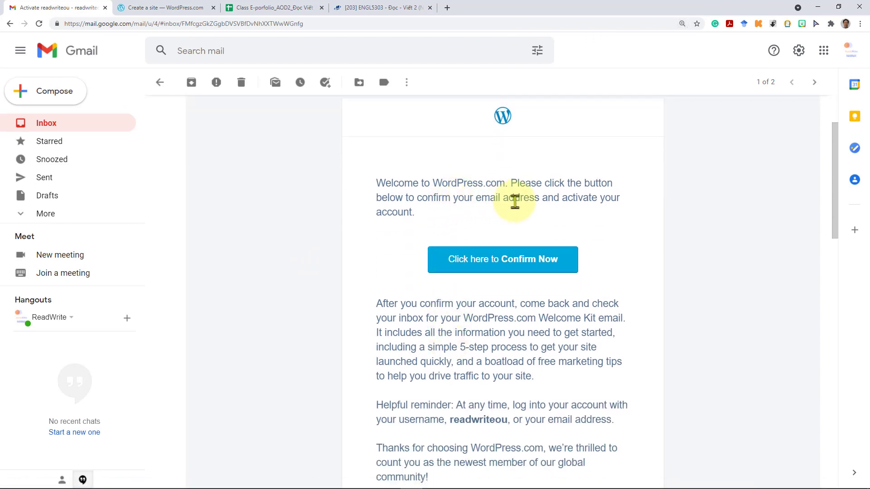
mouse_move(484, 238)
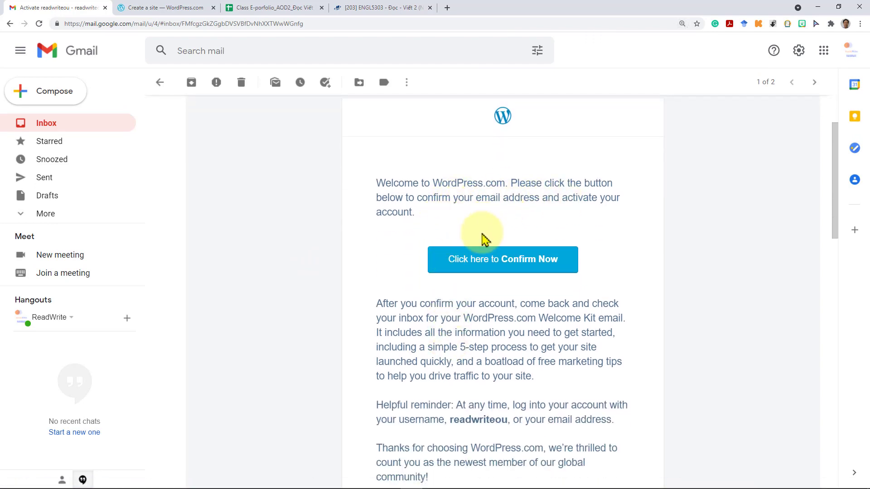
mouse_move(535, 269)
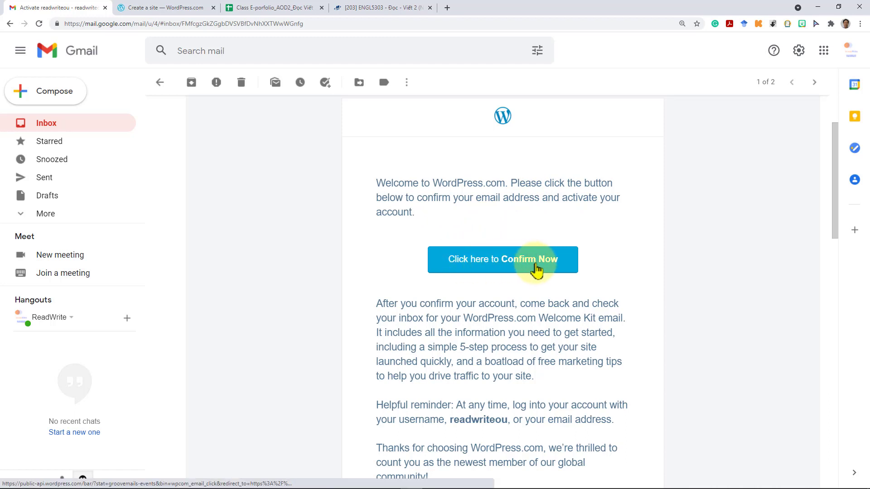
left_click(502, 259)
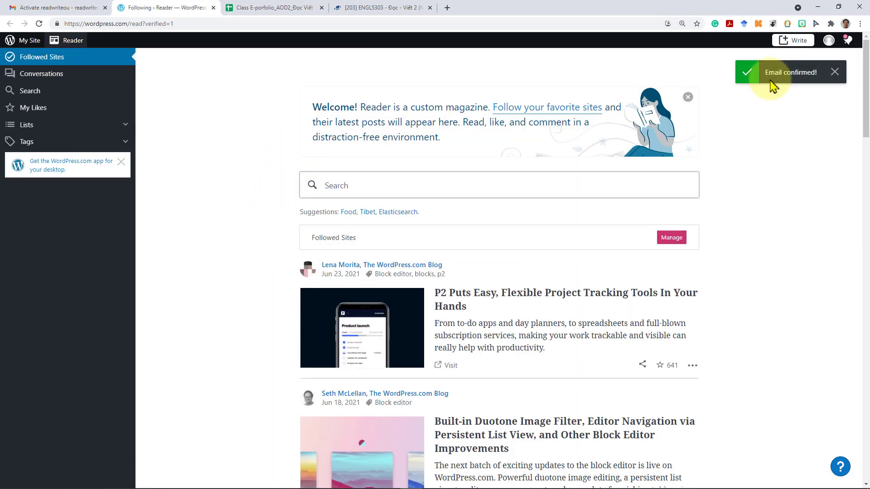
mouse_move(797, 78)
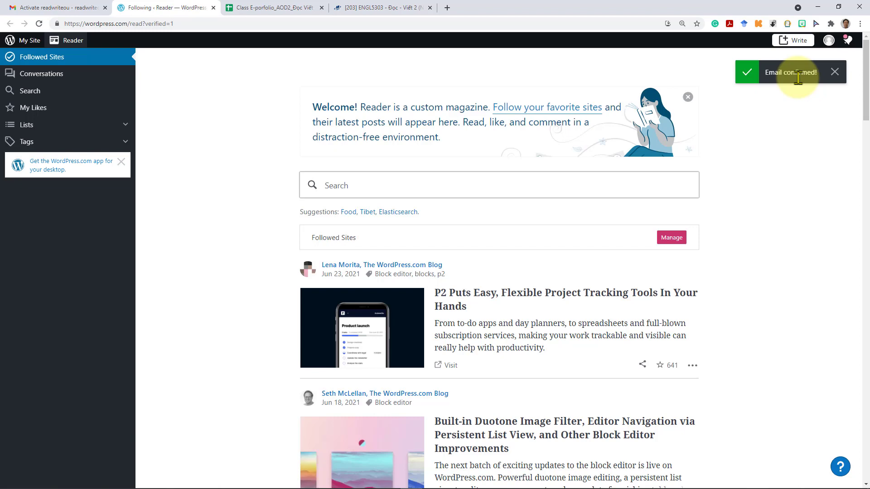
Step: Dismiss the 'Email confirmed!' notice, leaving the Reader feed open
left_click(835, 73)
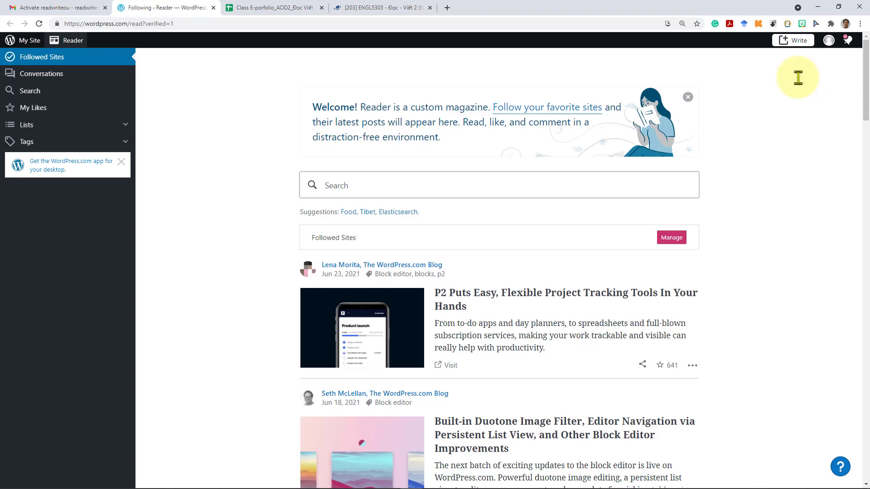
left_click(681, 24)
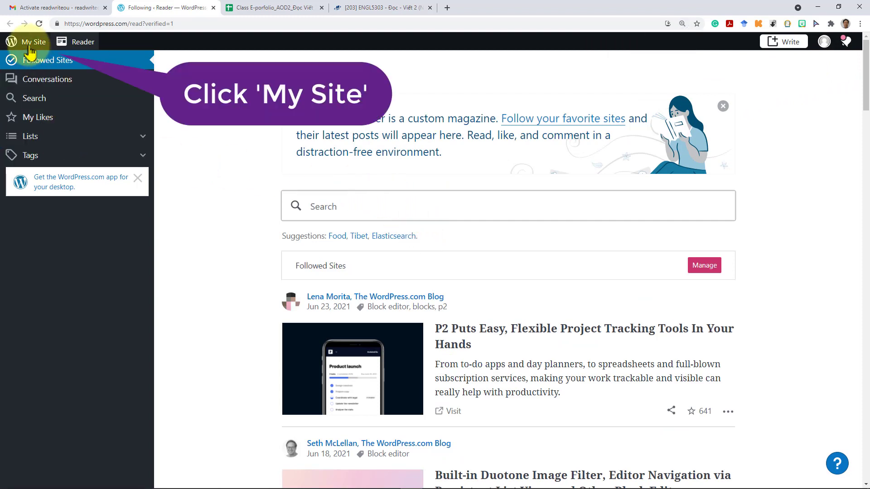
Step: Go to My Sites and begin creating a new WordPress site
left_click(28, 41)
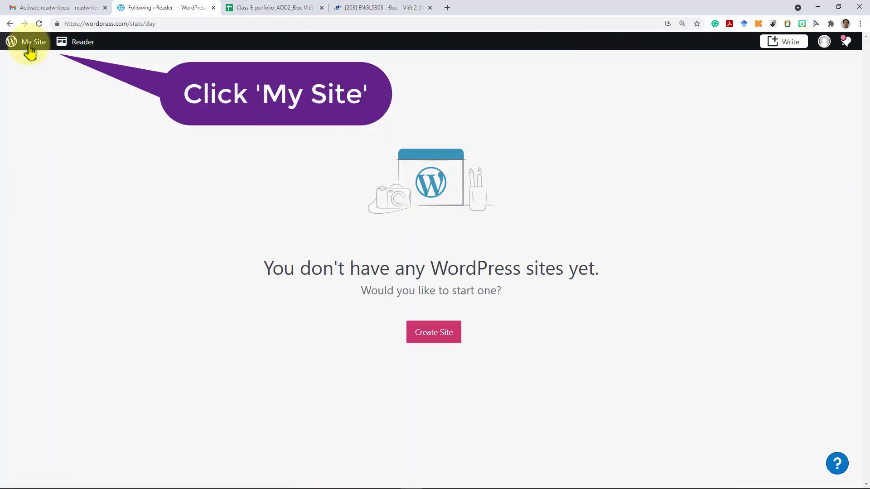
mouse_move(232, 244)
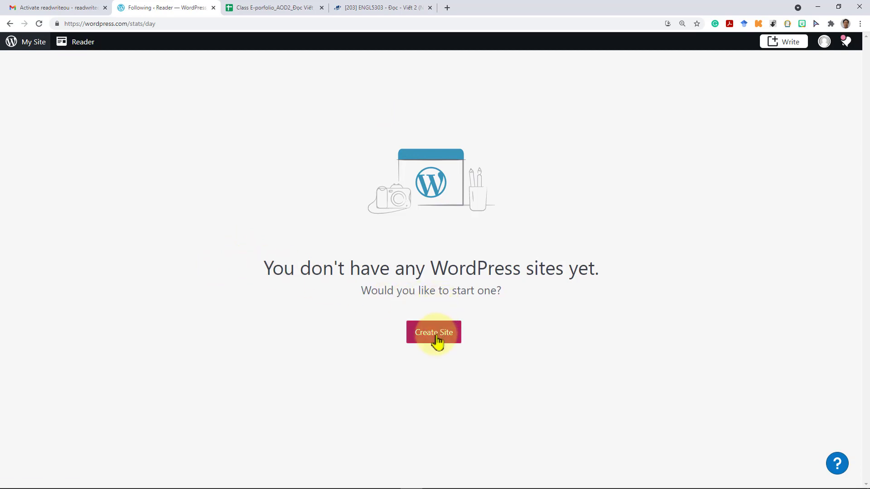
mouse_move(433, 332)
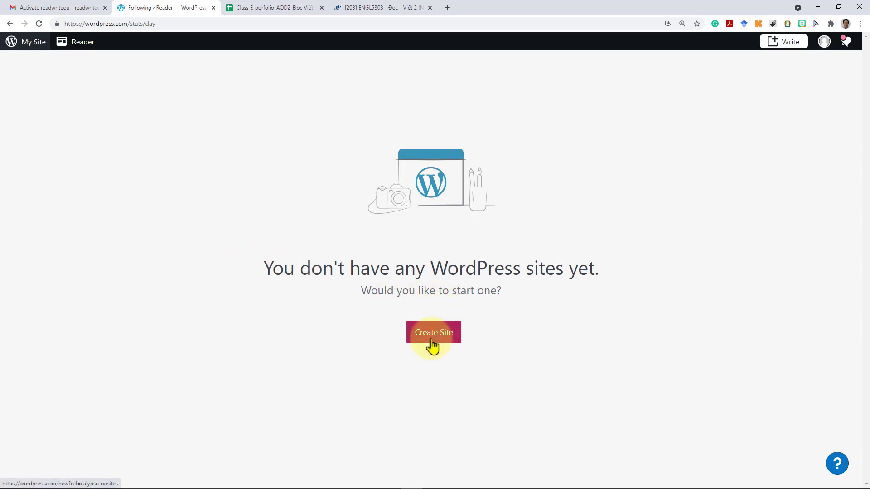
left_click(433, 333)
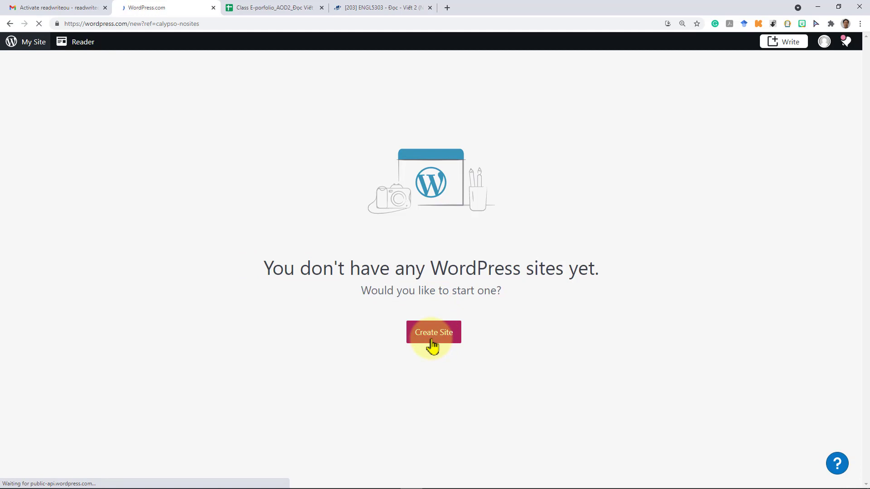
left_click(434, 332)
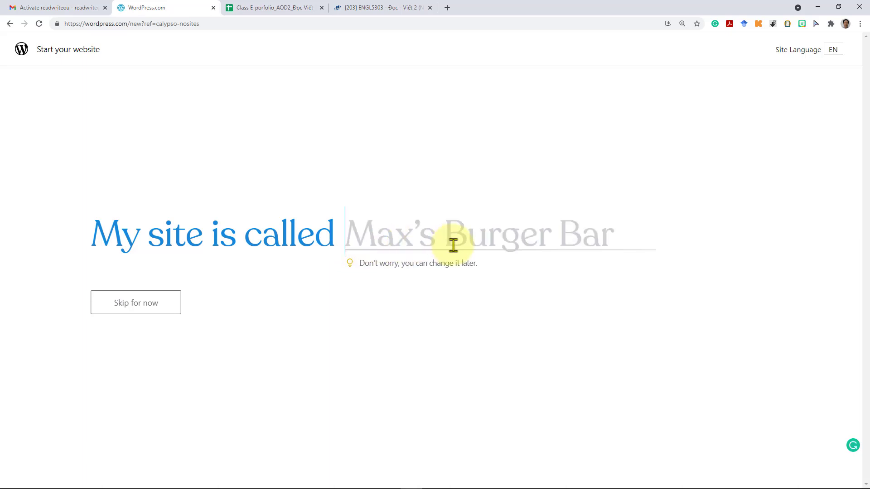
Step: Name the new site 'readwriteou' and continue to the domain step
type("readwrite")
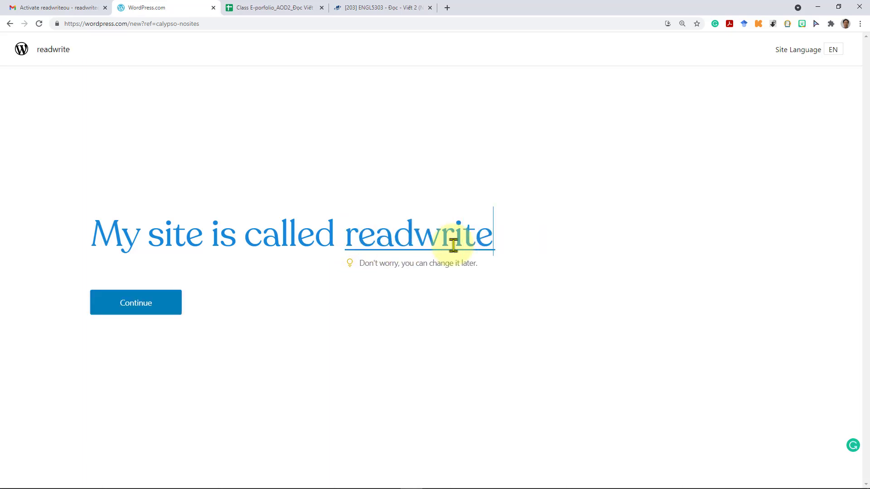
type("ou")
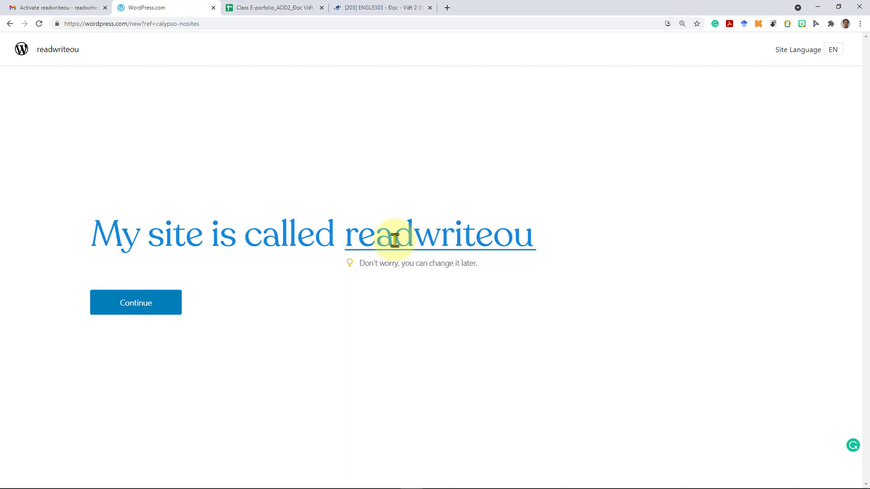
left_click(135, 303)
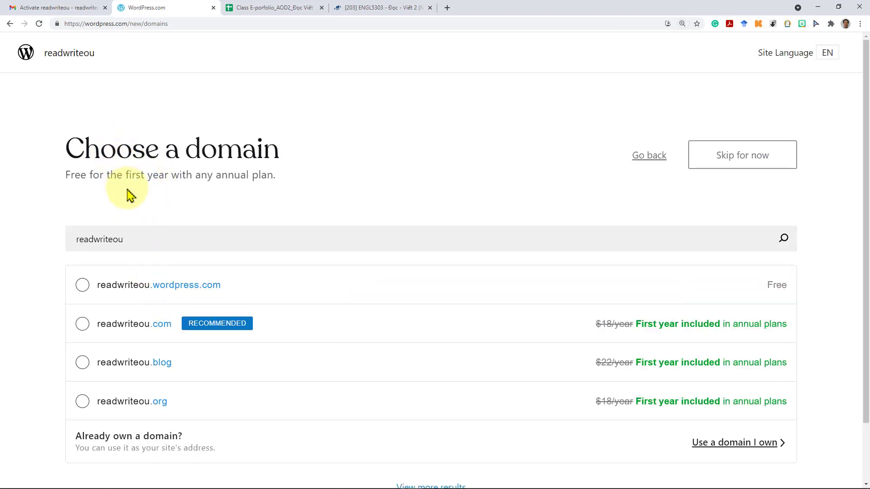
mouse_move(222, 155)
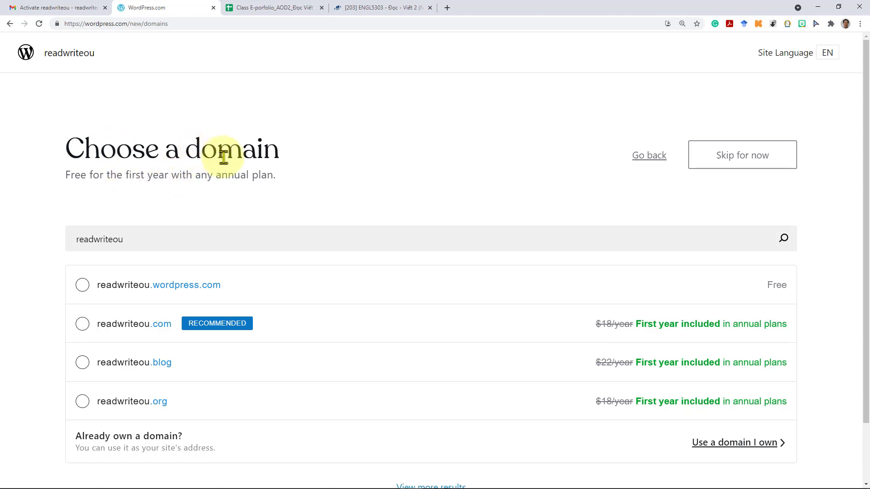
mouse_move(139, 334)
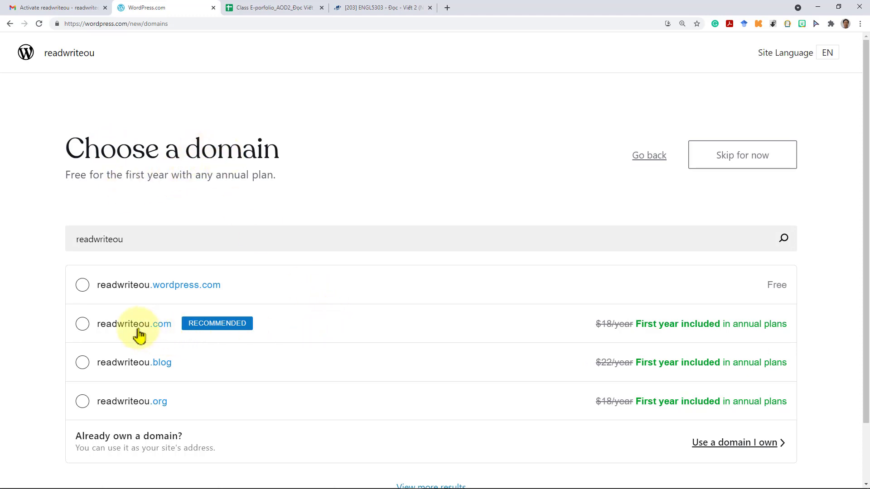
mouse_move(117, 337)
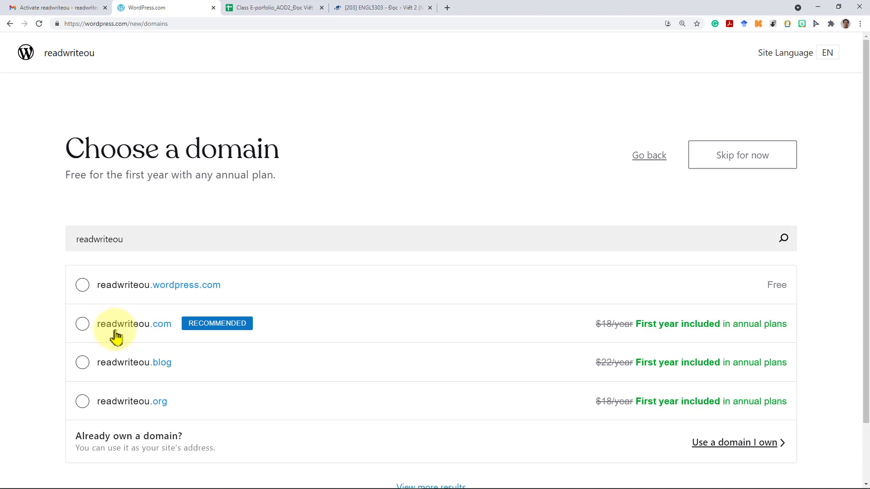
mouse_move(157, 333)
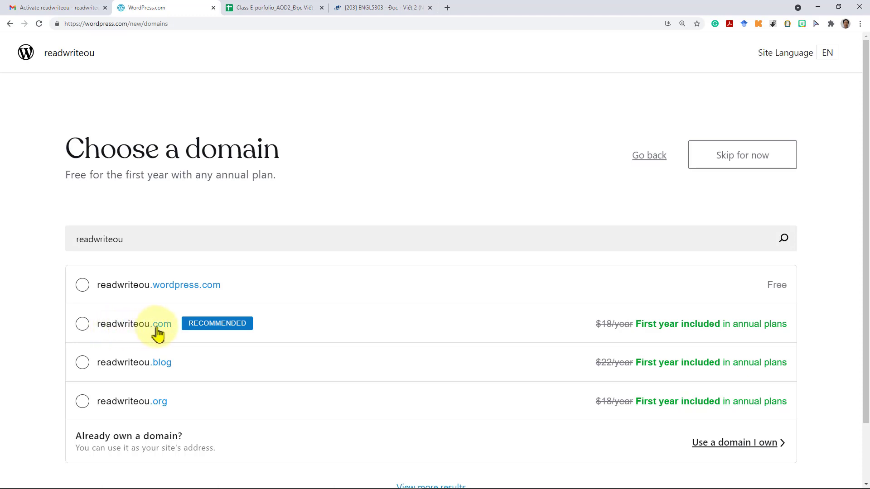
mouse_move(620, 348)
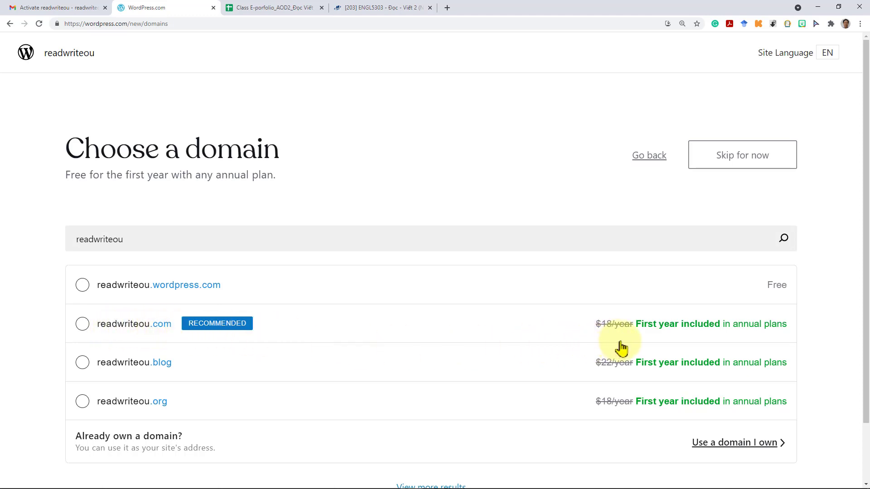
mouse_move(625, 333)
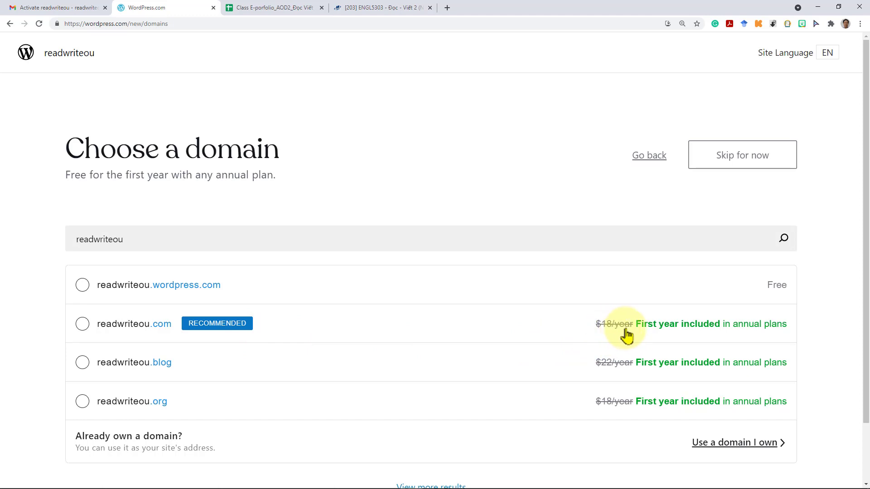
mouse_move(614, 369)
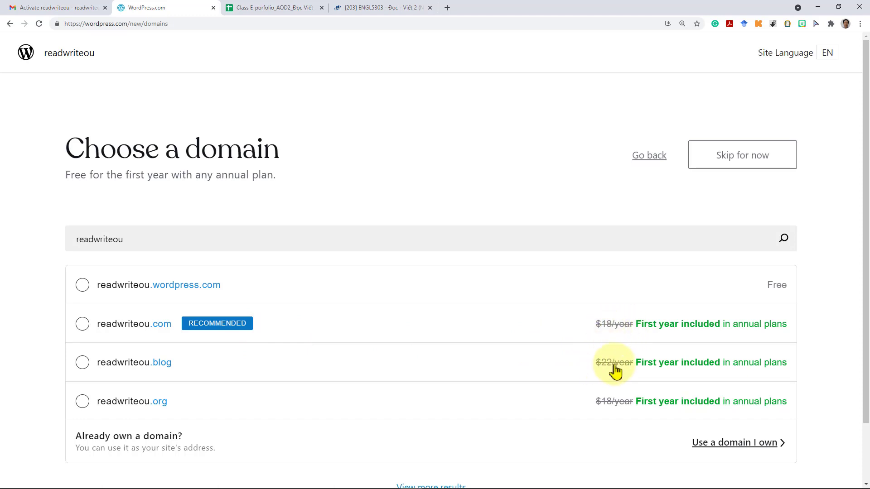
mouse_move(587, 413)
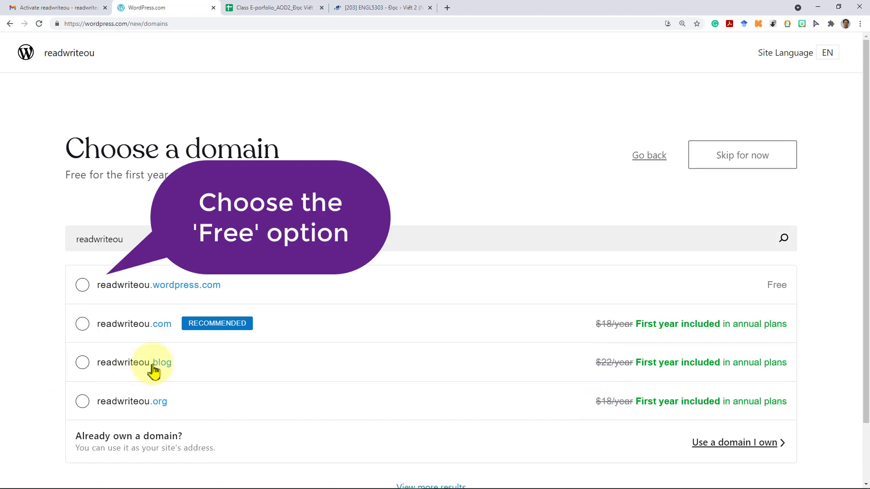
mouse_move(696, 312)
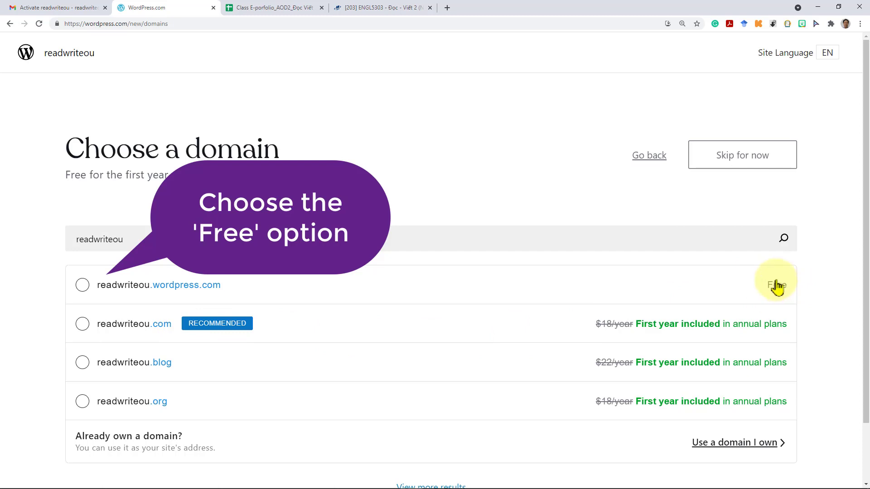
Step: Select the free readwriteou.wordpress.com address for the site
left_click(82, 284)
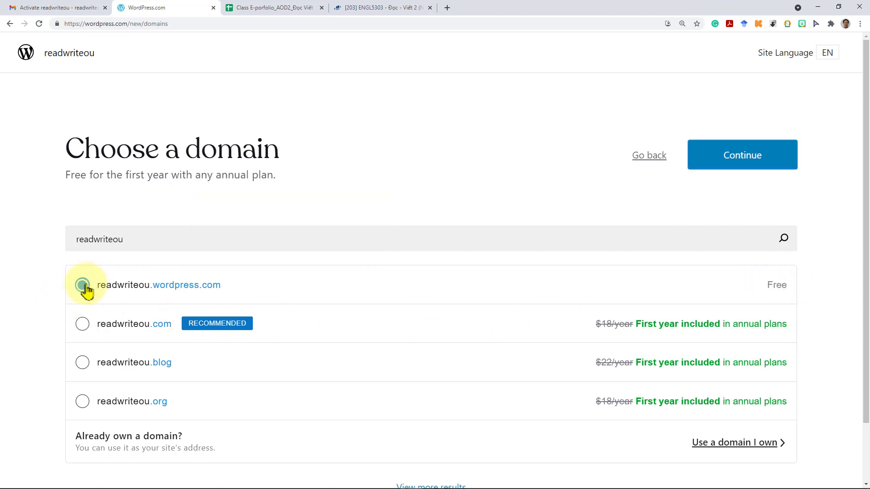
left_click(81, 285)
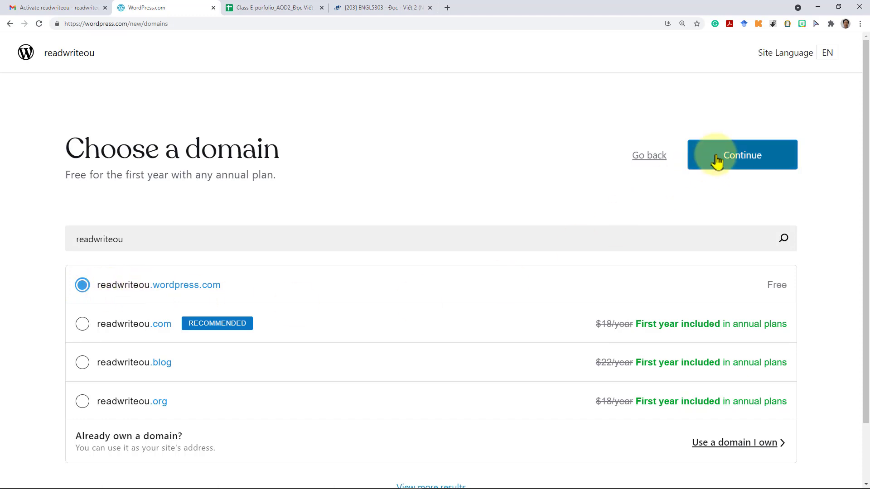
Step: Continue past the domain step and browse the design gallery to choose the Stratford design
left_click(742, 155)
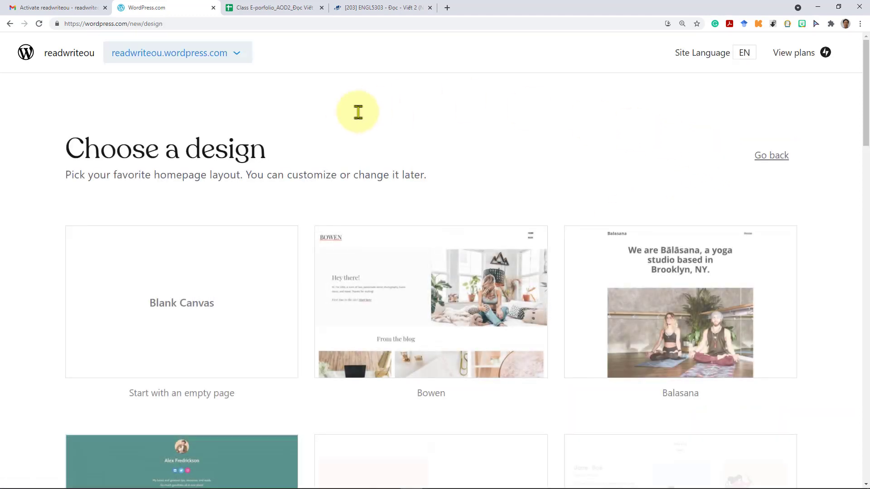
scroll("down", 3)
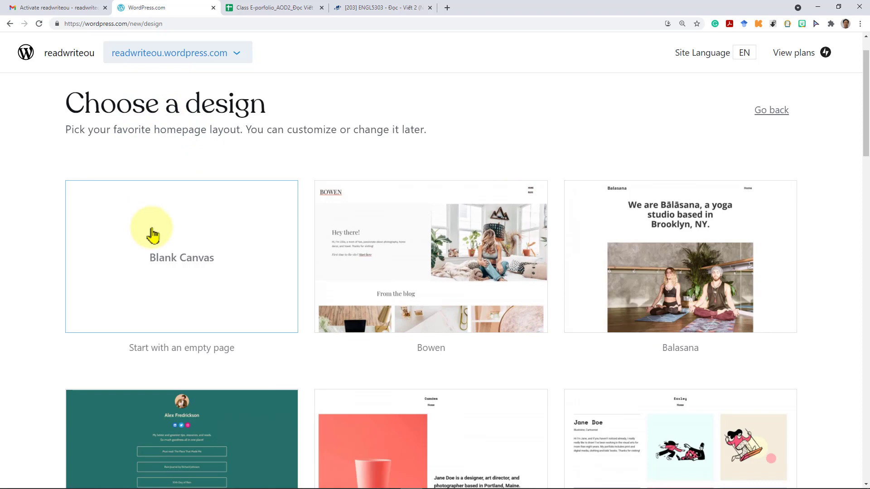
scroll("down", 3)
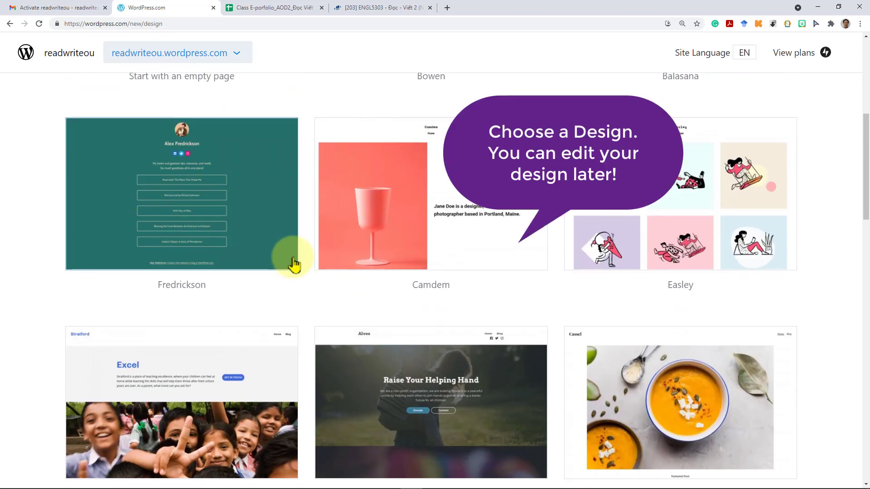
scroll("down", 3)
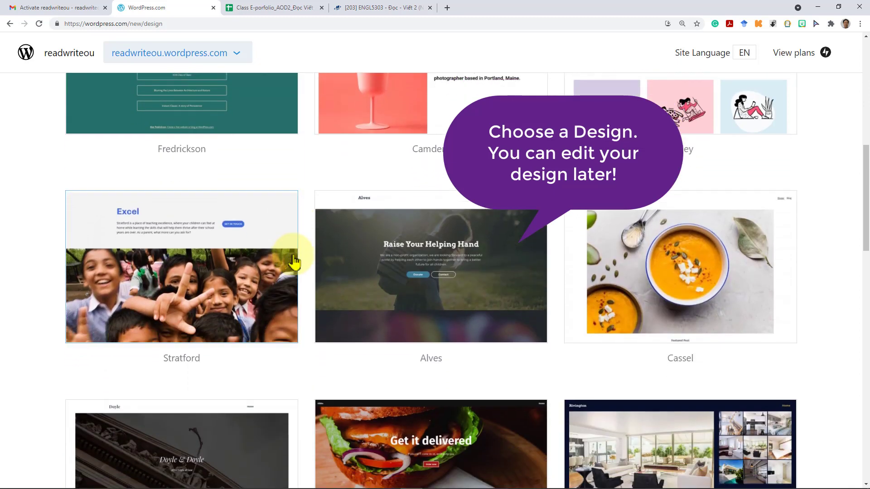
scroll("down", 3)
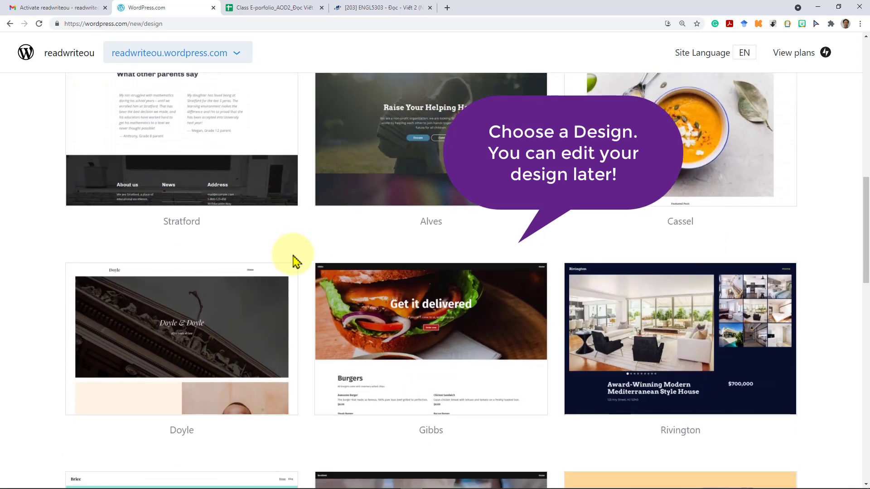
scroll("down", 3)
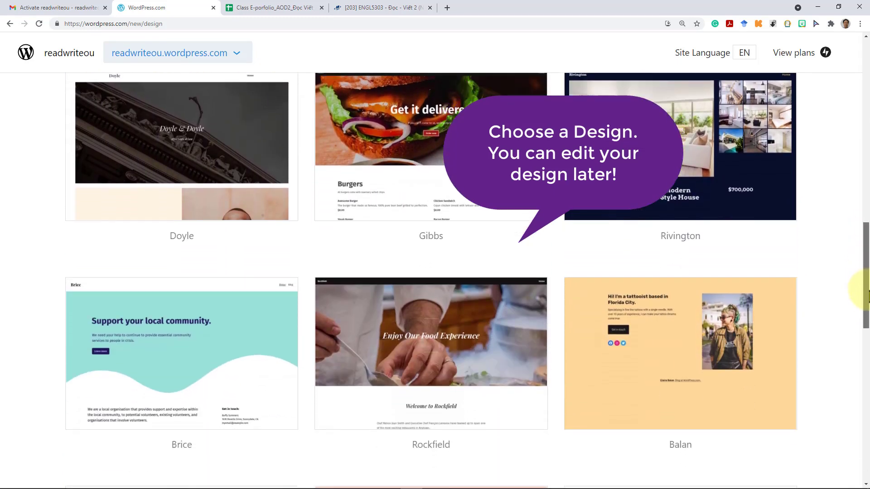
scroll("down", 3)
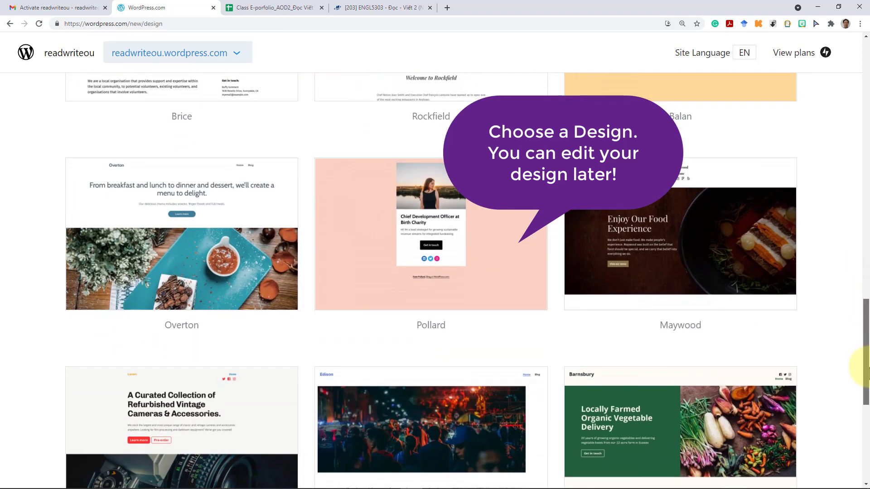
scroll("up", 3)
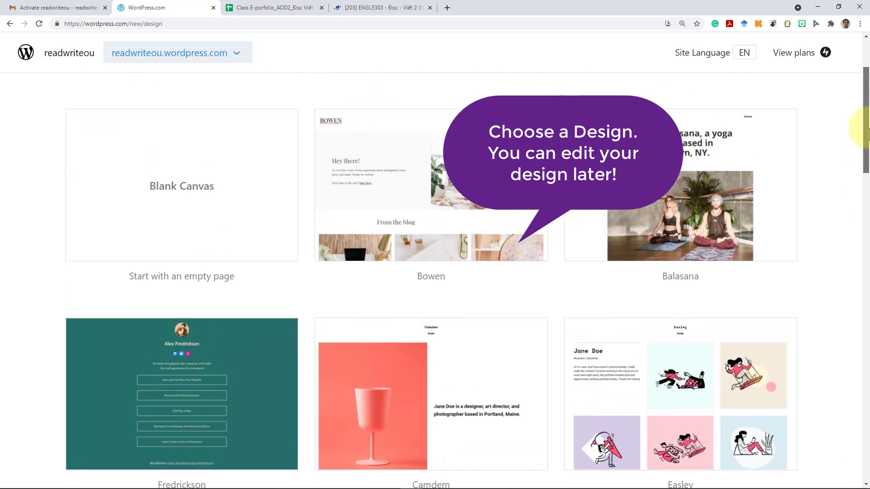
scroll("up", 3)
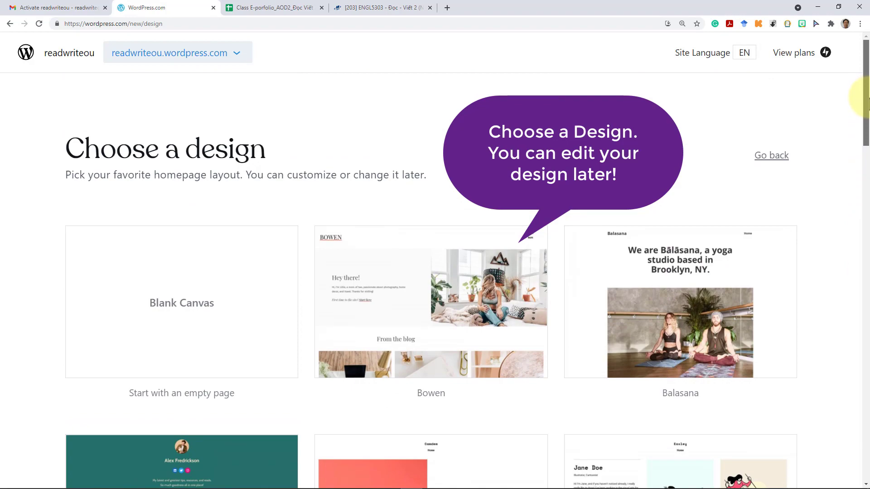
scroll("down", 3)
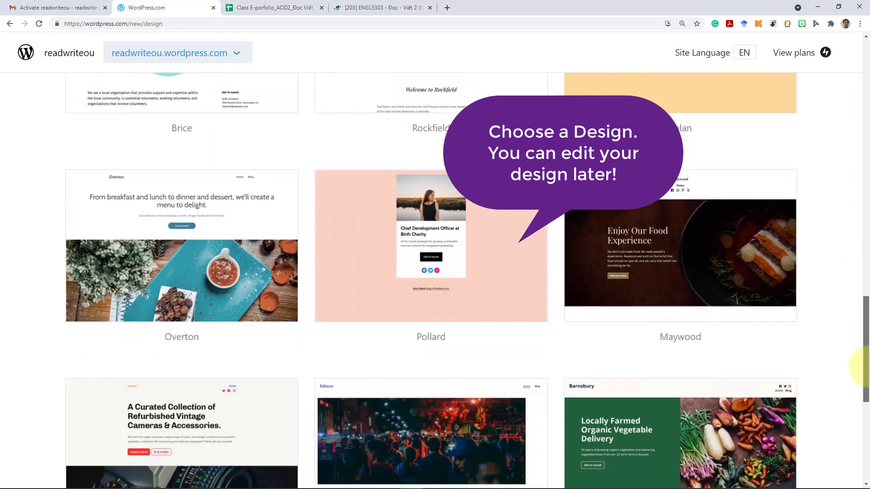
scroll("down", 3)
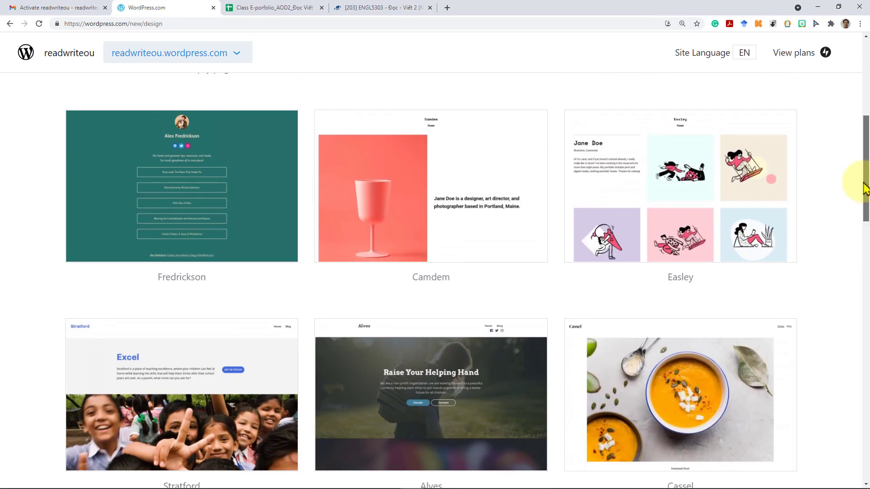
scroll("up", 3)
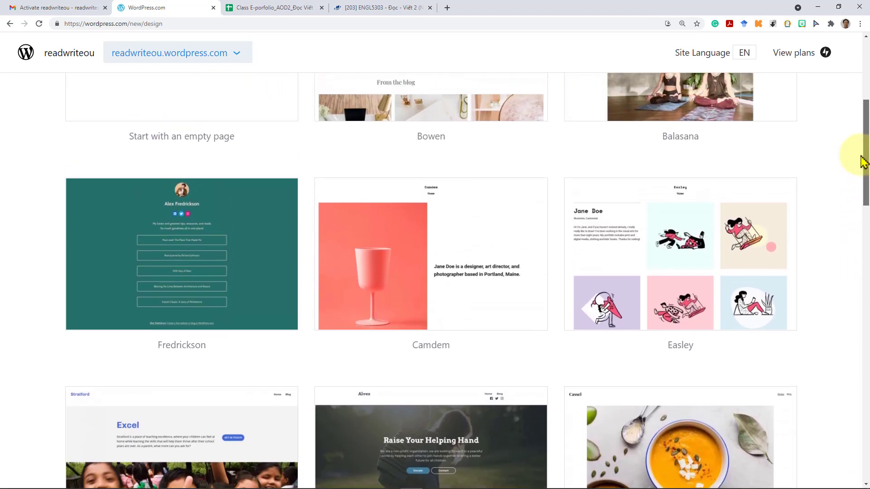
scroll("up", 3)
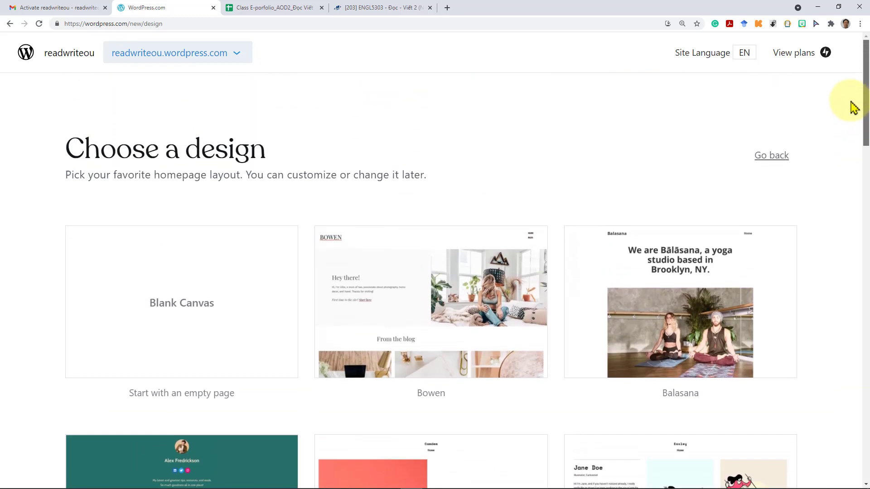
scroll("down", 3)
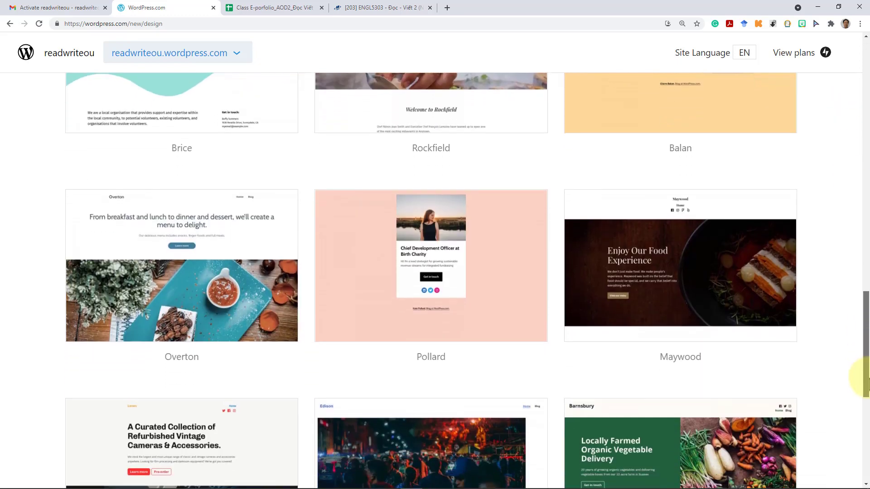
scroll("down", 3)
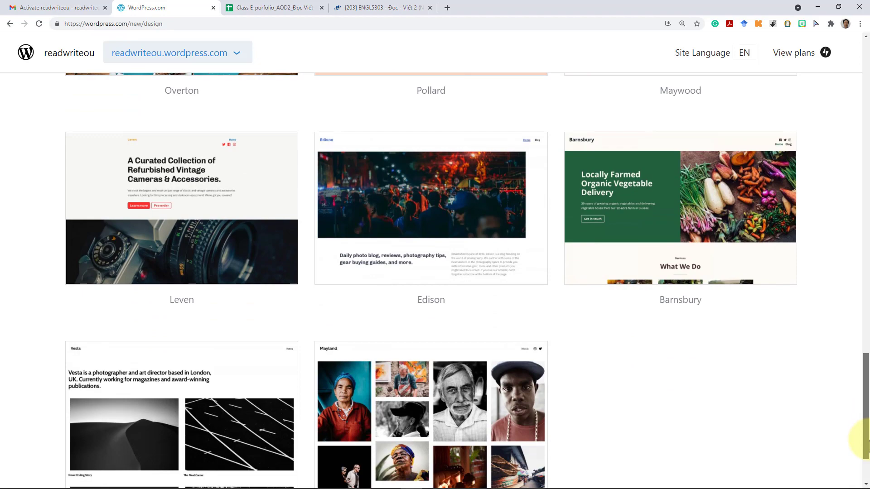
scroll("up", 3)
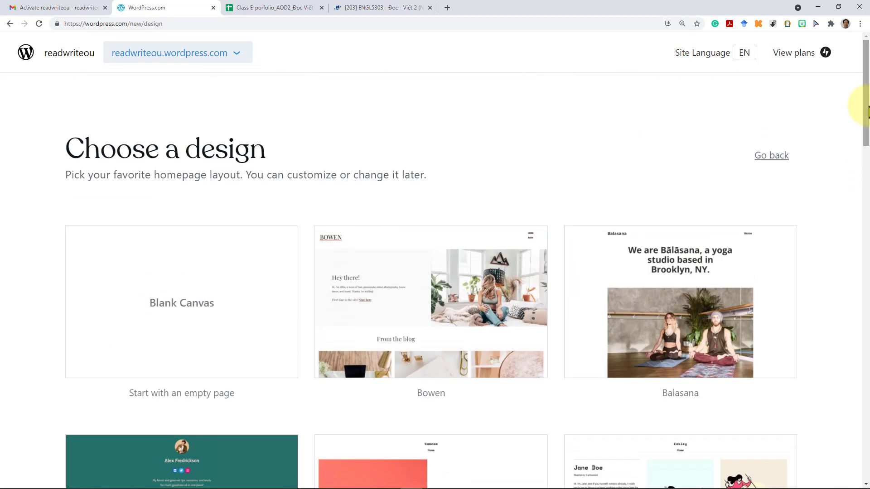
mouse_move(235, 189)
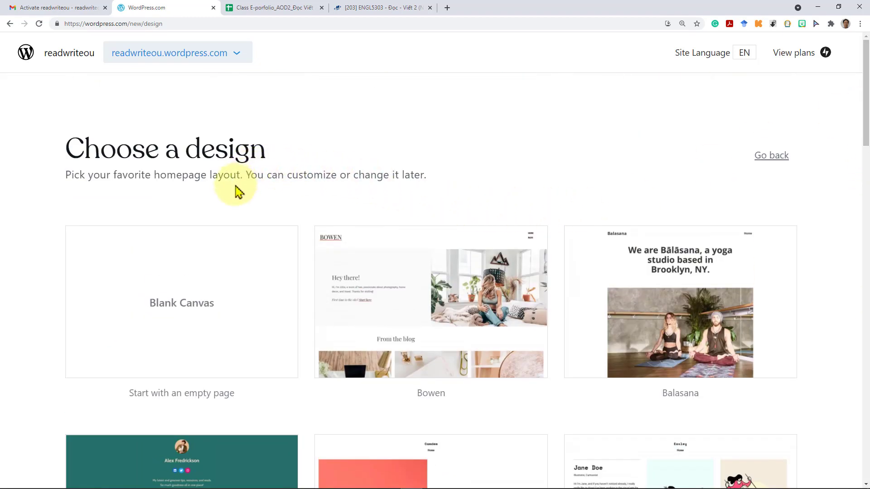
mouse_move(229, 236)
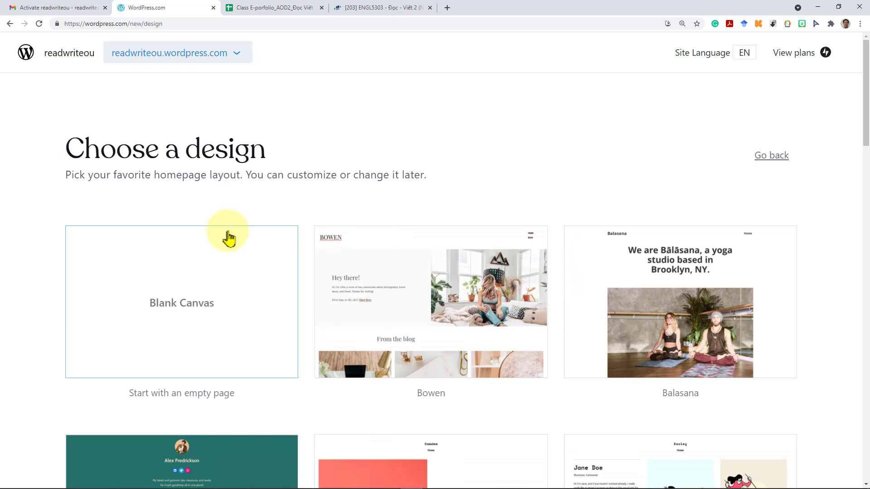
mouse_move(229, 272)
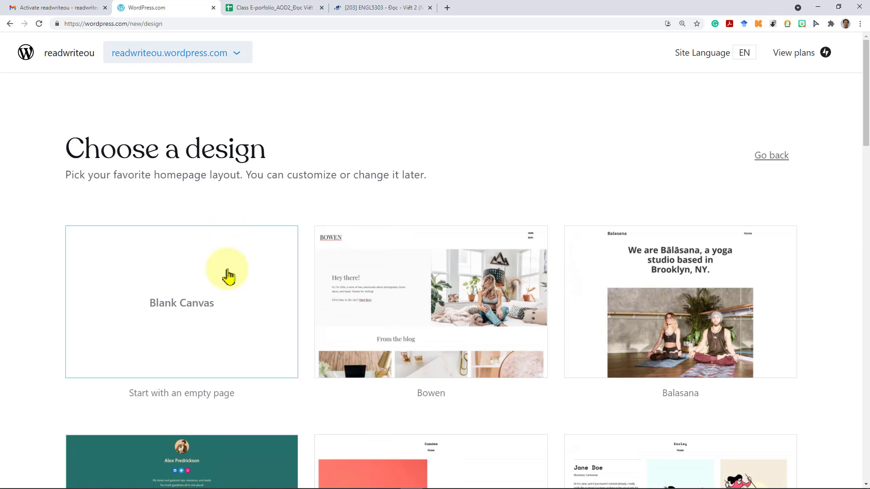
mouse_move(243, 293)
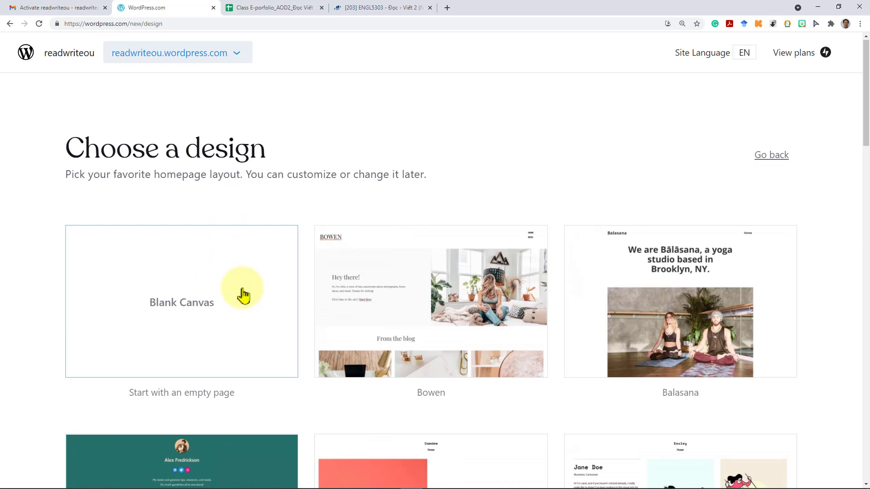
scroll("down", 3)
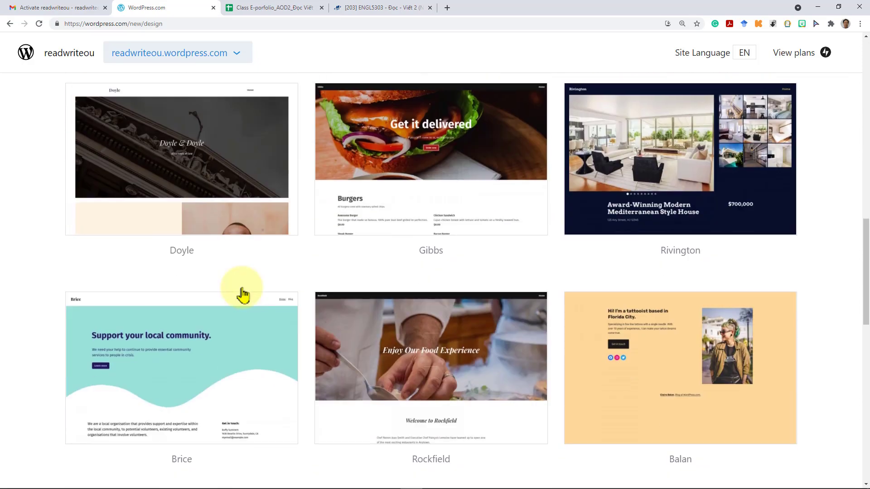
scroll("down", 3)
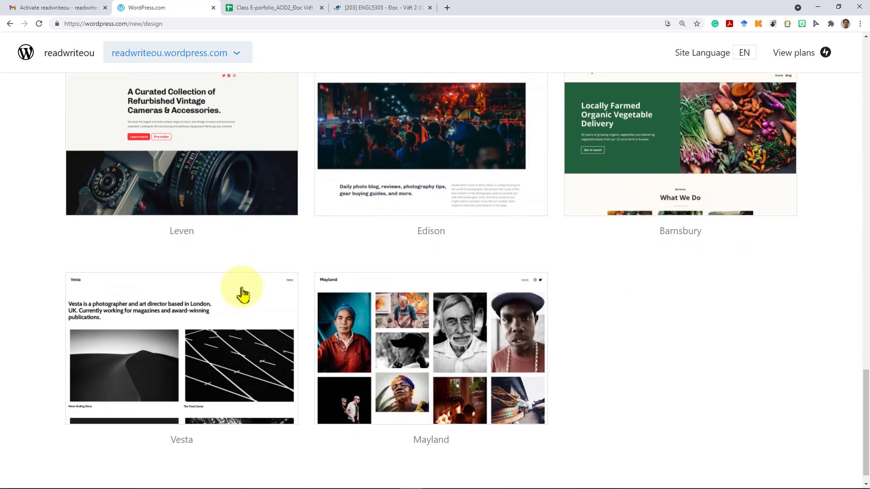
scroll("down", 3)
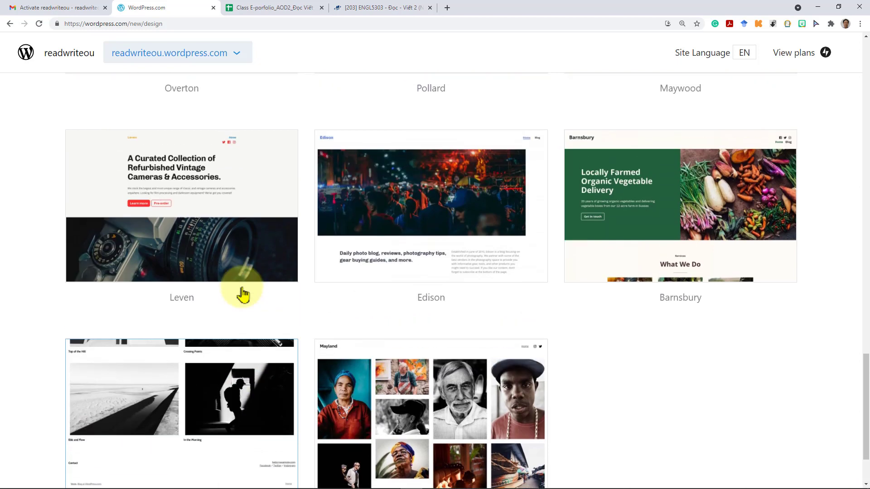
scroll("down", 3)
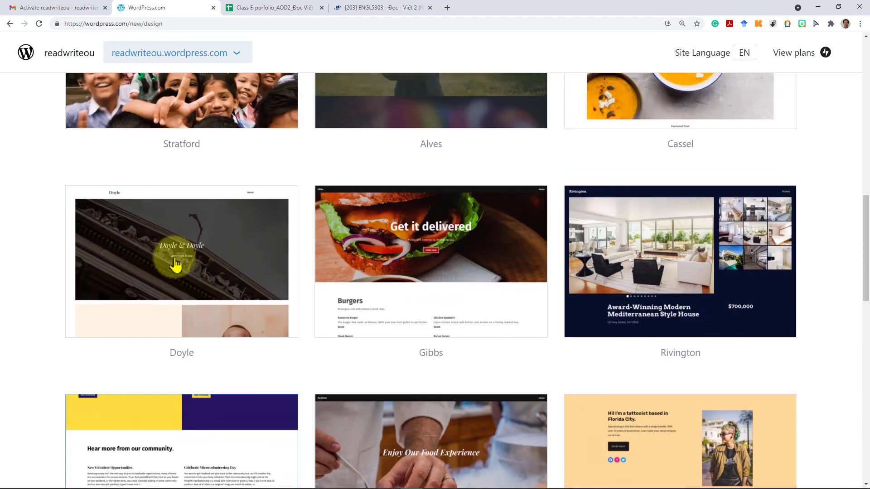
scroll("up", 3)
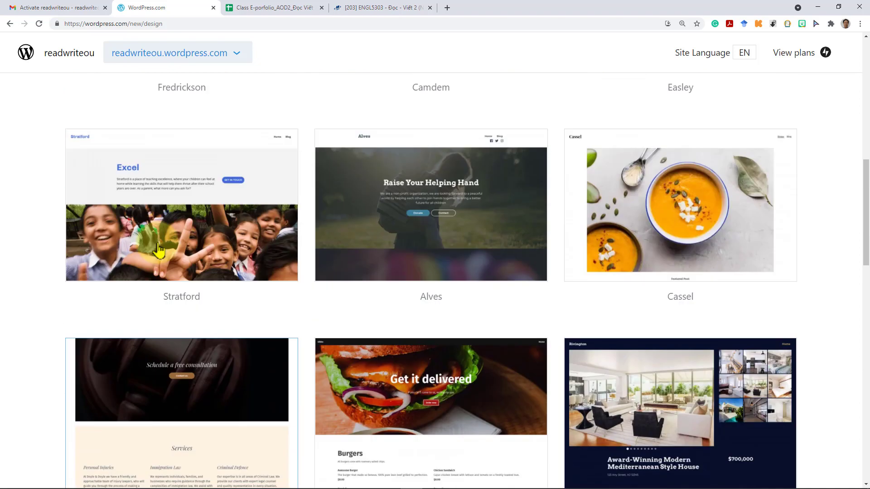
scroll("down", 3)
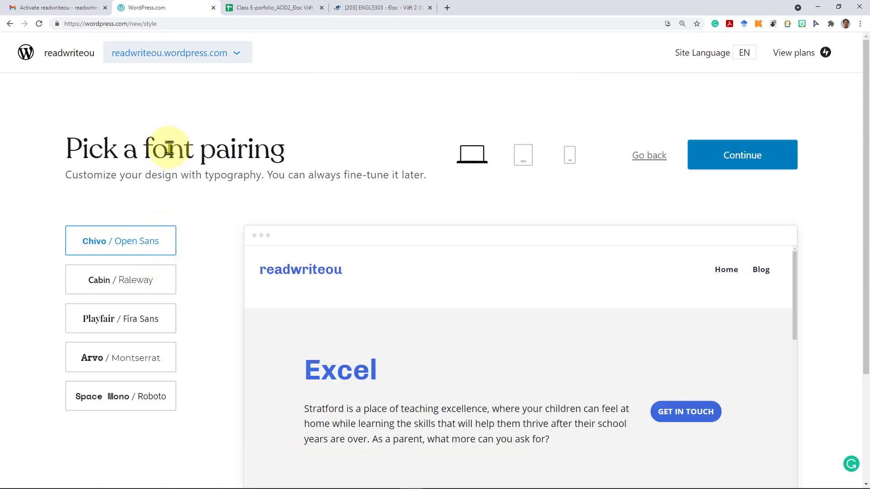
mouse_move(117, 251)
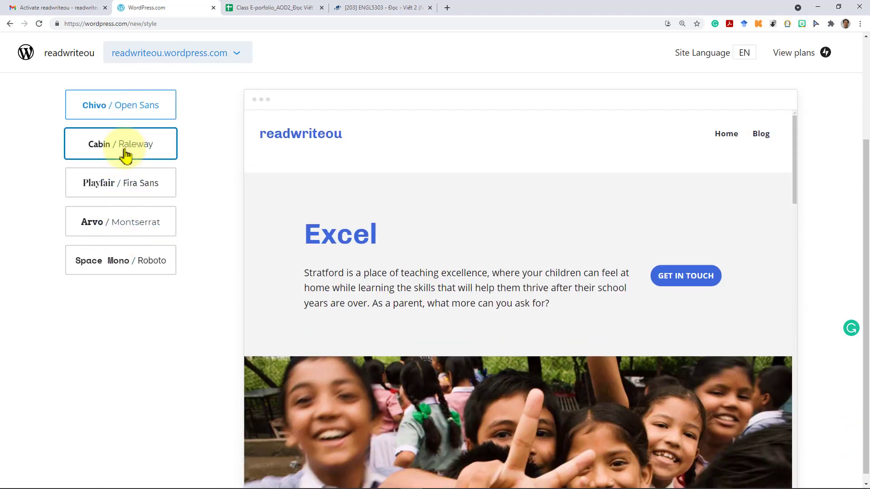
Step: Keep the Cabin / Raleway font pairing after trying Playfair / Fira Sans, and skip extra features
left_click(120, 182)
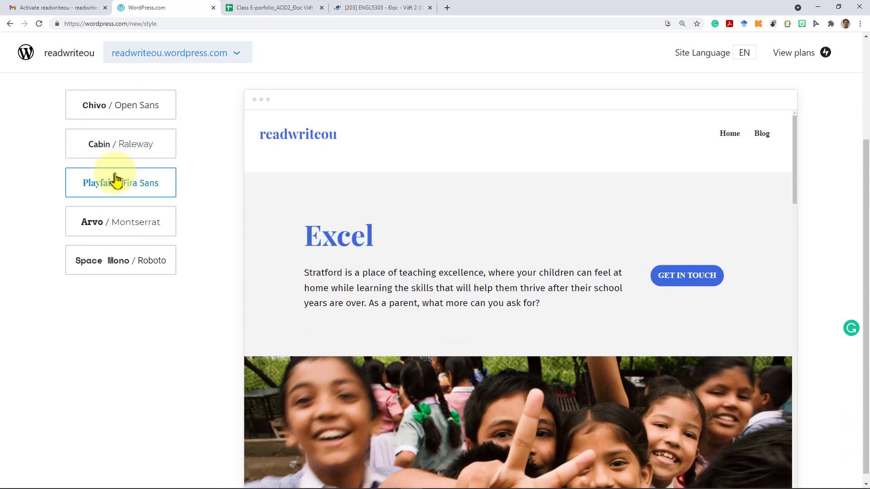
left_click(120, 144)
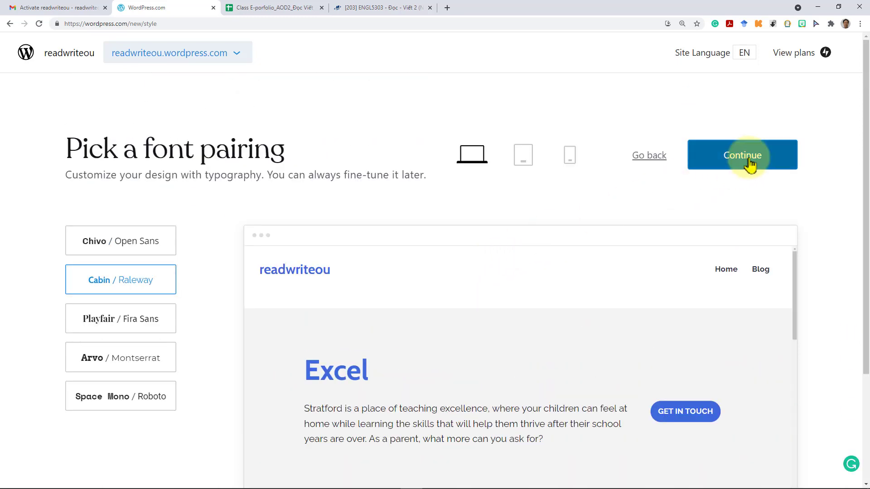
left_click(742, 155)
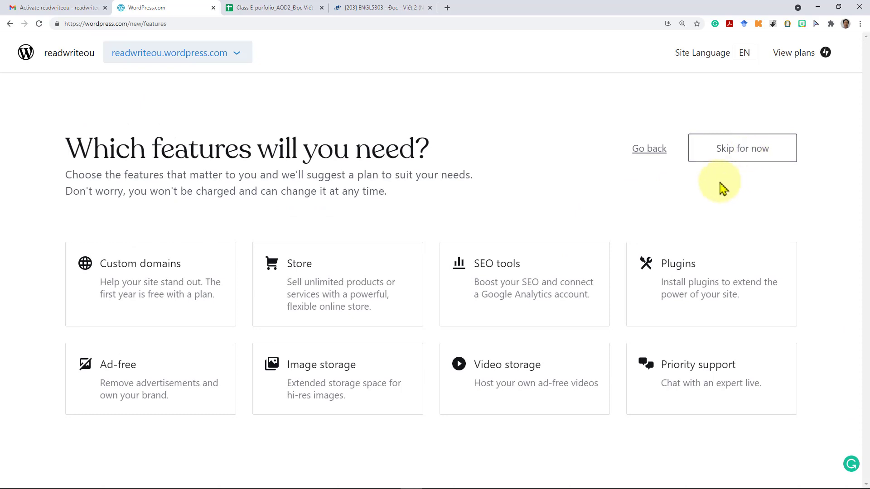
mouse_move(274, 150)
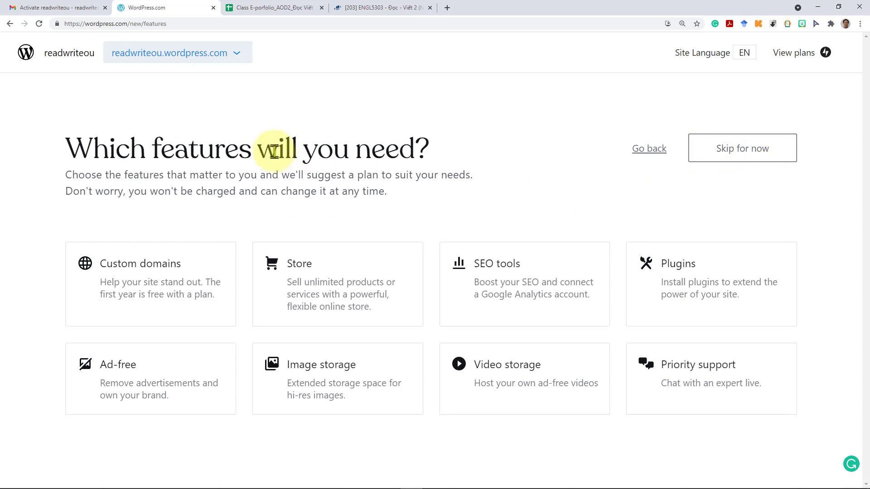
mouse_move(743, 148)
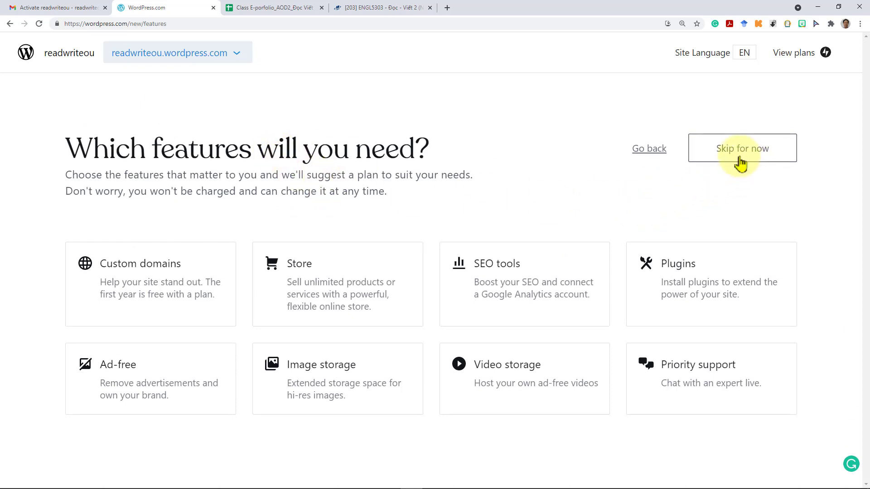
left_click(742, 148)
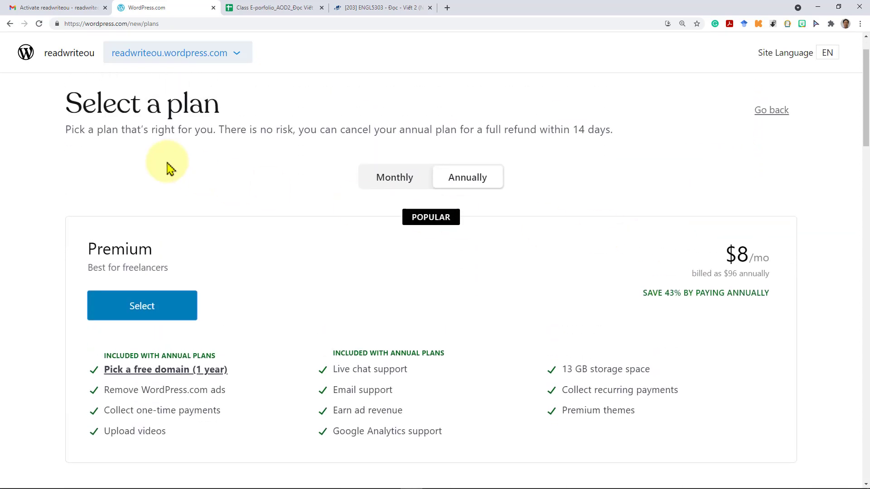
mouse_move(102, 168)
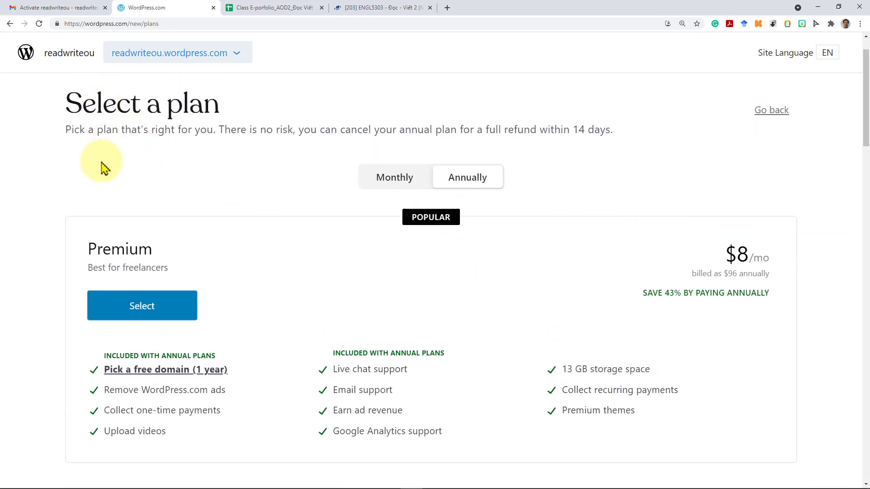
Step: Expand the Free $0 plan row on the Select a plan page and choose it for readwriteou
scroll("down", 3)
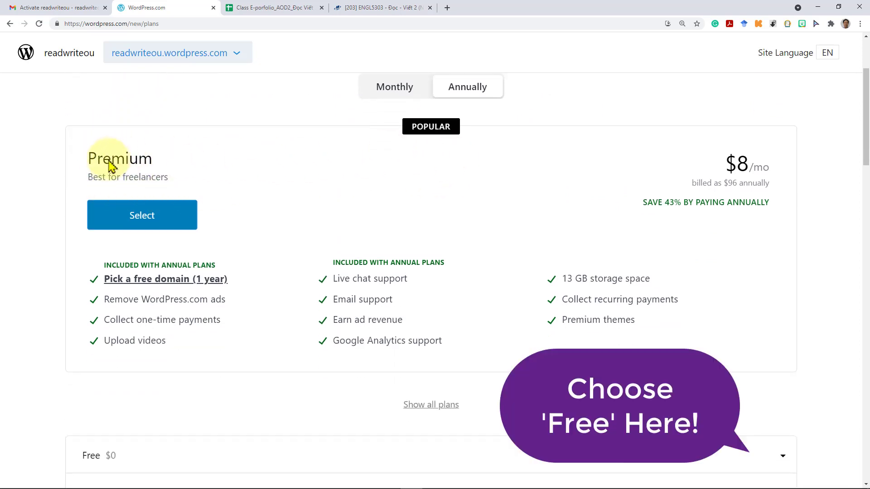
mouse_move(163, 188)
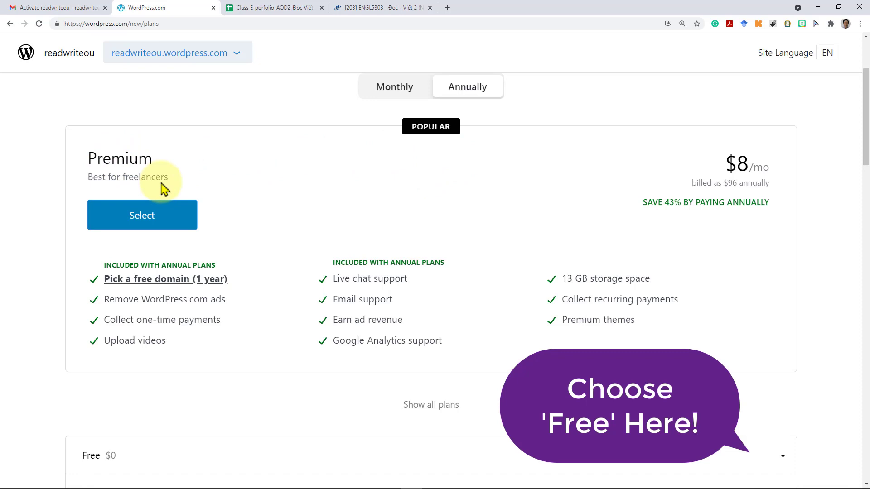
mouse_move(724, 180)
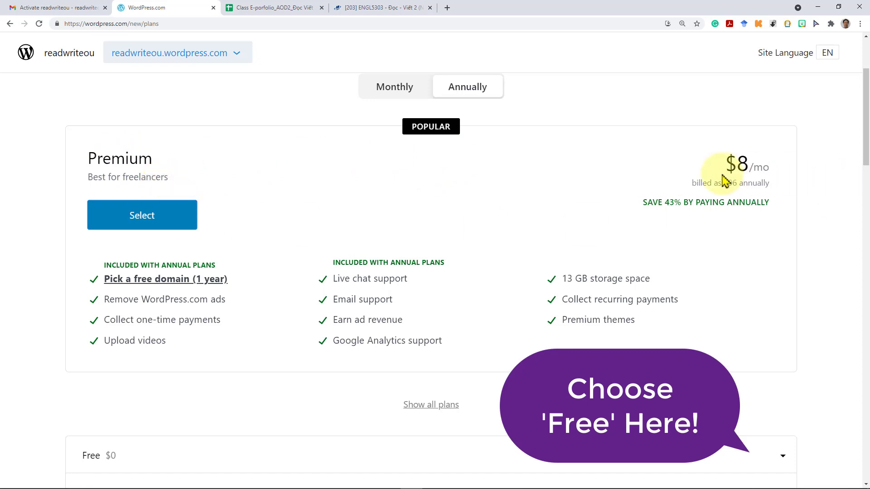
scroll("down", 3)
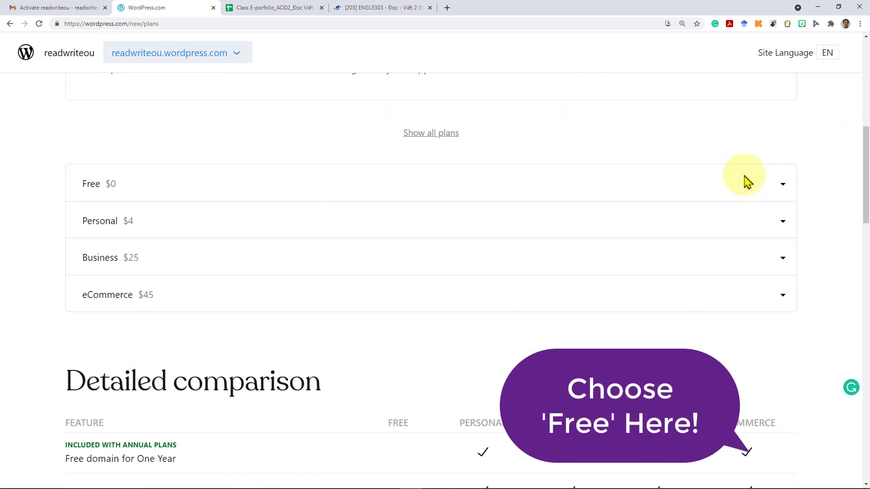
left_click(783, 184)
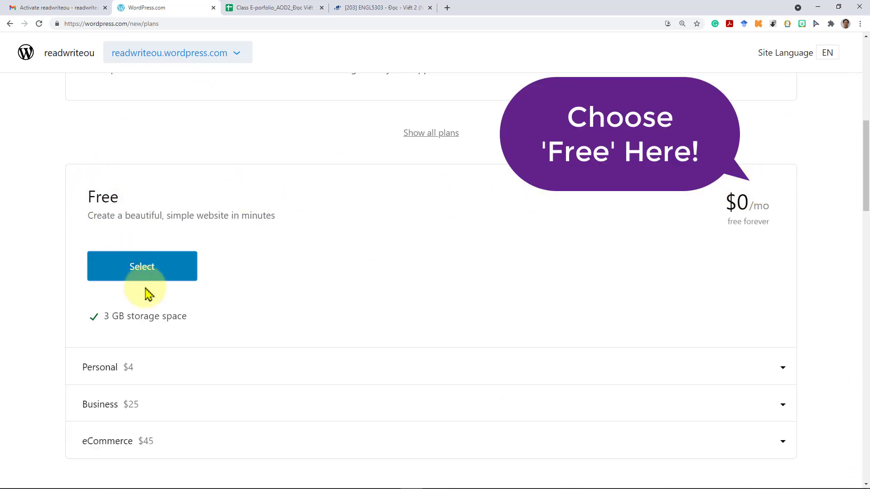
left_click(142, 267)
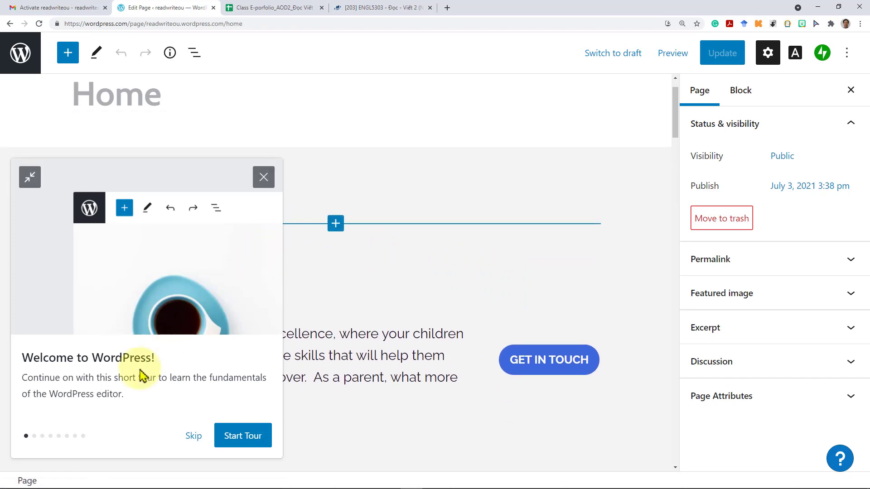
mouse_move(58, 369)
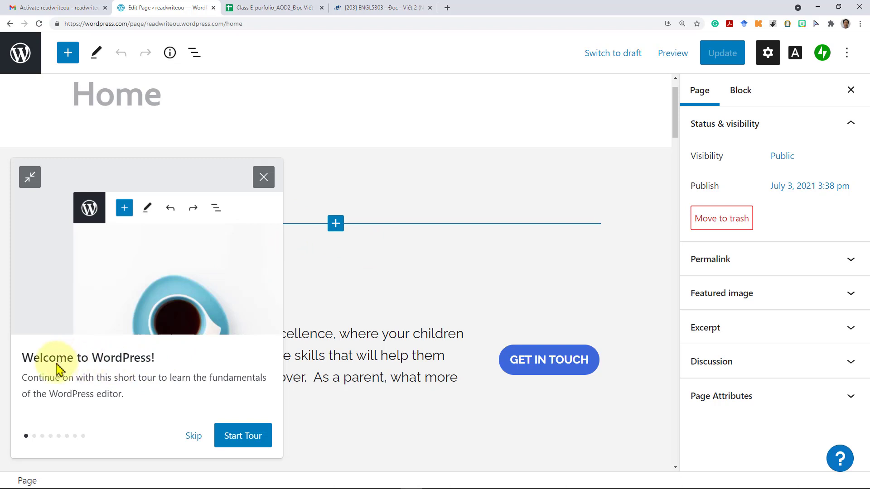
mouse_move(192, 389)
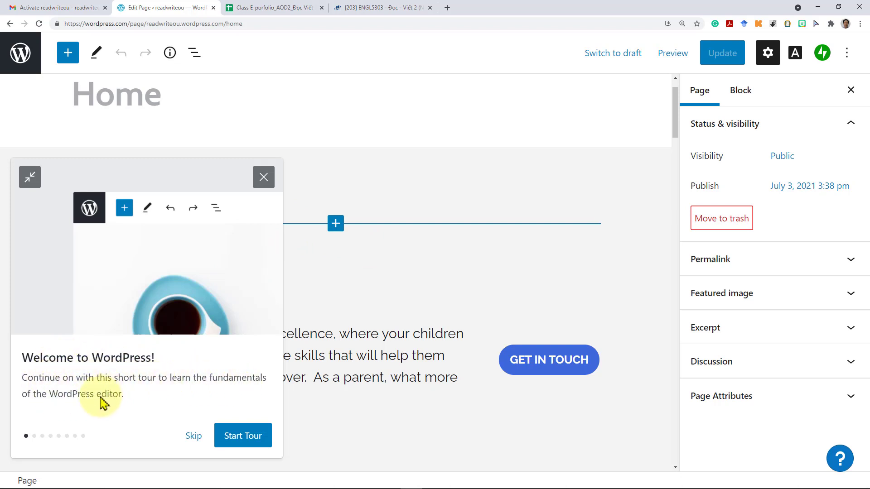
mouse_move(243, 436)
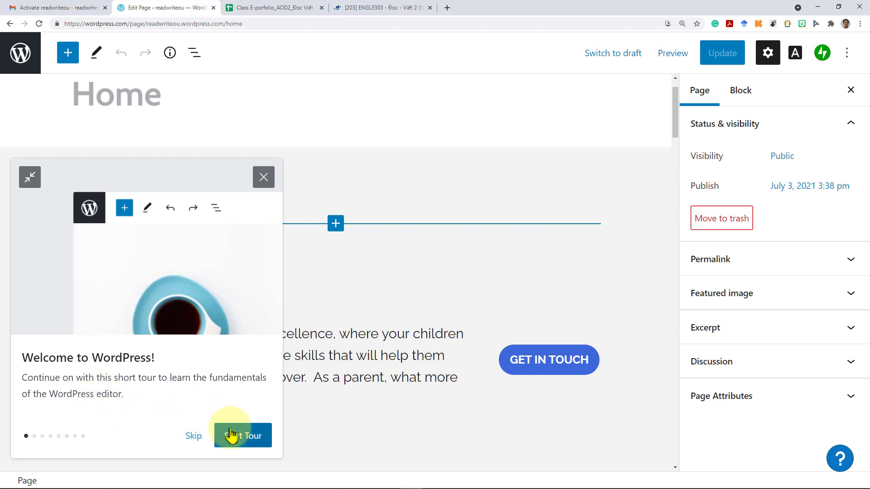
Step: Step through the Welcome Guide's opening tips up to the settings tip
left_click(242, 436)
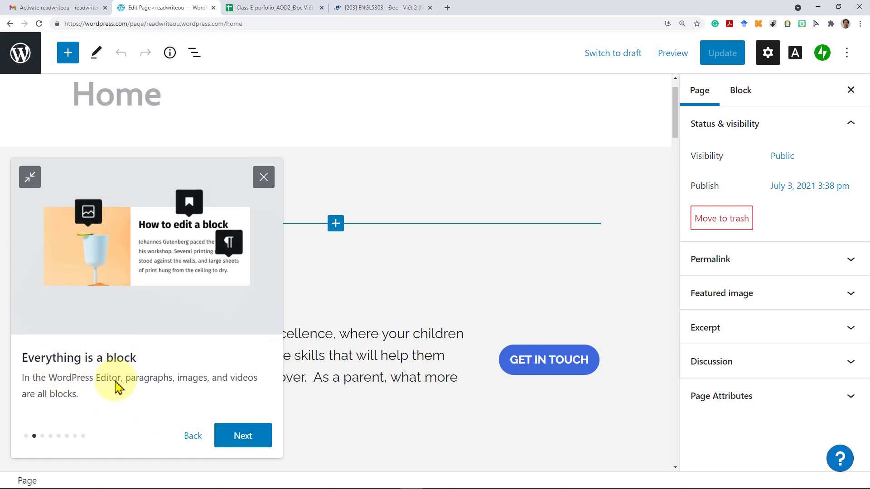
mouse_move(227, 379)
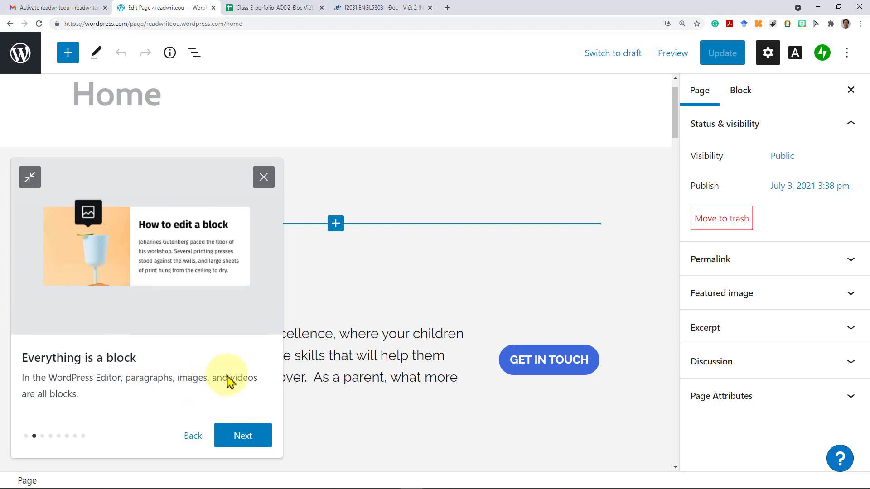
mouse_move(66, 289)
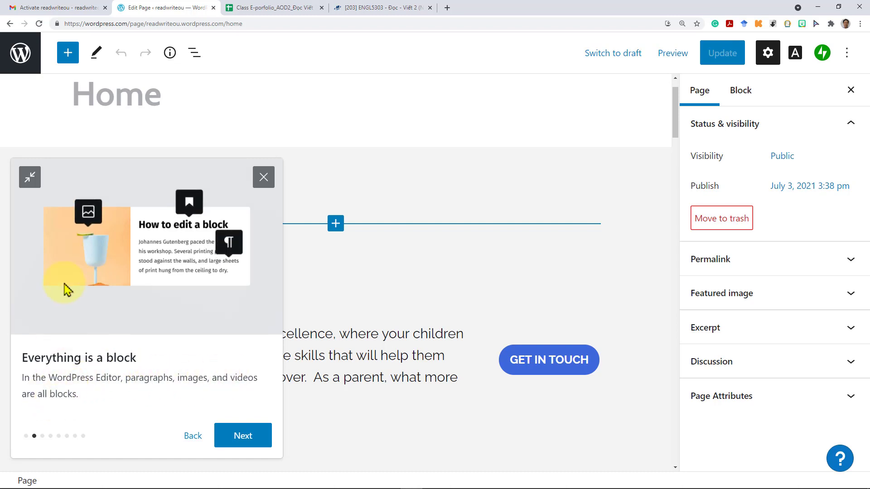
mouse_move(183, 232)
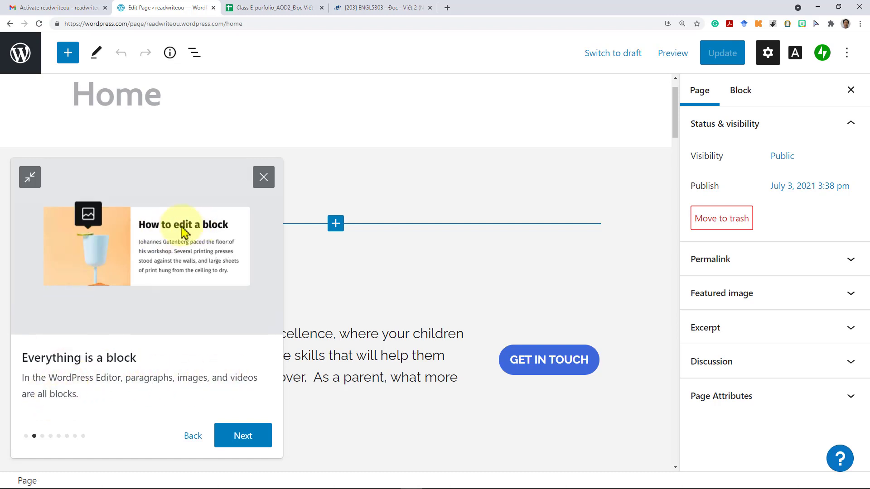
mouse_move(197, 261)
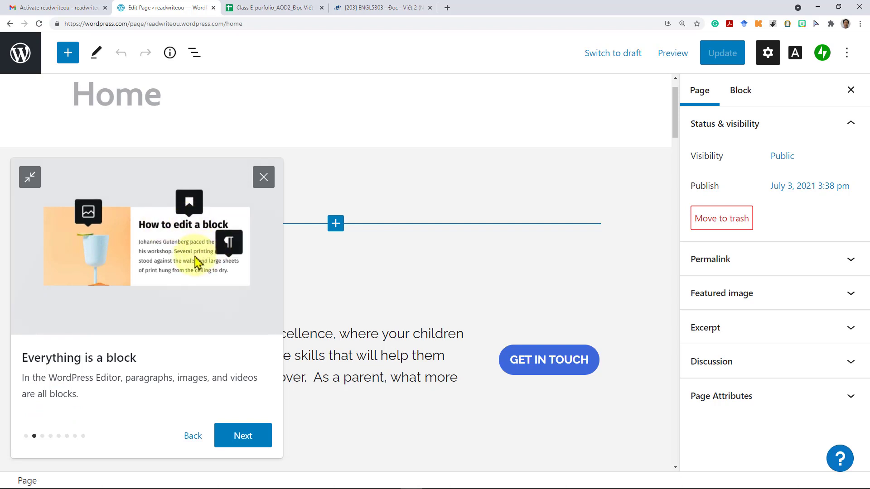
left_click(243, 436)
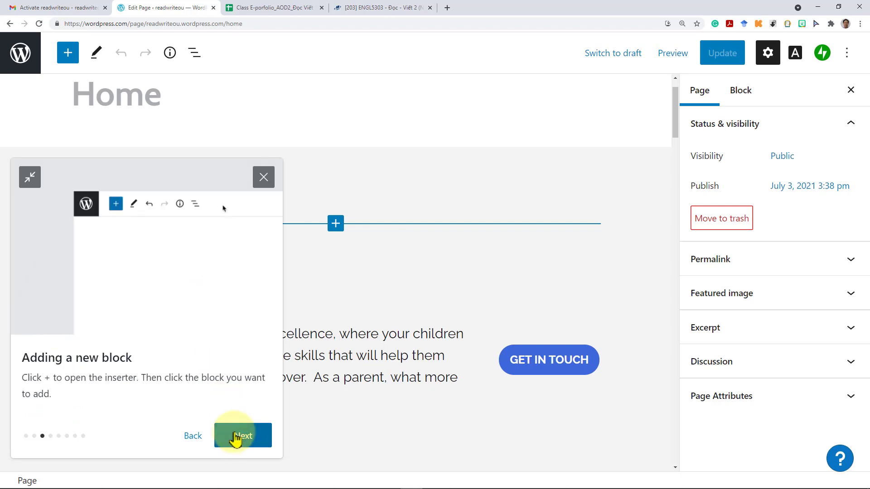
left_click(115, 204)
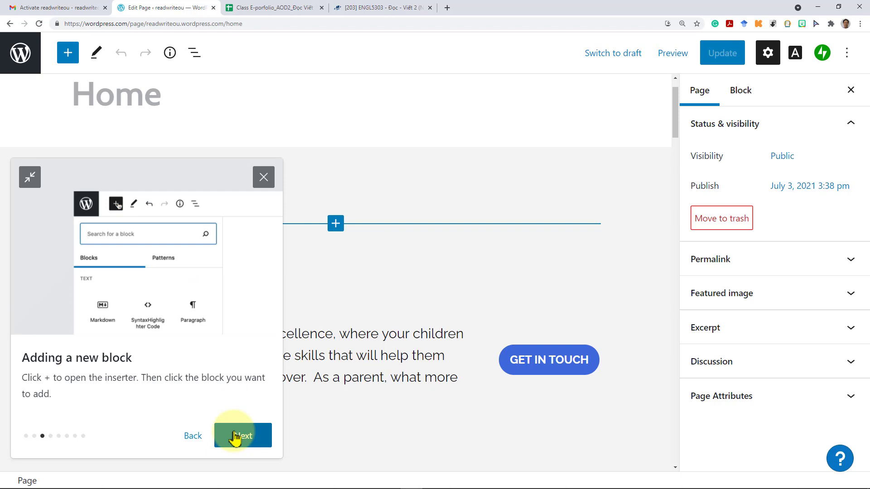
mouse_move(192, 311)
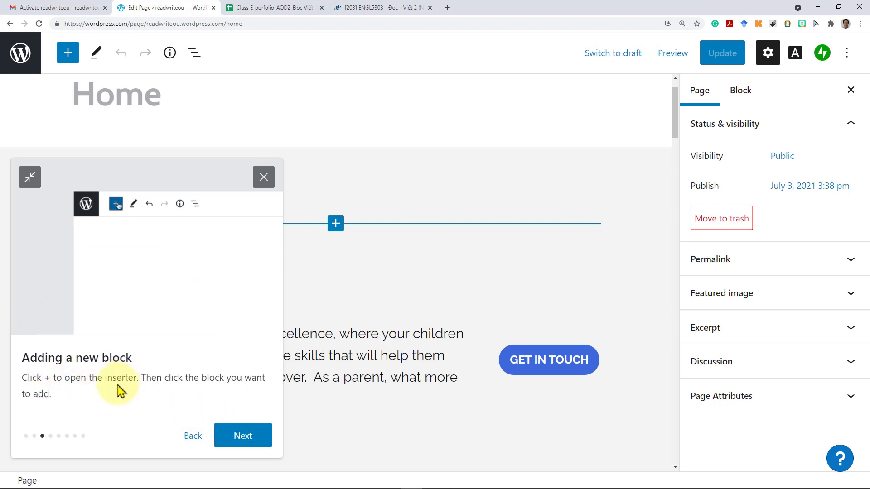
left_click(116, 203)
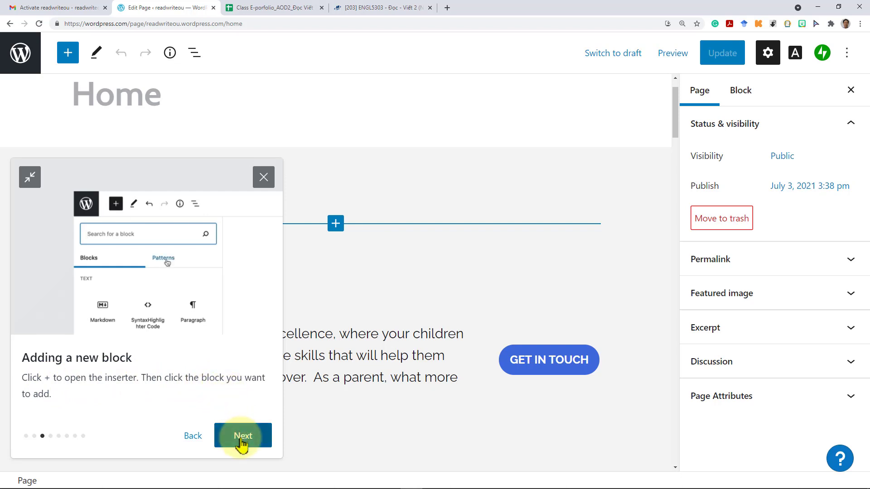
left_click(243, 436)
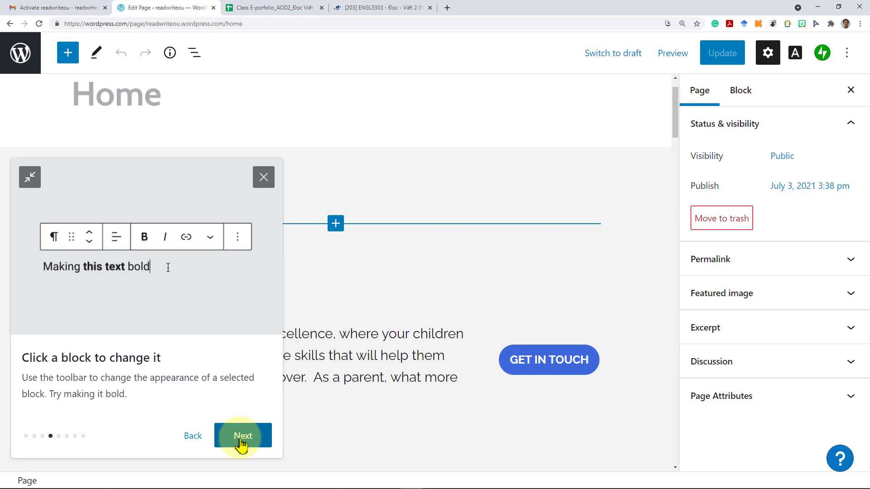
left_click(243, 436)
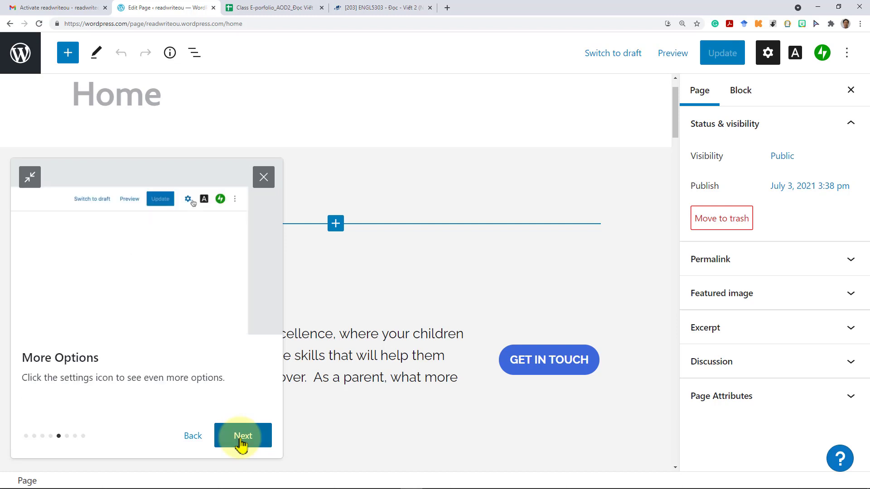
Step: Finish the remaining tour tips, rate the guide helpful with thumbs-up and close it
left_click(188, 200)
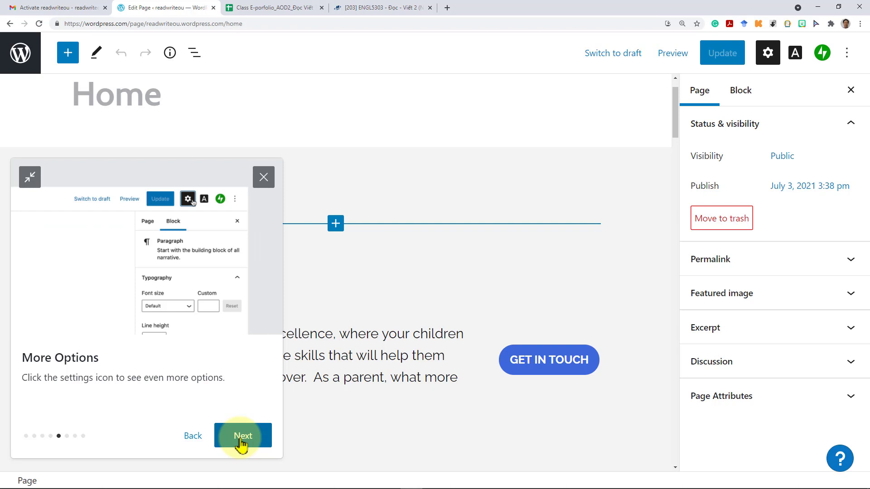
left_click(243, 436)
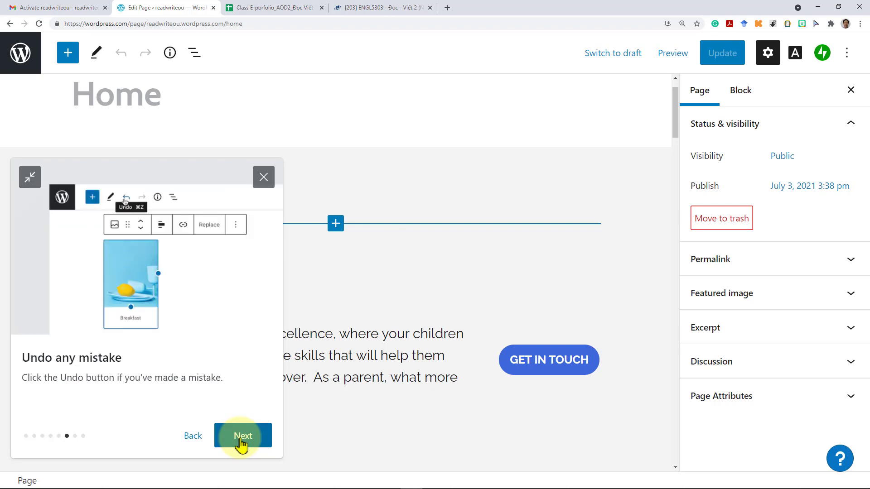
left_click(243, 436)
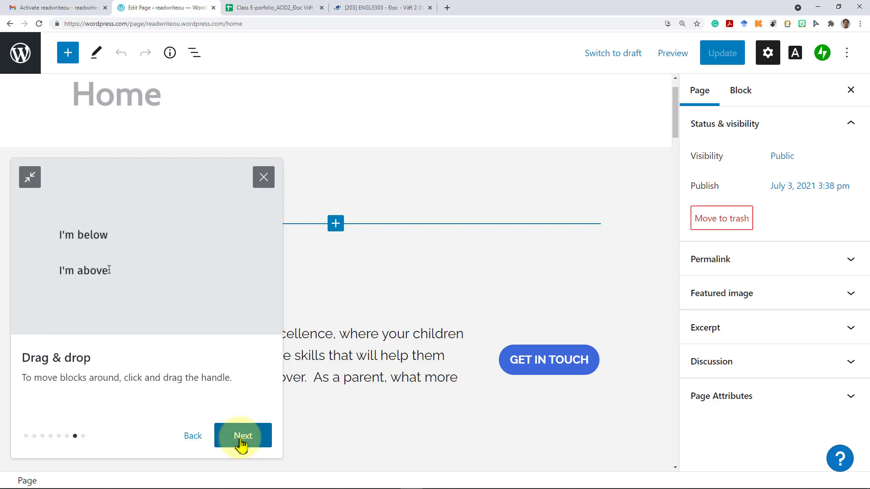
left_click(243, 436)
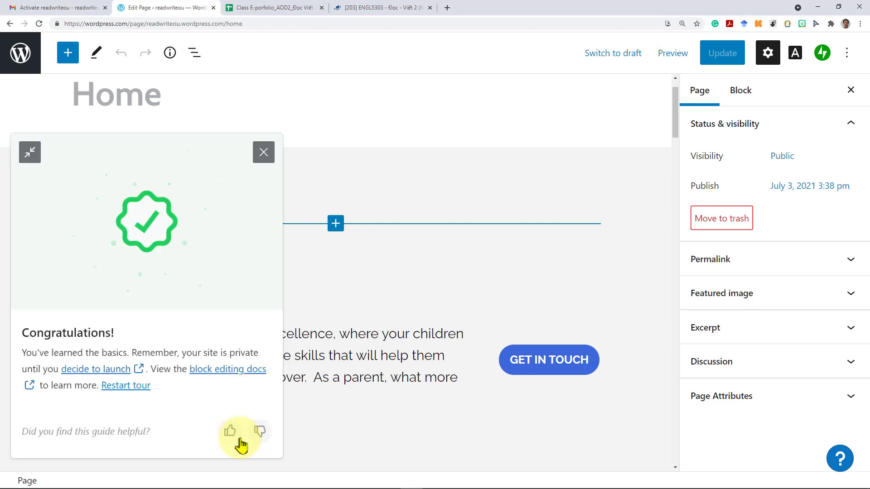
left_click(229, 431)
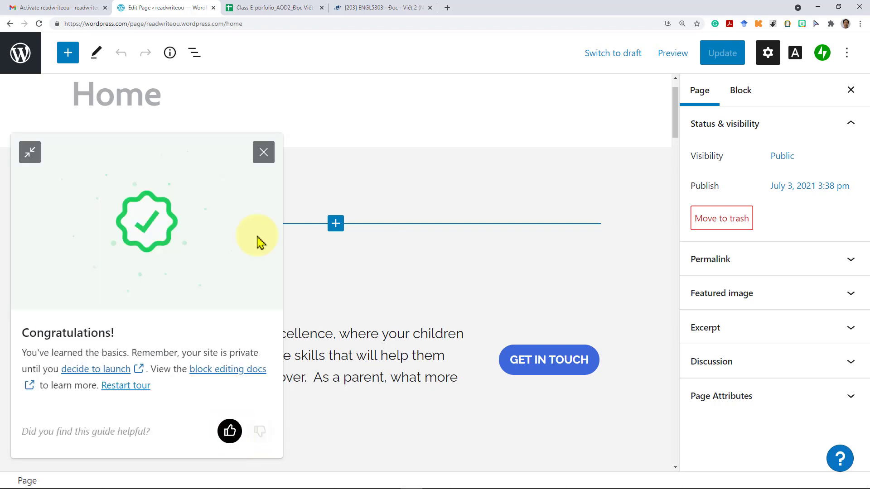
left_click(263, 152)
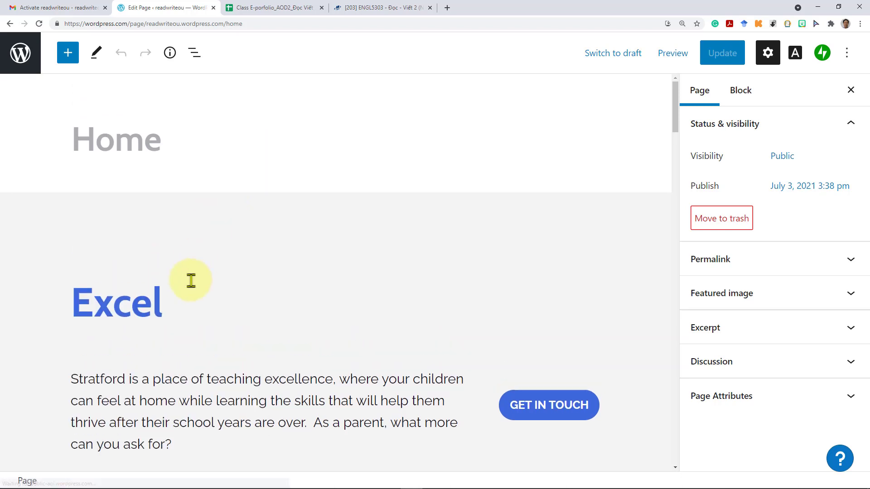
mouse_move(112, 140)
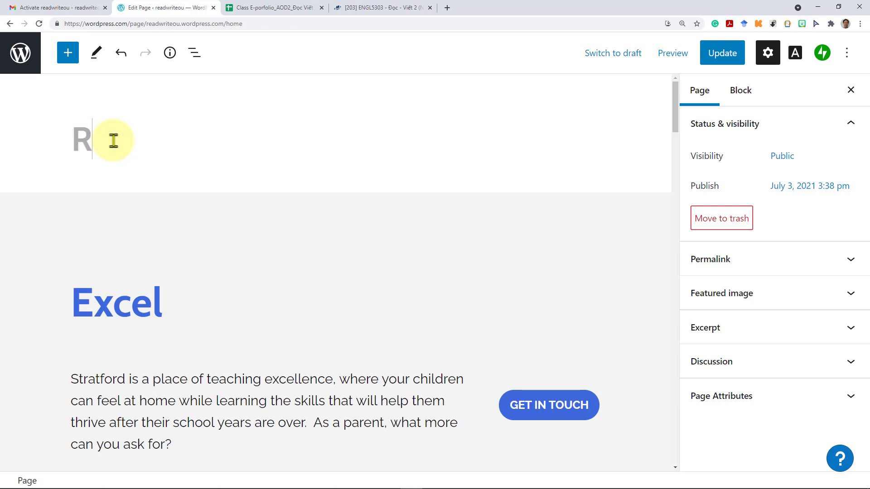
Step: Retitle the page to ReadWriteOU and change the Excel heading to Read Write OU
type("eadWrite")
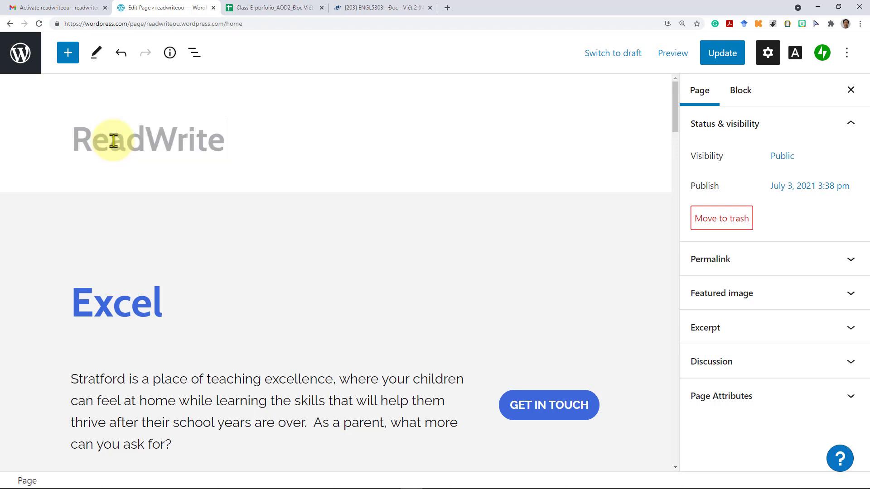
type("OU")
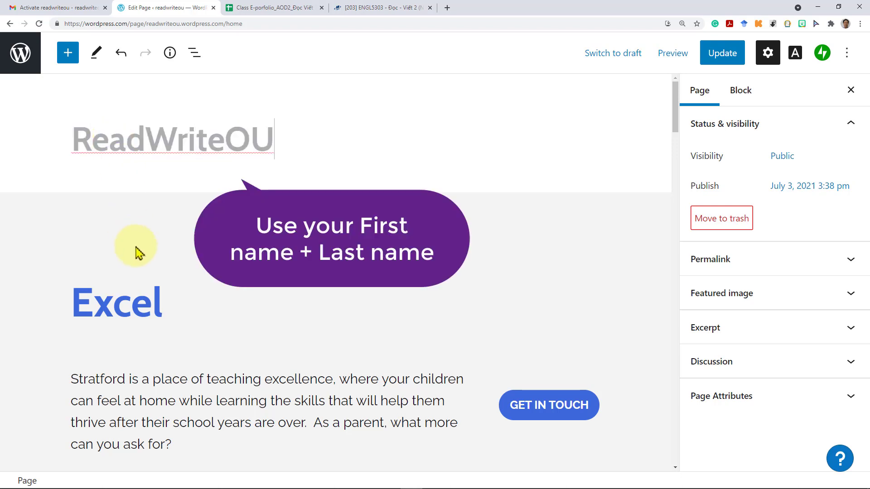
left_click(117, 303)
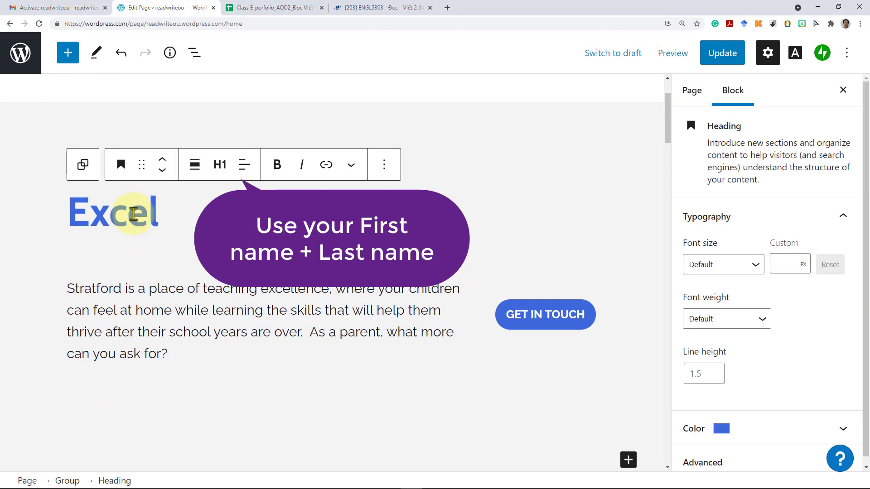
type("Read")
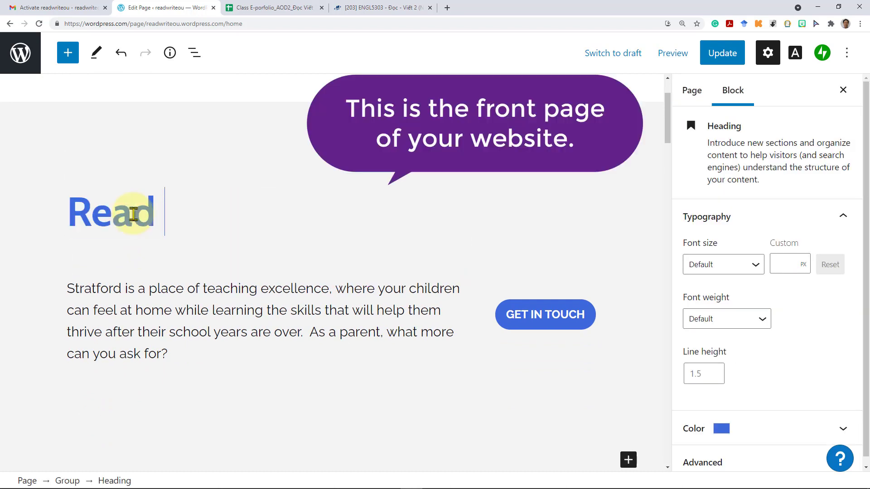
type("Write OU")
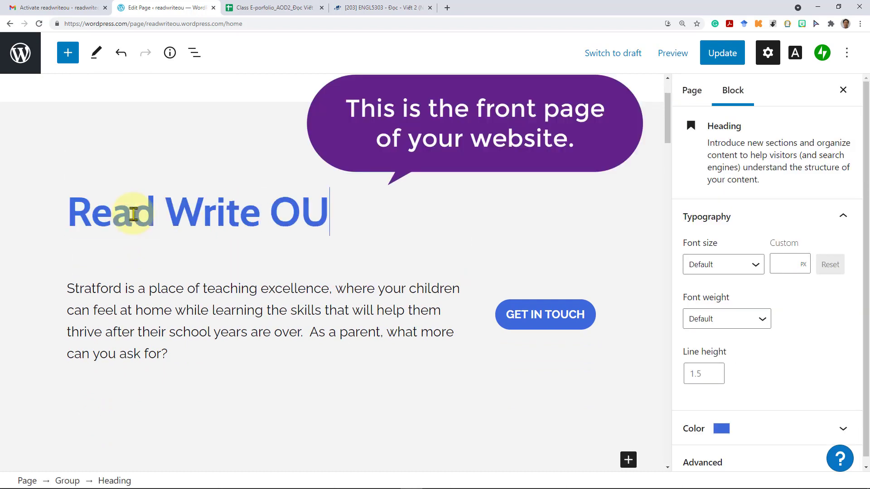
scroll("down", 3)
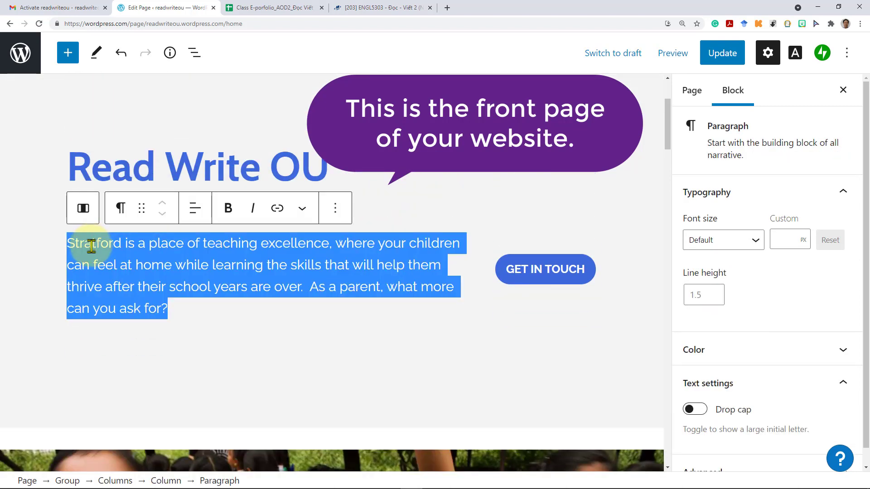
Step: Replace the intro with 'This site is for Tien Mai's reading and writing journal pieces at HCMC Open University'
type("This site")
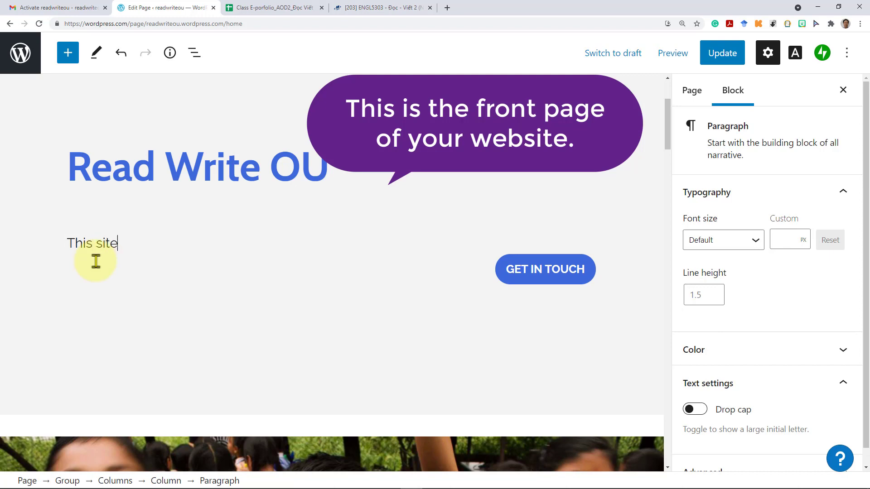
type("is for")
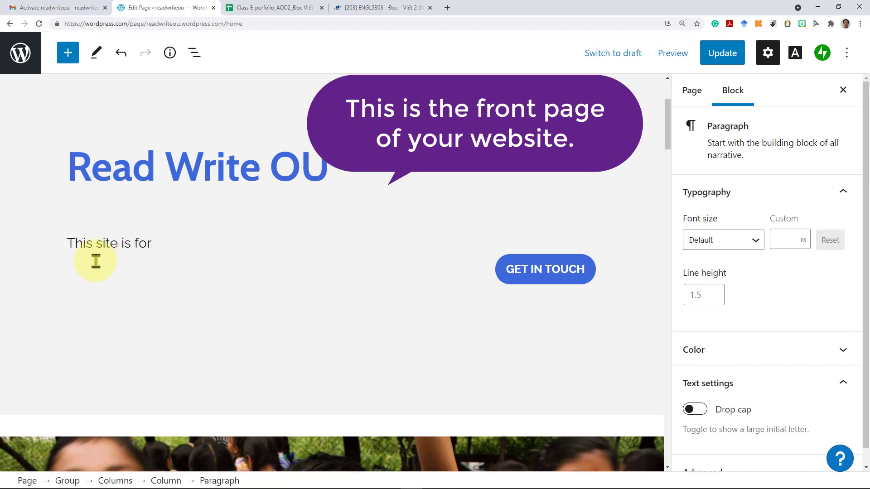
type("Tien")
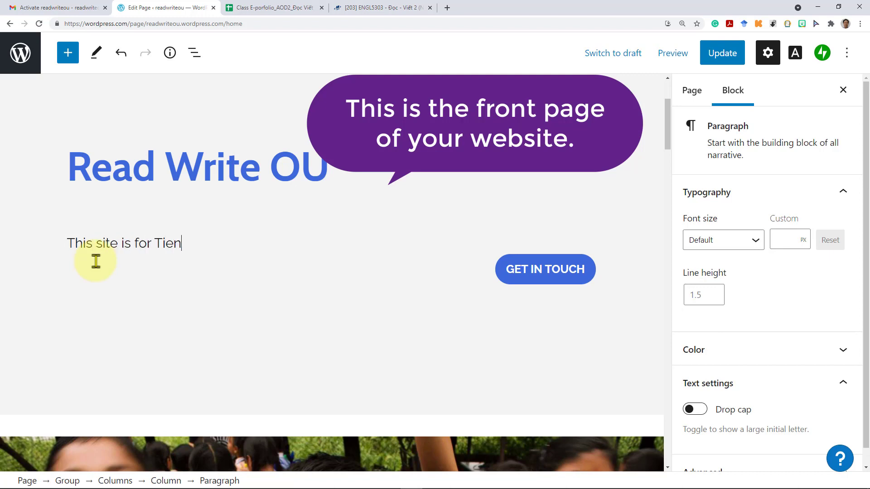
type("'s")
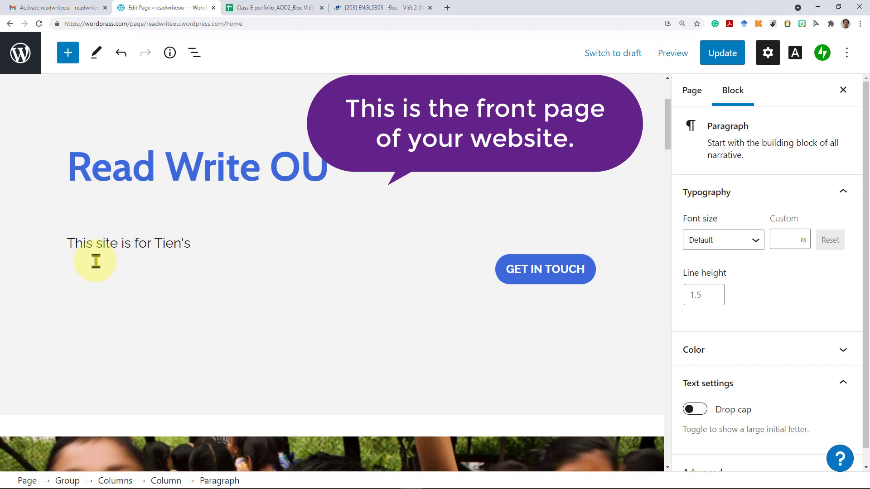
type("Mai")
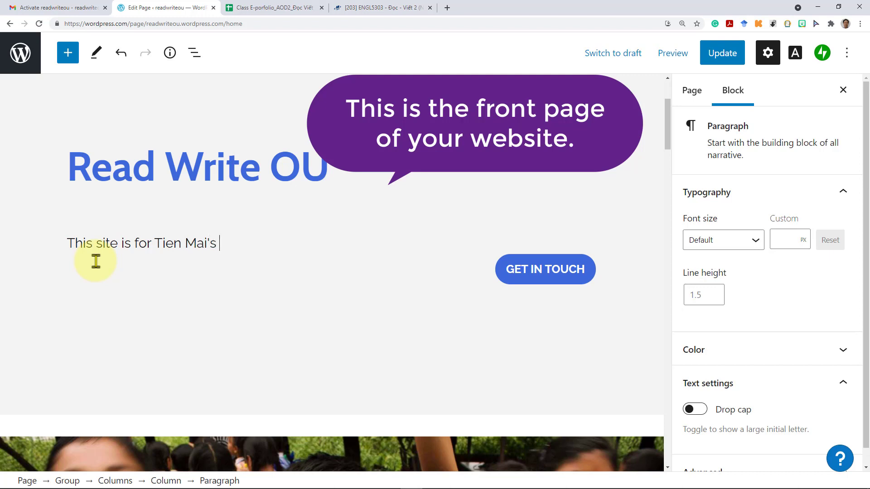
type("reading and wri")
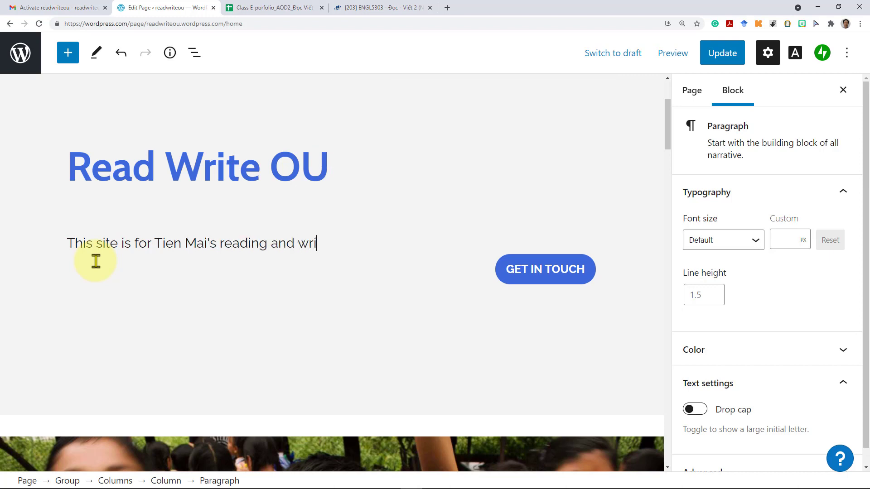
type("ting journal")
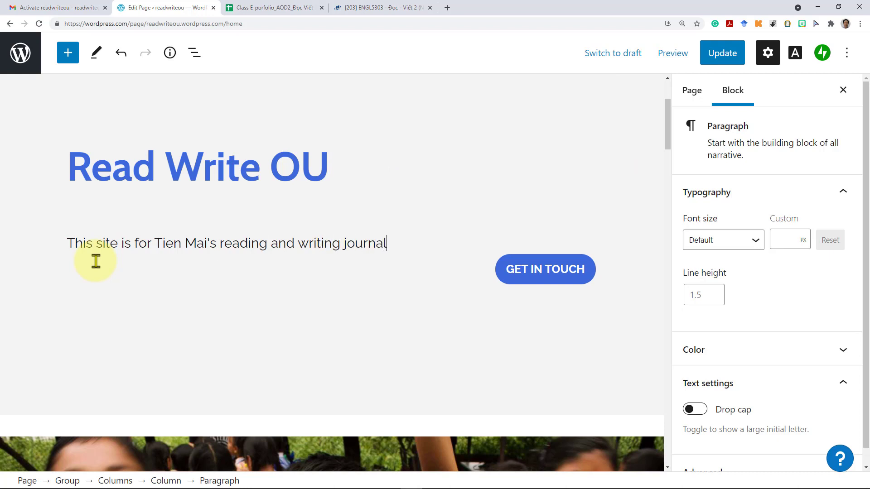
type("pieces at")
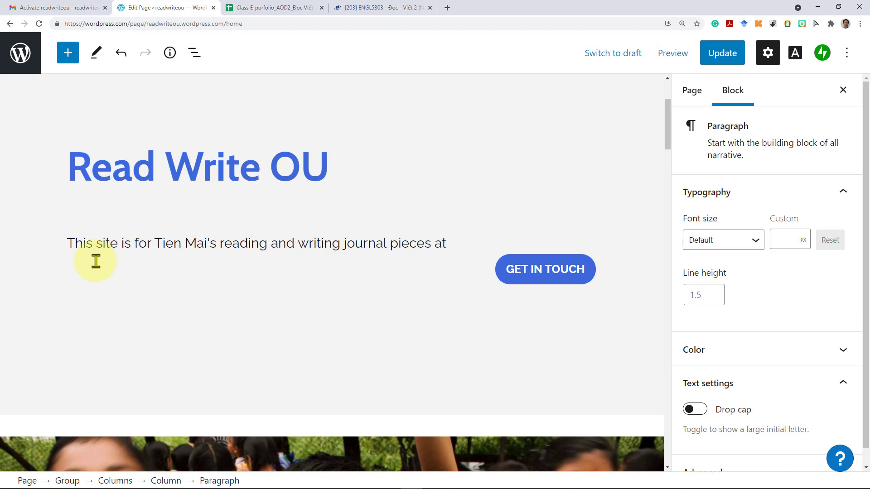
type("HCMC Open")
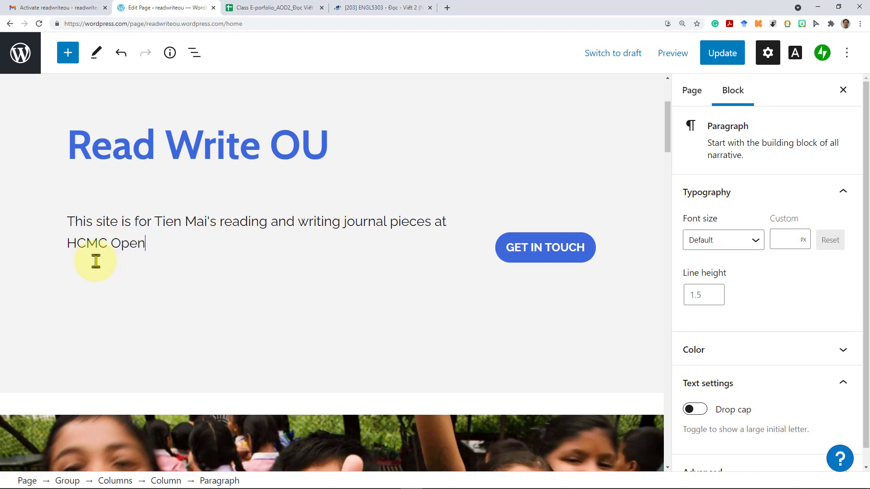
type("University.")
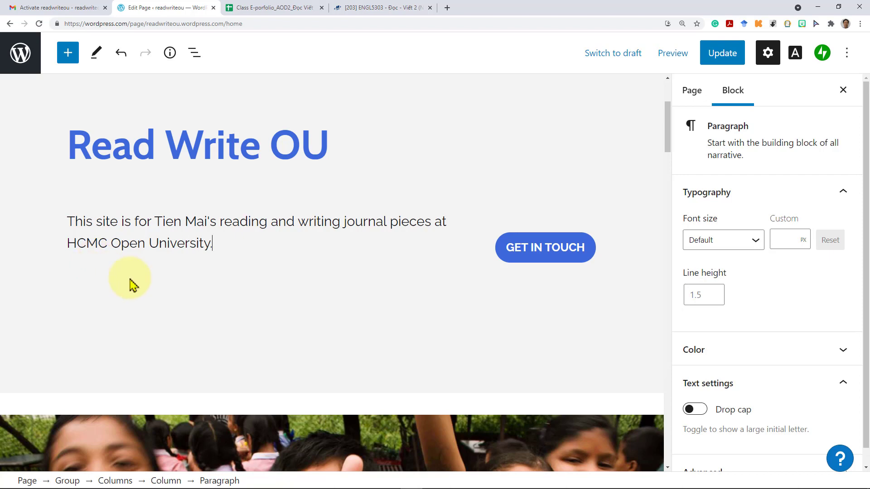
left_click(545, 248)
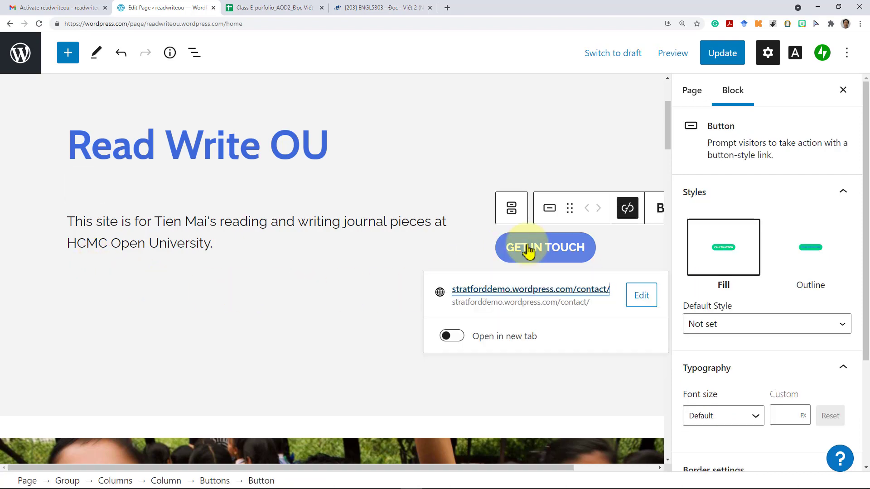
mouse_move(515, 298)
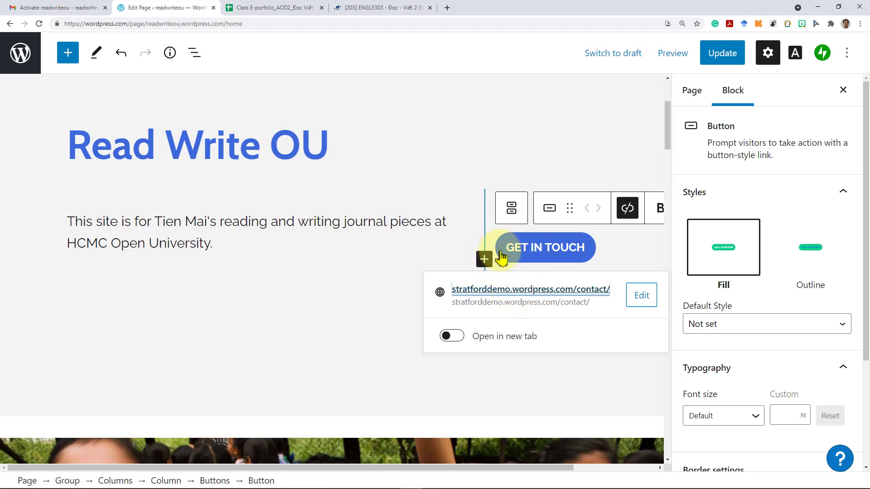
left_click(682, 24)
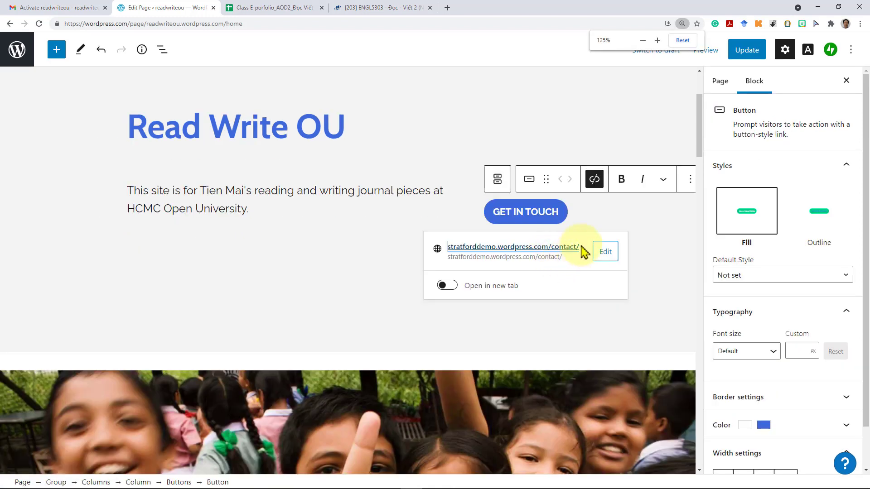
left_click(689, 179)
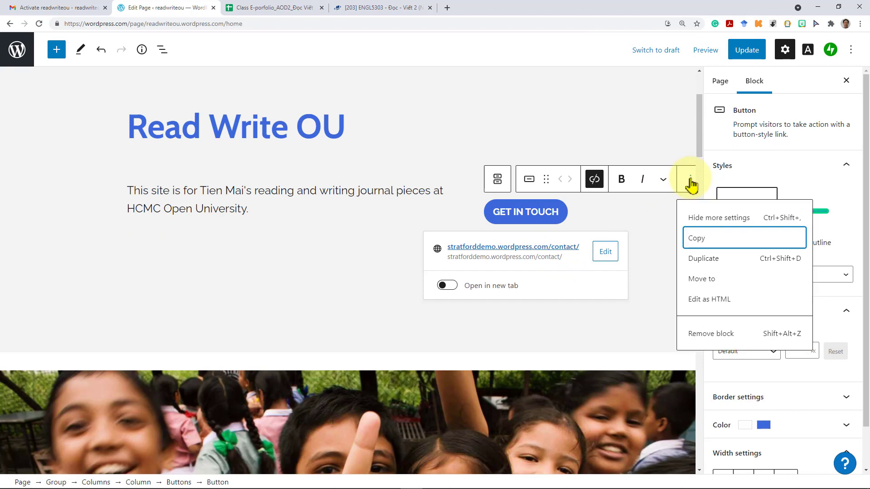
mouse_move(598, 218)
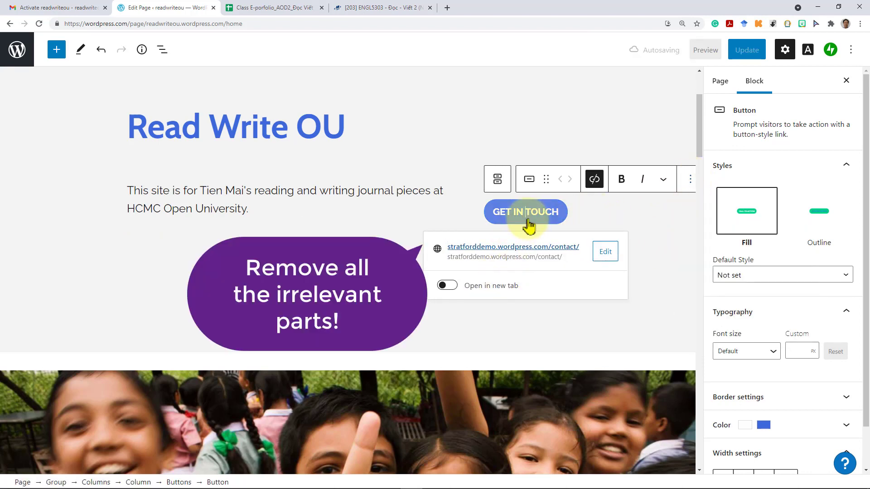
left_click(352, 288)
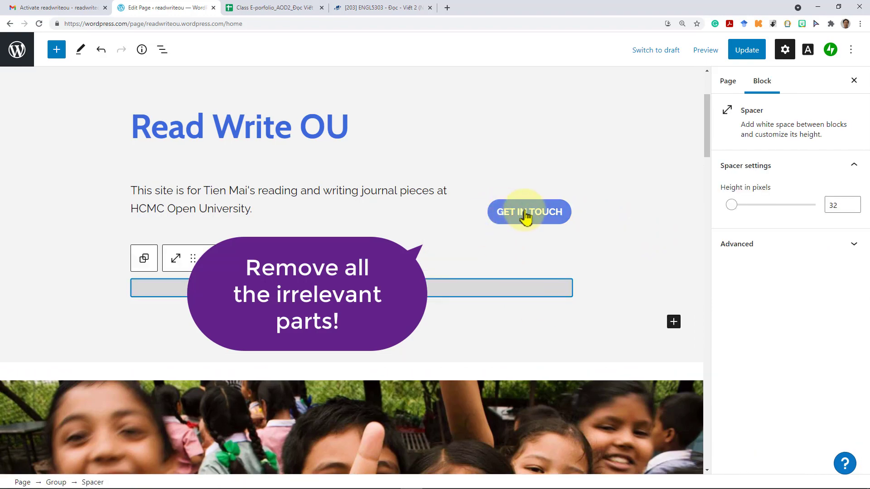
left_click(525, 212)
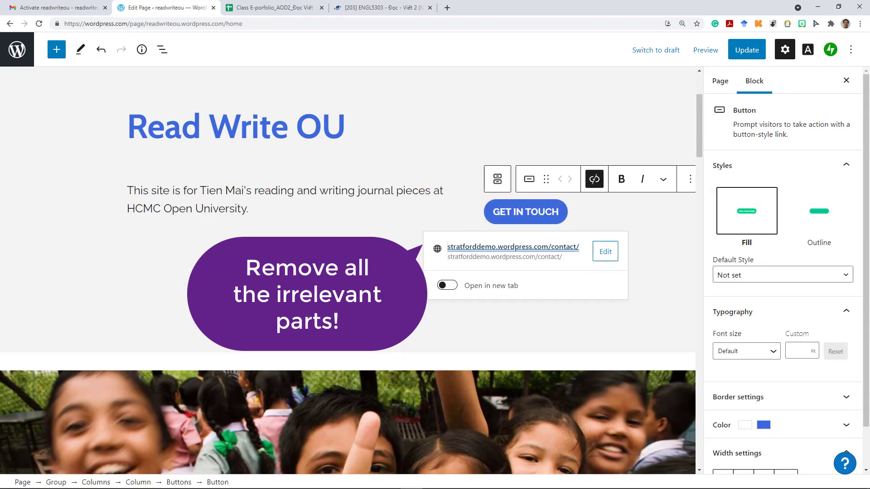
scroll("down", 3)
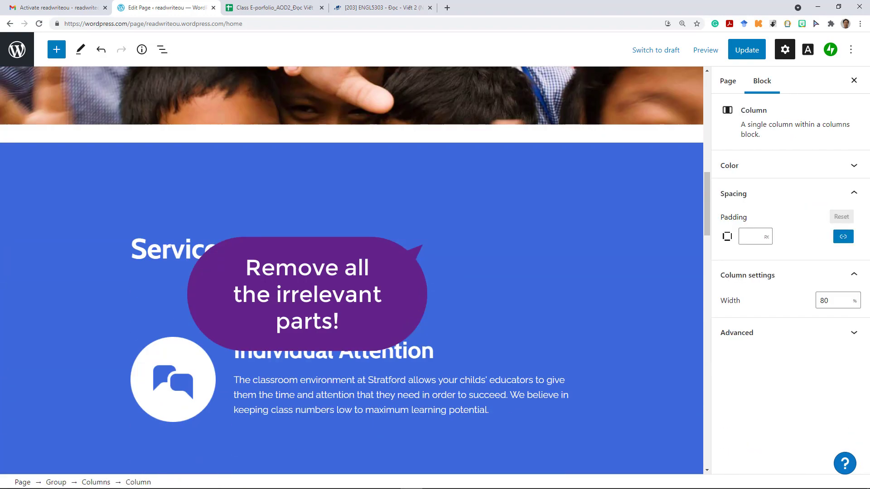
scroll("down", 3)
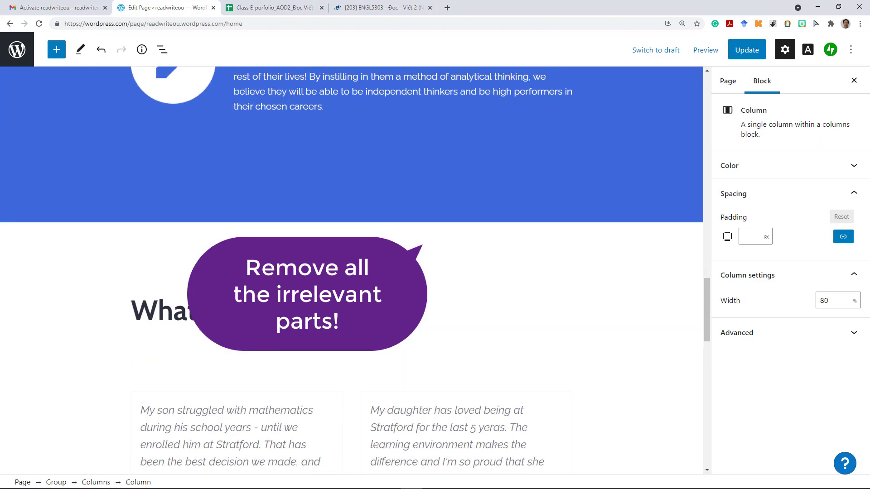
scroll("down", 3)
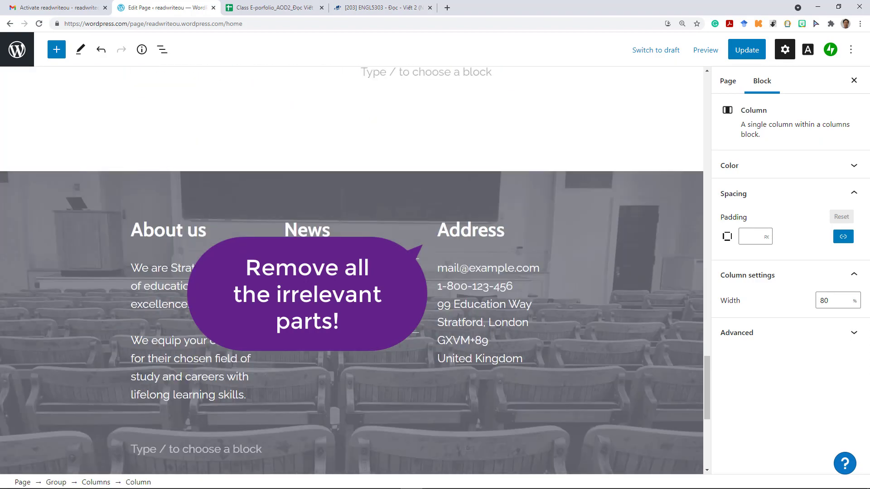
scroll("up", 3)
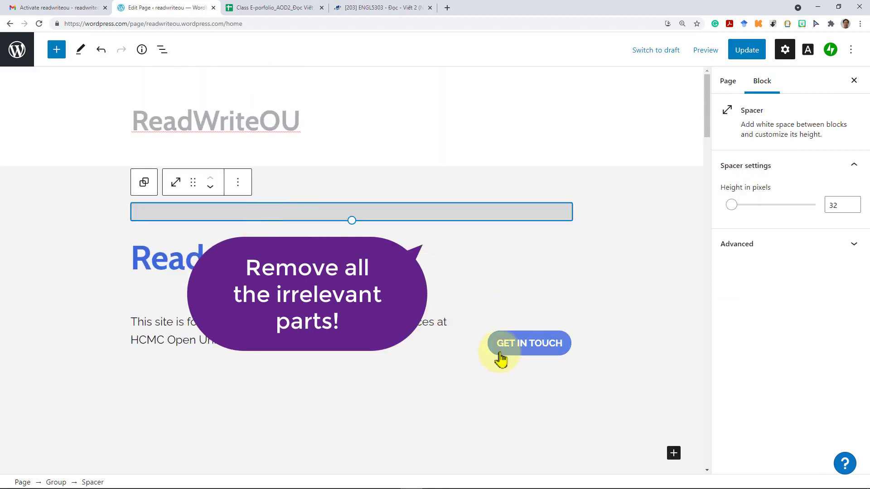
Step: Remove the GET IN TOUCH button block from the homepage header via Remove block
left_click(525, 343)
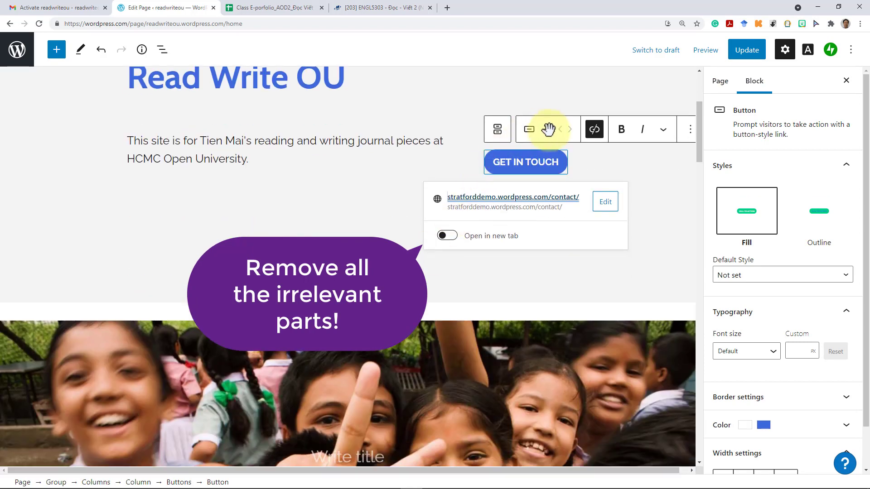
left_click(688, 129)
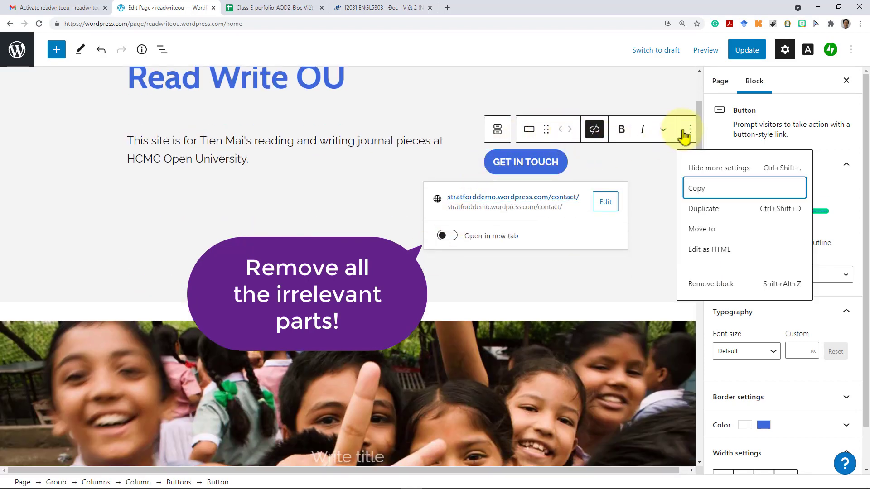
mouse_move(694, 215)
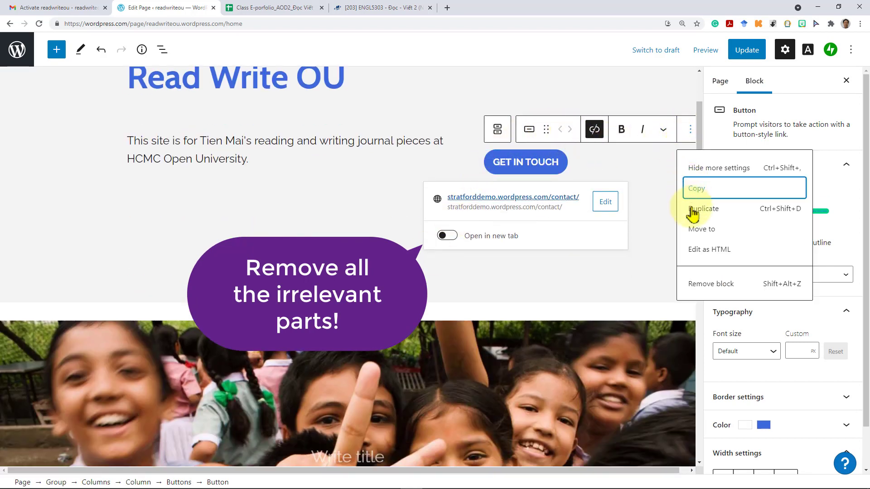
mouse_move(711, 284)
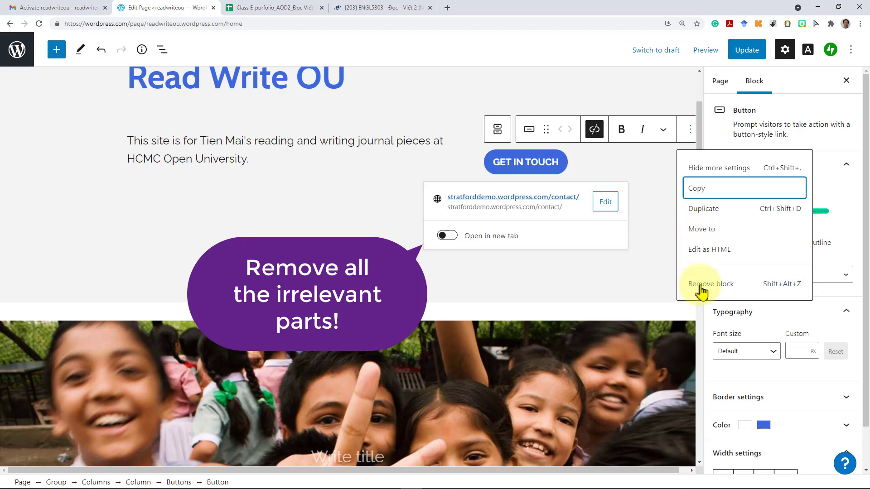
left_click(710, 284)
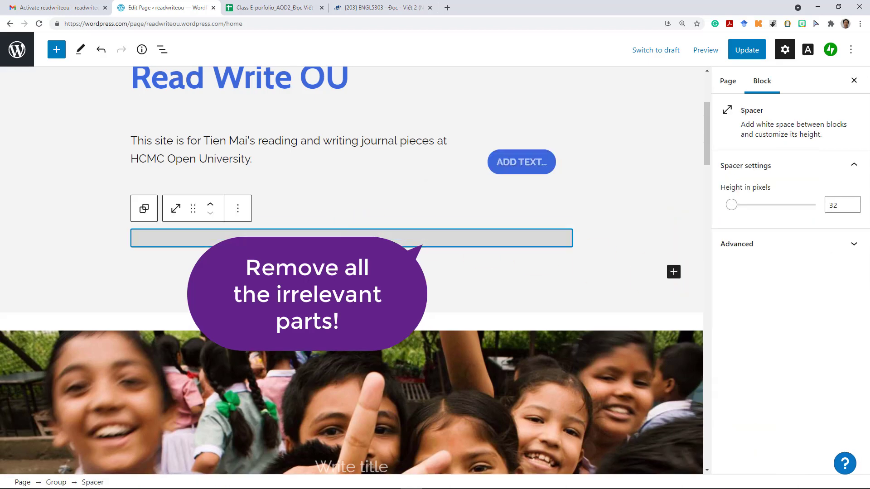
scroll("down", 3)
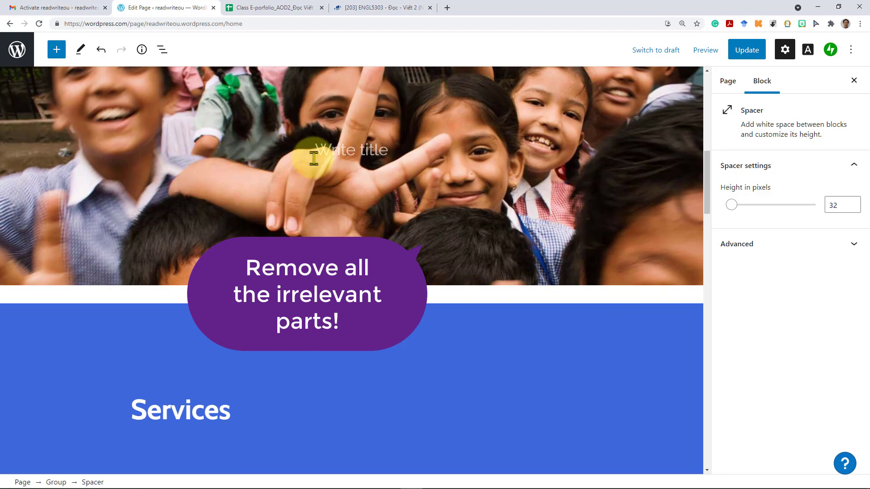
left_click(350, 149)
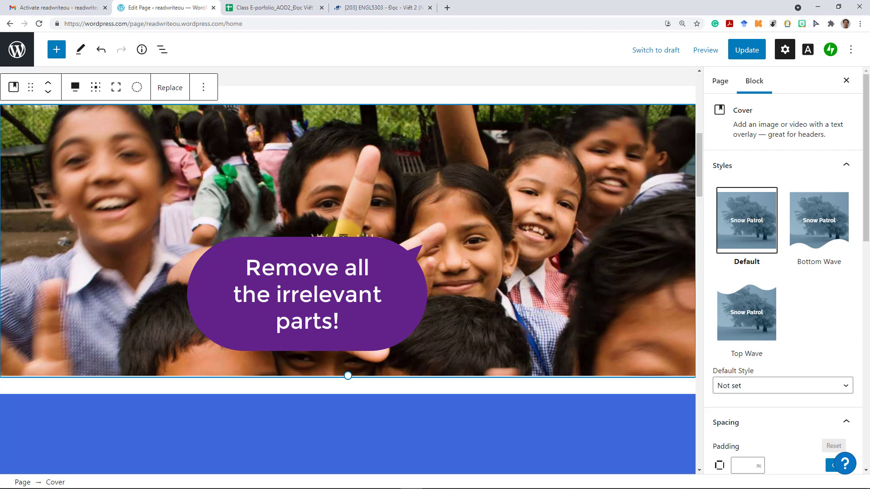
Step: Delete the blue Services Group block so the testimonials follow the cover photo
left_click(305, 293)
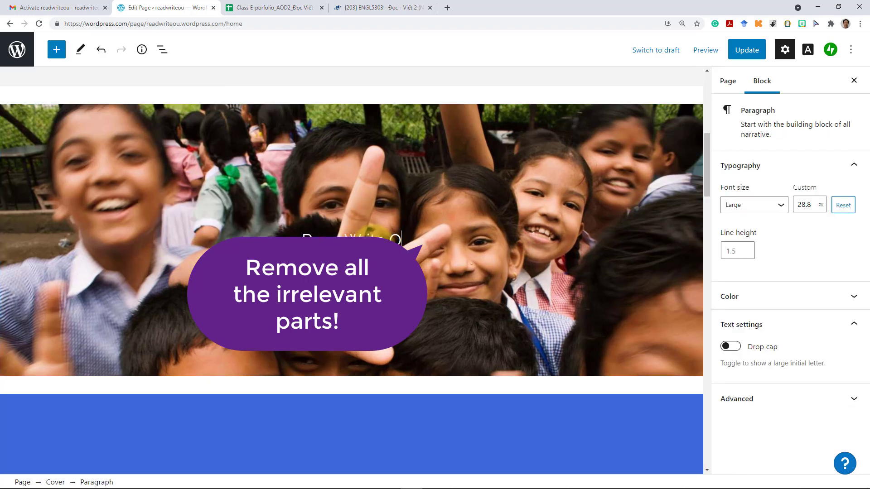
scroll("down", 3)
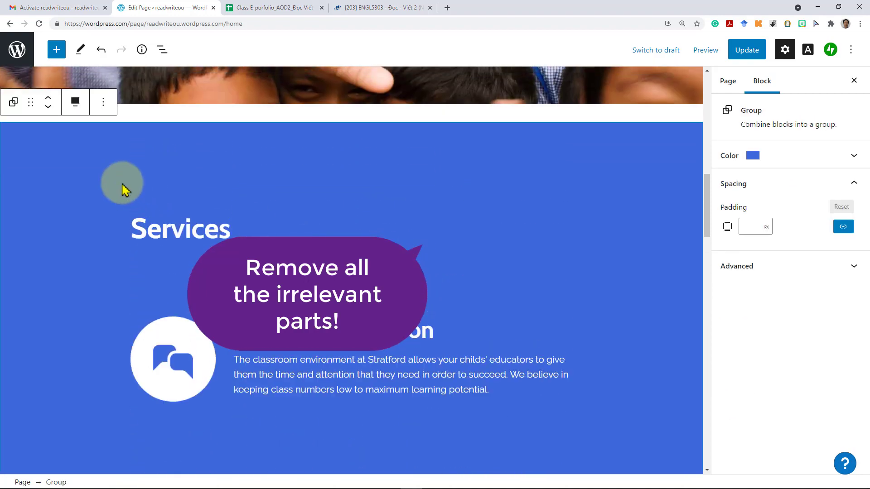
mouse_move(104, 103)
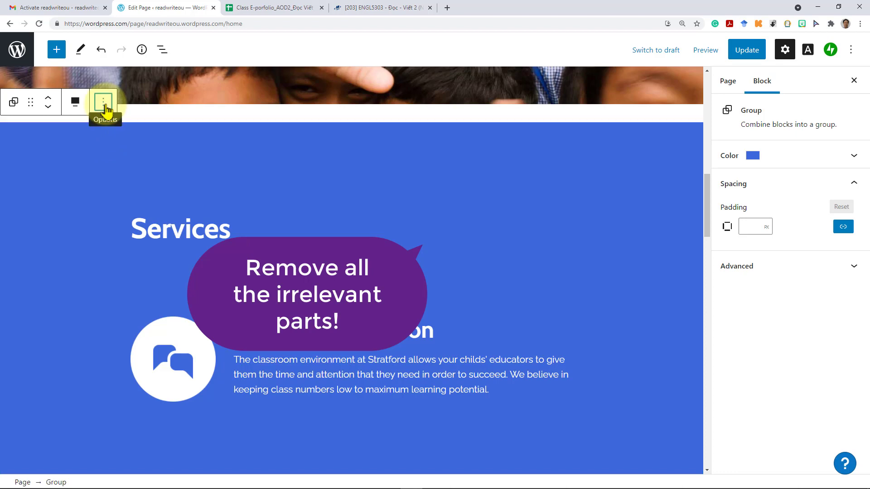
left_click(103, 103)
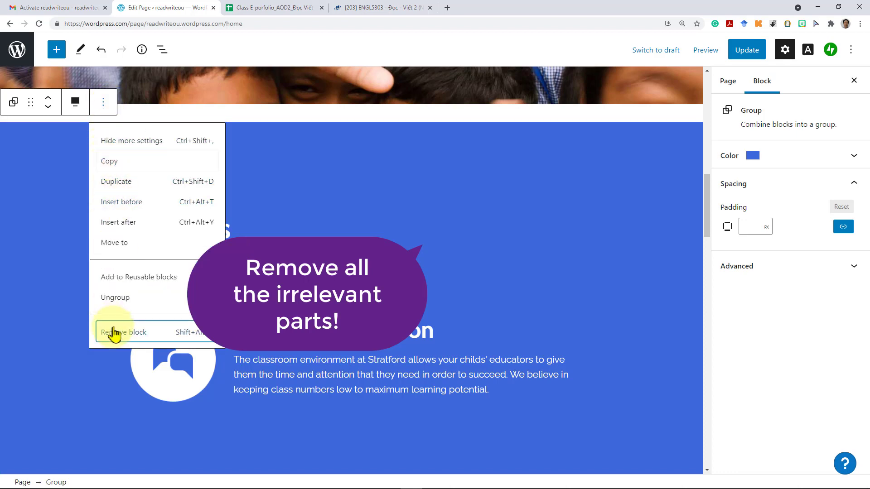
left_click(125, 331)
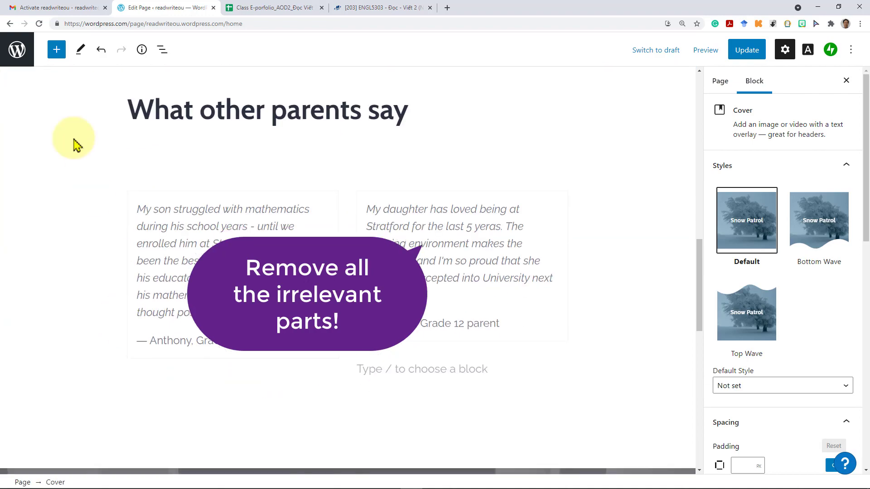
left_click(102, 110)
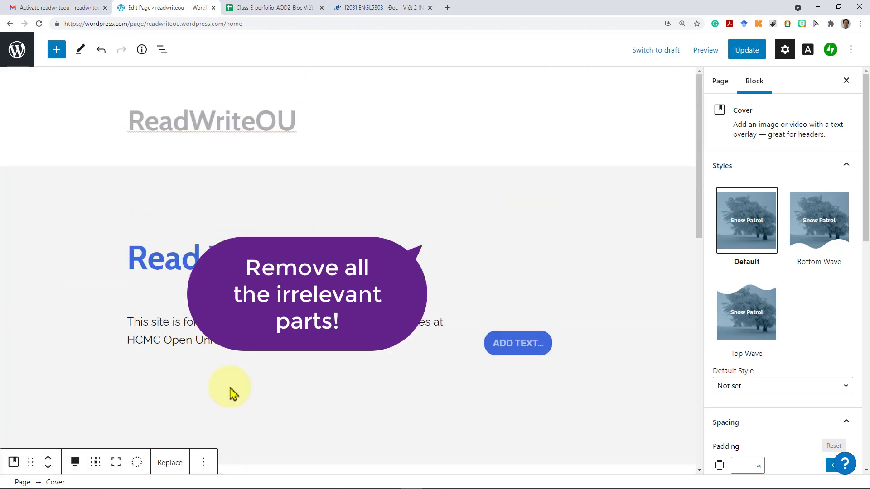
Step: Start replacing the Cover block image by opening the Media Library
scroll("up", 3)
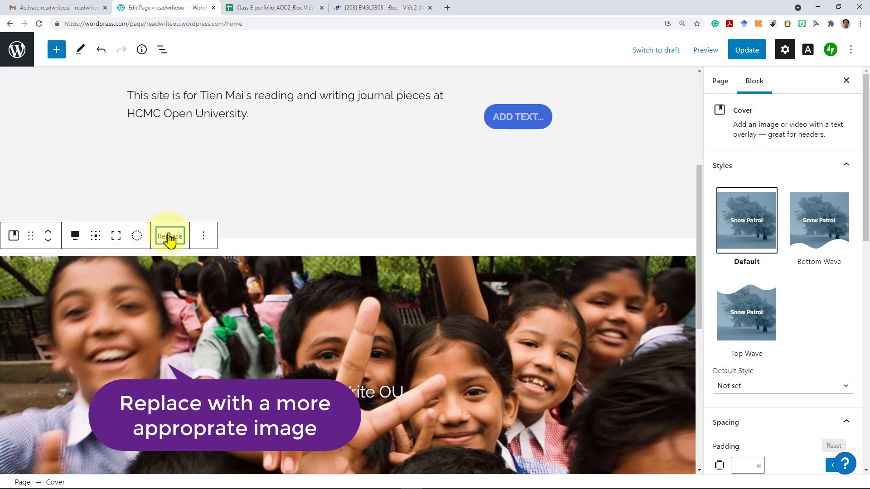
left_click(169, 236)
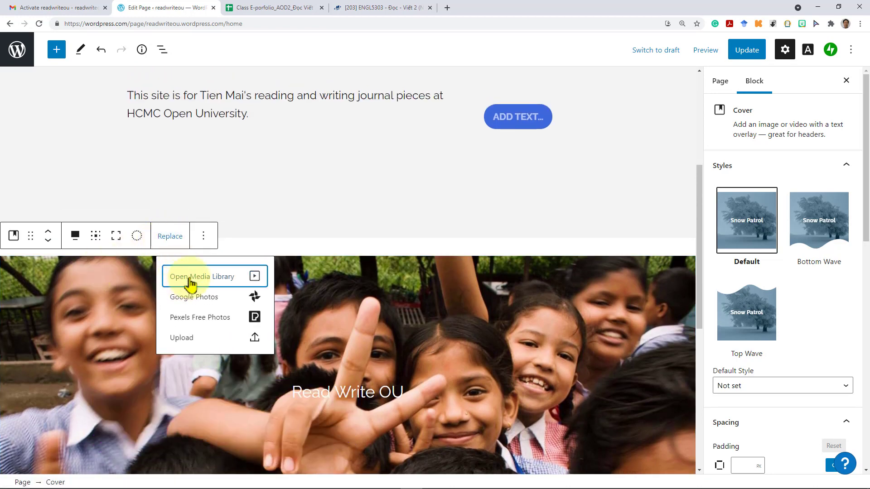
left_click(202, 277)
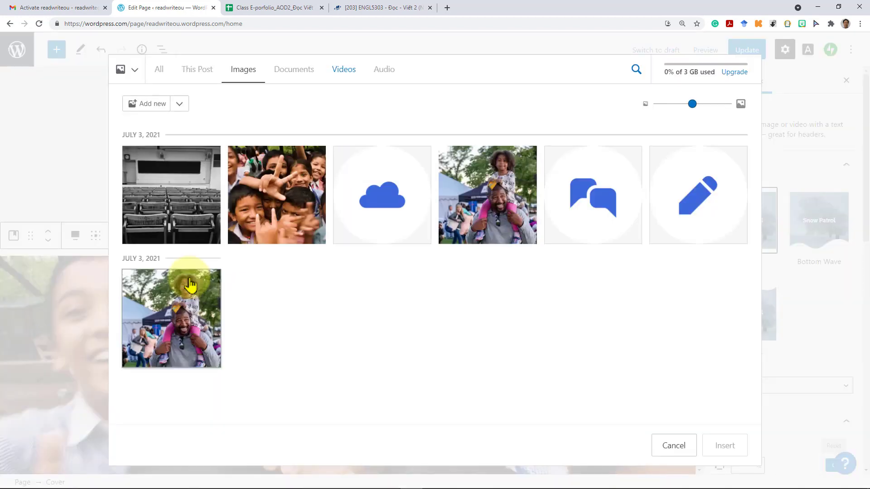
mouse_move(145, 104)
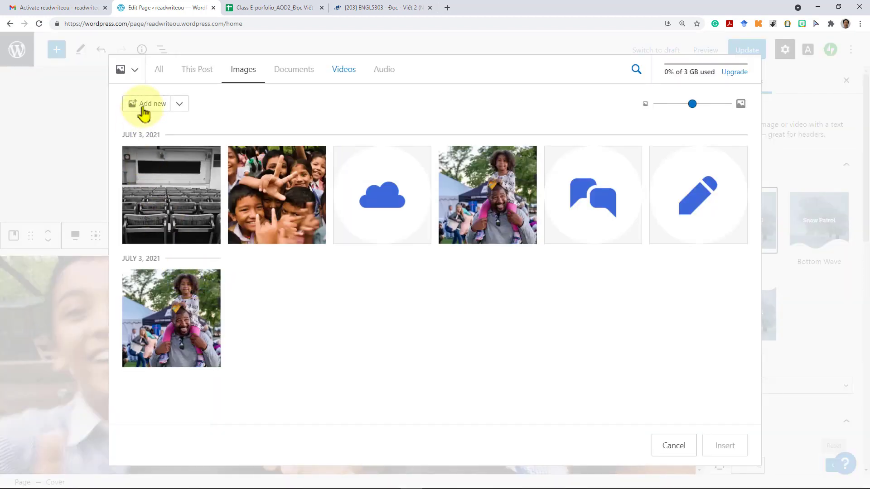
Step: Upload the Read&WriteLogo file from the Desktop into the Media Library and select it
left_click(145, 103)
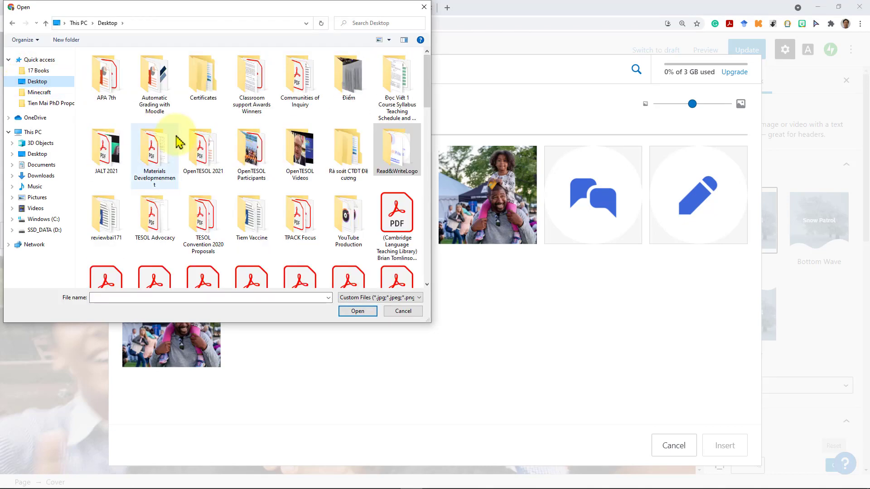
scroll("down", 3)
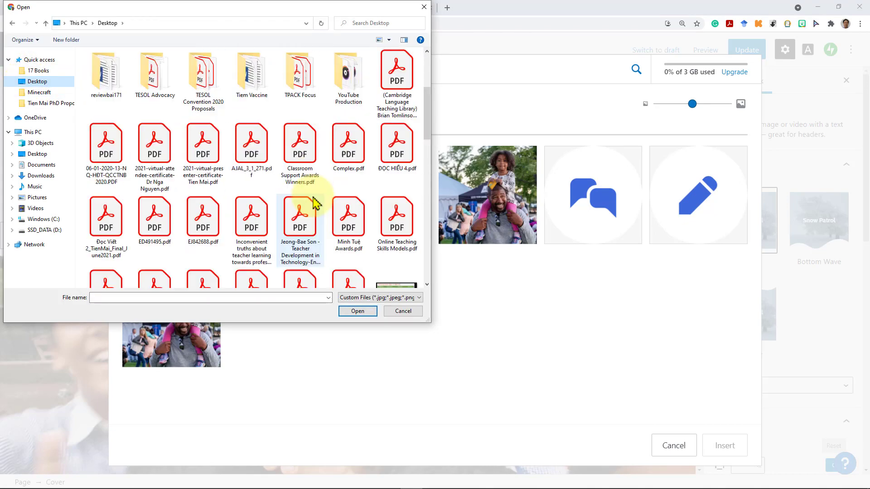
scroll("up", 3)
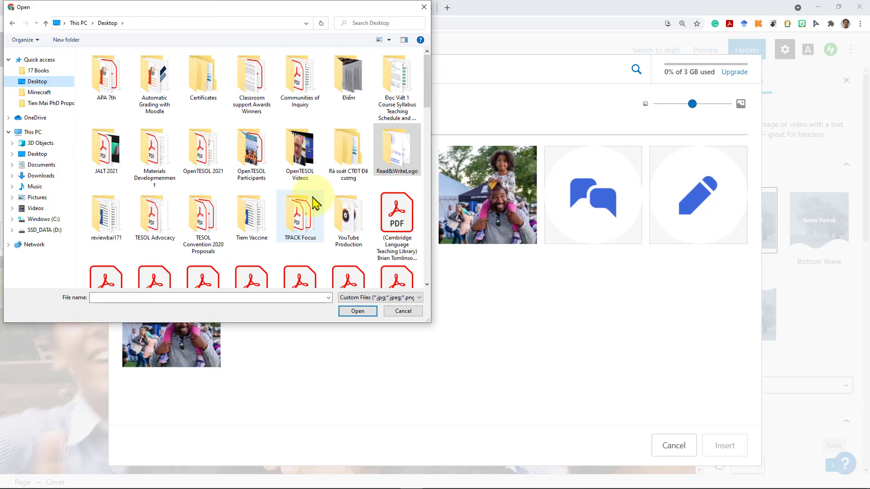
scroll("down", 3)
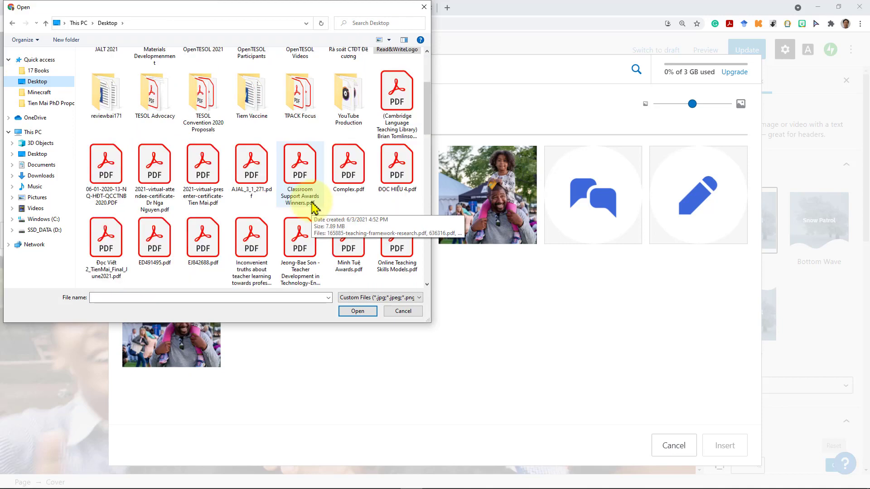
mouse_move(429, 132)
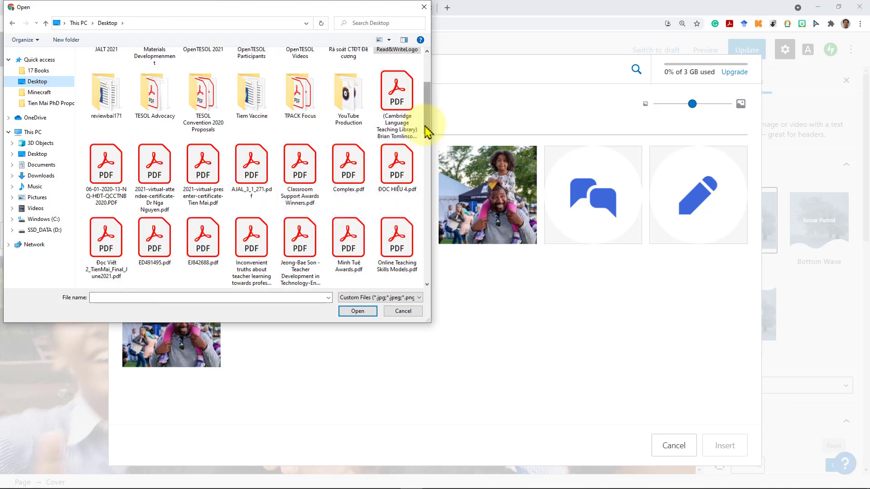
scroll("up", 3)
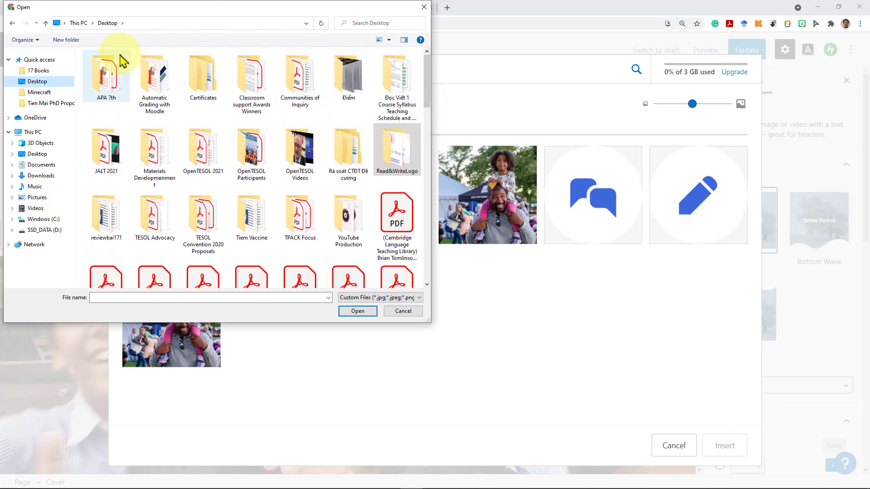
double_click(397, 149)
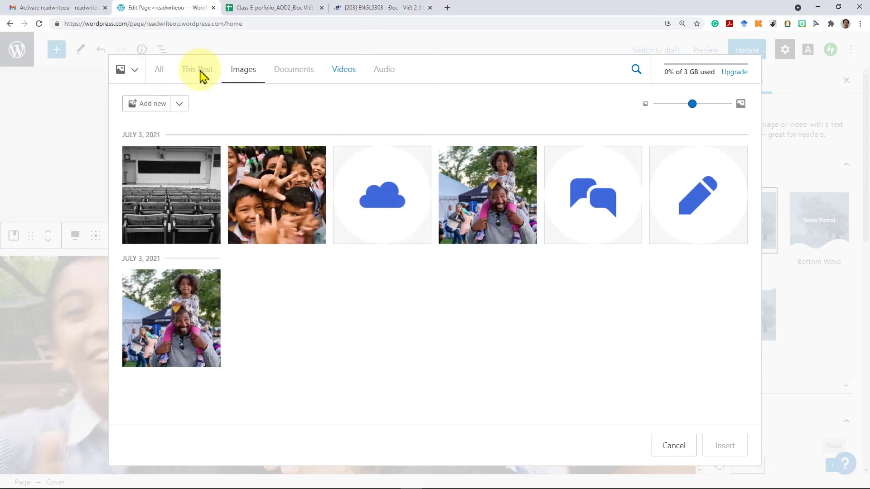
left_click(172, 195)
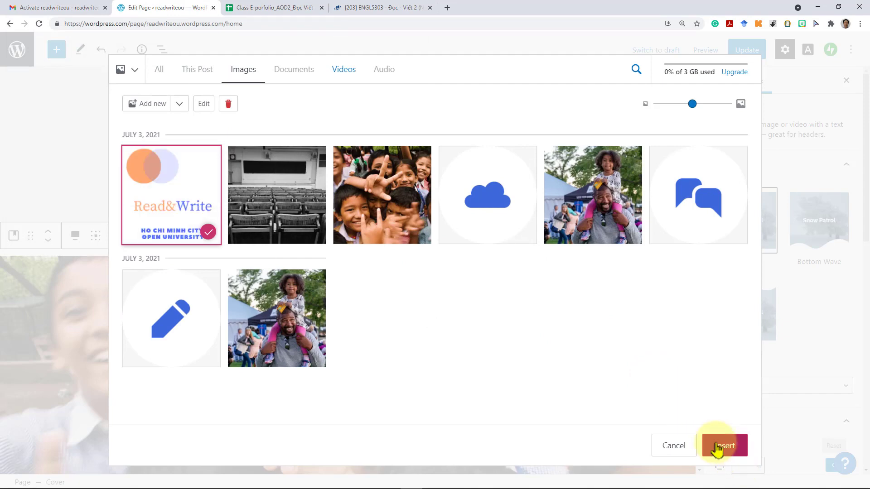
Step: Insert the uploaded Read&Write logo as the Cover block image
left_click(725, 446)
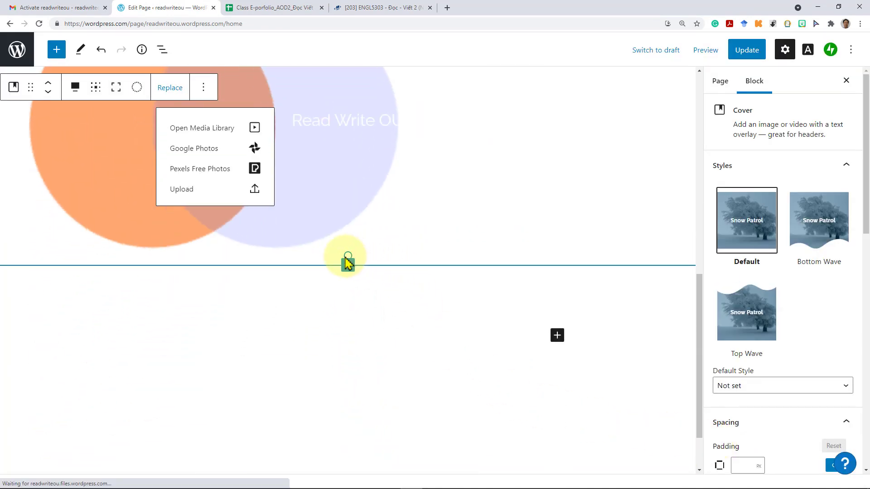
mouse_move(338, 358)
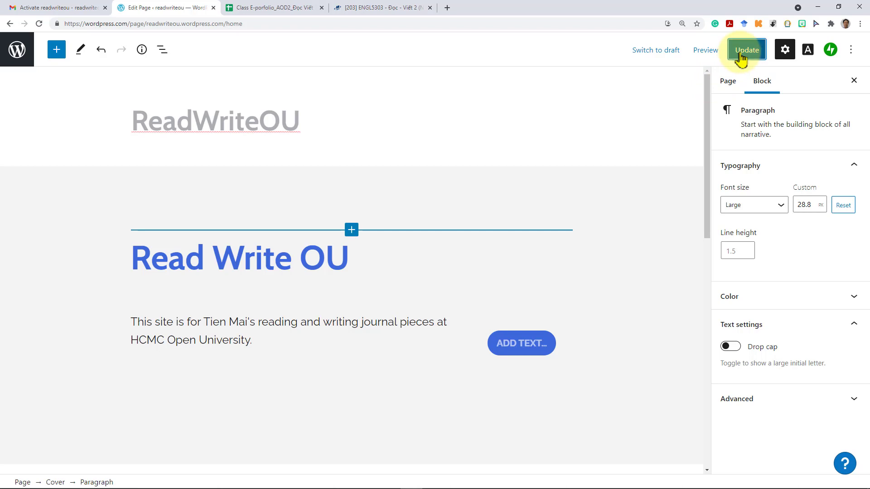
Step: Update the Home page and view the live readwriteou page from the 'Page updated' notice
left_click(746, 48)
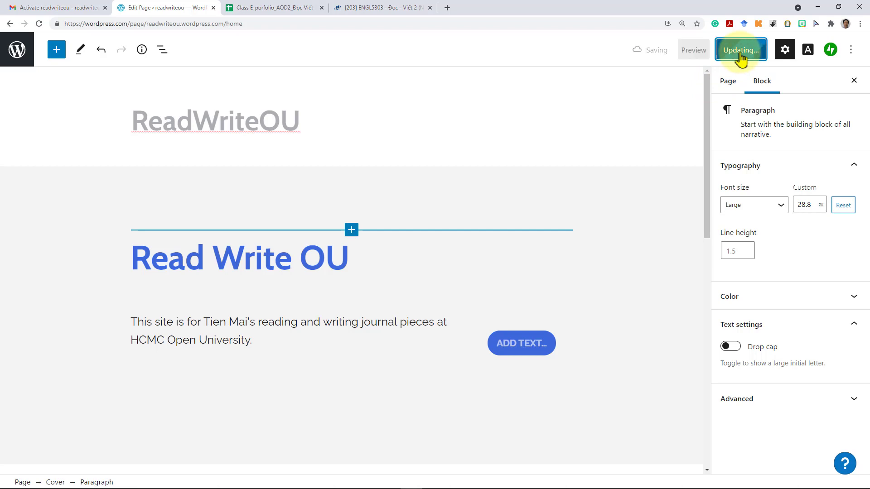
left_click(741, 49)
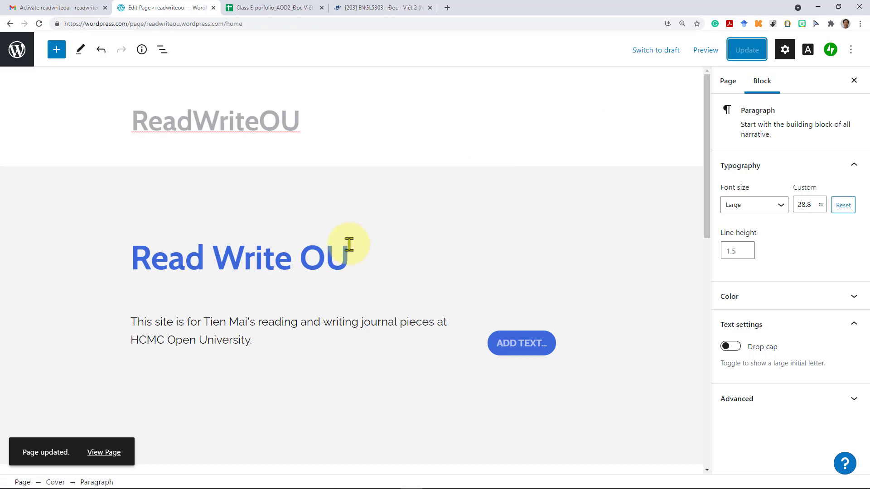
left_click(104, 453)
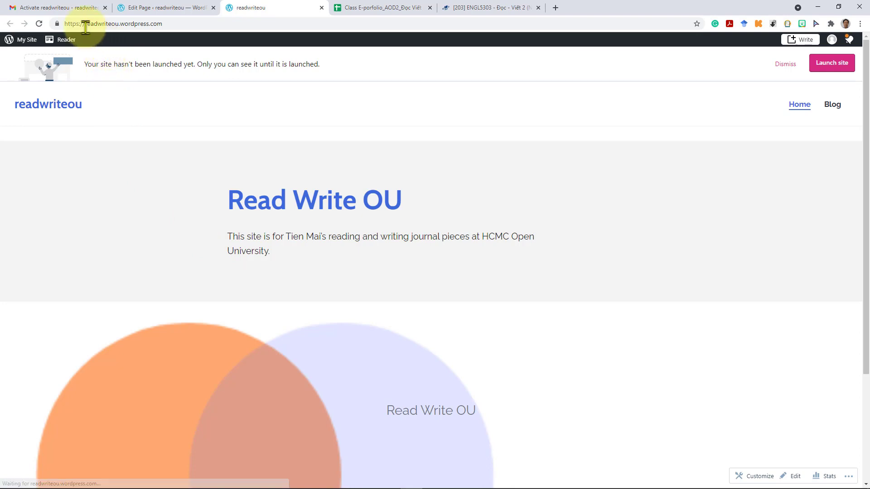
left_click(114, 24)
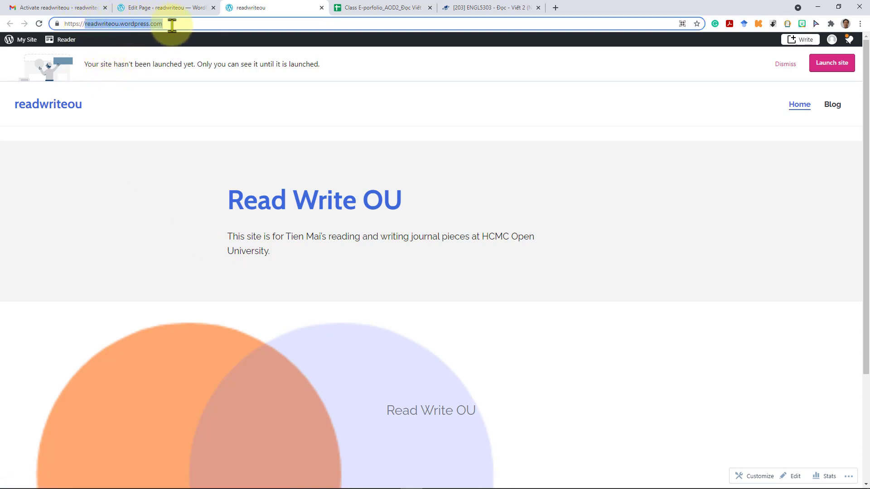
mouse_move(89, 63)
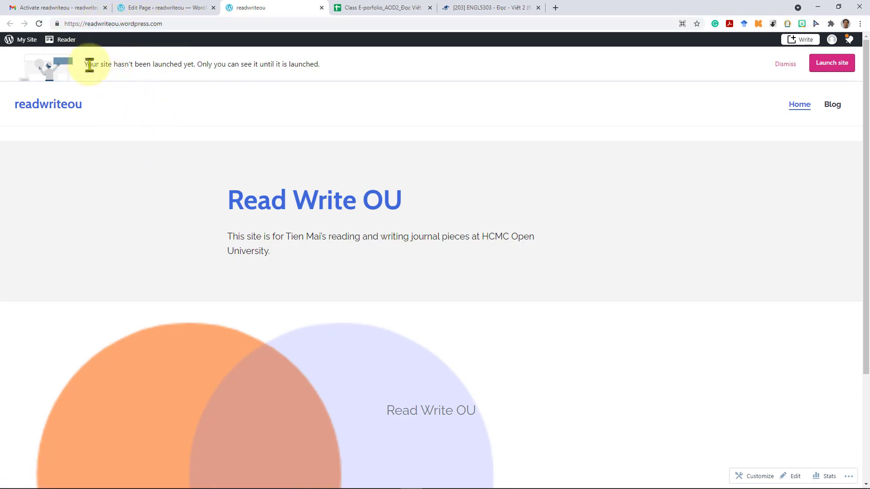
mouse_move(146, 63)
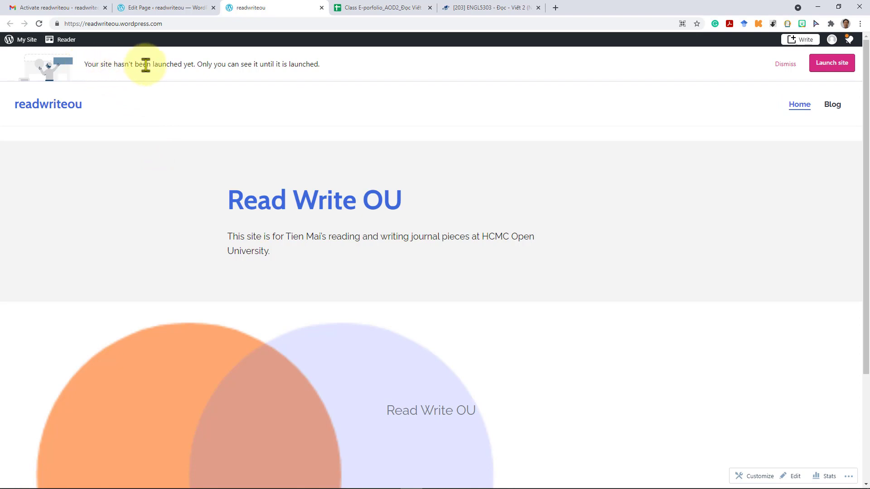
mouse_move(233, 64)
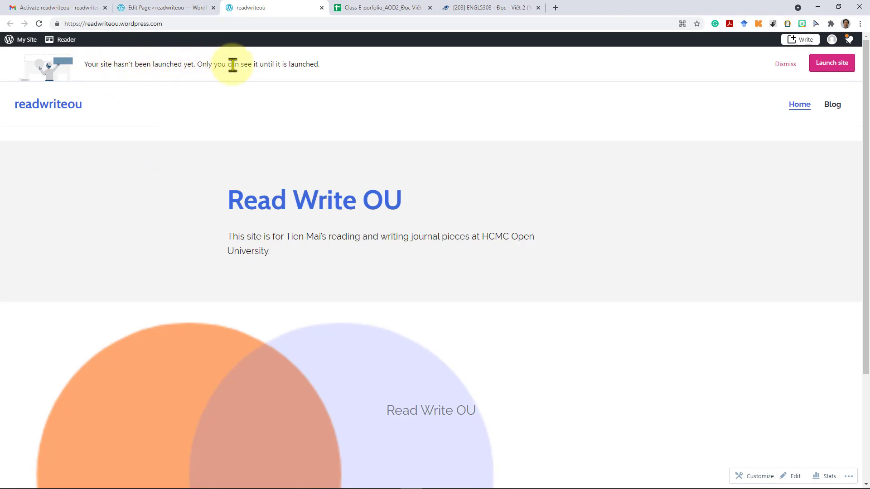
mouse_move(291, 66)
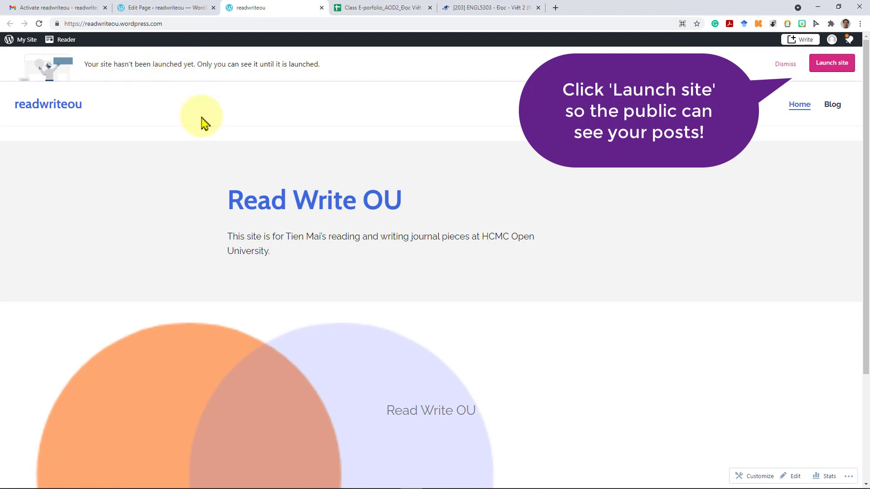
mouse_move(831, 63)
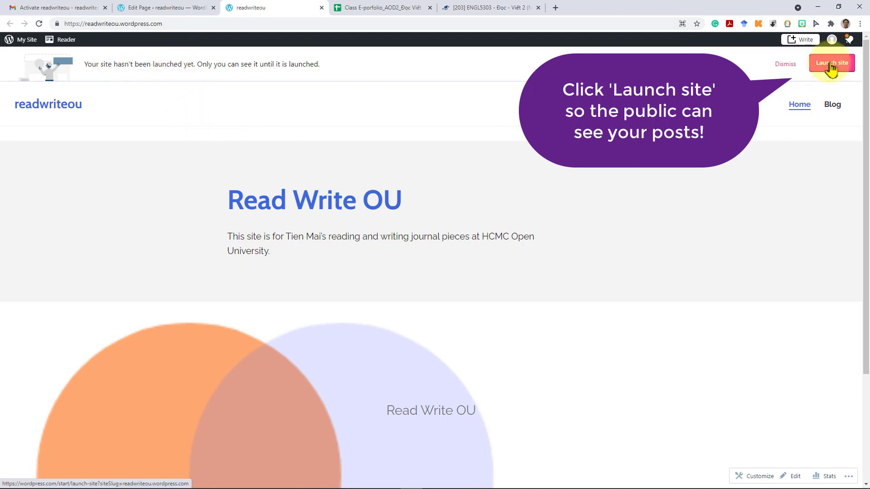
Step: Launch the site and keep the free readwriteou.wordpress.com address, skipping the domain purchase
left_click(831, 63)
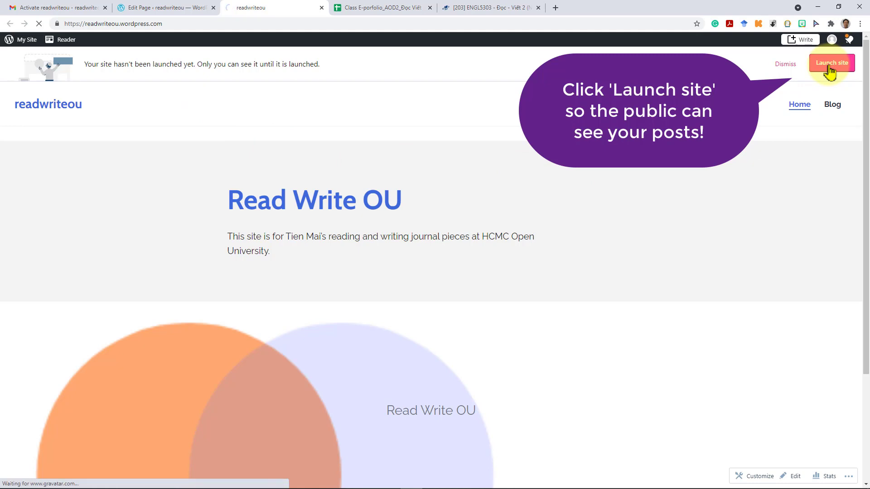
left_click(831, 62)
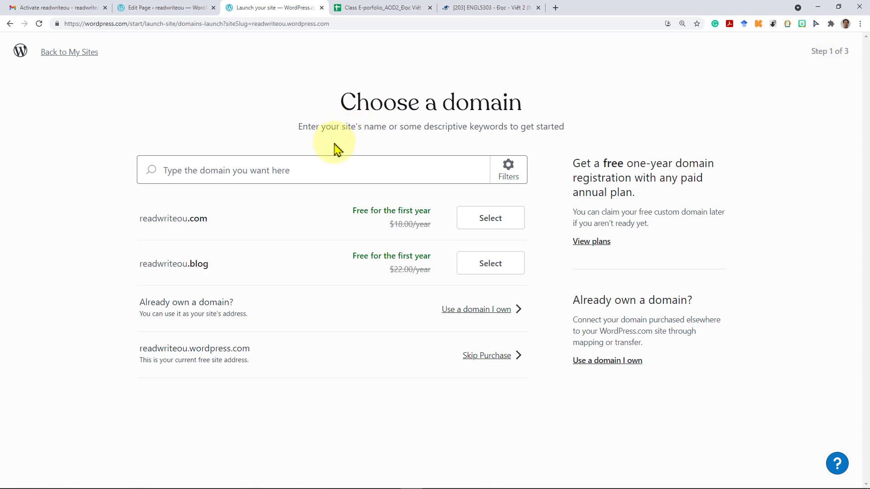
mouse_move(318, 212)
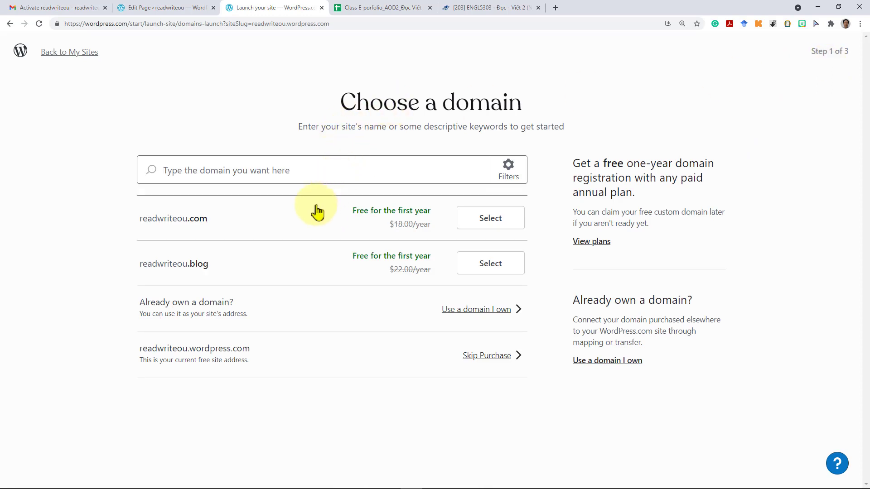
mouse_move(317, 236)
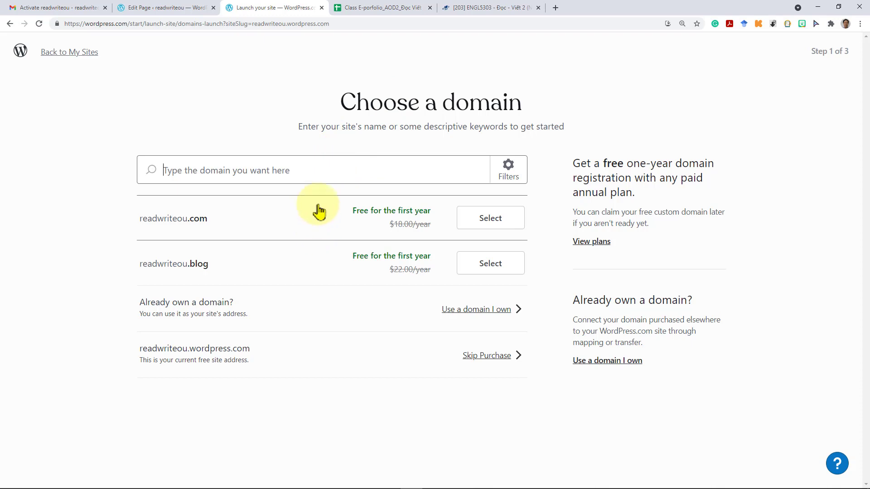
mouse_move(174, 377)
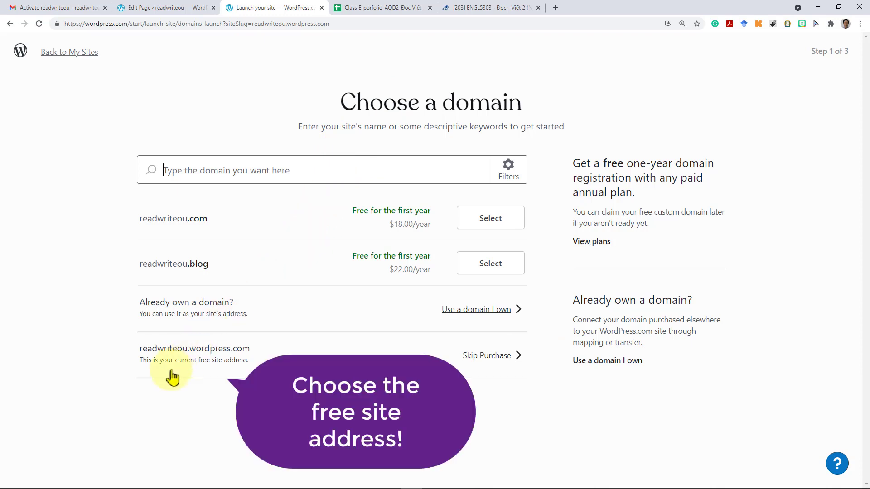
mouse_move(231, 369)
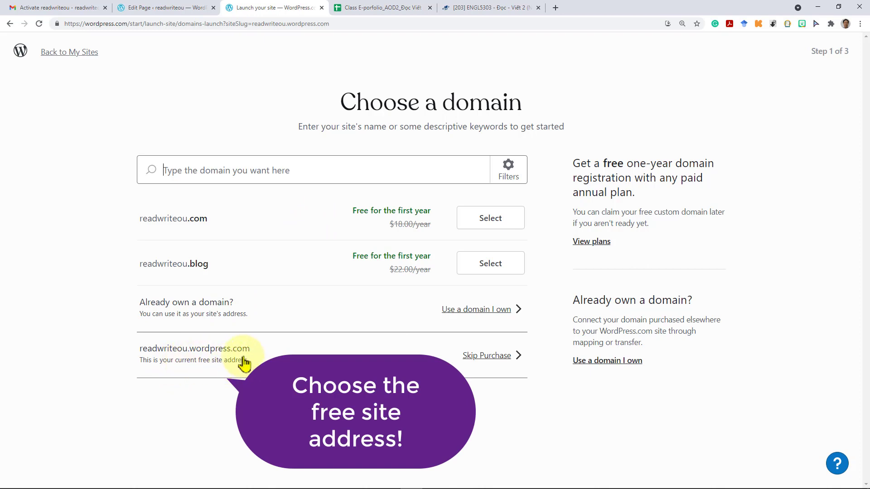
left_click(488, 355)
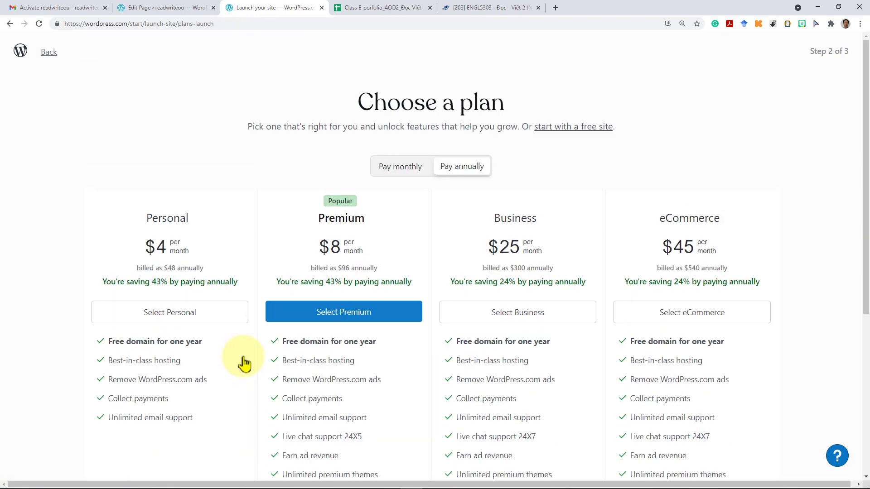
Step: Continue the launch with 'start with a free site' instead of a paid plan
scroll("down", 3)
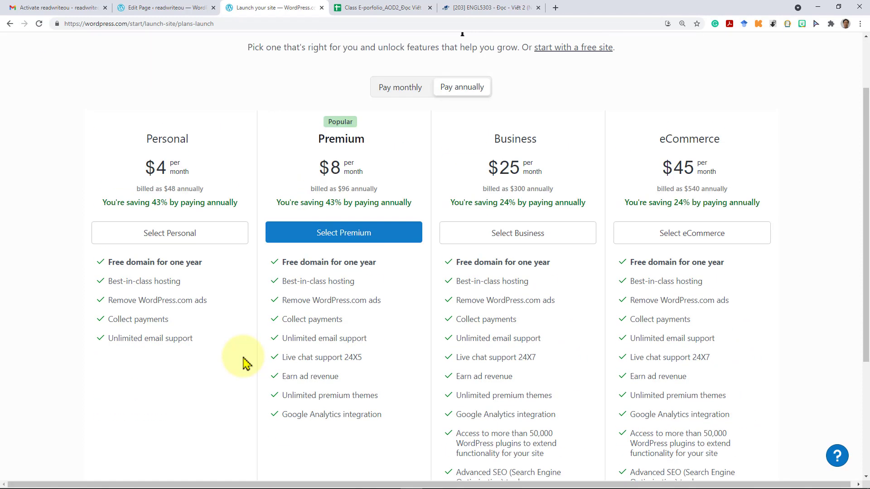
scroll("up", 3)
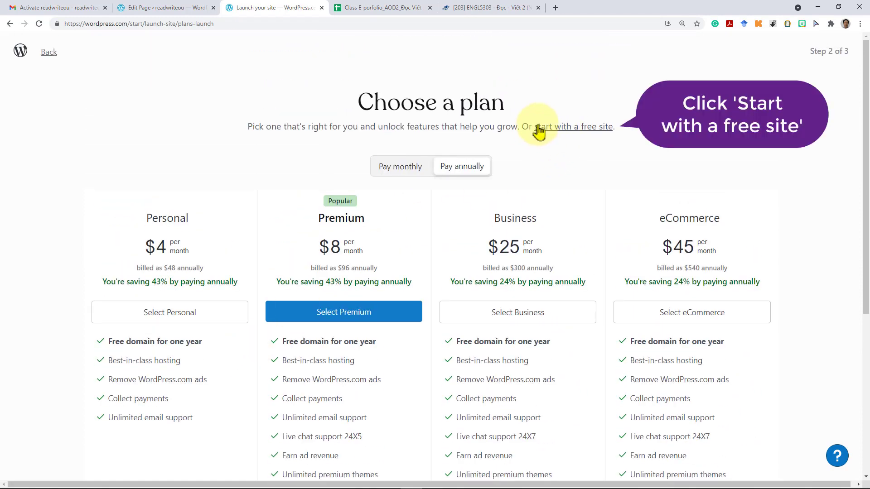
left_click(576, 127)
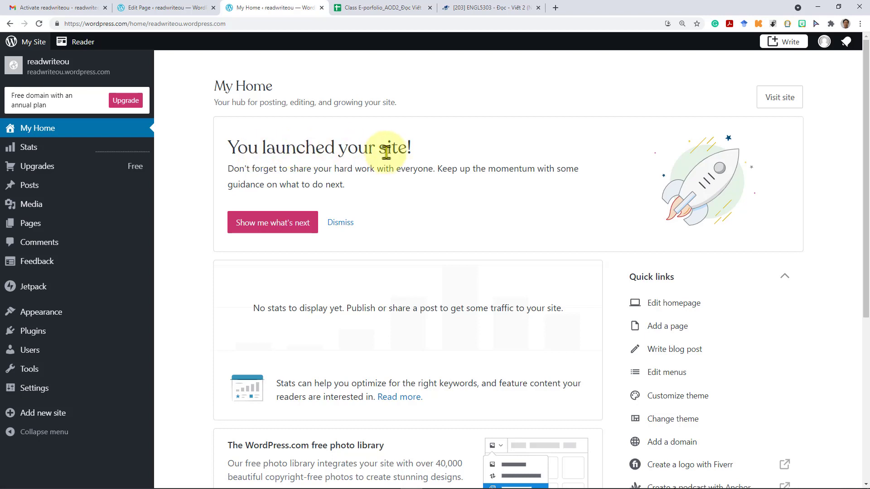
mouse_move(392, 138)
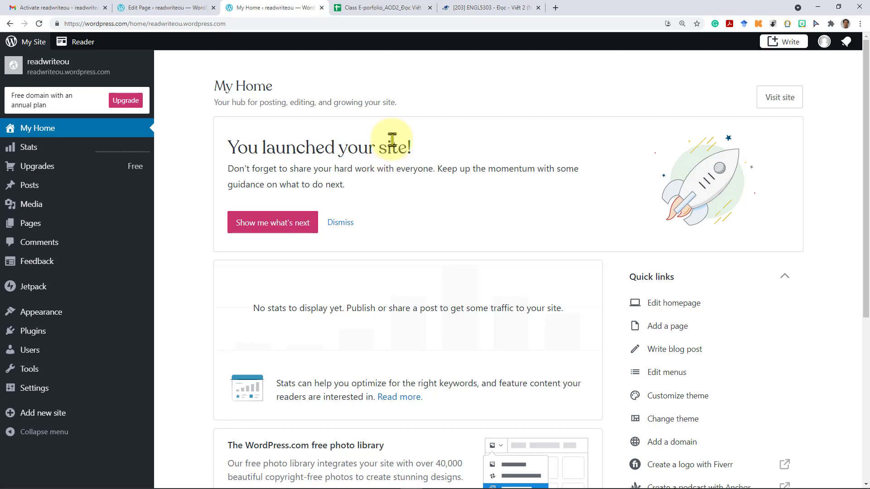
mouse_move(391, 158)
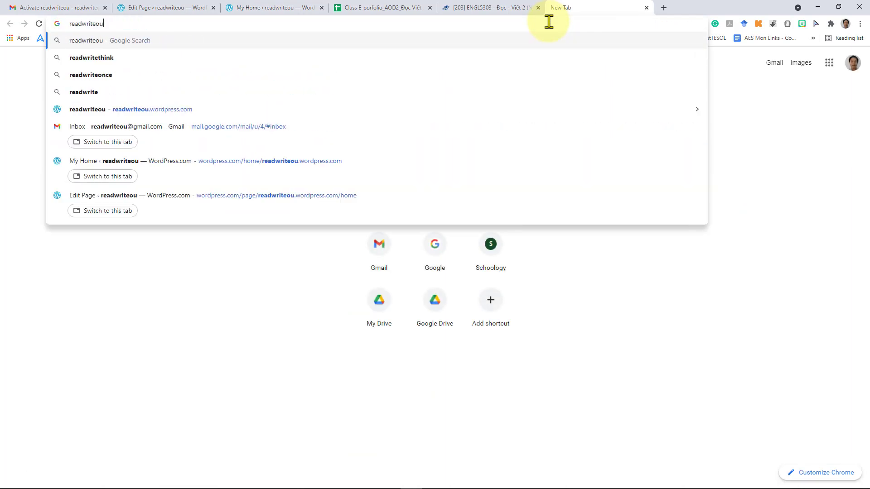
Step: Load readwriteou.wordpress.com in a new tab and copy its web address
type(".wordpress.com")
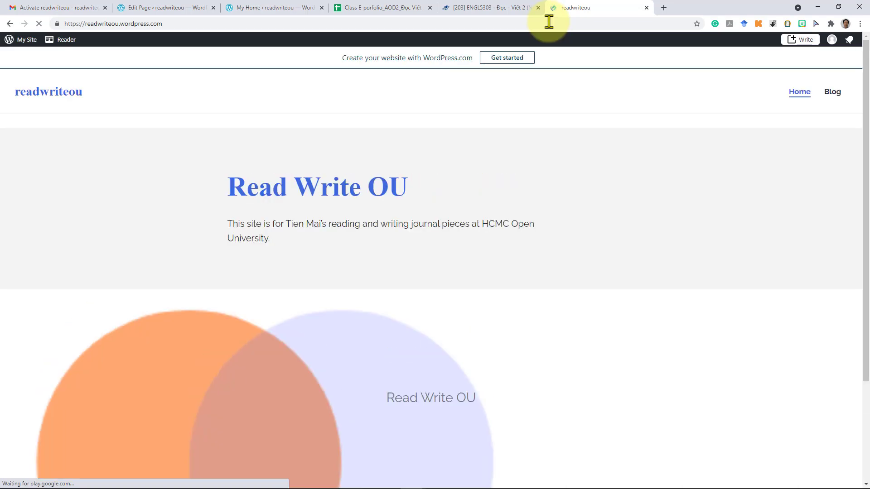
scroll("down", 3)
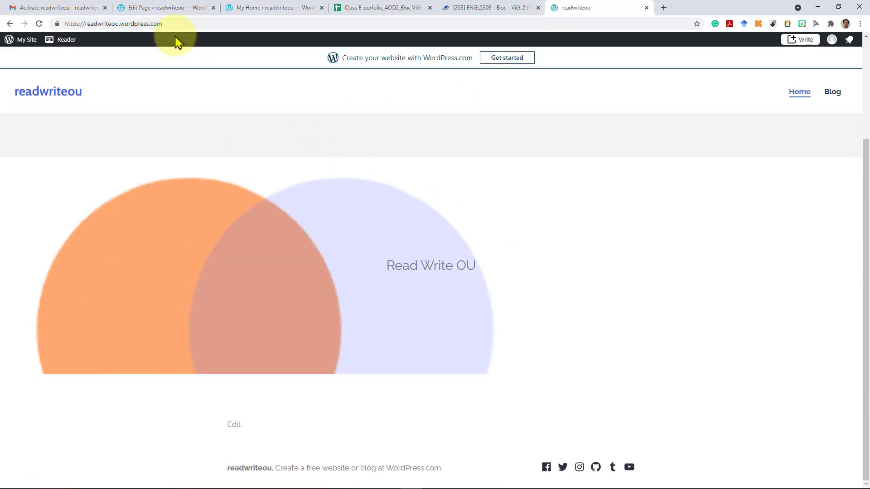
right_click(115, 23)
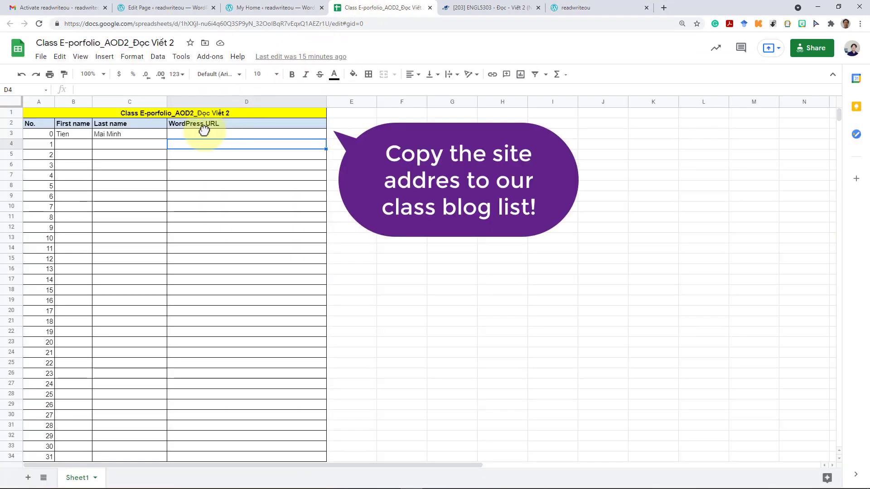
type("https://readwriteou.wordpress.com/")
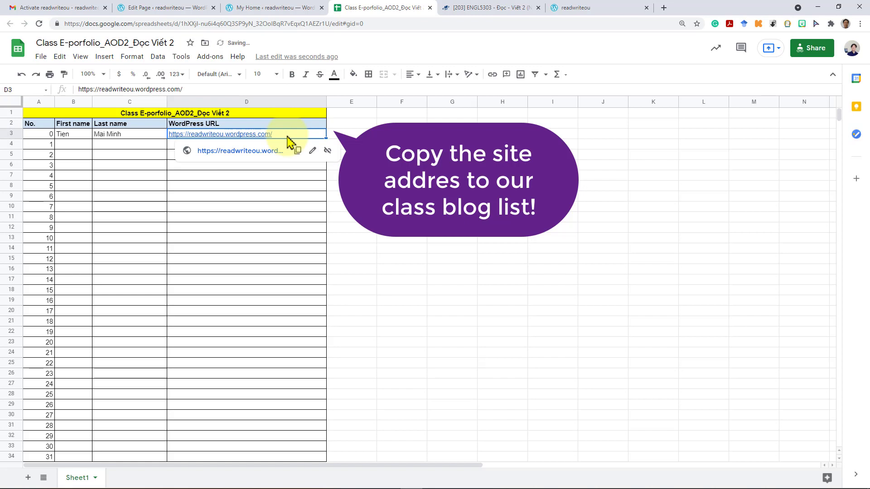
left_click(246, 123)
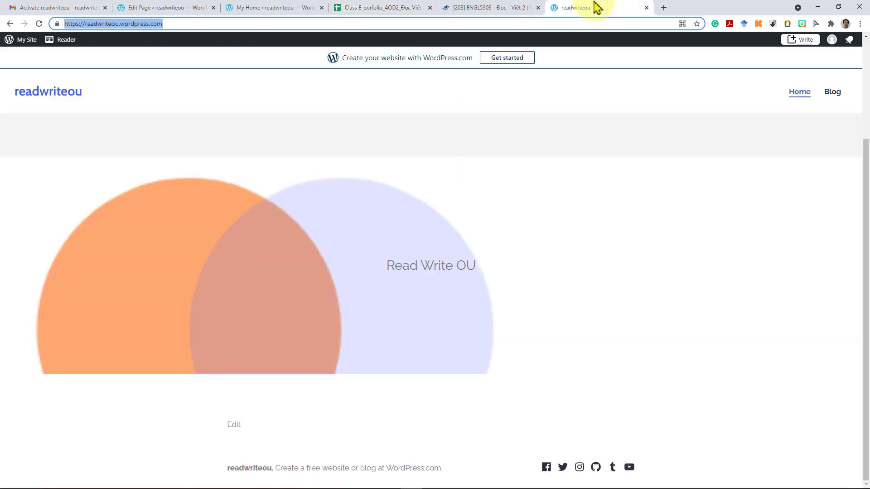
mouse_move(597, 29)
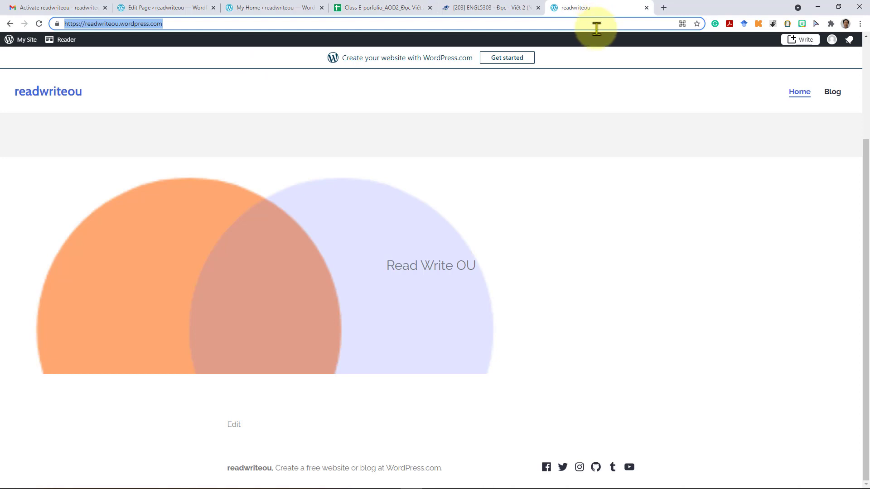
left_click(682, 23)
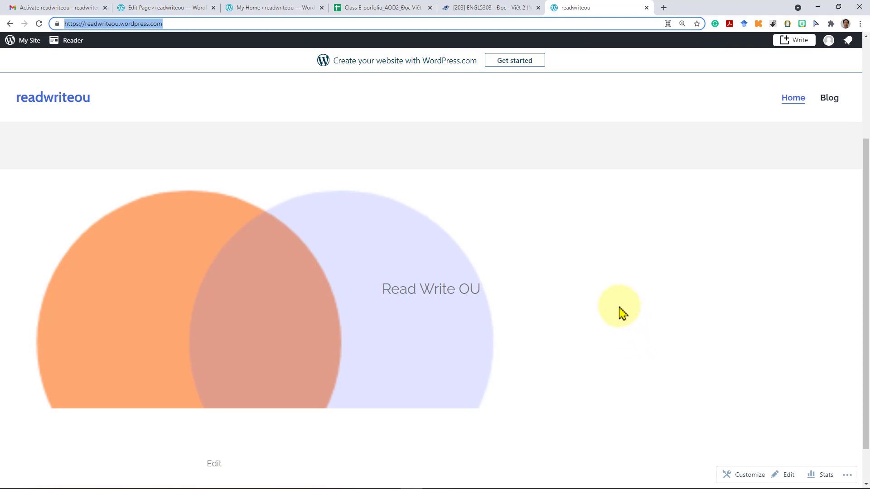
mouse_move(607, 265)
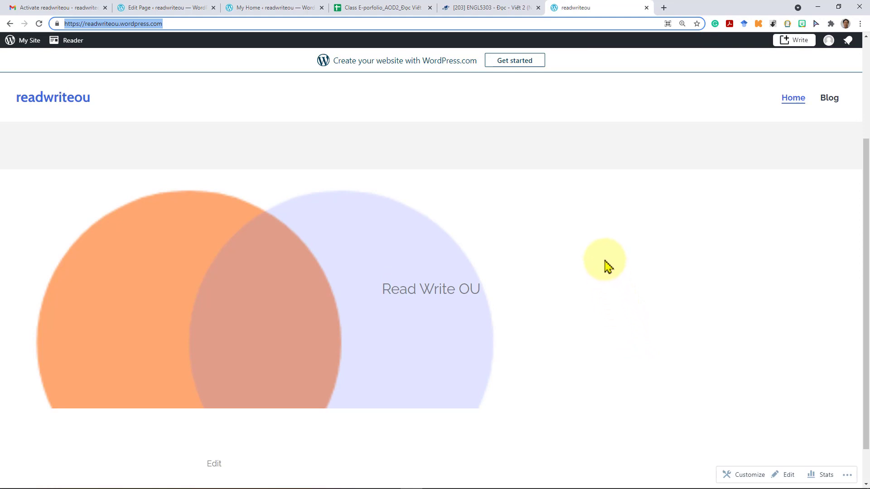
mouse_move(638, 198)
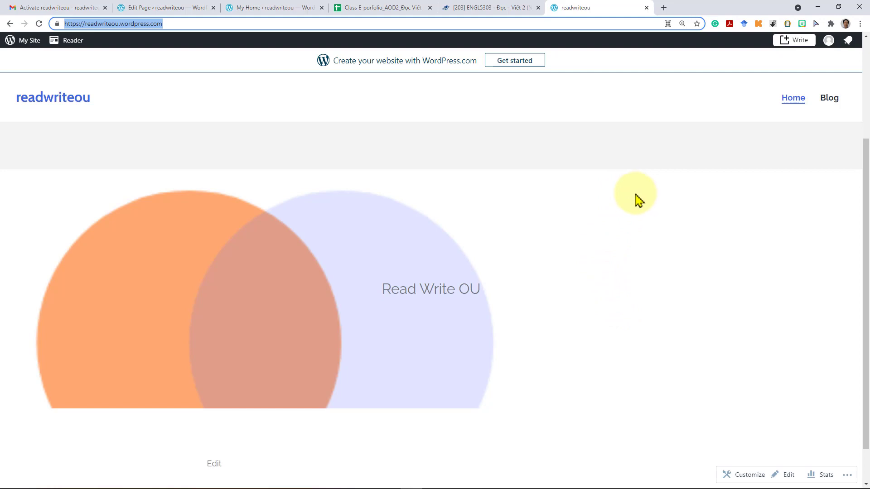
mouse_move(719, 92)
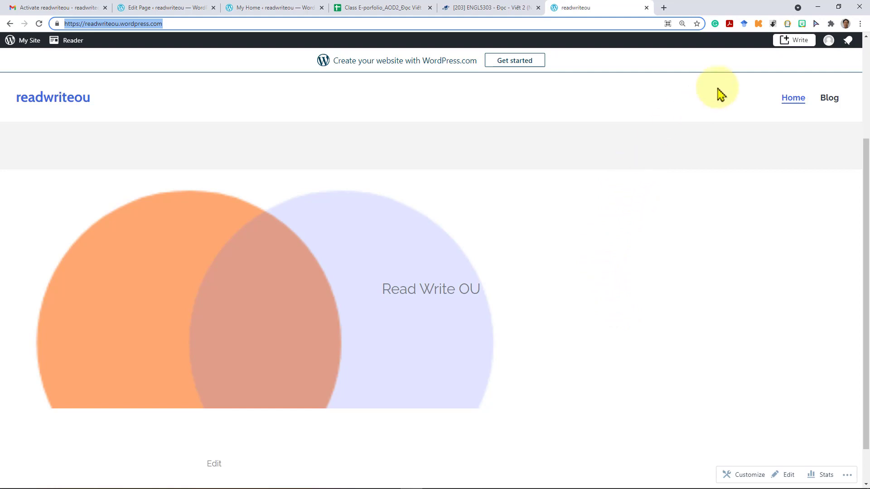
mouse_move(794, 40)
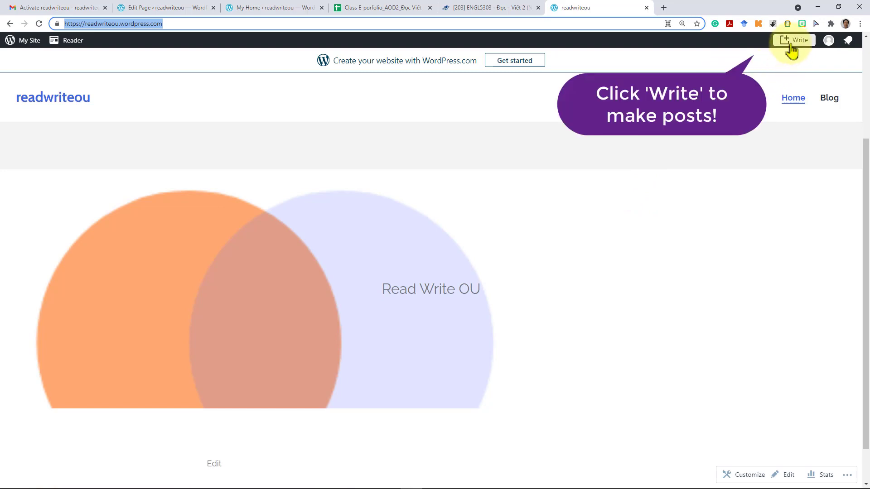
Step: Start a new blank post from Write in the admin bar
left_click(795, 40)
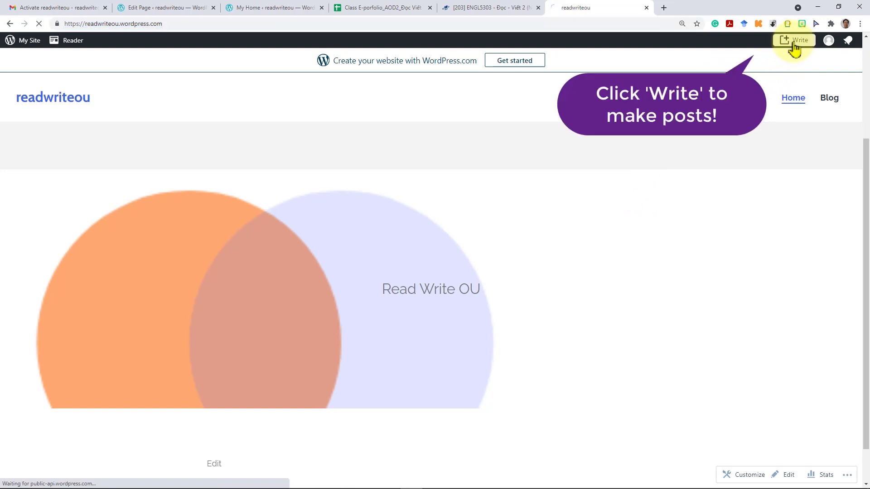
left_click(794, 40)
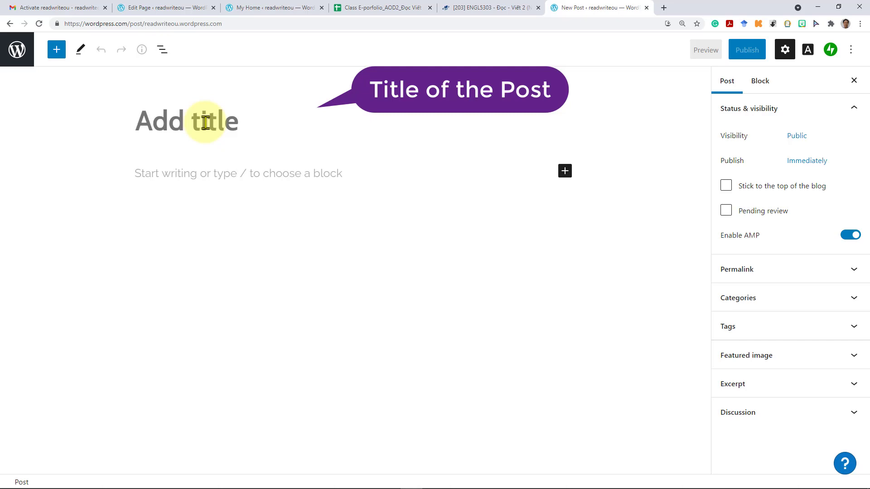
Step: Title the new post 'Introduction: About me'
left_click(186, 120)
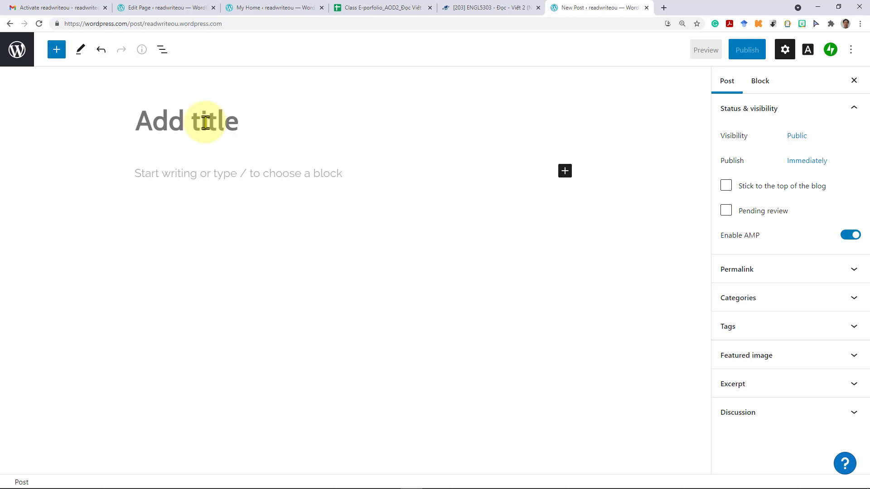
type("Int")
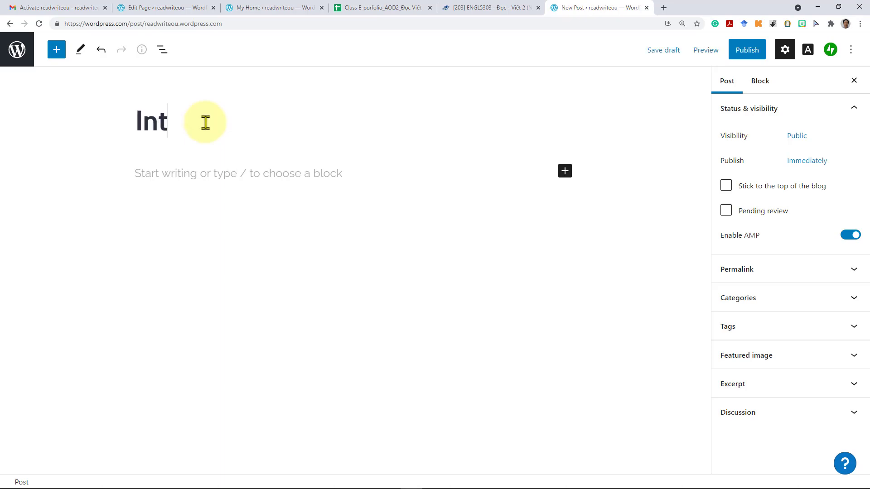
type("roduction")
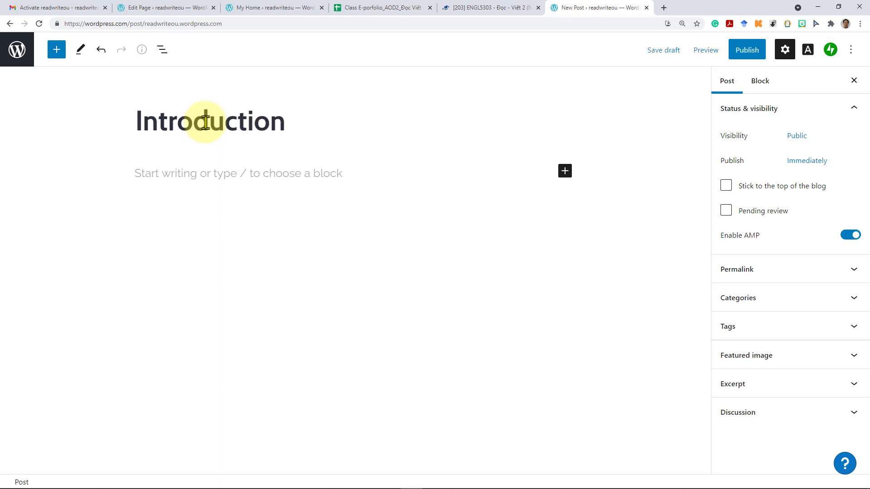
type(":")
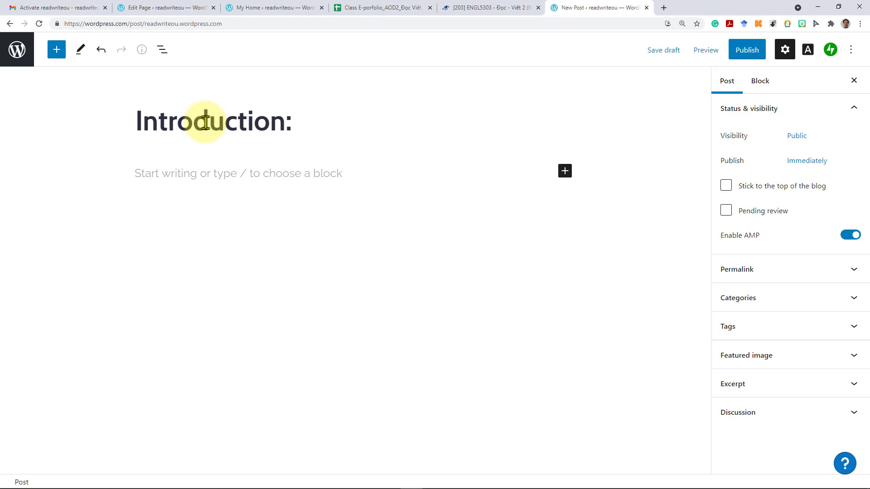
type("About")
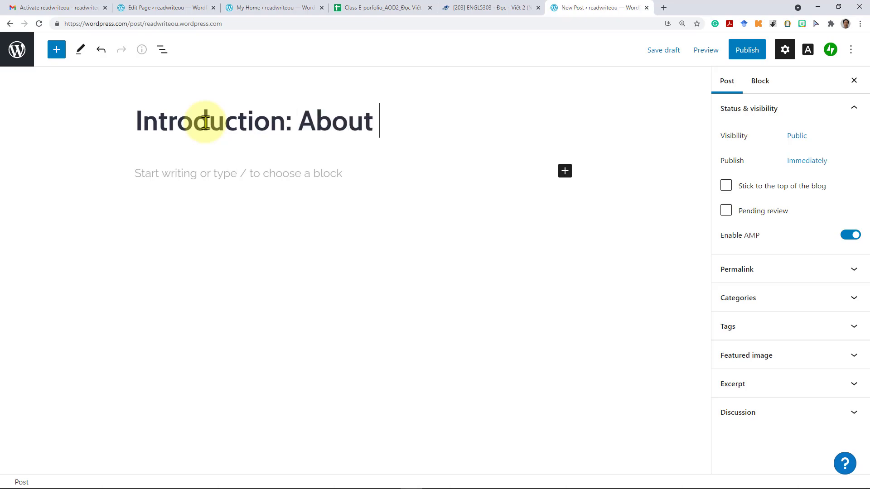
type("me")
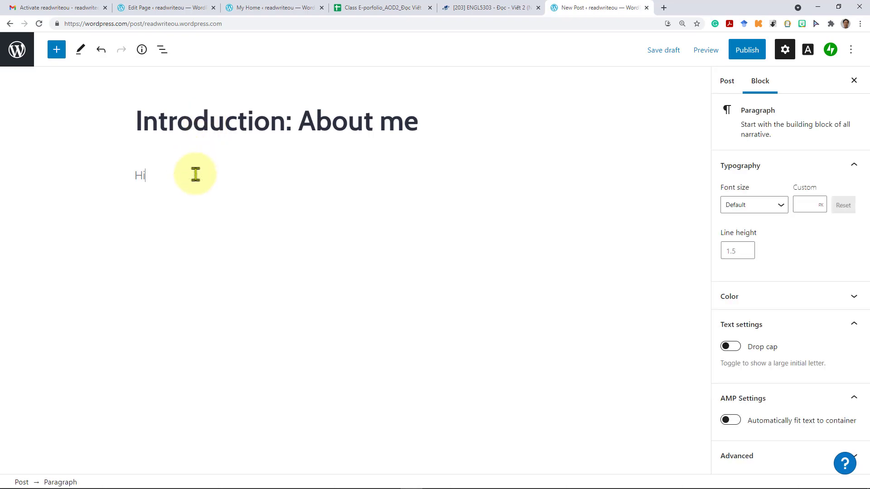
Step: Write the body lines 'Hi everyone!', 'Welcome to' and 'I'm ... I've been'
type("everyone")
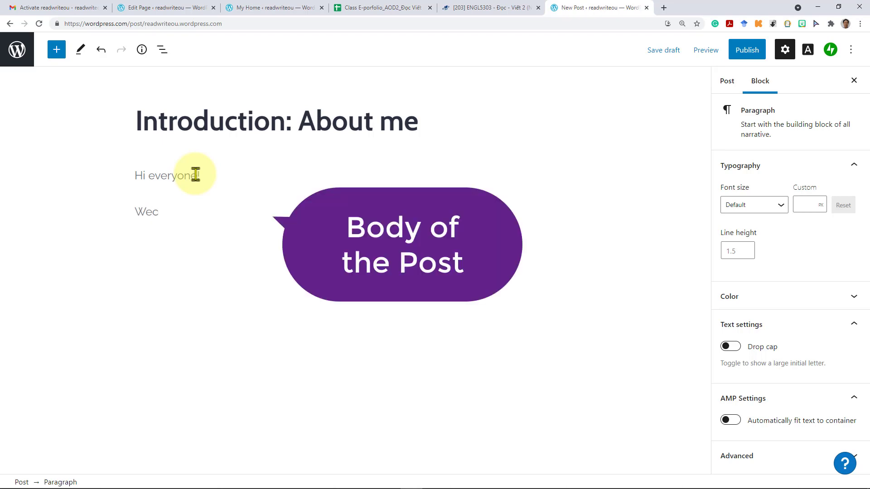
type("lcome to . . . !")
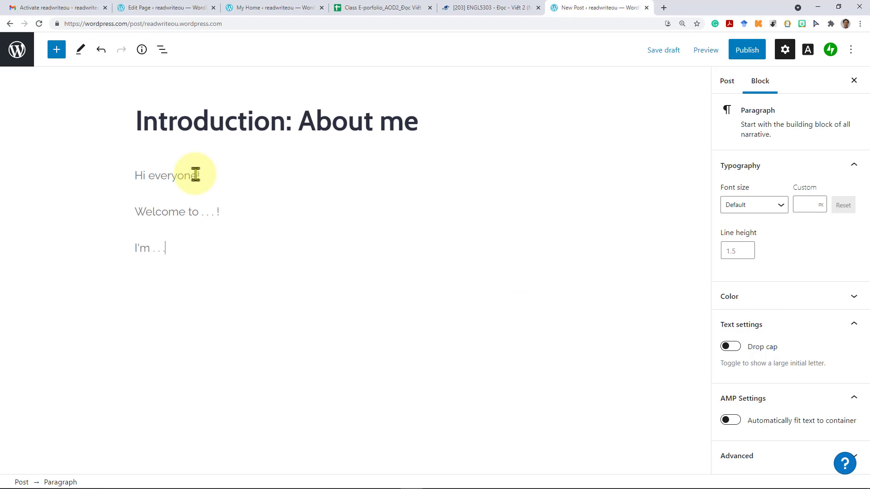
type(">")
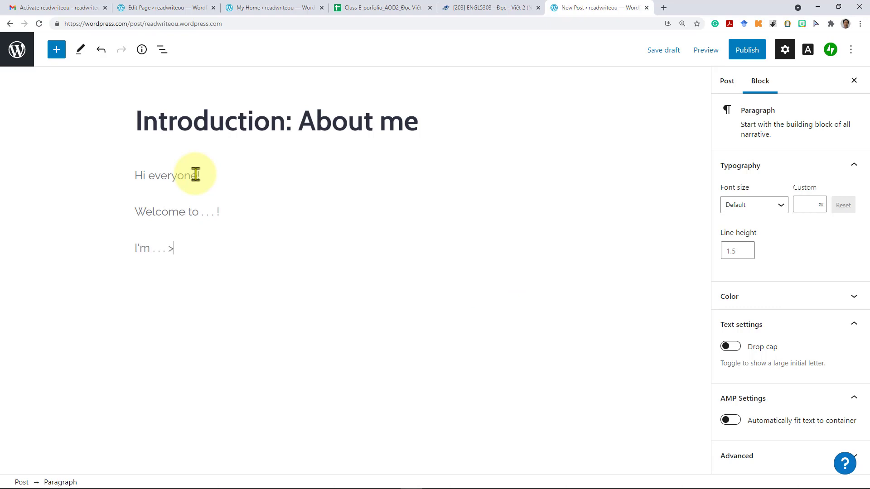
type(". I've been . . .")
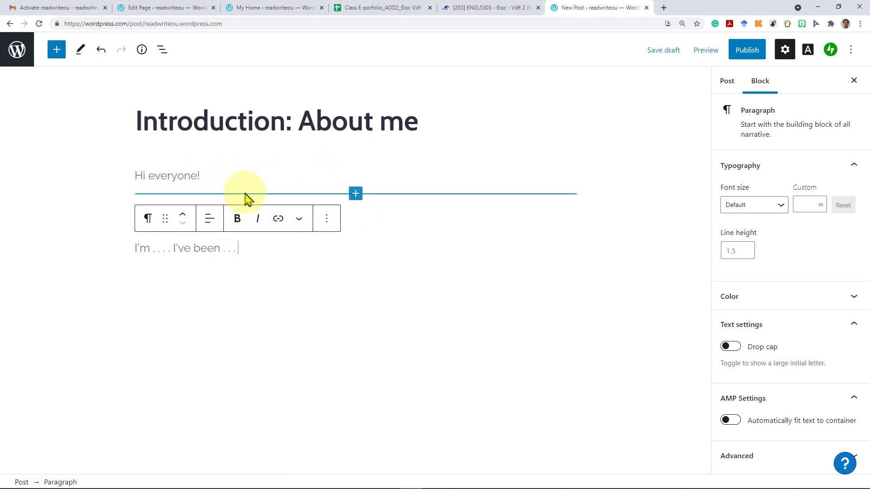
mouse_move(747, 49)
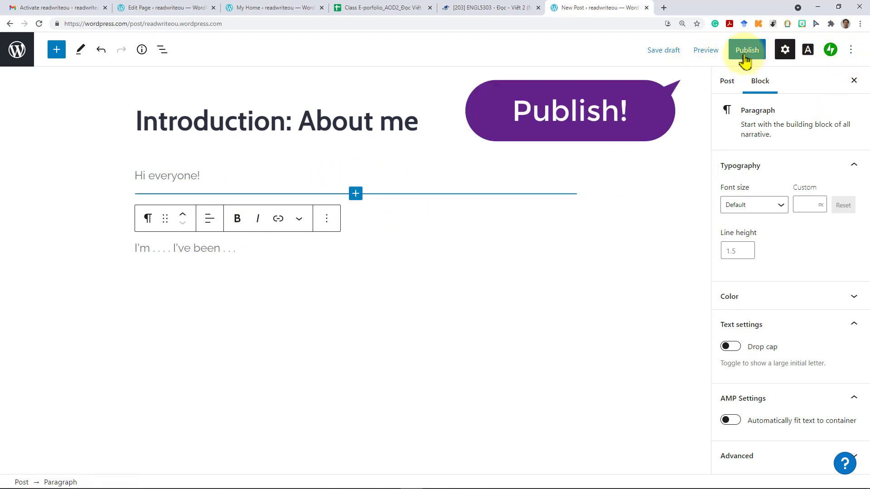
Step: Publish the 'Introduction: About me' post to the readwriteou blog
left_click(746, 49)
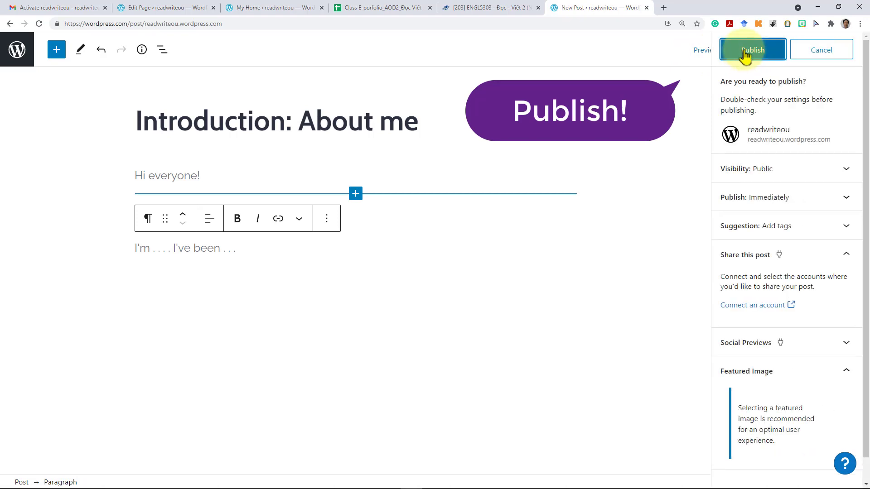
left_click(752, 49)
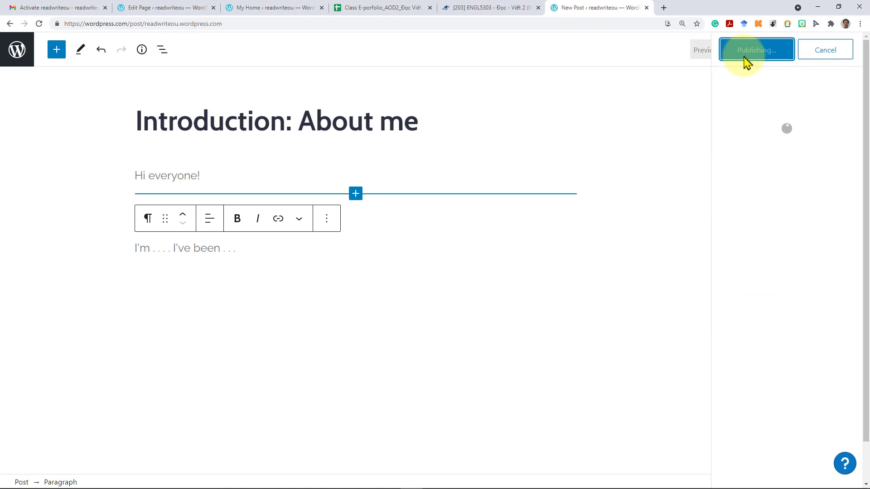
left_click(756, 49)
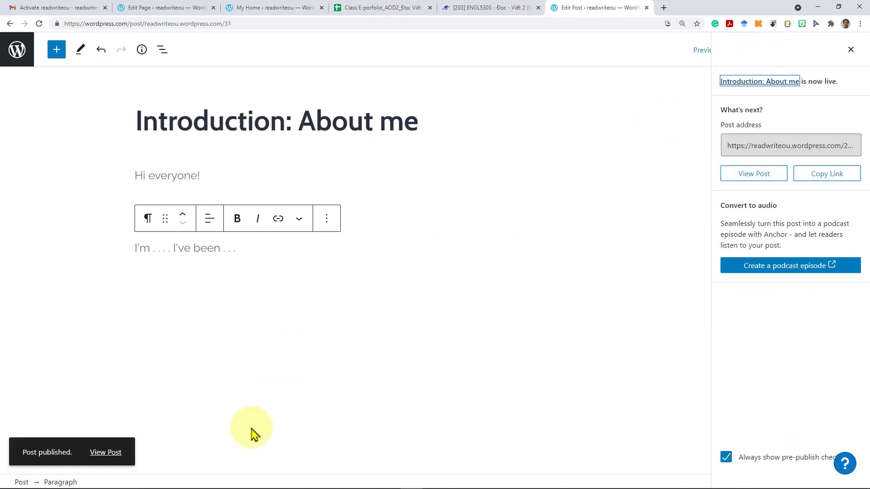
mouse_move(105, 452)
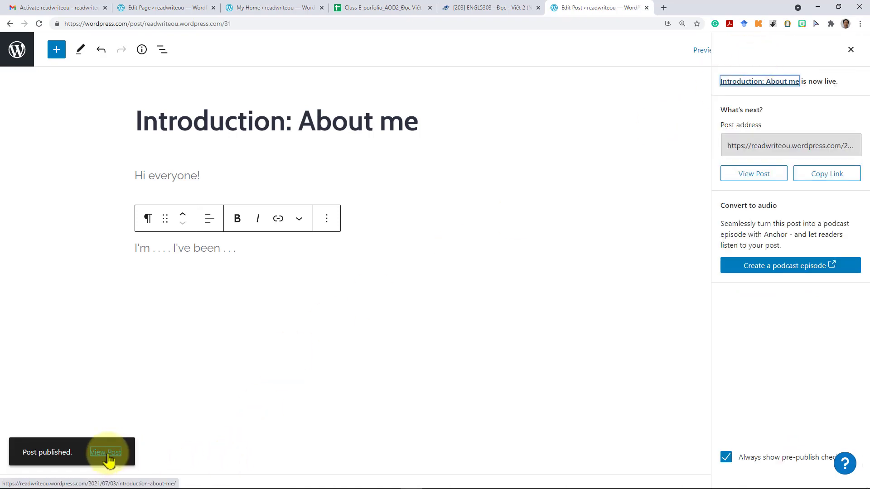
Step: View the published post on the blog and reopen it for editing
left_click(105, 453)
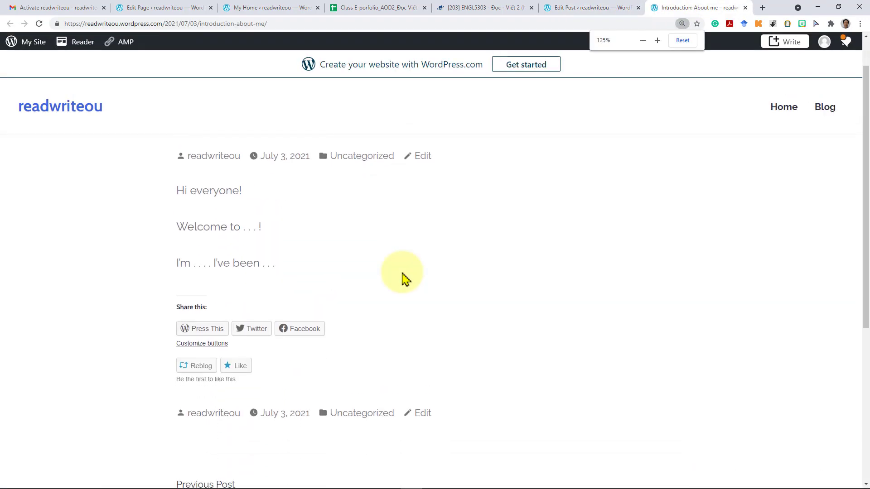
mouse_move(226, 188)
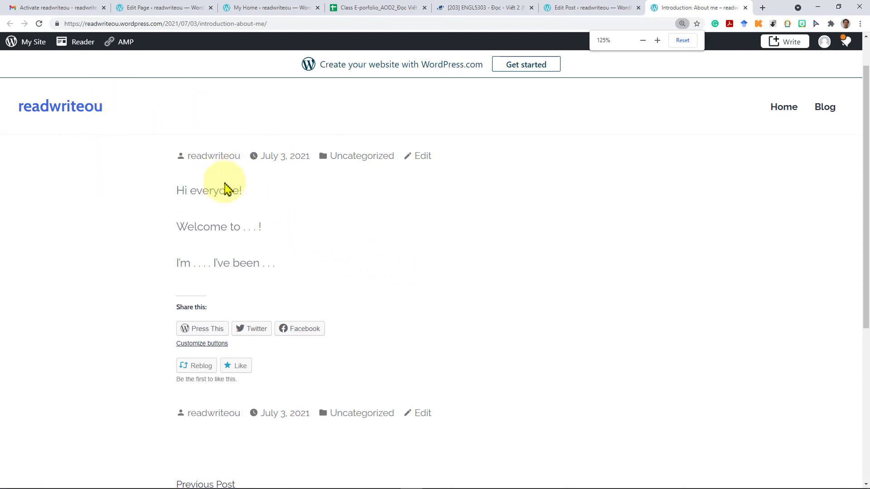
mouse_move(236, 215)
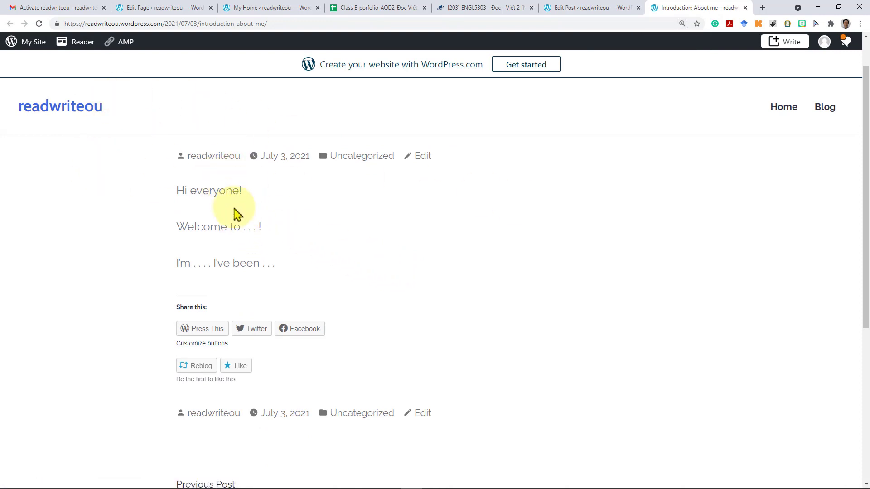
mouse_move(263, 161)
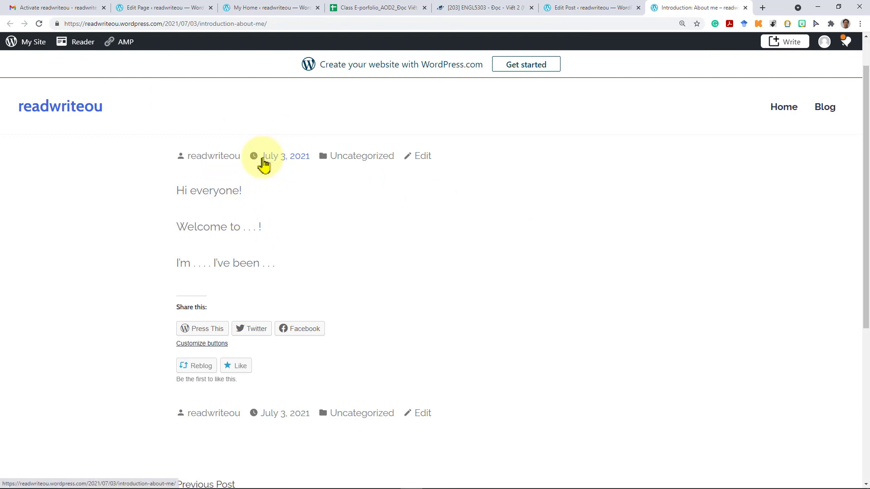
mouse_move(354, 176)
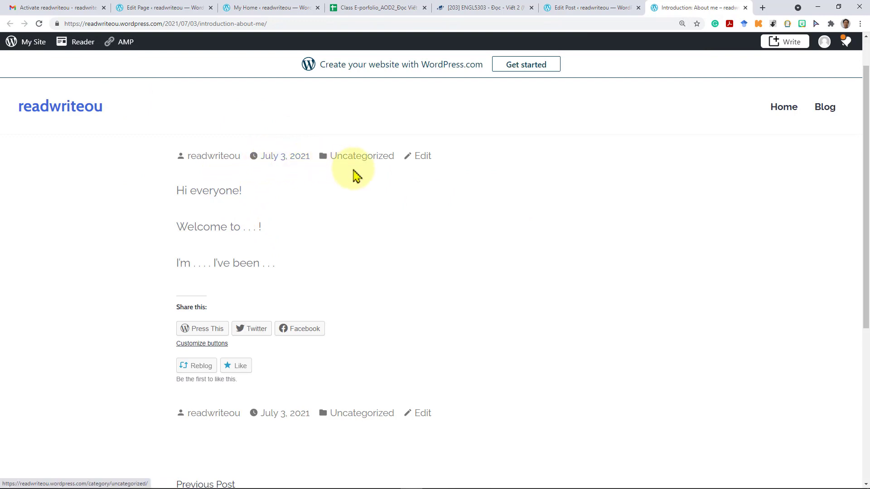
mouse_move(424, 156)
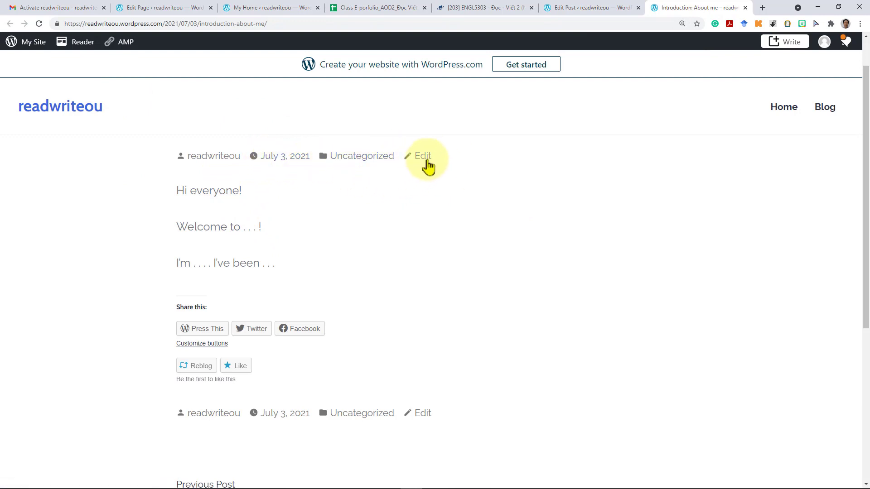
mouse_move(418, 291)
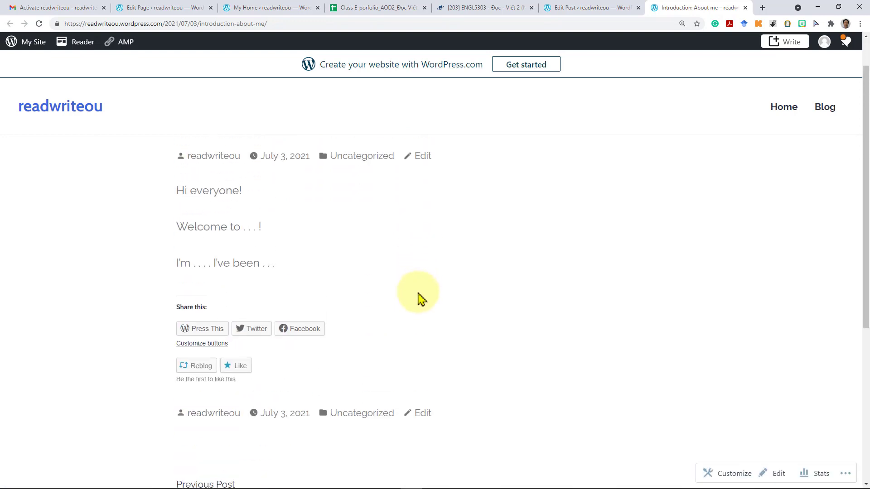
left_click(422, 156)
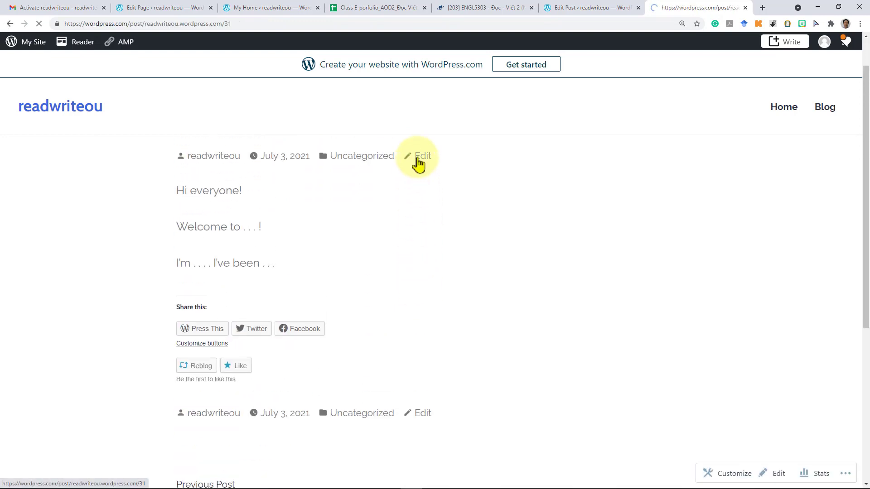
Step: Review the post's Tags and Discussion settings, confirming Uncategorized and comments allowed
left_click(423, 156)
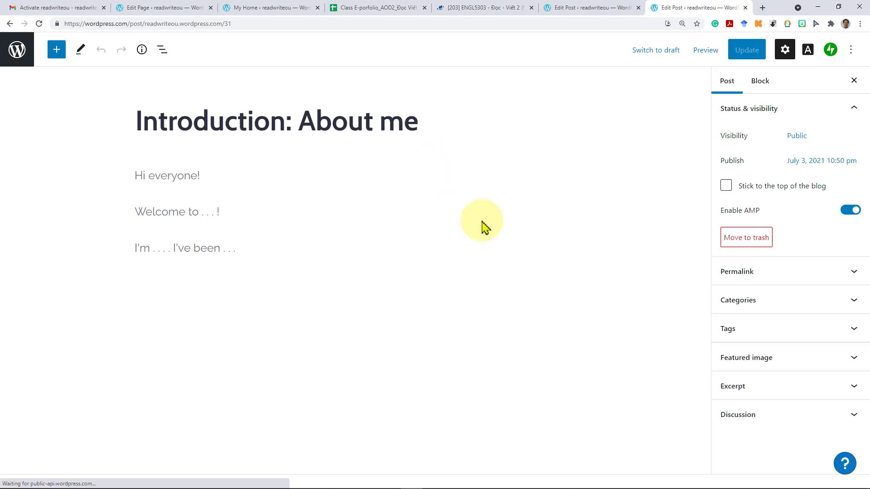
mouse_move(764, 214)
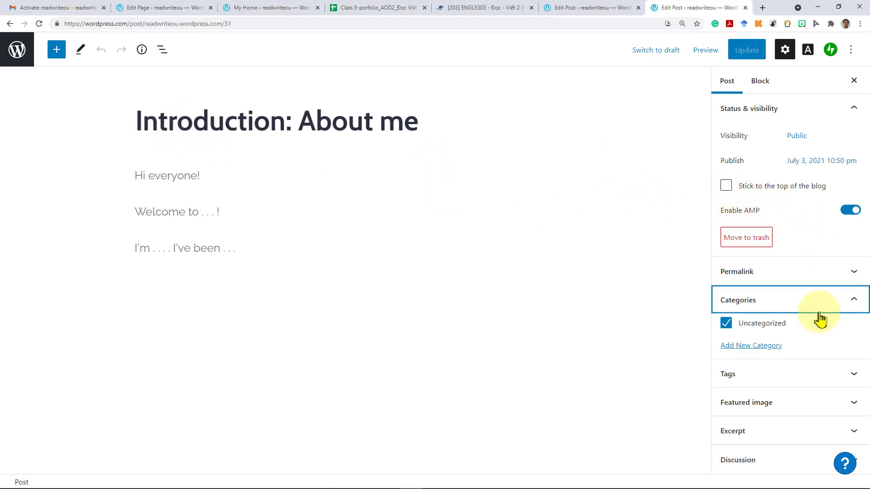
left_click(782, 374)
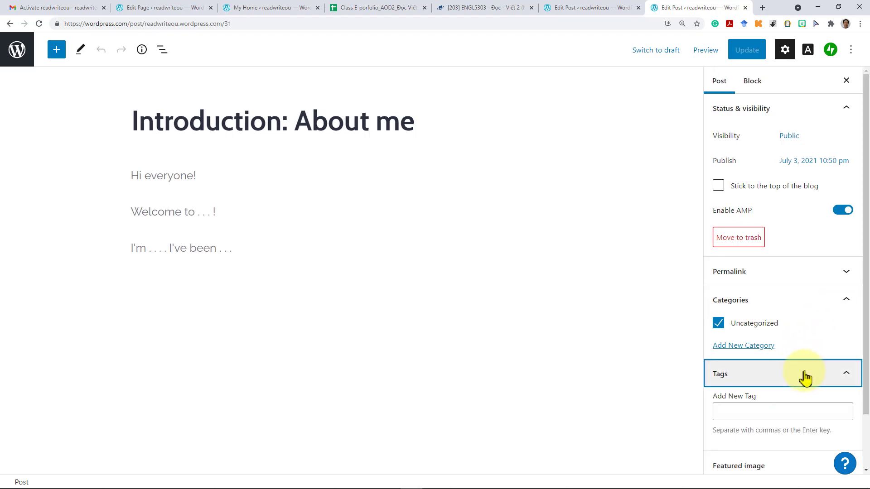
scroll("down", 3)
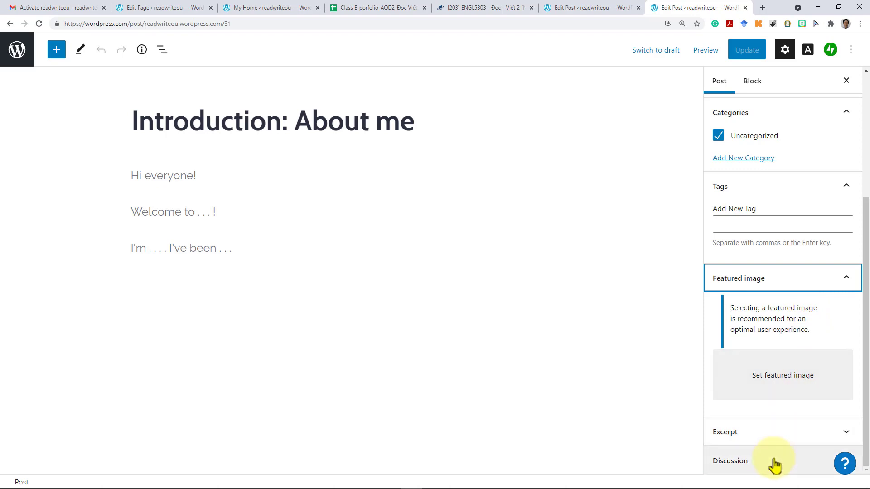
left_click(730, 461)
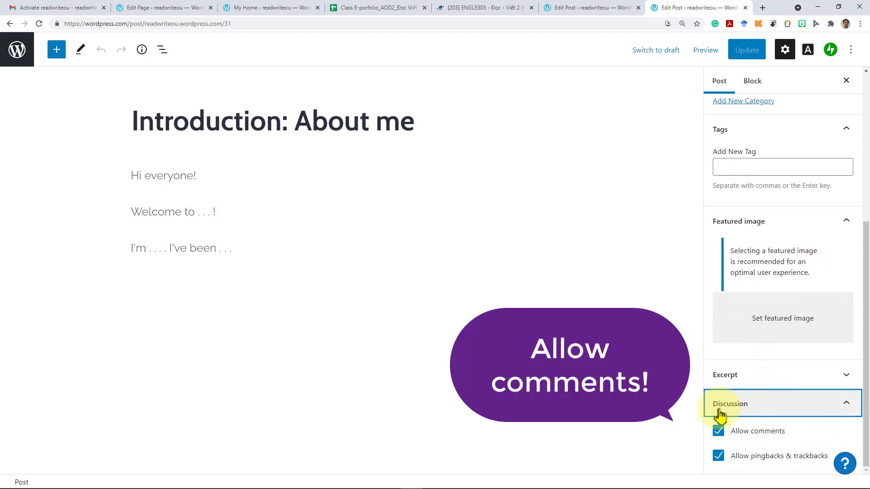
mouse_move(744, 428)
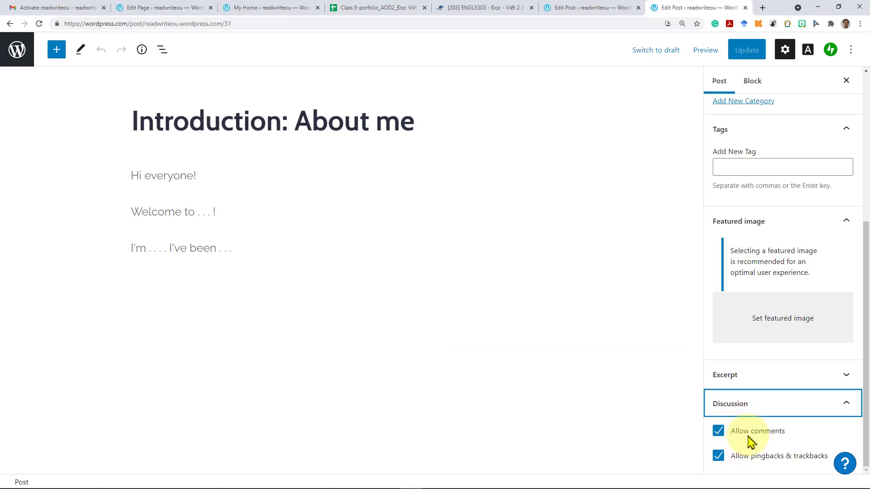
scroll("up", 3)
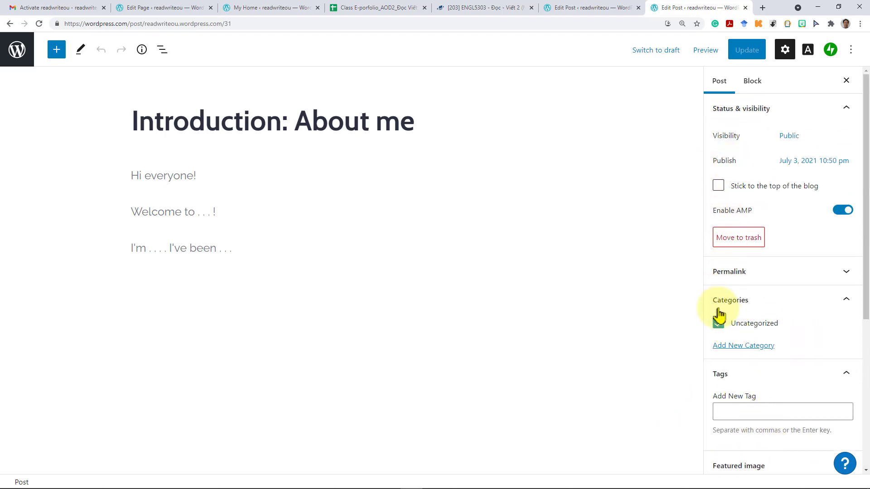
scroll("down", 3)
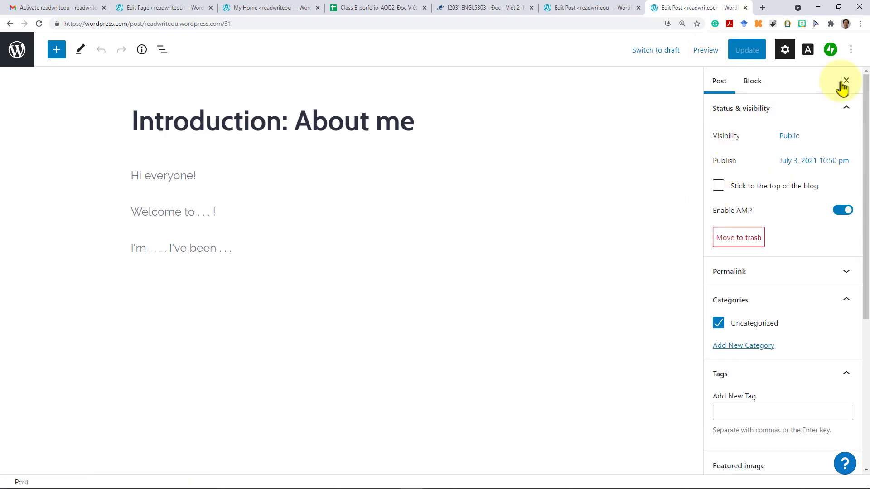
Step: Start switching the post to draft, then cancel so it stays published
left_click(847, 81)
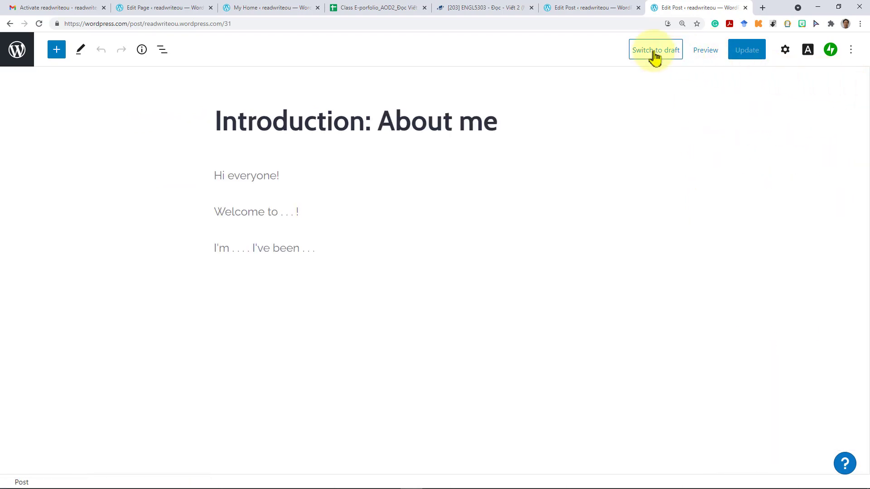
left_click(655, 50)
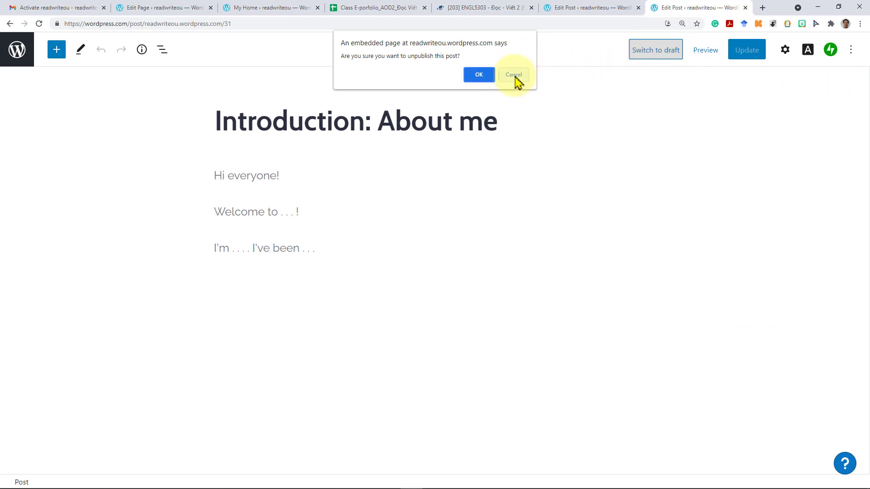
left_click(851, 49)
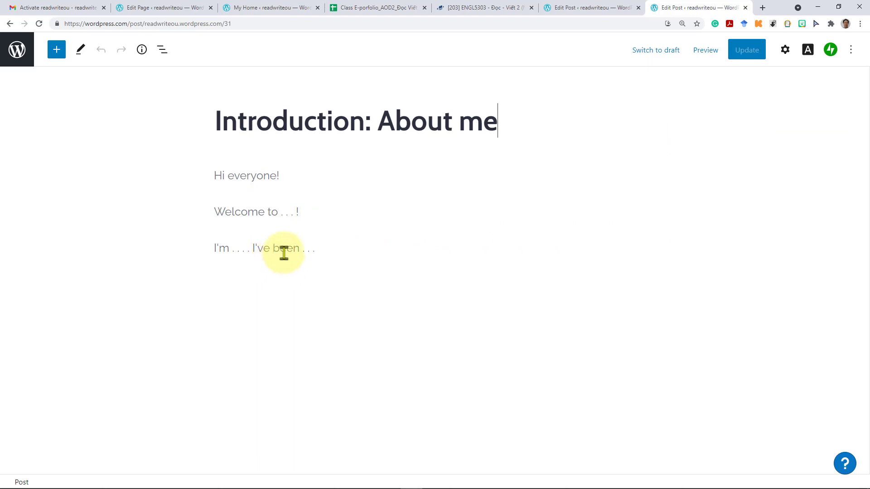
mouse_move(509, 169)
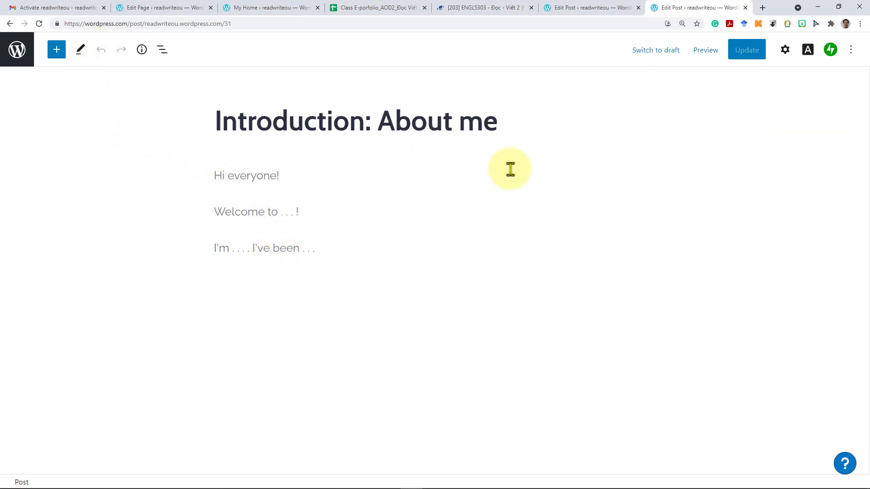
mouse_move(556, 151)
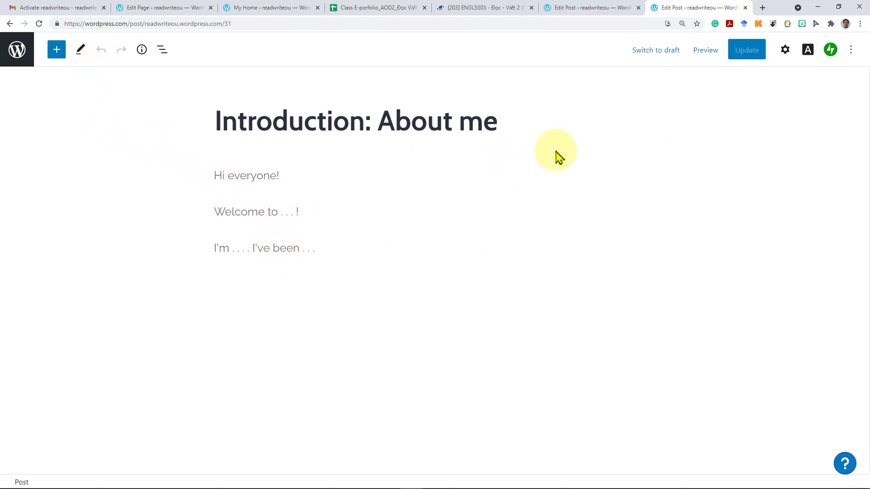
Step: Update the post so its latest changes are live and dismiss the notice
left_click(746, 49)
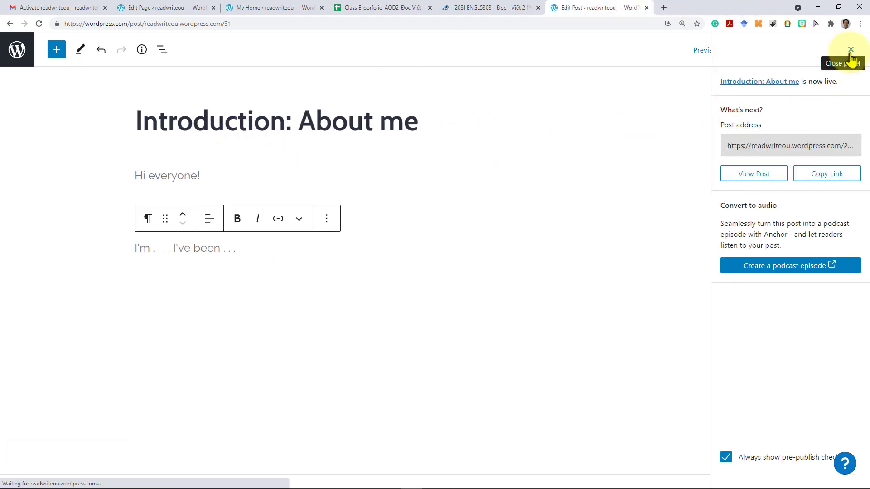
left_click(851, 50)
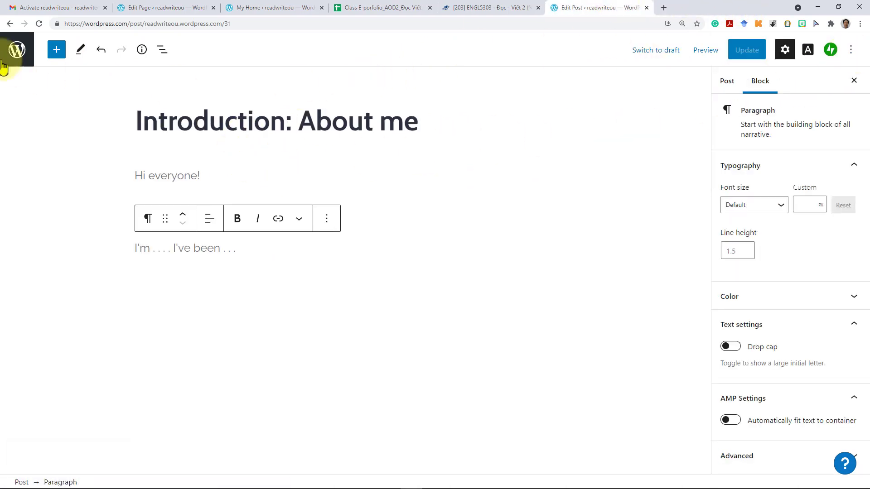
Step: Return to the Posts list showing Introduction: About me, School Fun Day and Mission Statement
left_click(16, 49)
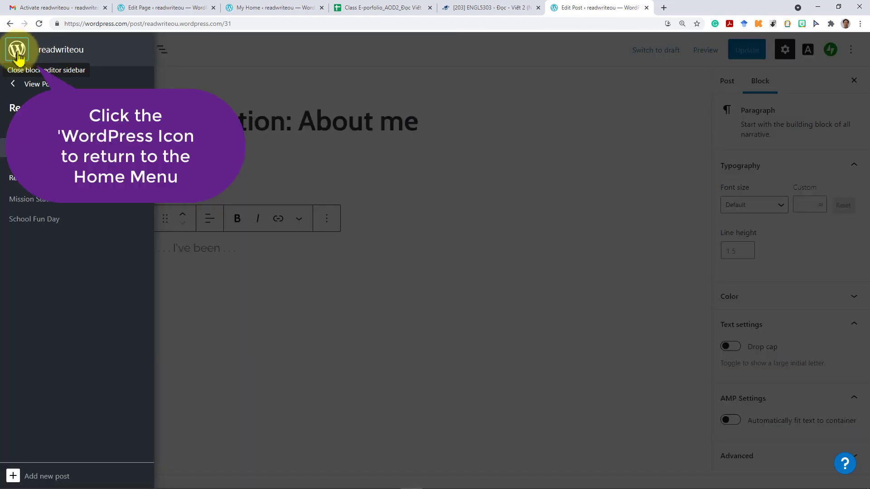
mouse_move(32, 89)
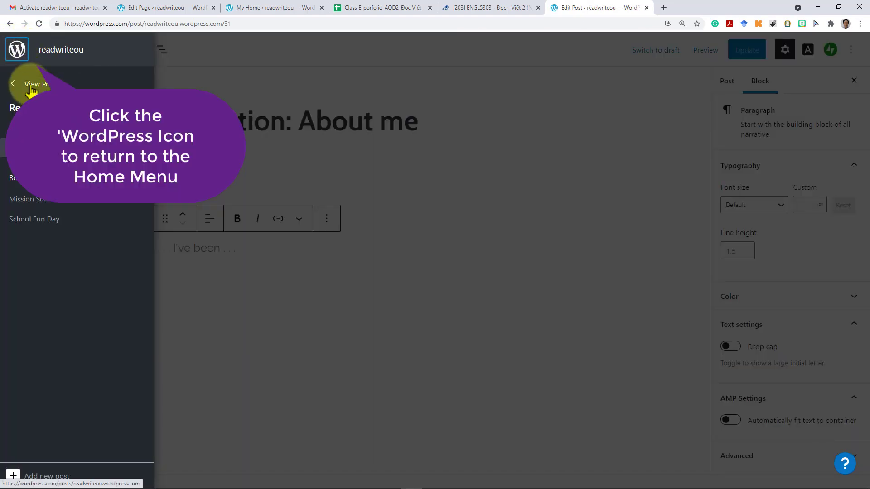
left_click(16, 49)
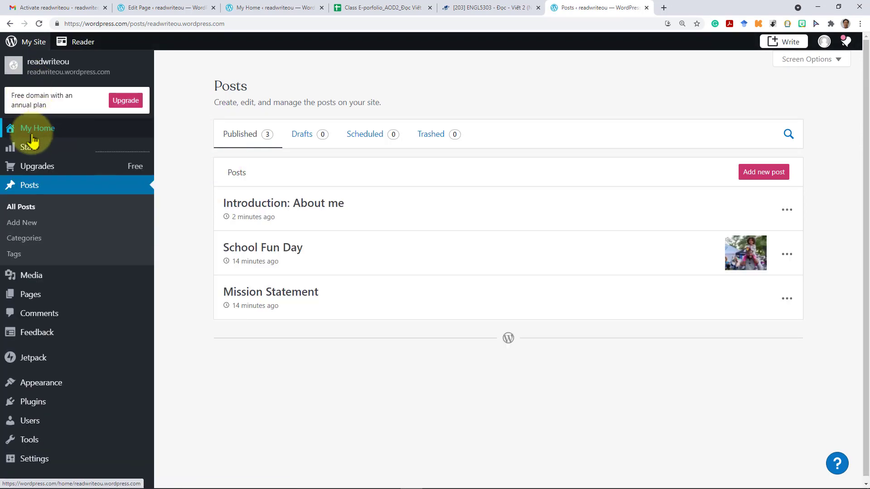
mouse_move(28, 197)
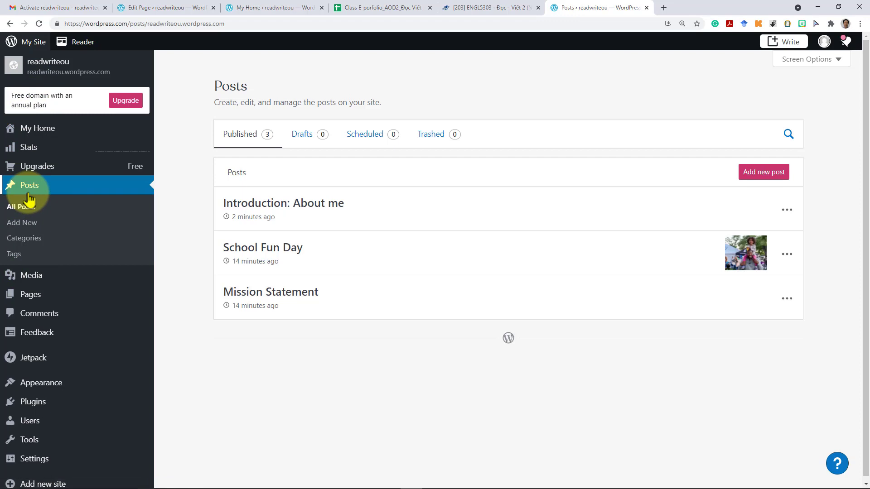
mouse_move(30, 275)
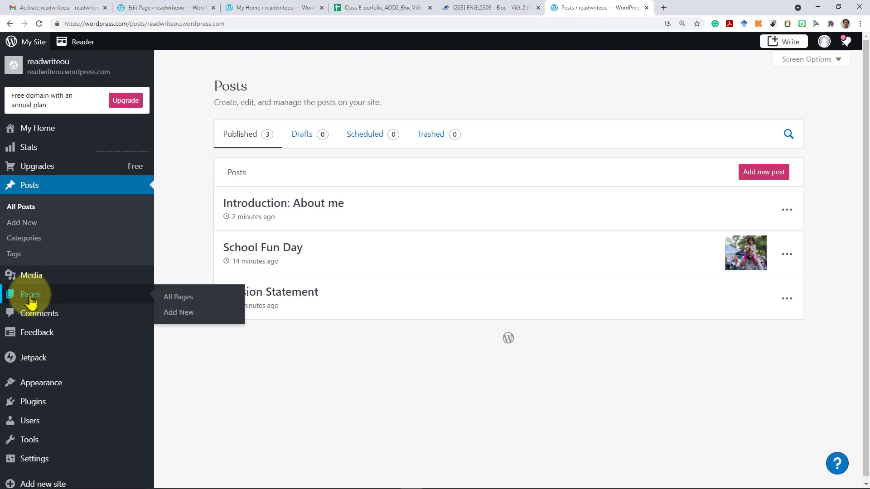
mouse_move(39, 318)
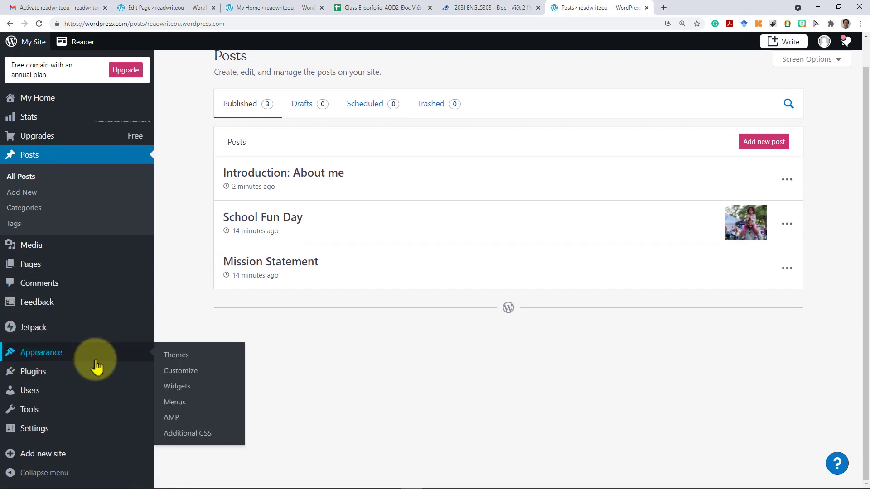
mouse_move(180, 371)
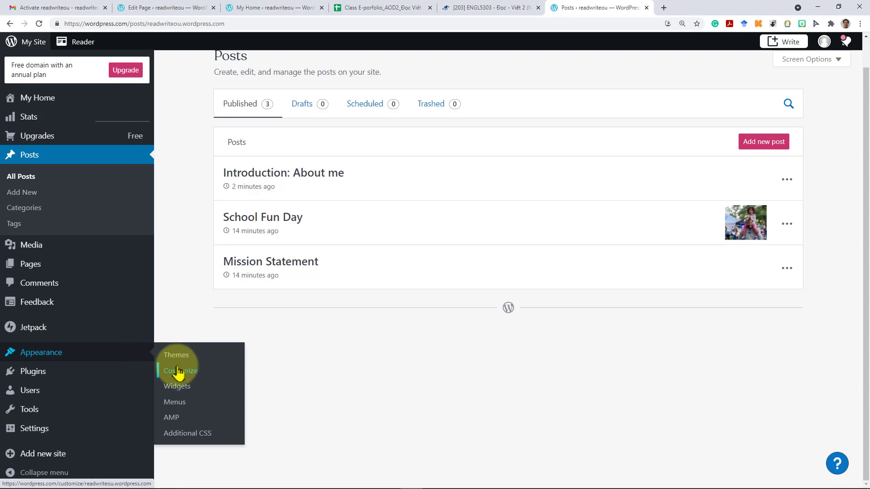
mouse_move(178, 376)
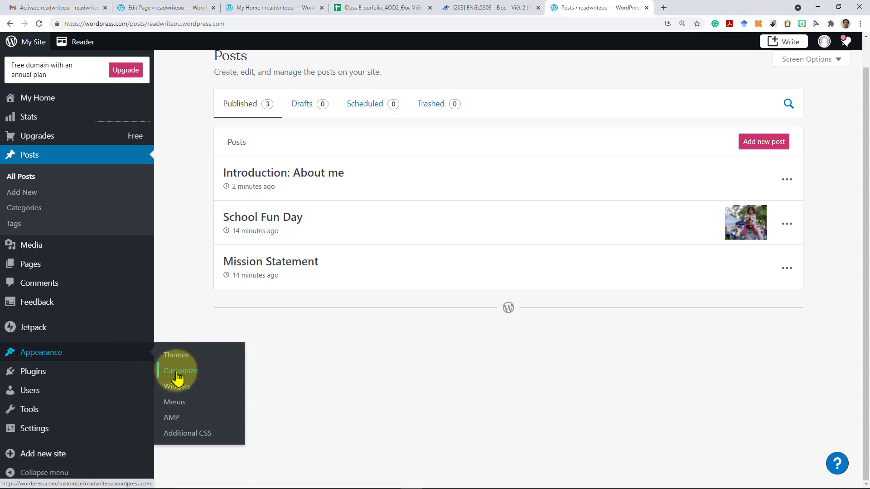
mouse_move(33, 429)
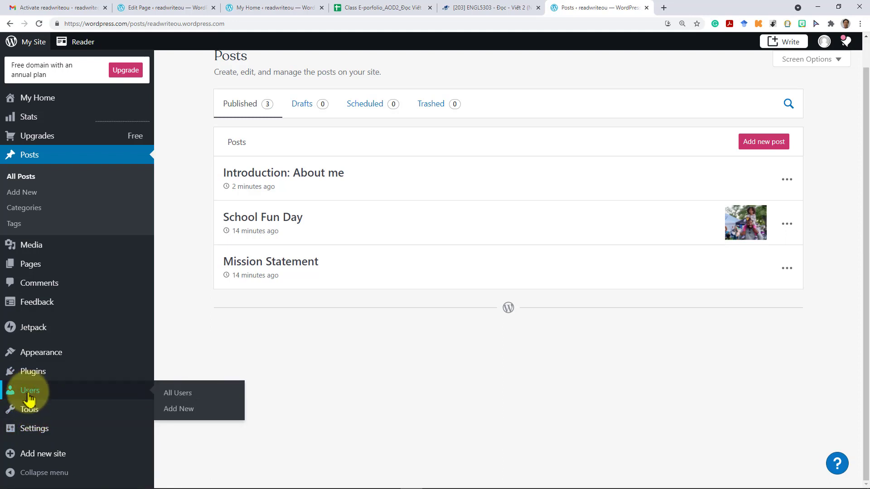
mouse_move(172, 372)
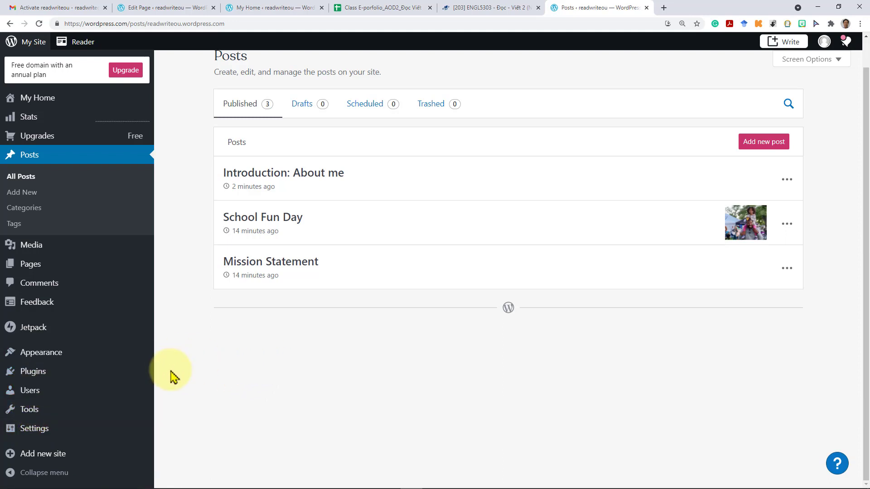
mouse_move(168, 375)
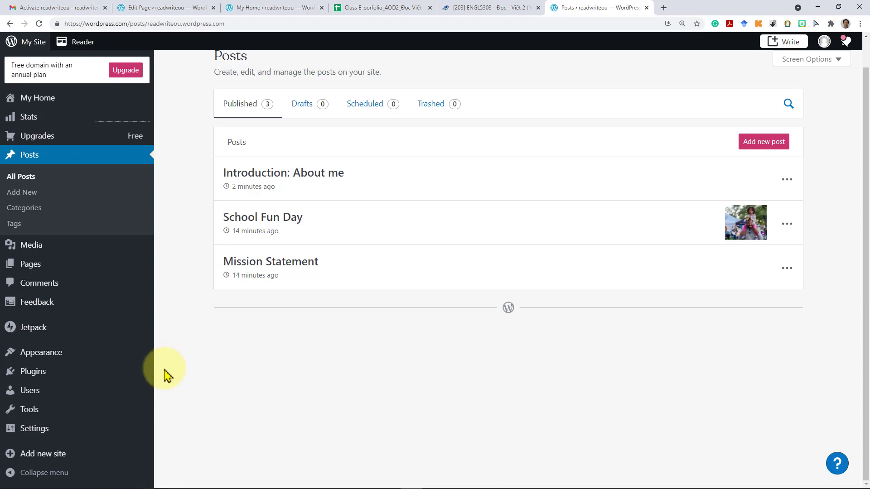
mouse_move(779, 95)
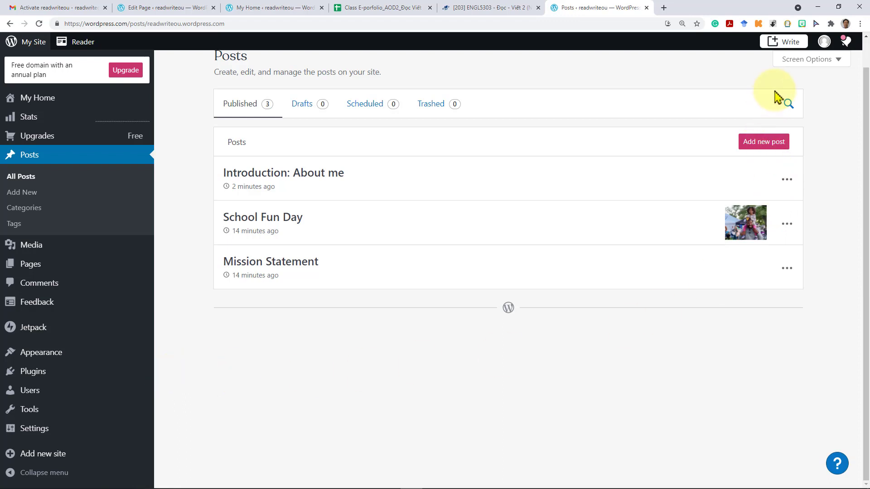
mouse_move(775, 86)
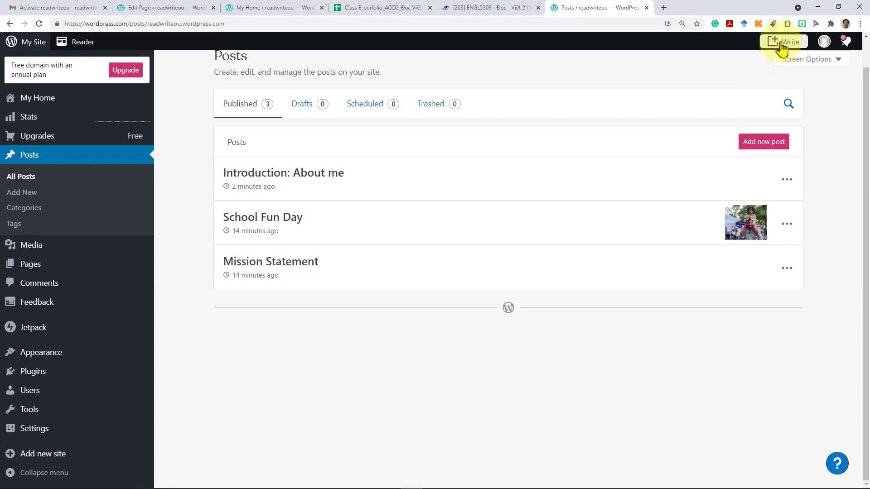
mouse_move(783, 41)
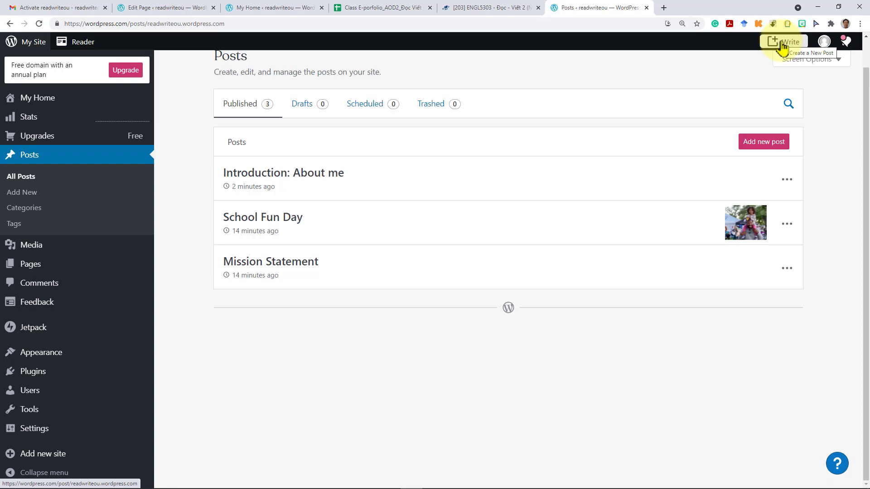
mouse_move(788, 63)
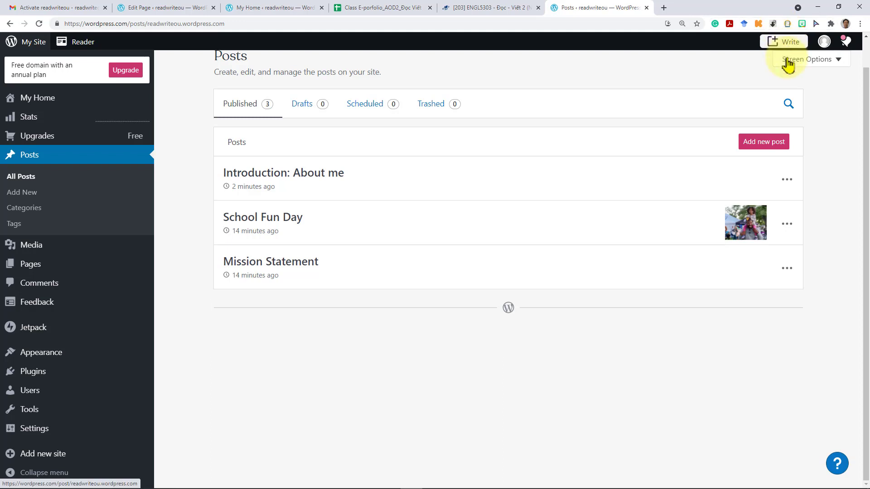
mouse_move(784, 42)
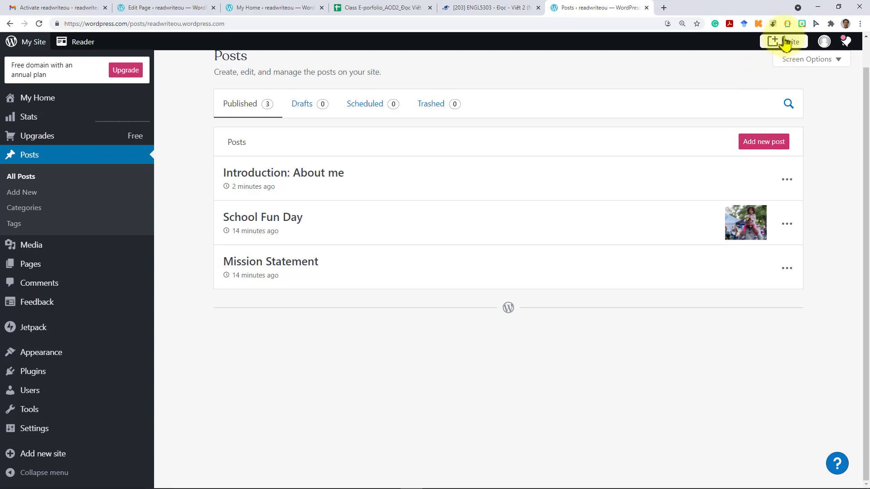
Step: Start a new blank post from the Write button
left_click(784, 41)
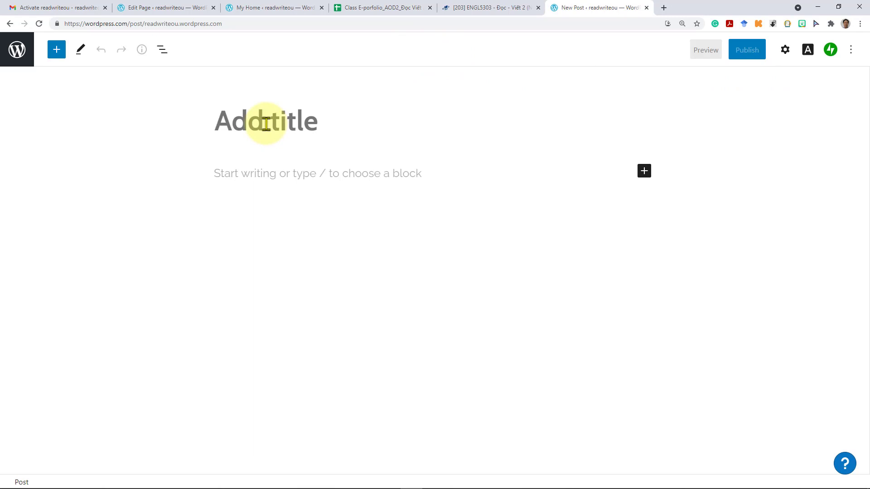
mouse_move(270, 124)
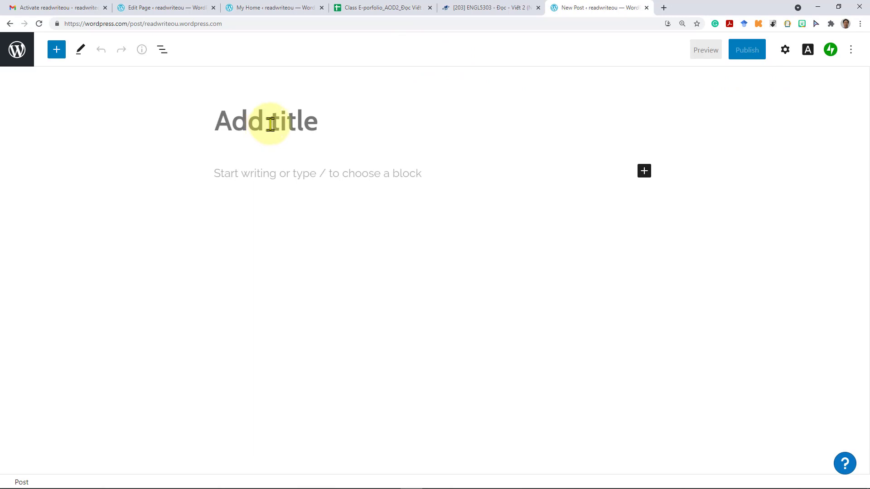
Step: Title the post 'My first reaction: The Midnight Library Book!' and move into the body
type("My first")
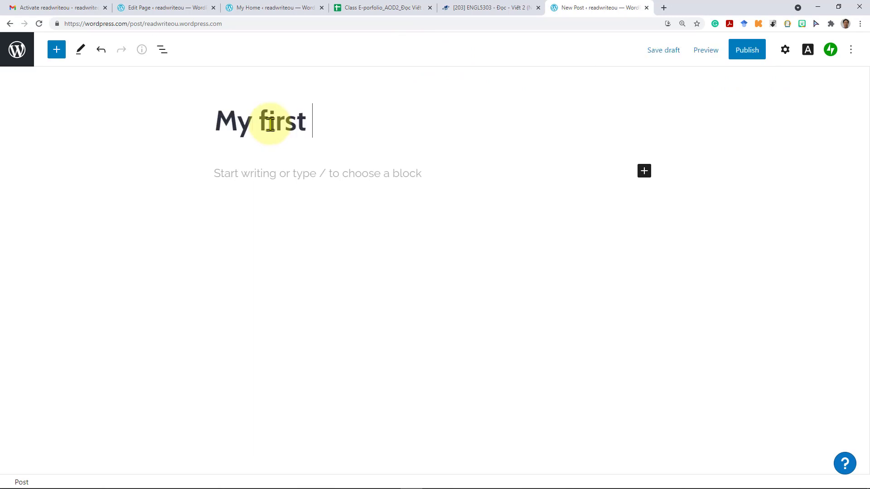
type("reacti")
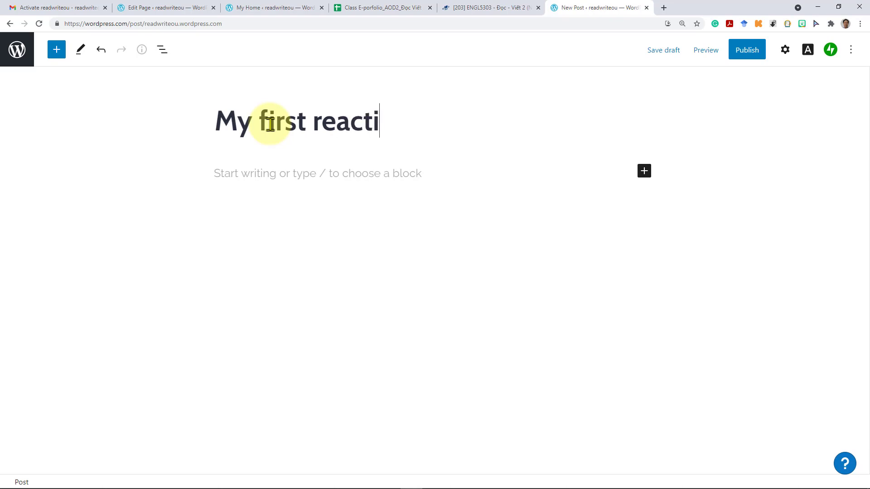
type("on: The Mind")
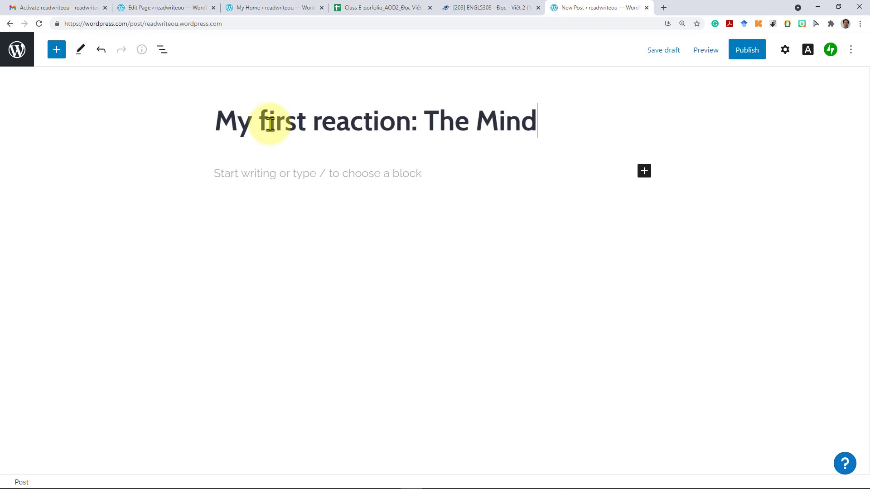
type("n")
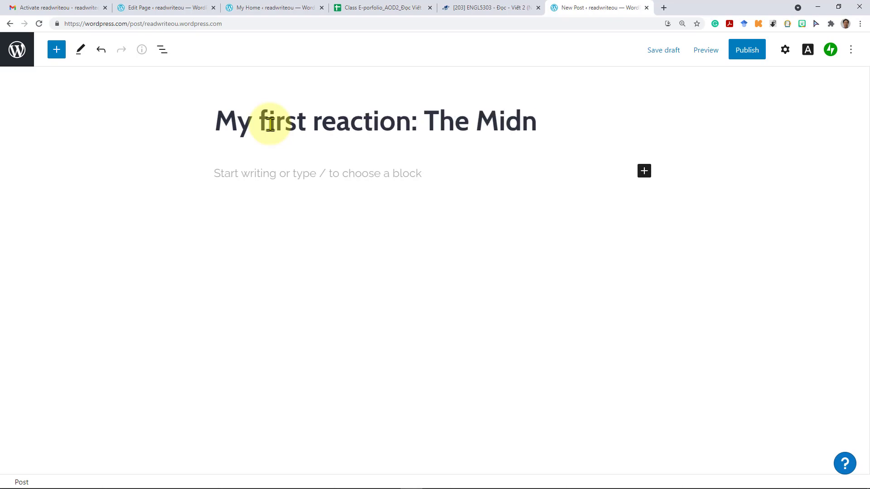
type("ight Li")
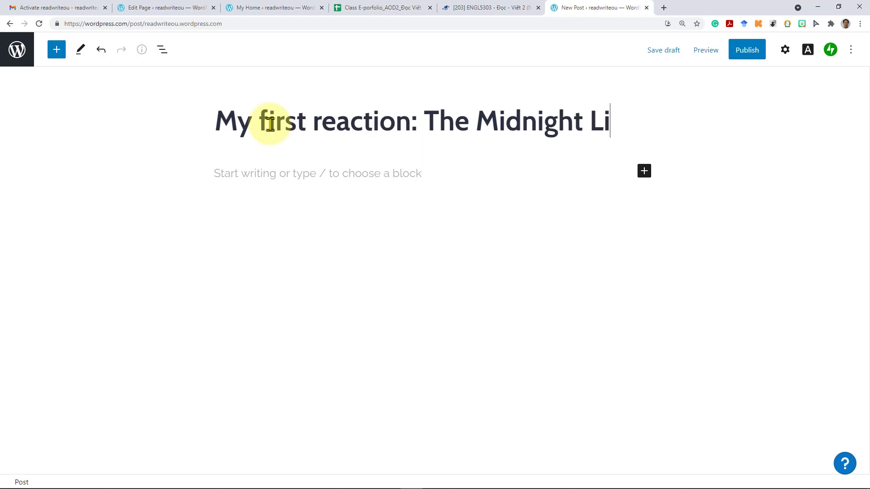
type("brar")
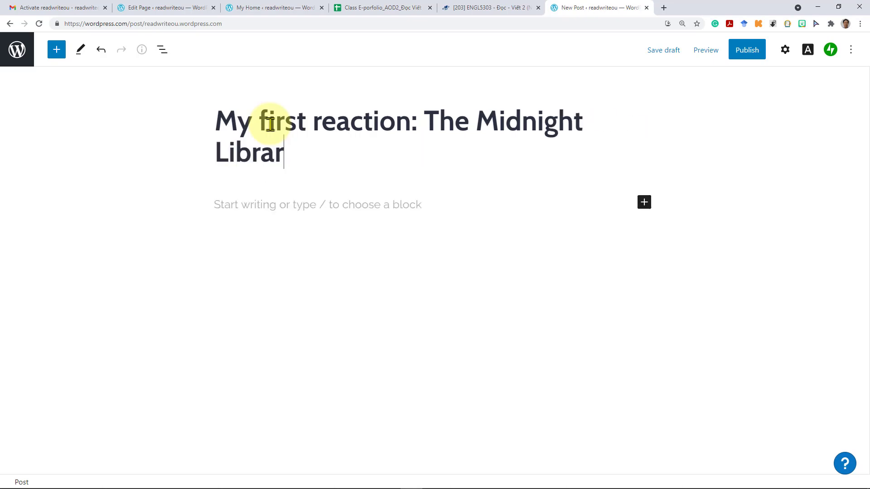
type("y Book!")
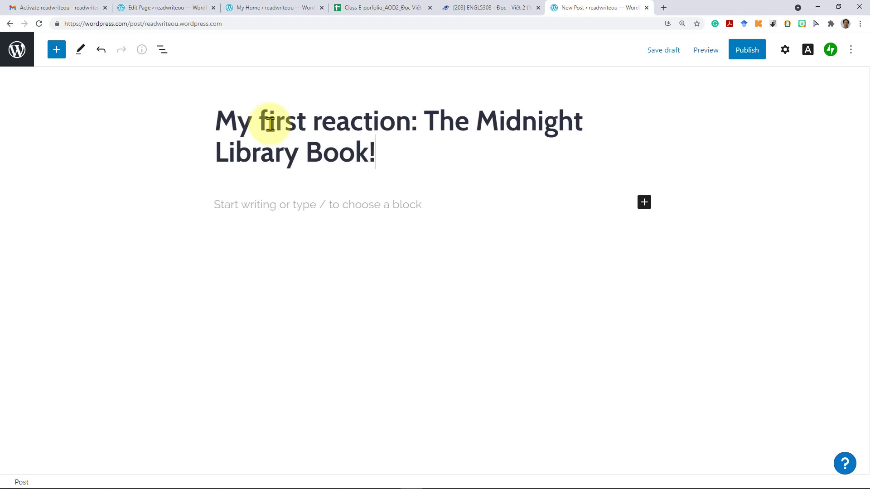
left_click(253, 207)
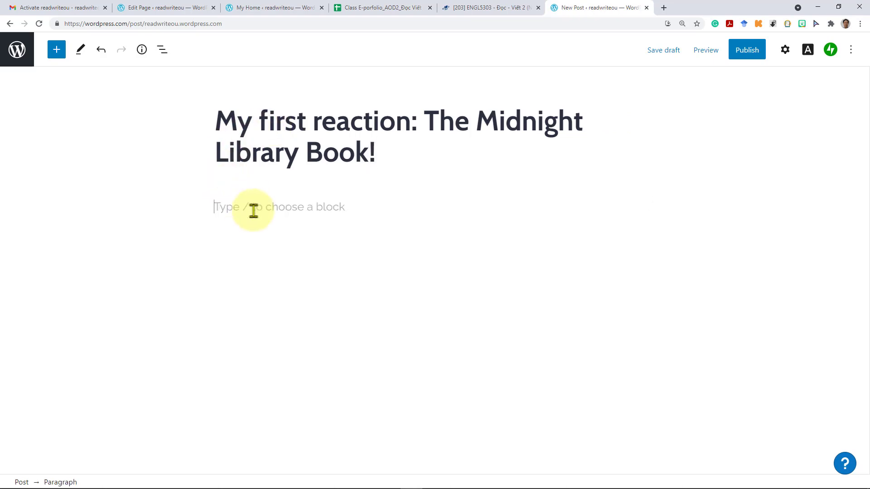
Step: Write 'For this course, we are assigned to read the Midnight Library!' with the book title italicized
type("For th")
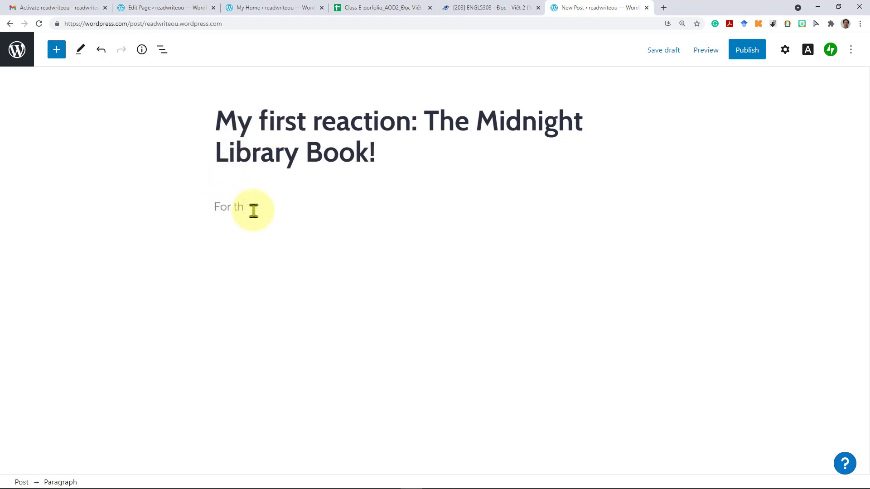
type("is course w")
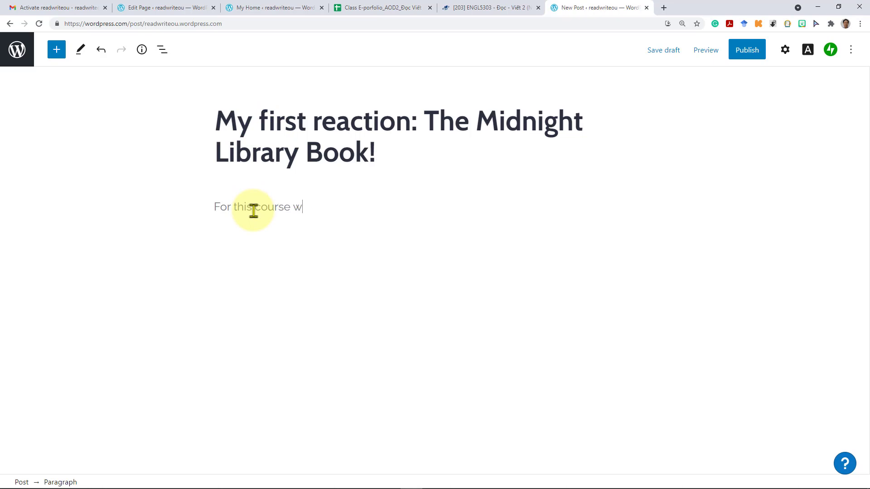
type(", we weer")
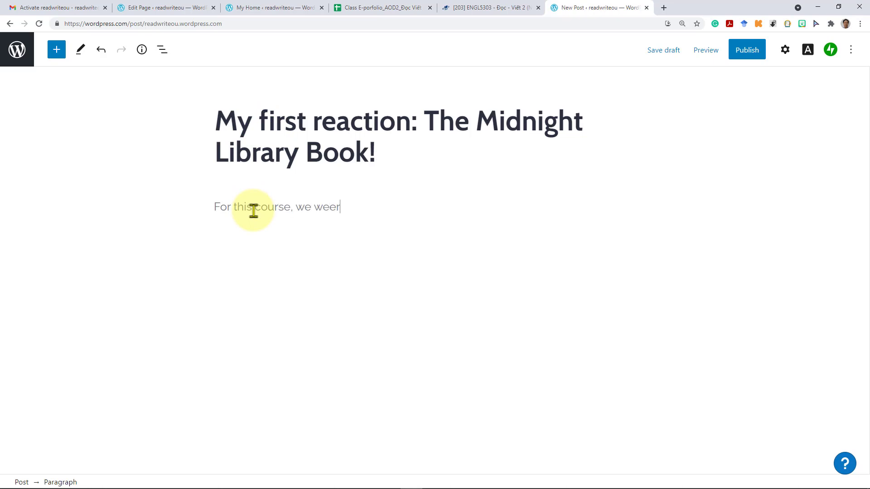
type("are as")
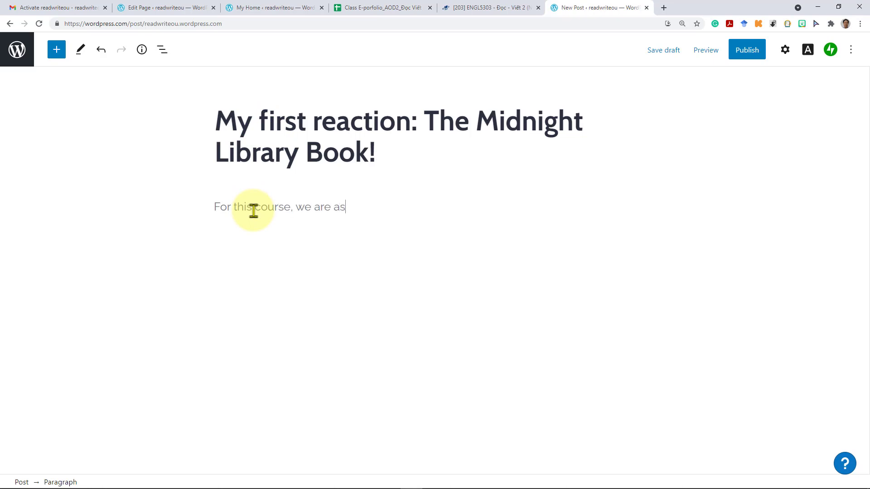
type("signed to aread")
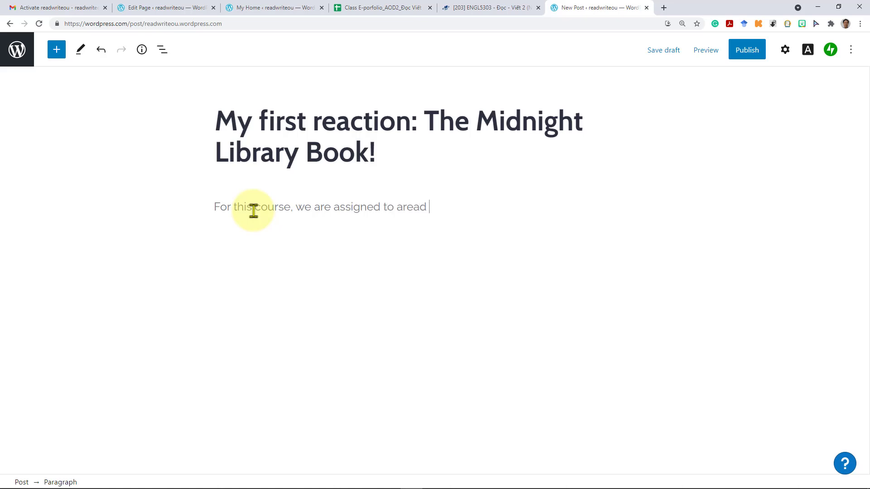
key("Backspace")
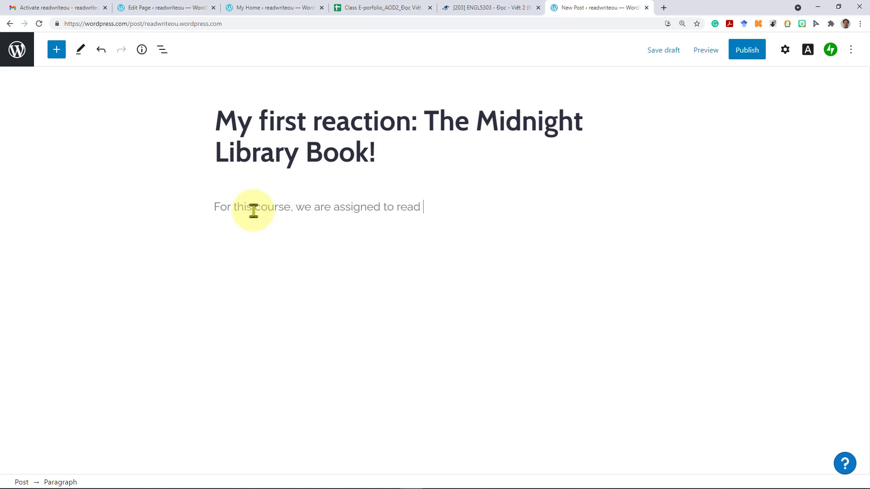
type("the Min")
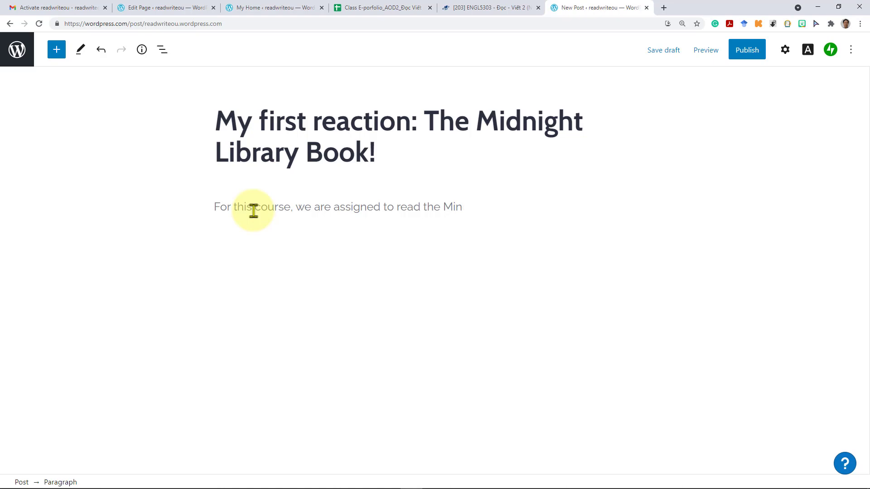
type("dnight Li")
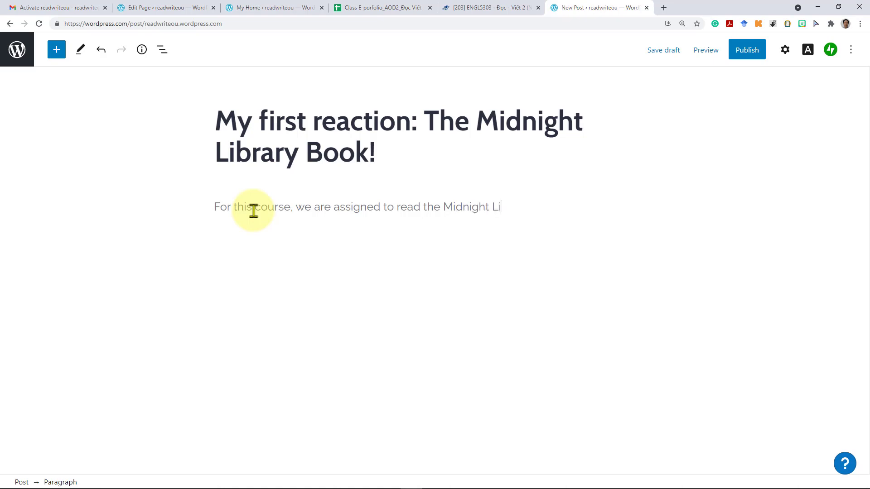
type("brary!")
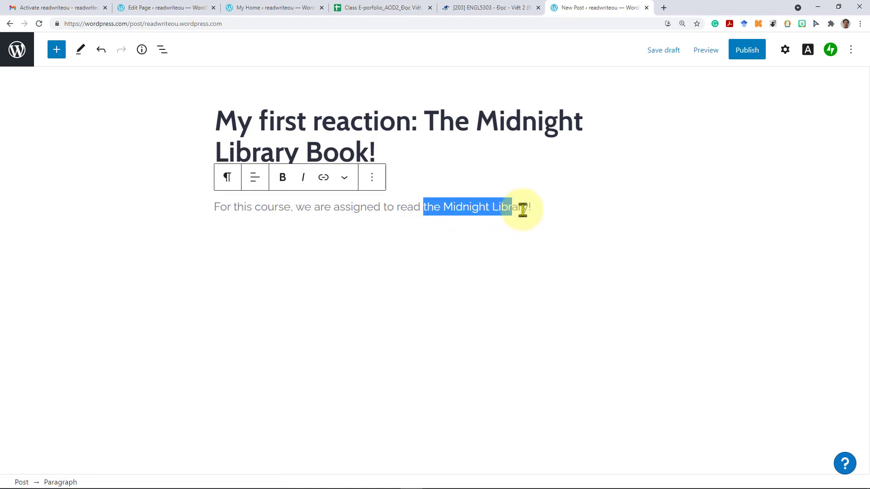
left_click(302, 176)
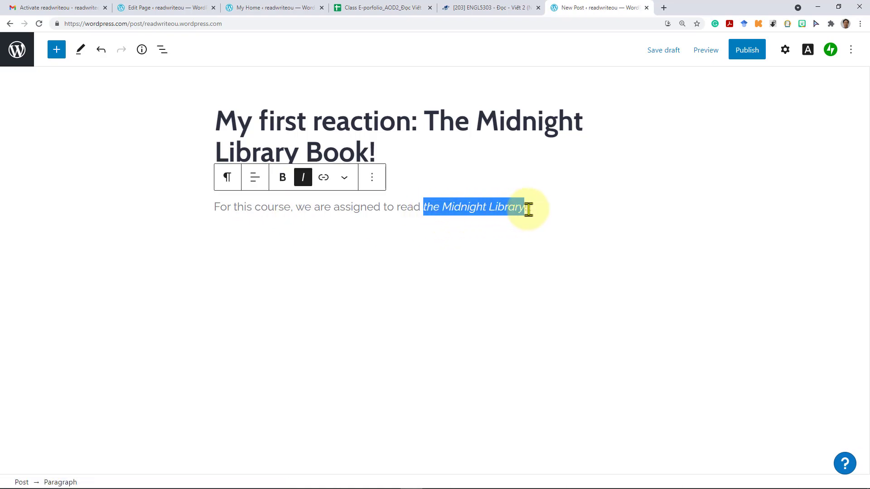
Step: Add a second paragraph 'It can be an exciting reading journey ahead. . . .' and a block below it
left_click(525, 206)
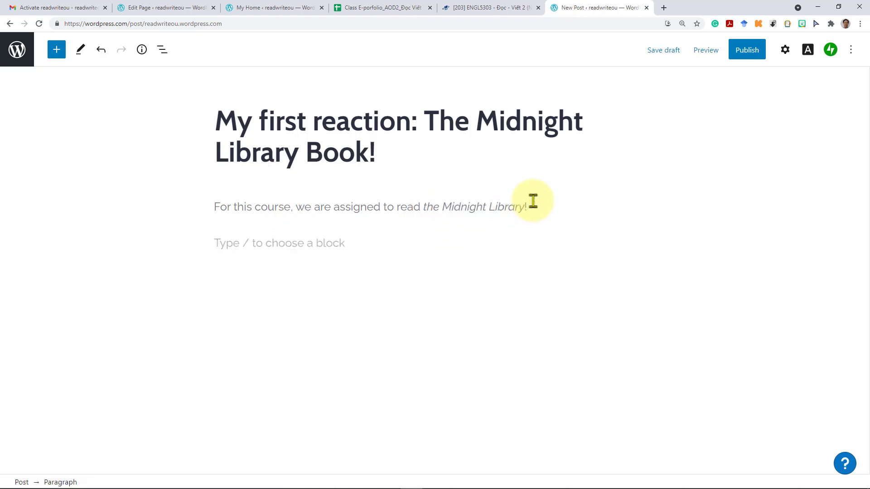
type("It")
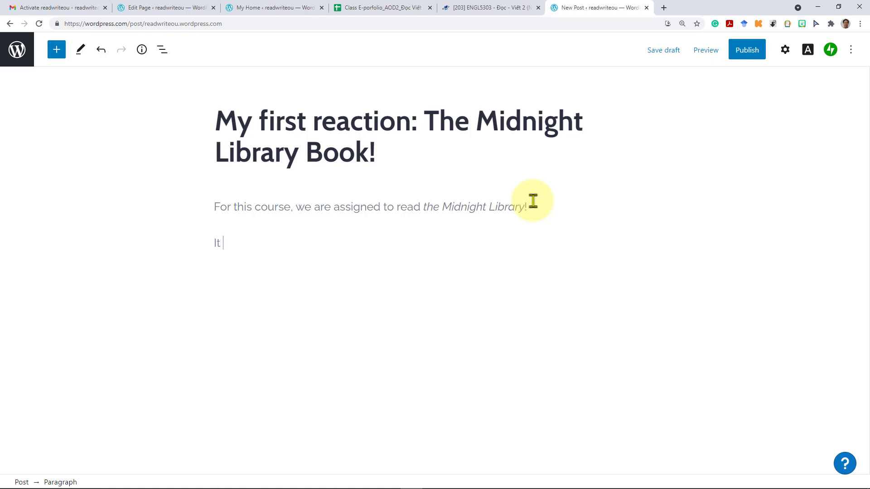
type("can be")
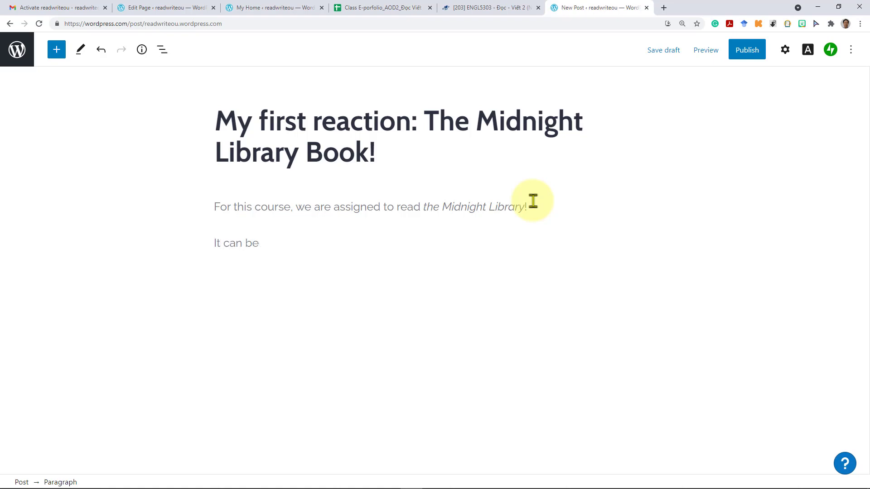
type("an e")
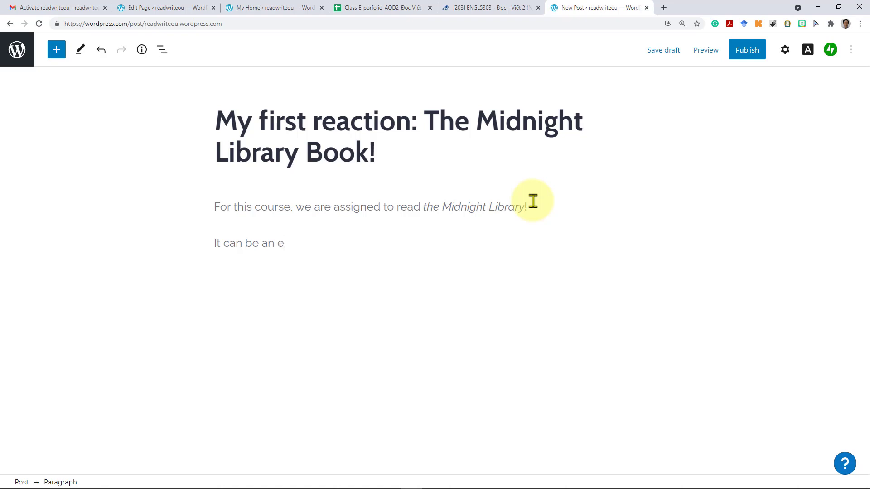
type("xciting journa")
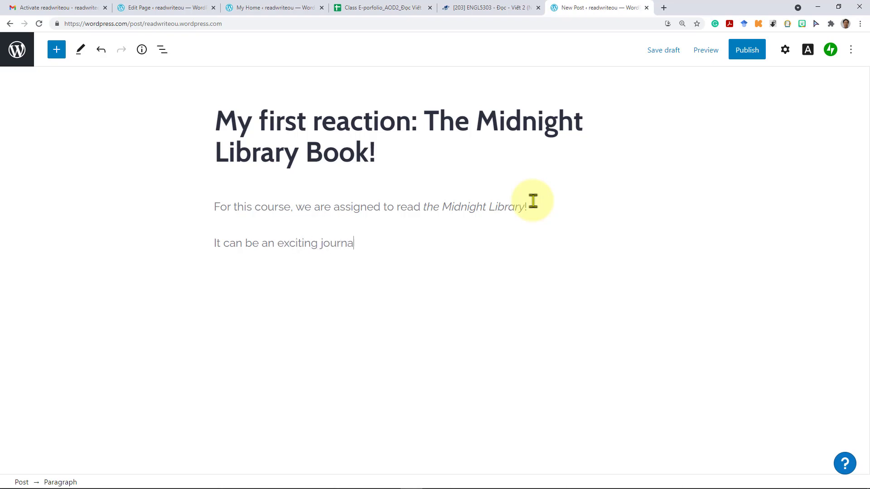
key("backspace")
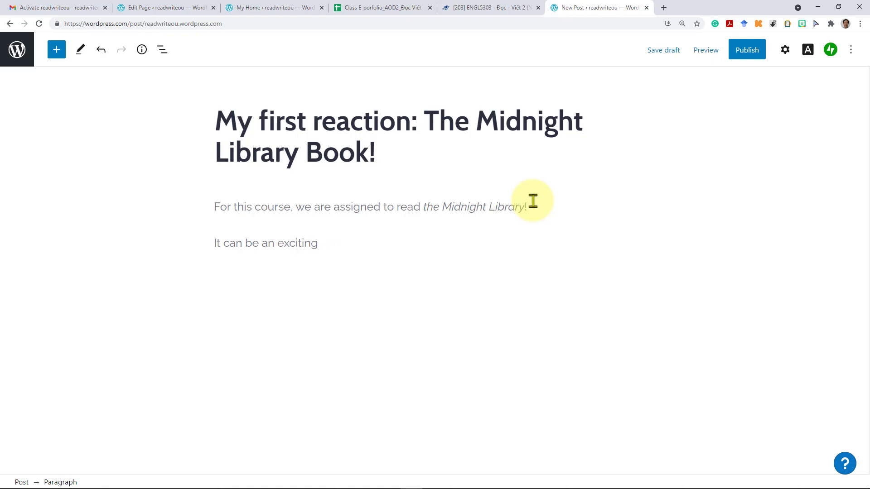
type("reading jo")
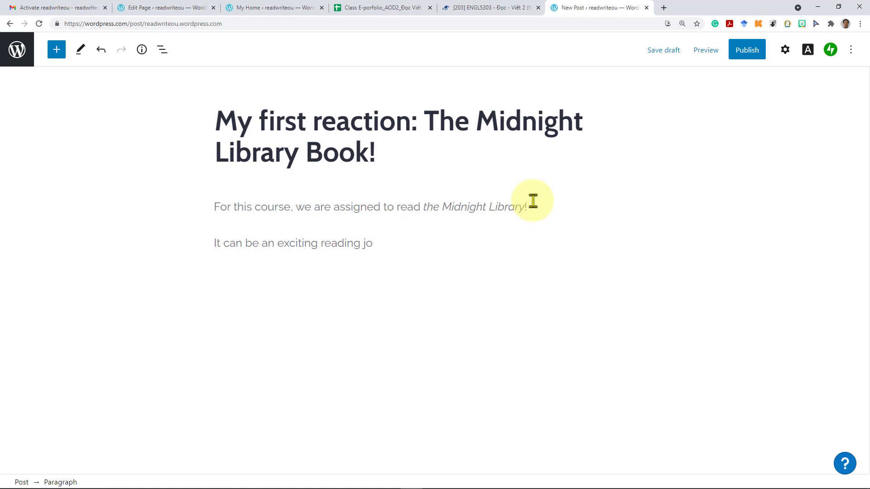
type("urney")
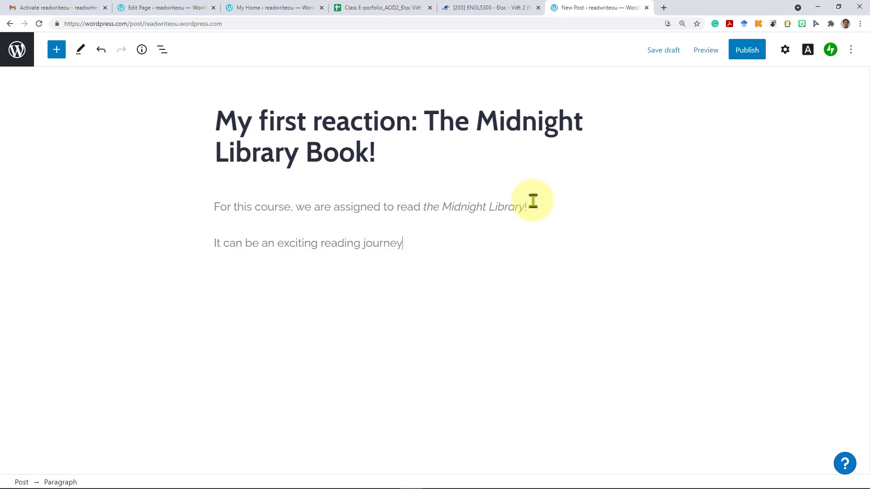
type("ahead")
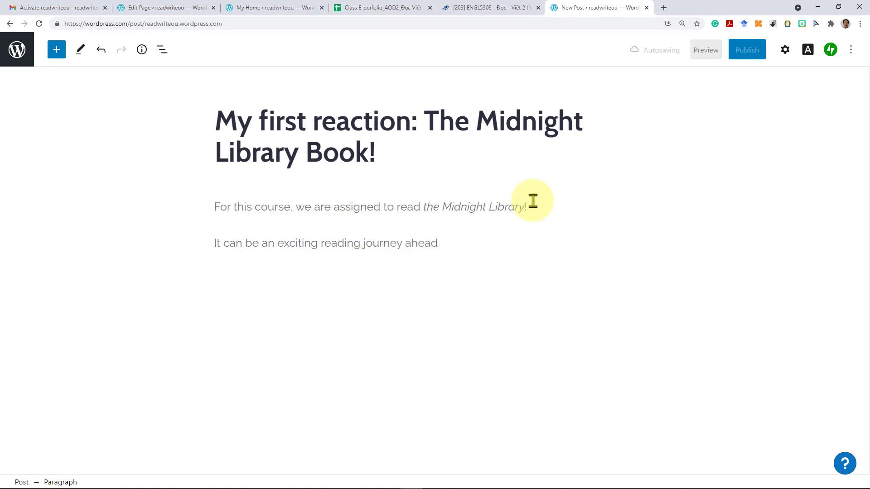
type(". . . .")
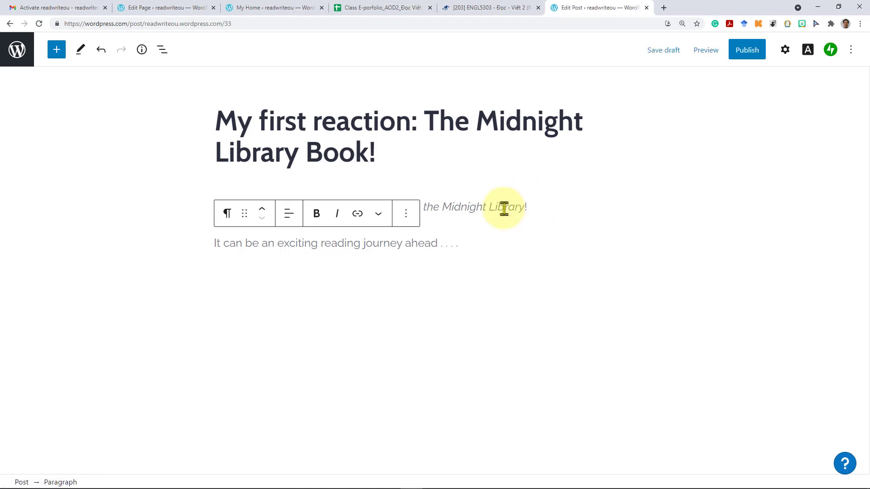
left_click(276, 264)
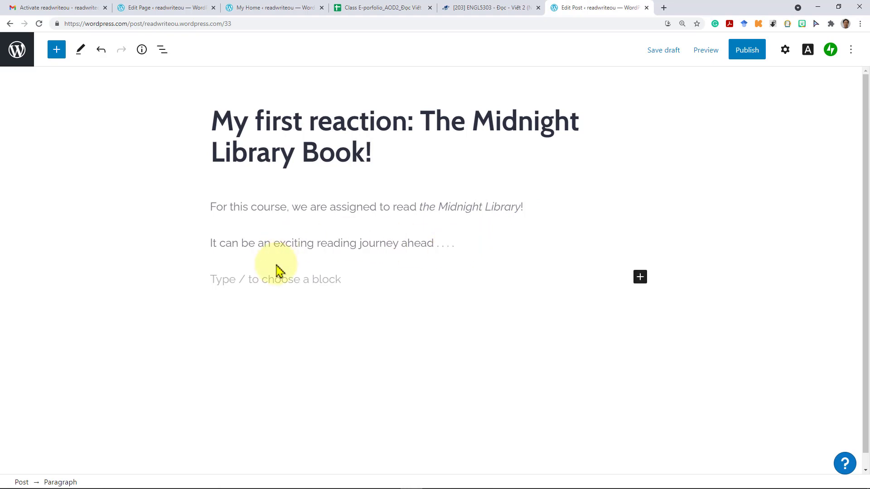
mouse_move(282, 261)
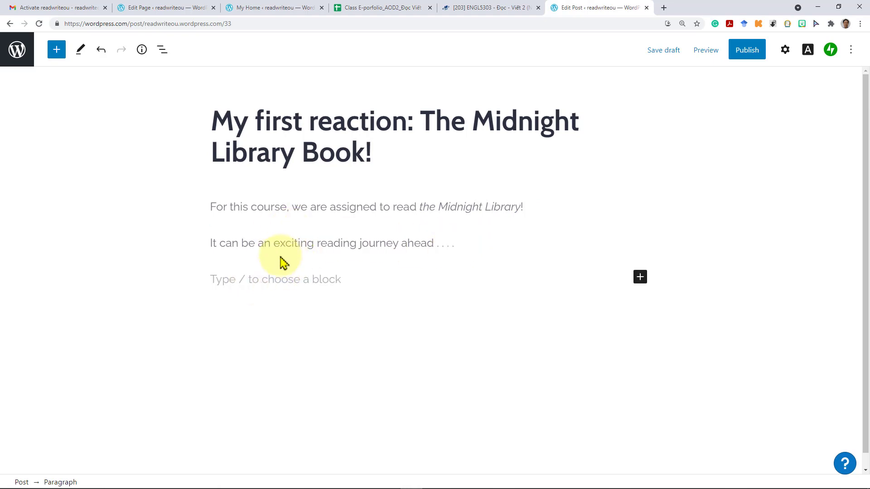
mouse_move(377, 280)
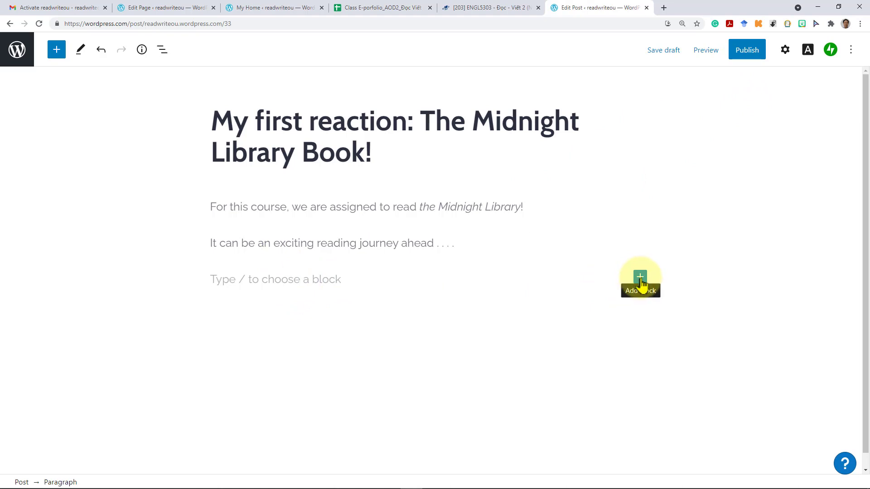
Step: Publish the Midnight Library reaction post live on the readwriteou blog
left_click(640, 278)
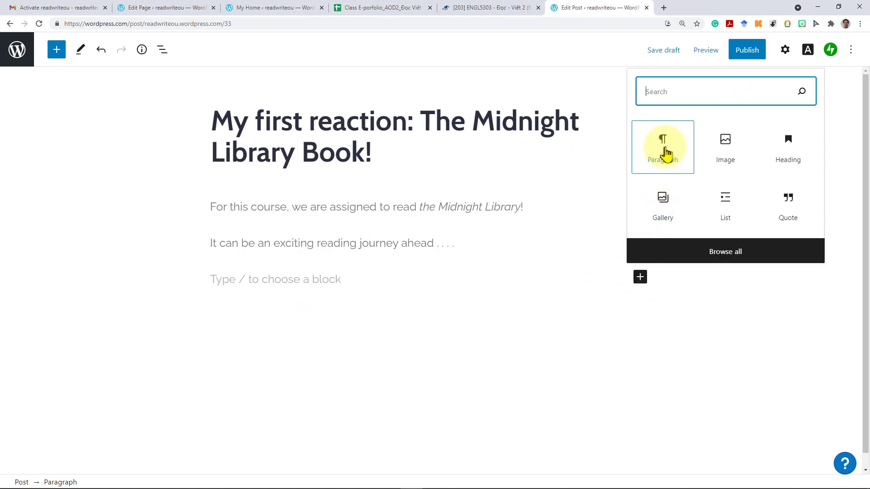
mouse_move(725, 147)
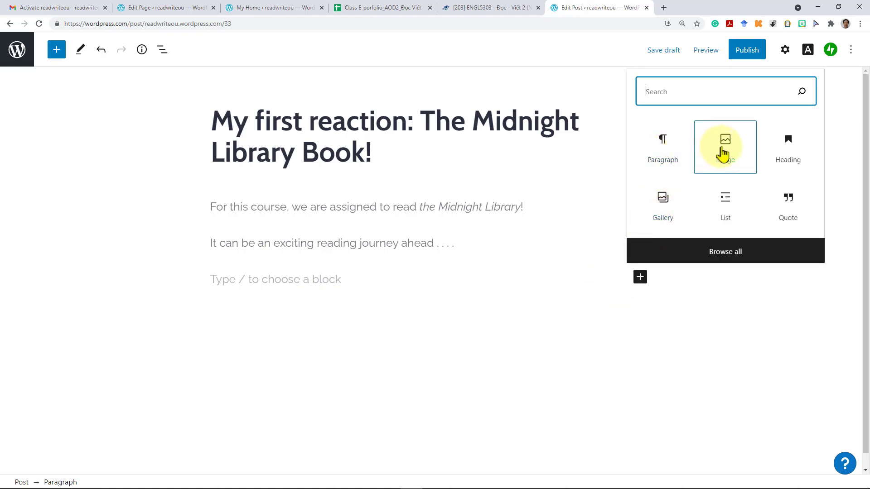
mouse_move(662, 204)
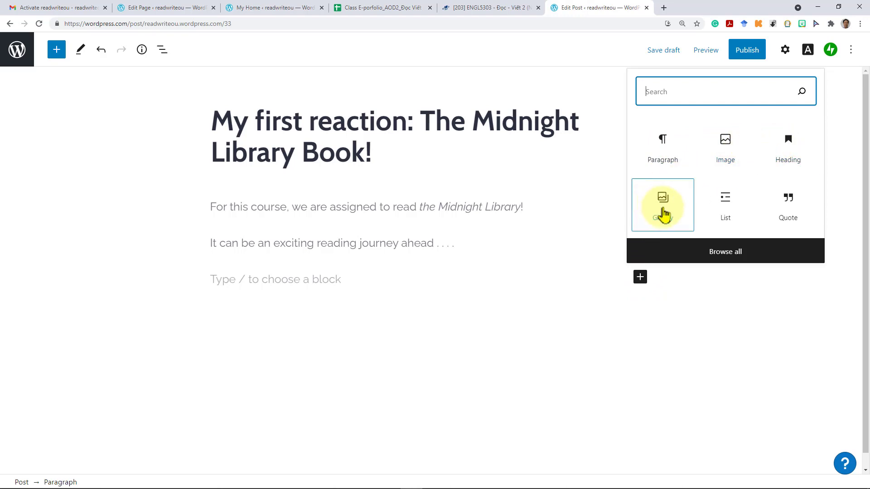
mouse_move(483, 254)
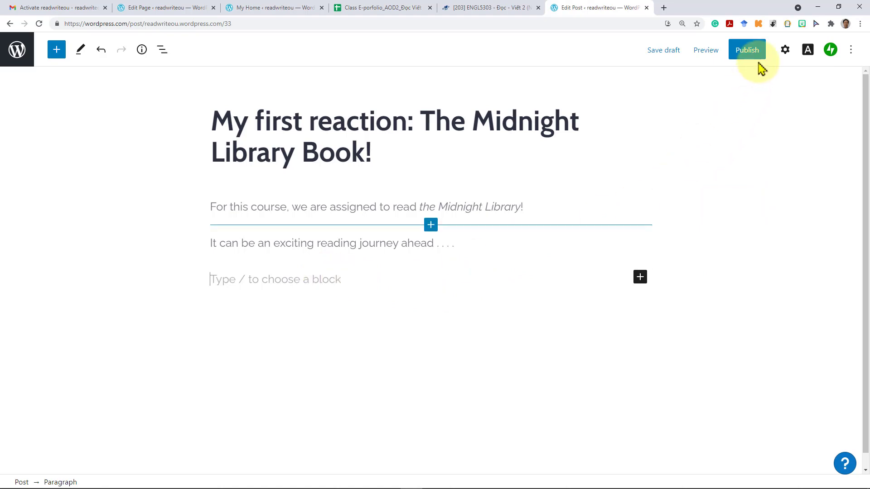
left_click(747, 49)
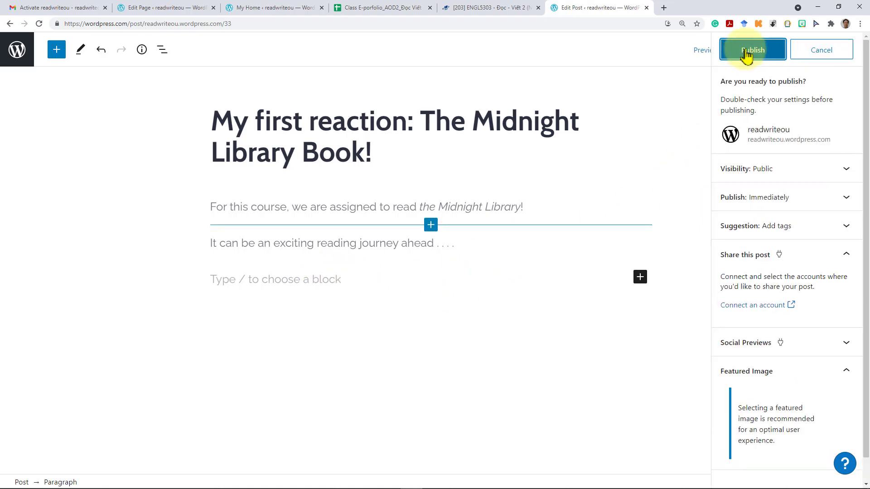
scroll("down", 3)
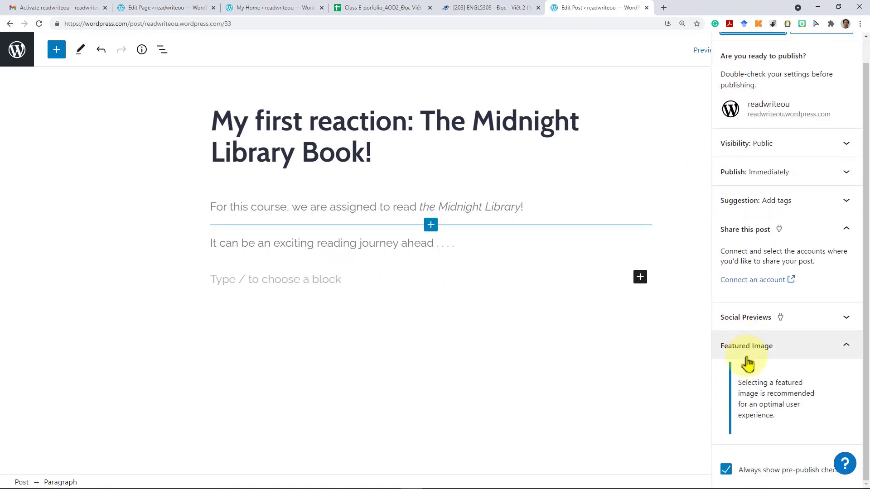
mouse_move(774, 155)
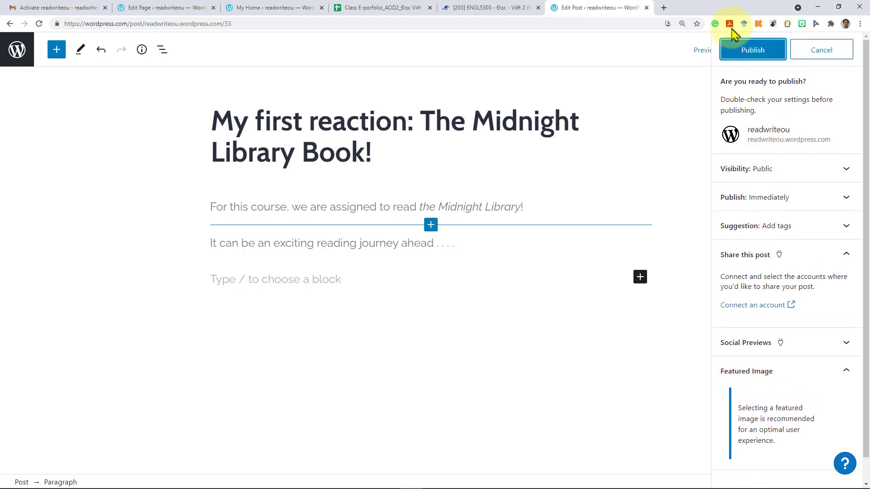
left_click(752, 49)
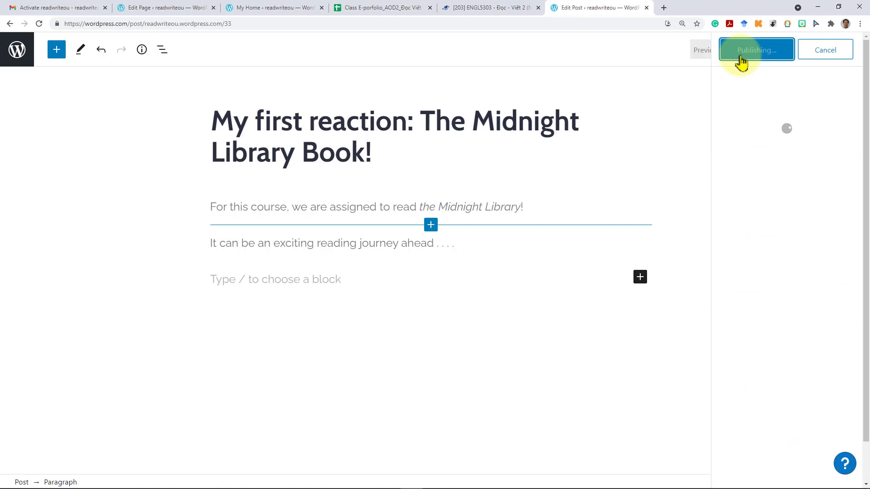
left_click(756, 49)
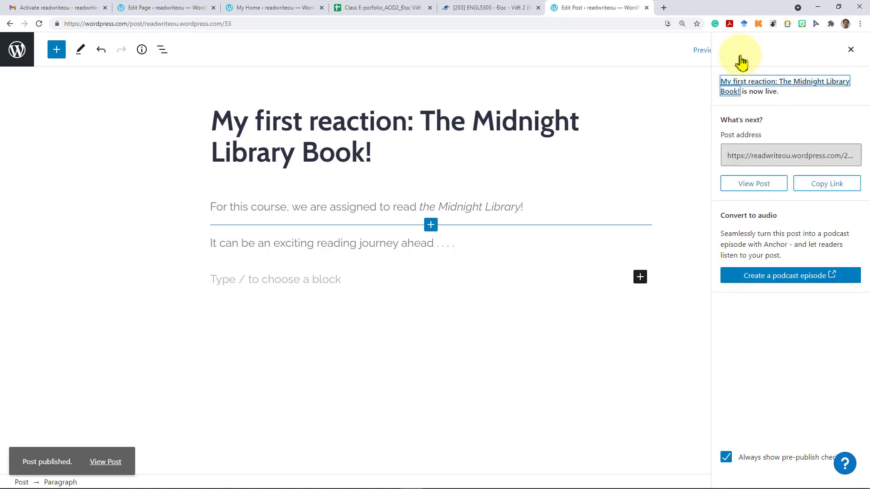
mouse_move(105, 452)
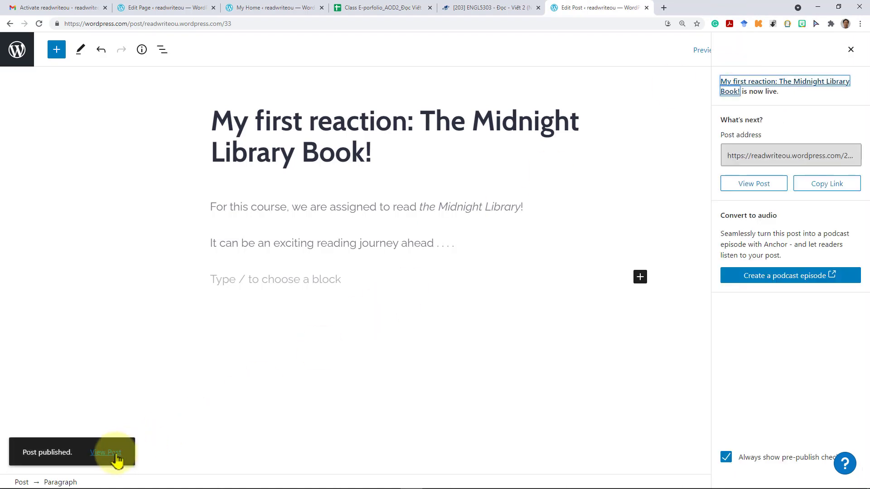
Step: View the published post live, then go to the Read Write OU home page and its Blog listing
left_click(106, 453)
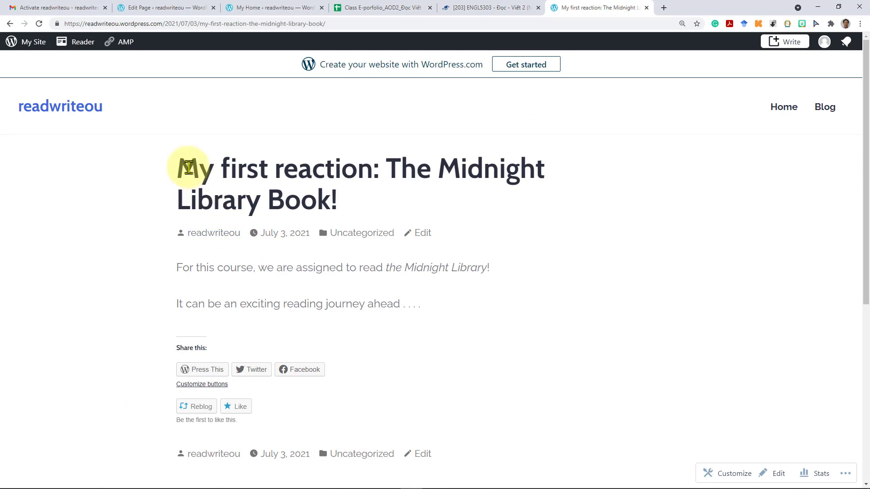
mouse_move(367, 122)
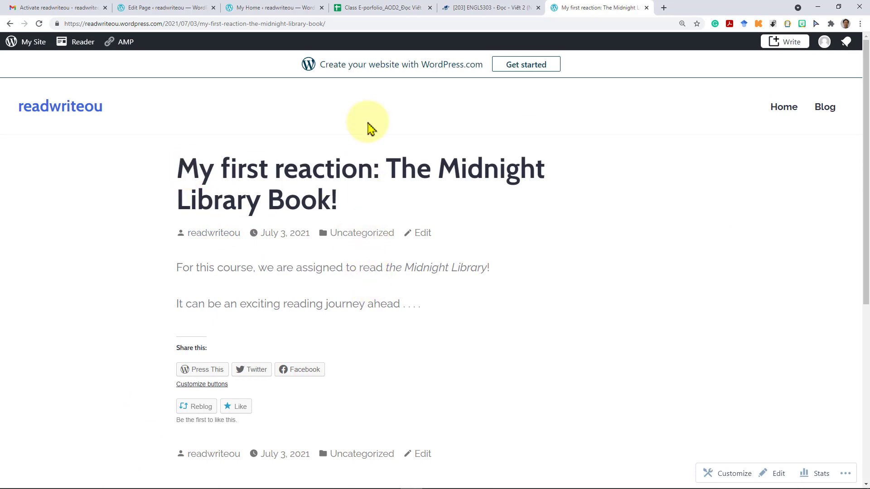
left_click(382, 7)
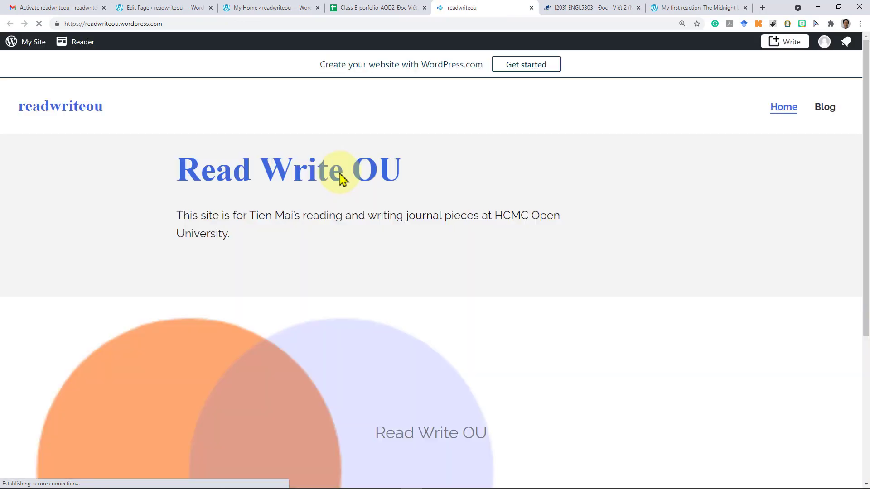
scroll("down", 3)
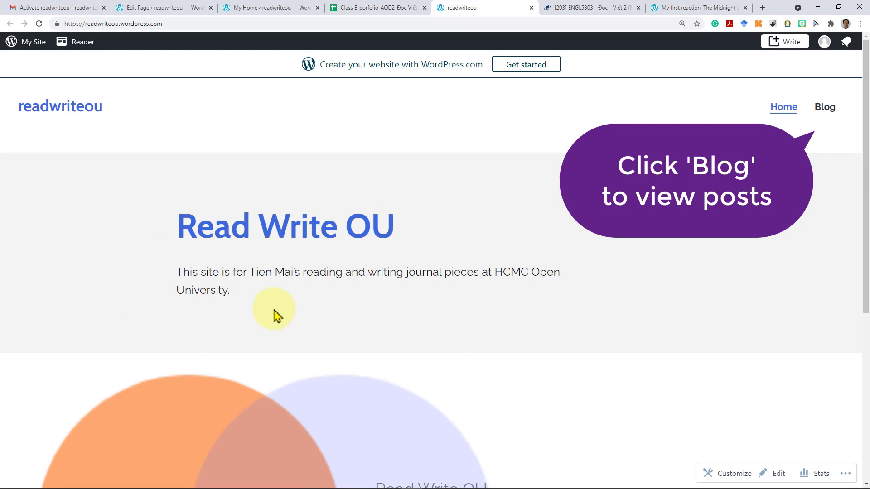
left_click(824, 107)
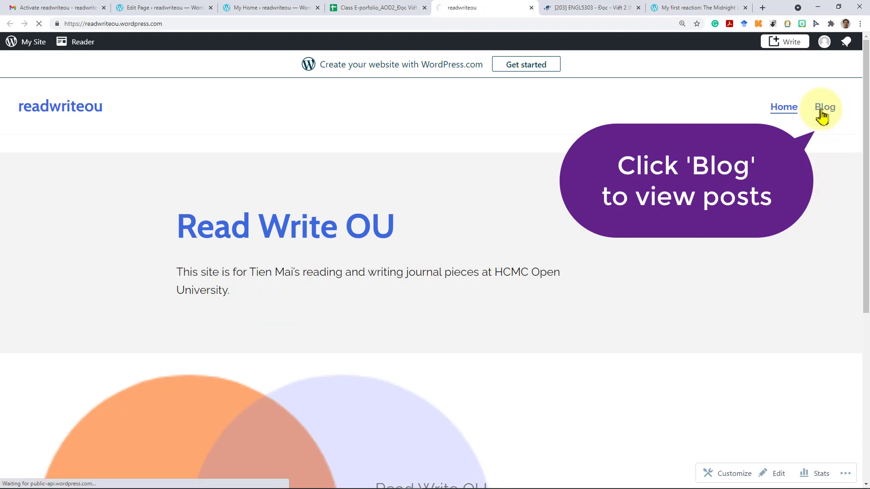
Step: Scroll through the Blog page listing the Midnight Library, Introduction and School Fun Day posts
left_click(825, 107)
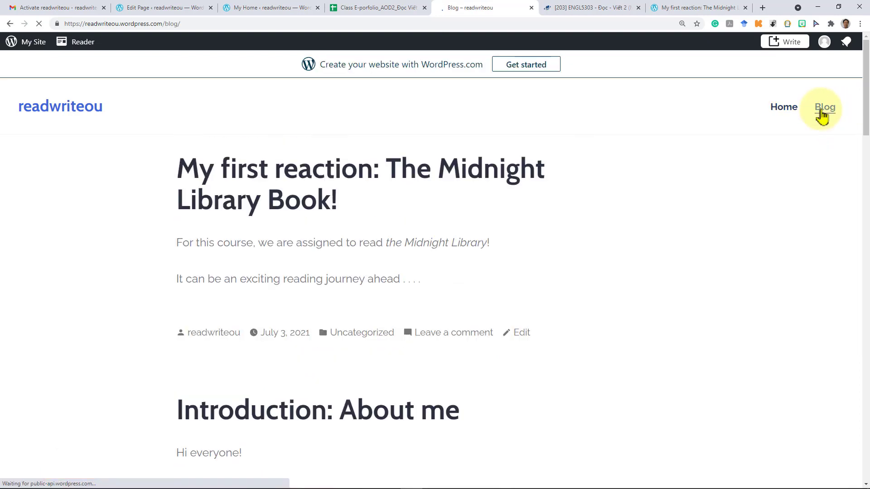
scroll("down", 3)
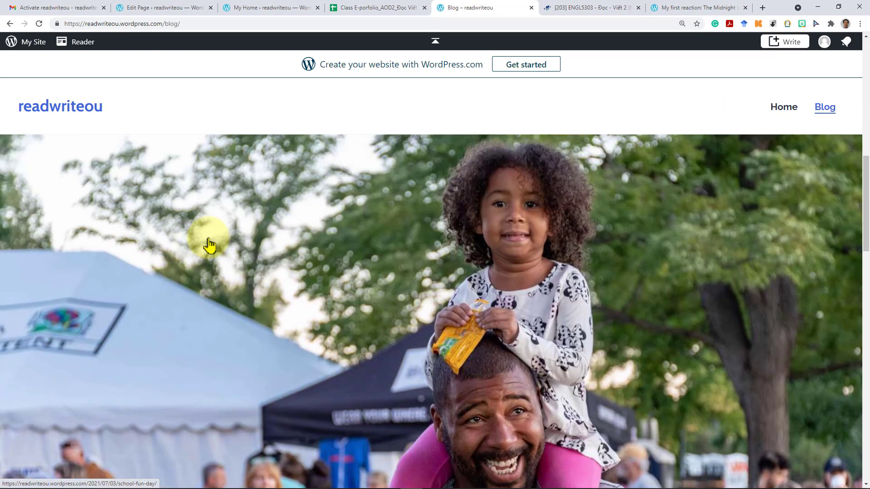
scroll("down", 3)
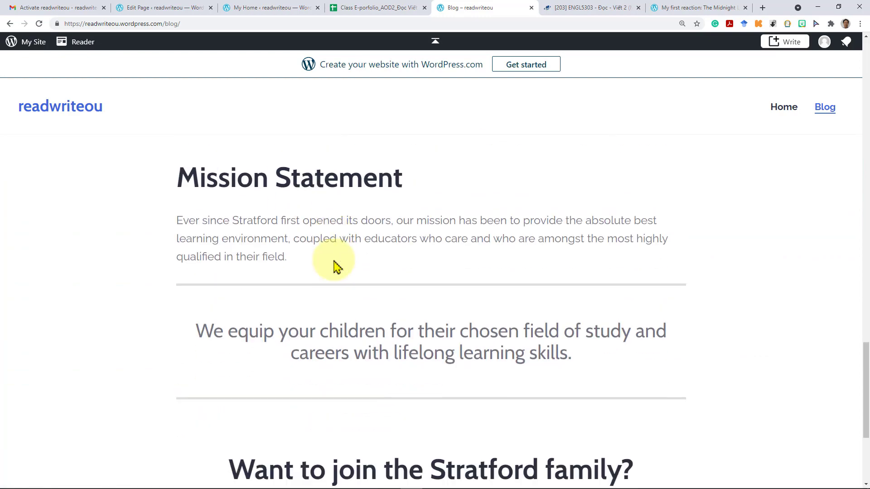
scroll("down", 3)
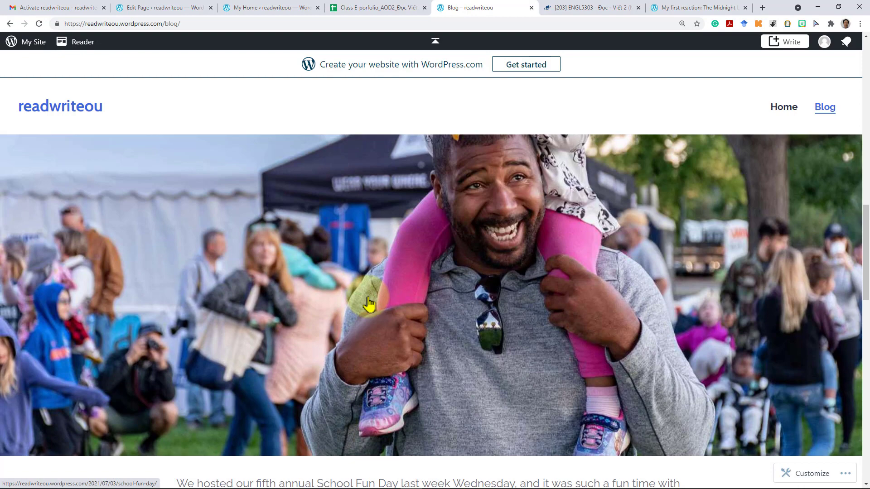
mouse_move(387, 269)
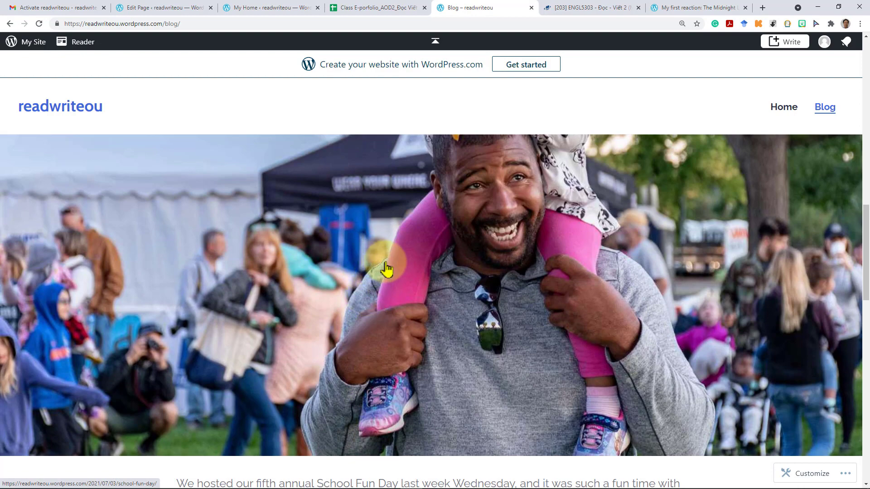
scroll("down", 3)
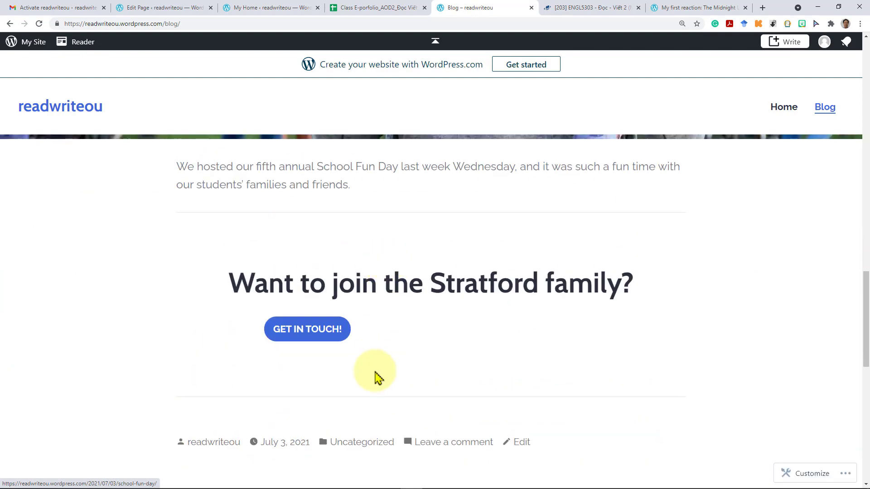
scroll("up", 3)
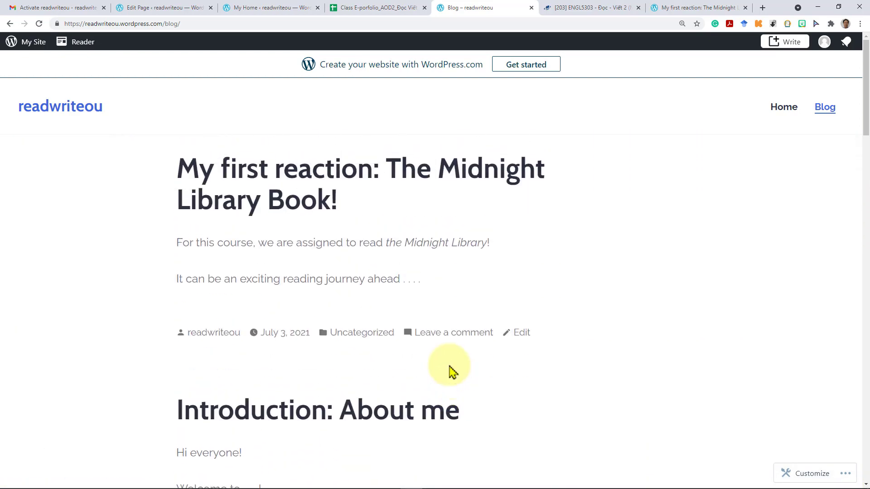
mouse_move(719, 6)
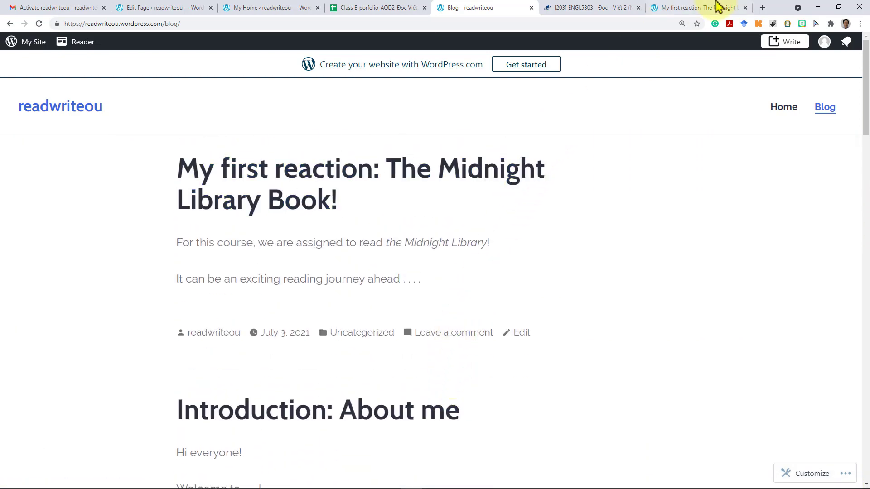
mouse_move(270, 7)
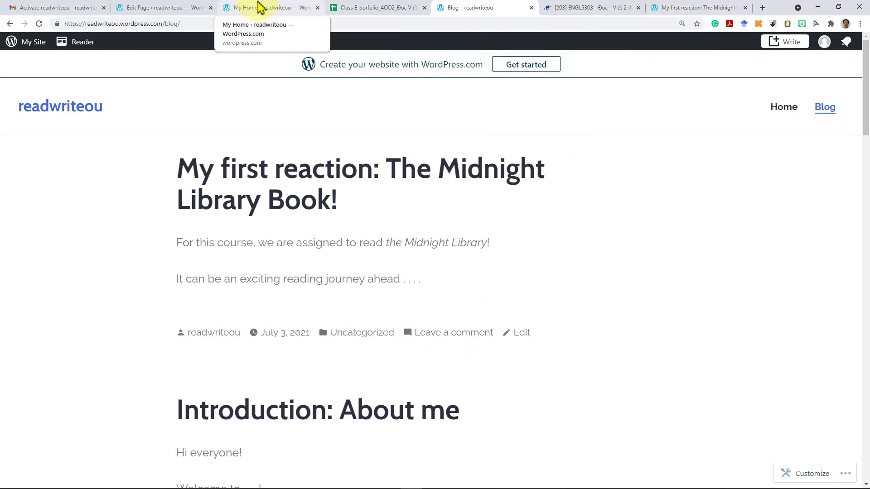
left_click(270, 8)
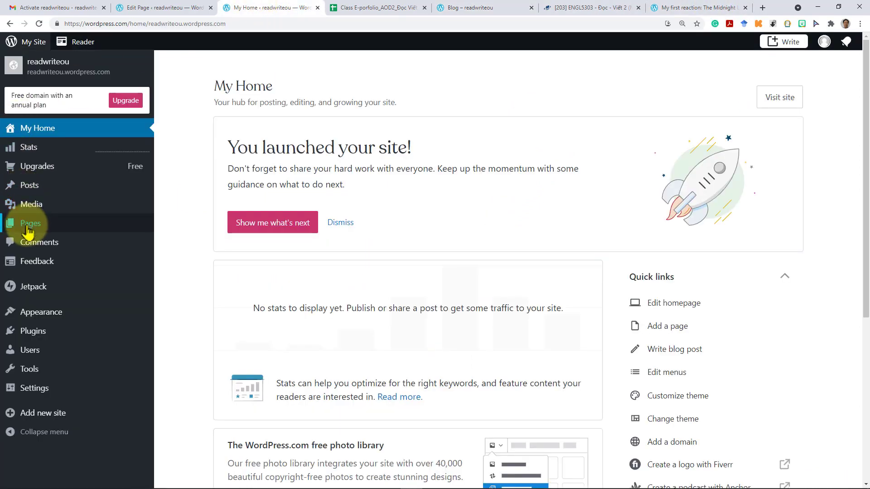
left_click(31, 223)
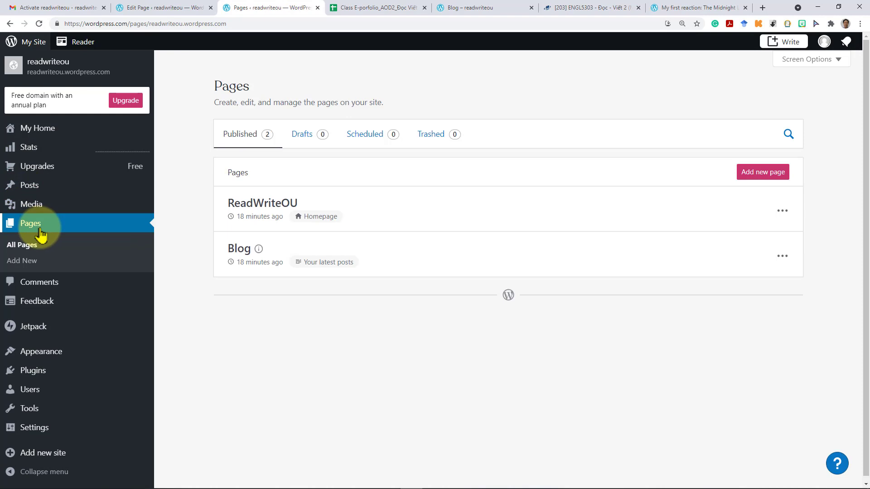
mouse_move(238, 248)
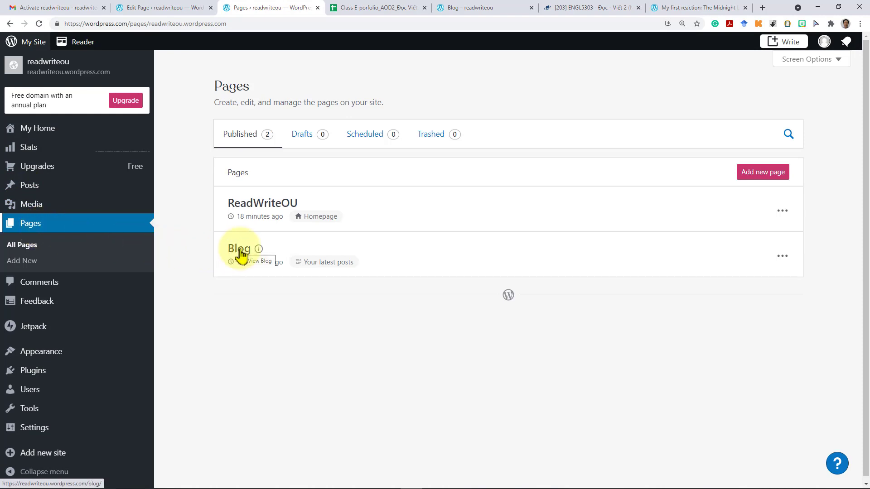
left_click(238, 249)
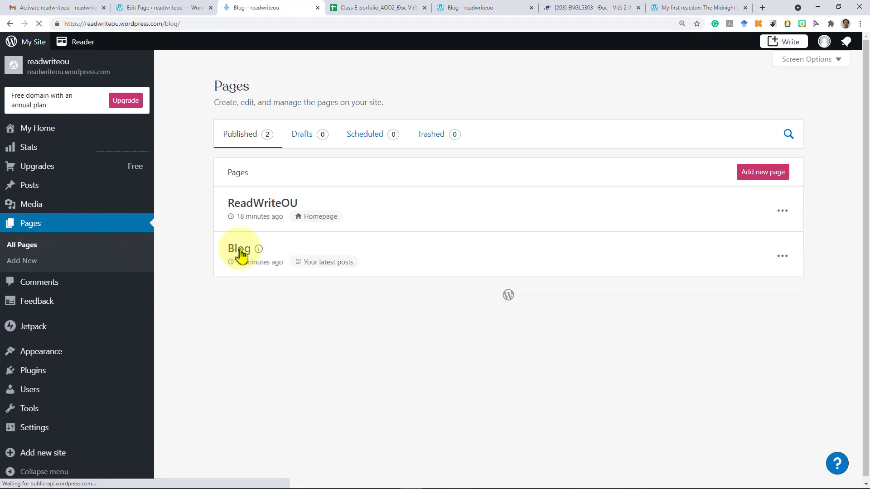
left_click(239, 249)
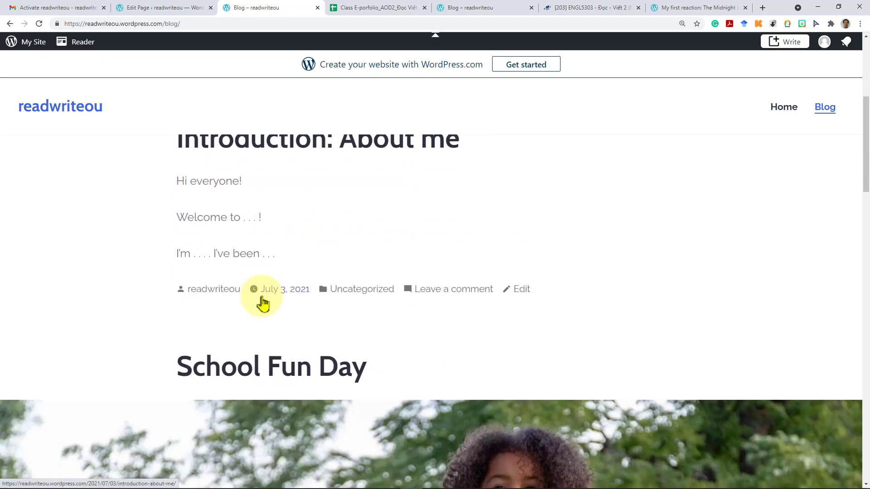
scroll("down", 3)
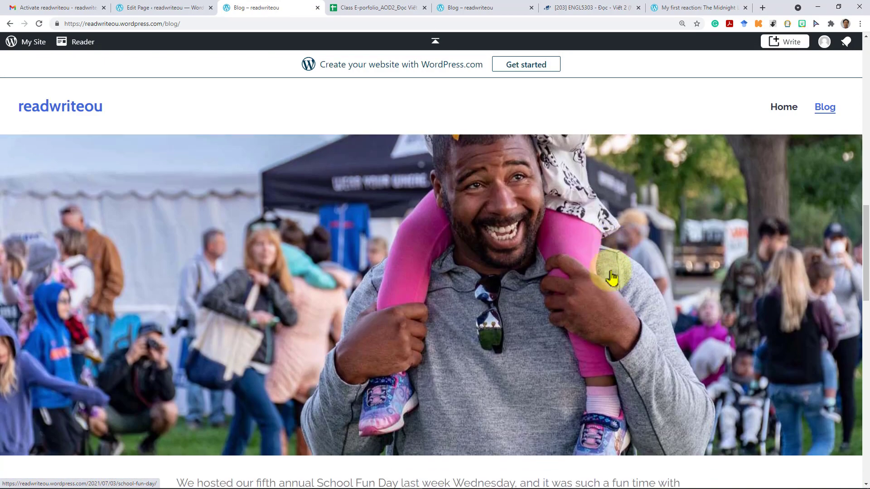
scroll("down", 3)
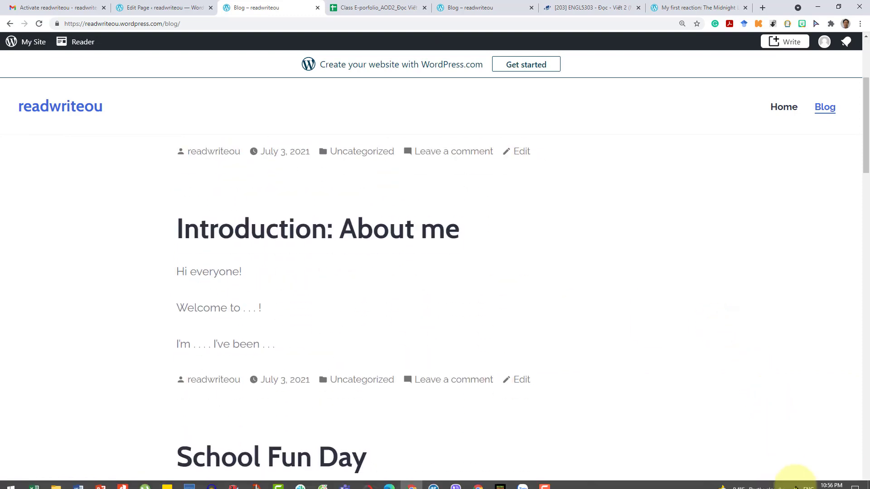
mouse_move(12, 28)
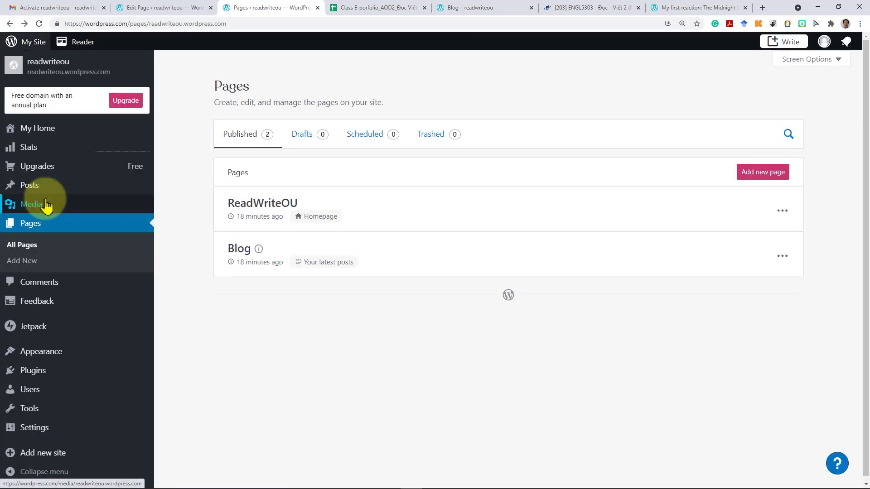
mouse_move(29, 185)
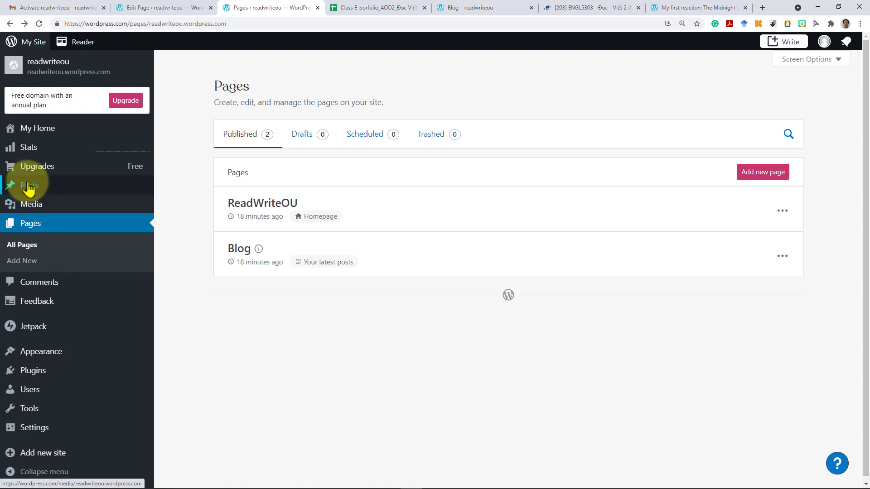
Step: Show All Posts, now listing four published posts with the Midnight Library reaction on top
left_click(29, 185)
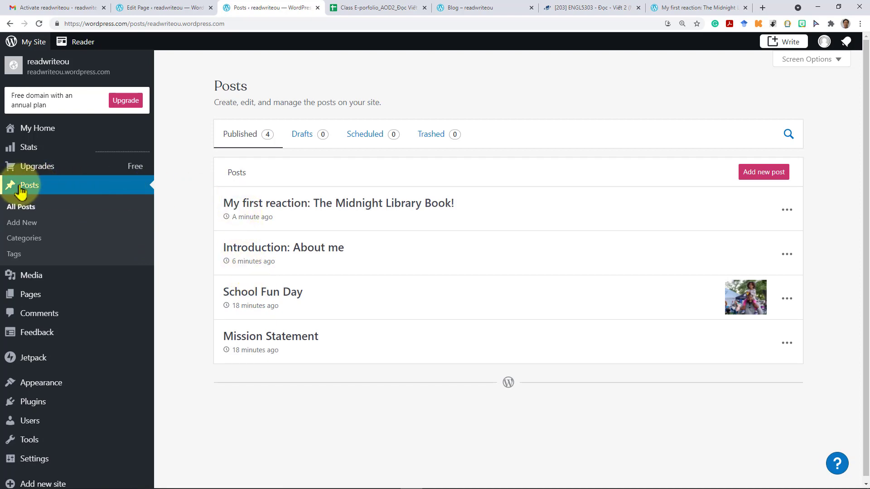
mouse_move(45, 191)
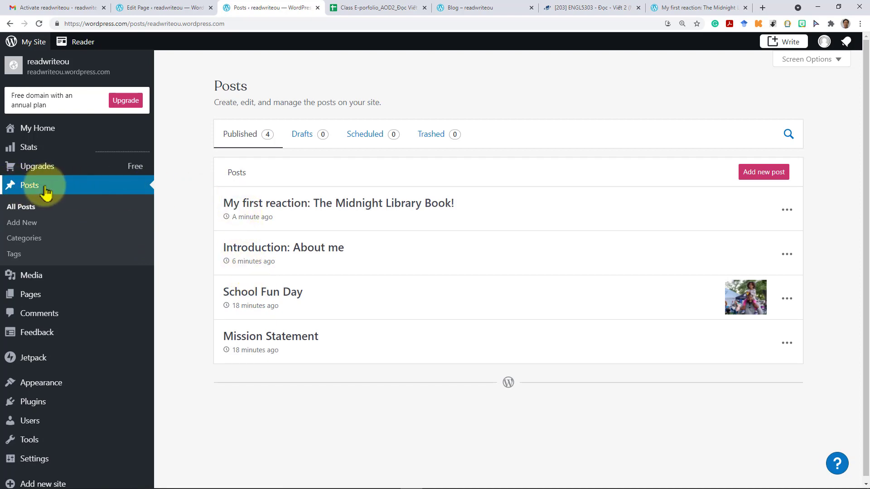
mouse_move(253, 253)
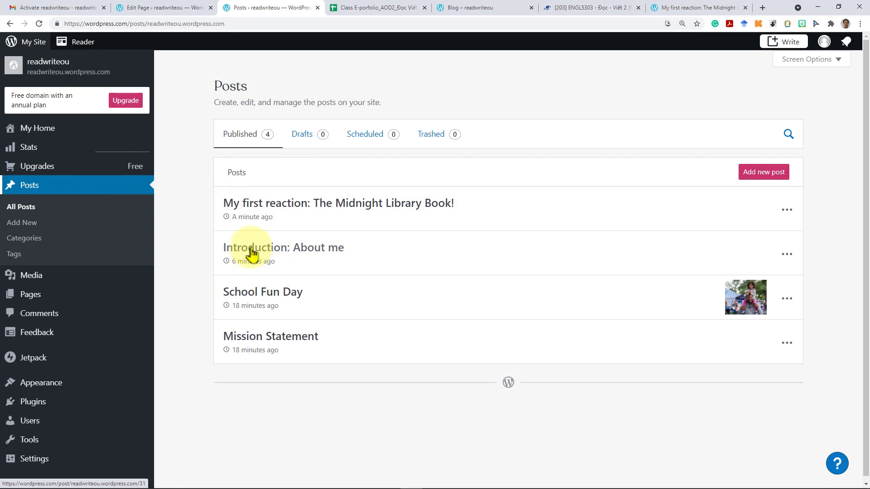
mouse_move(361, 211)
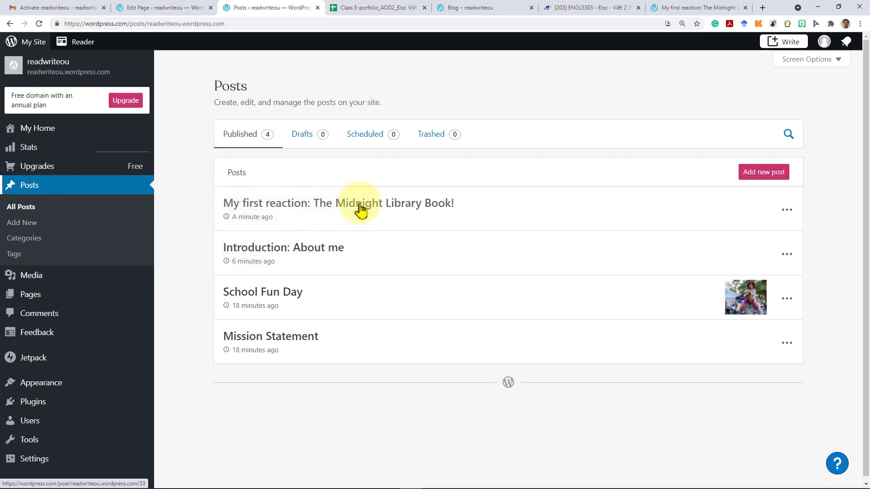
mouse_move(239, 300)
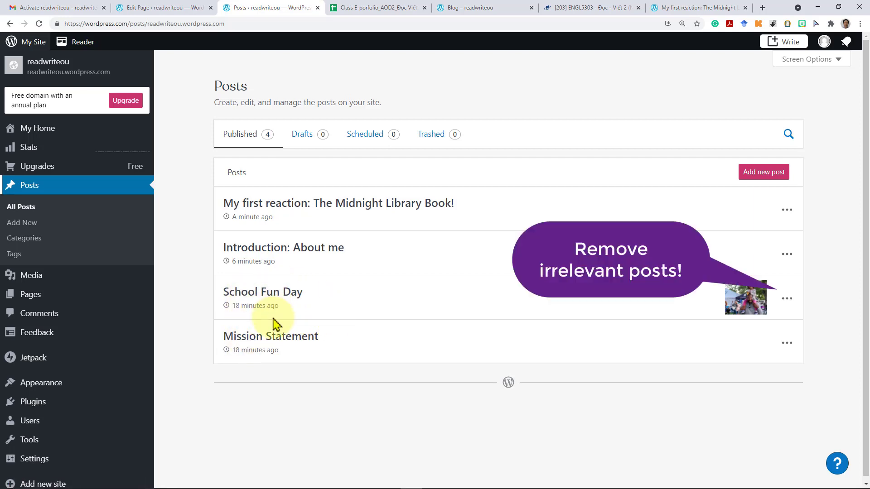
Step: Trash School Fun Day and Mission Statement, leaving two posts, and check the live blog
left_click(787, 299)
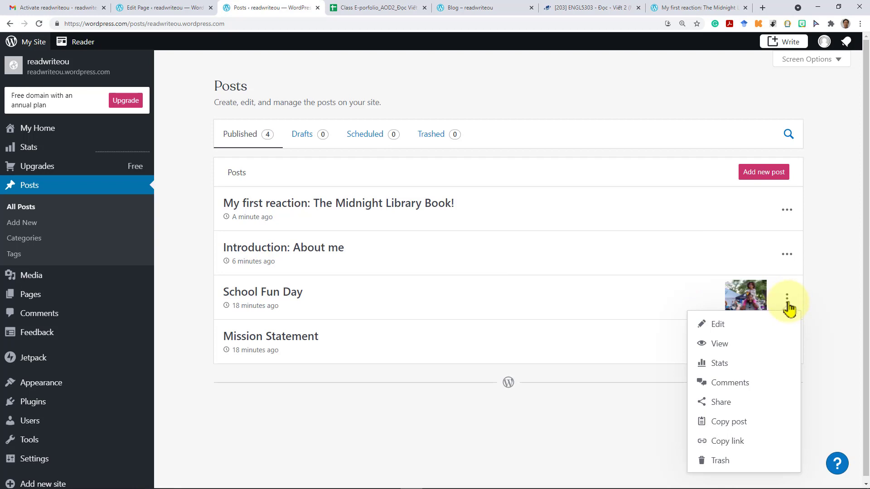
left_click(720, 460)
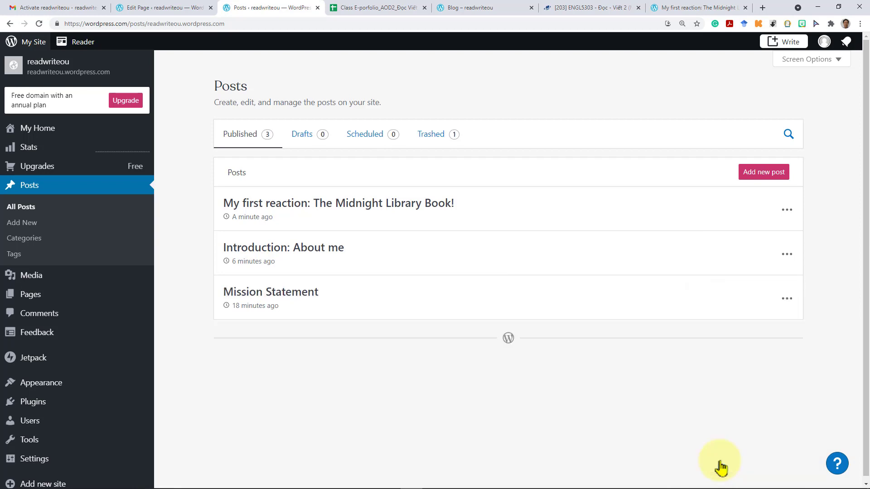
left_click(787, 298)
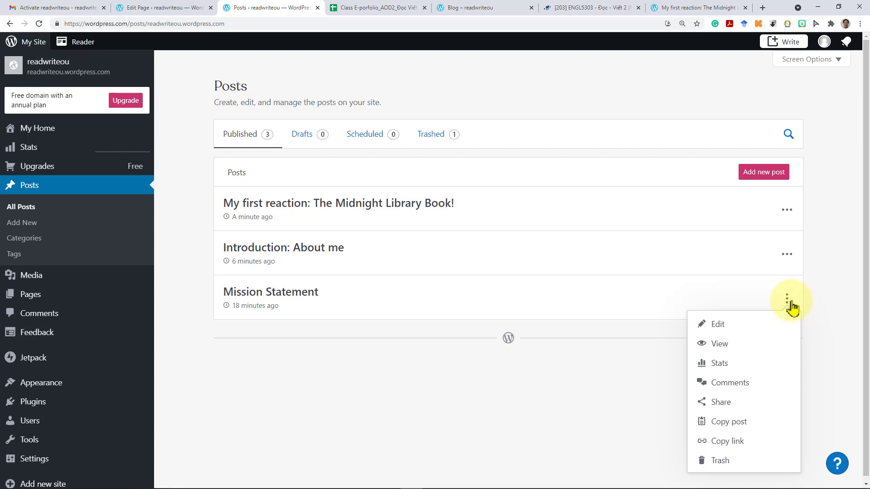
left_click(721, 461)
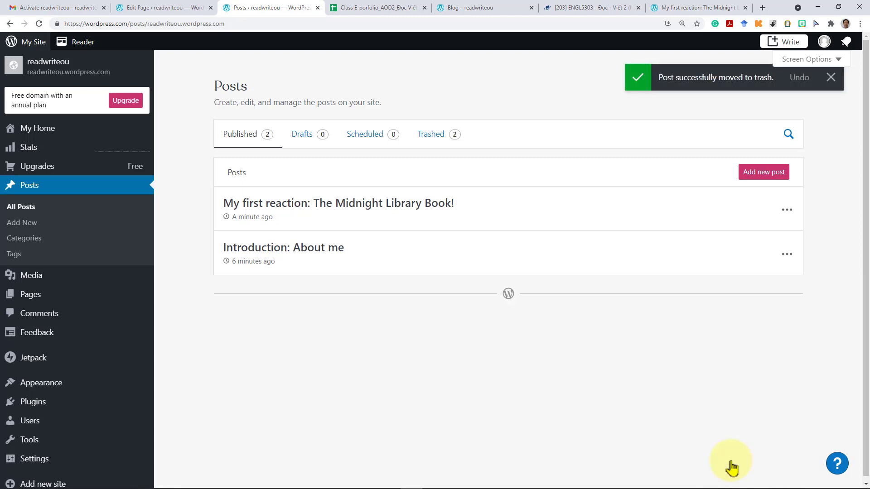
mouse_move(758, 206)
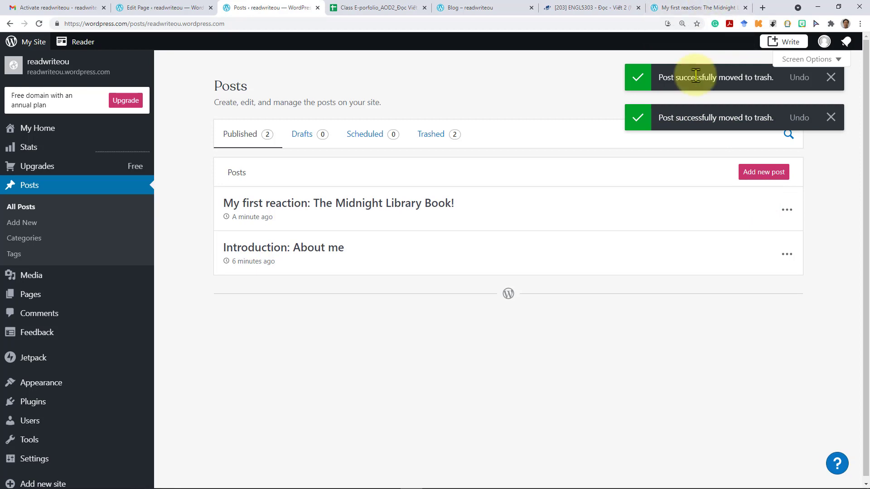
left_click(483, 7)
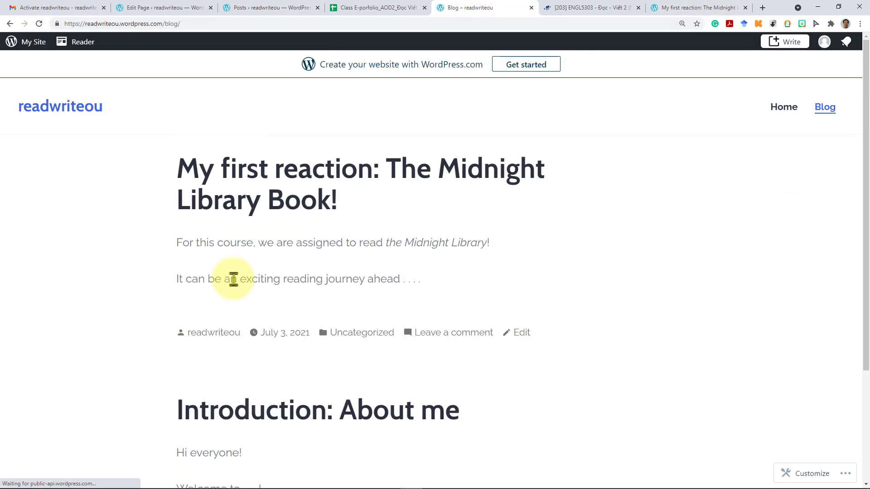
mouse_move(272, 306)
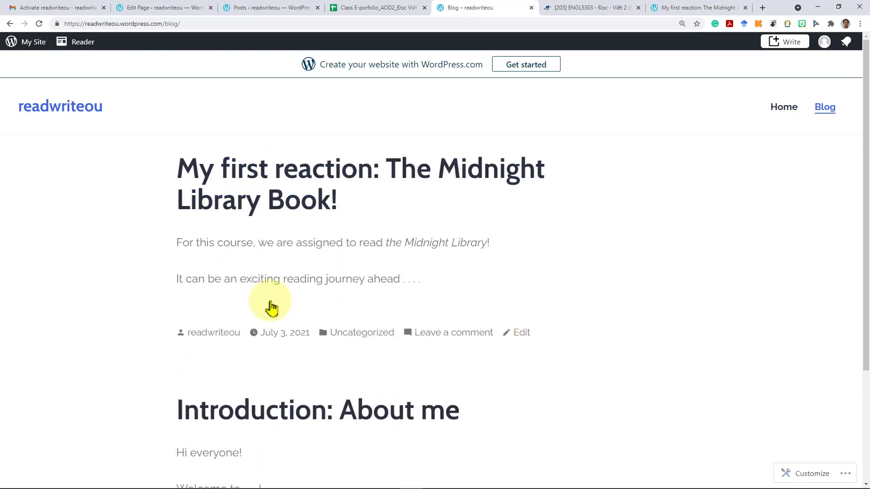
mouse_move(327, 284)
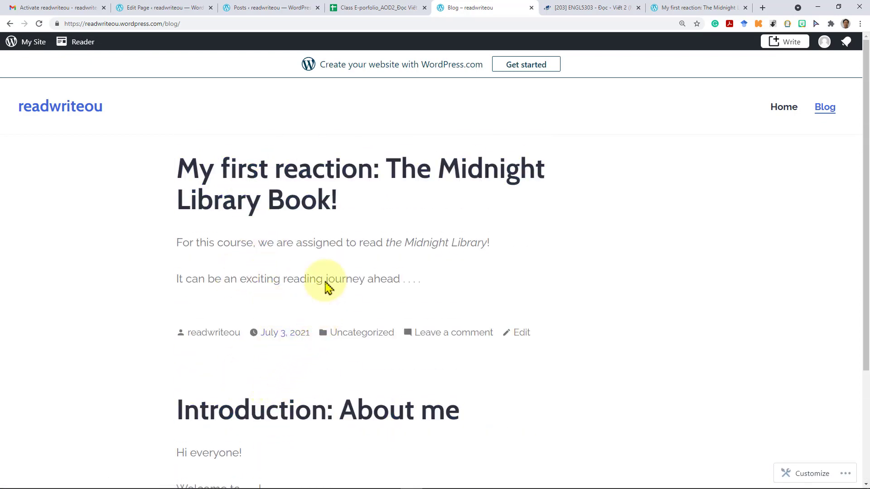
Step: Bring the class e-portfolio Google Sheets spreadsheet back to the front
left_click(377, 8)
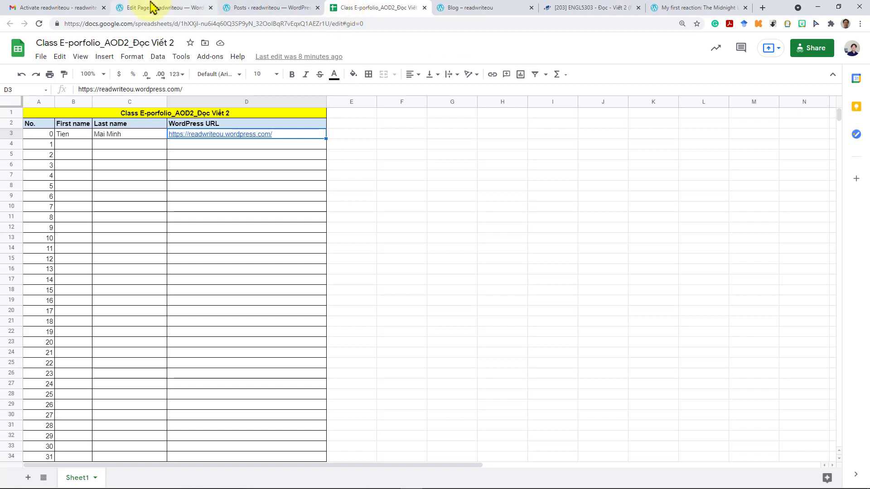
mouse_move(161, 7)
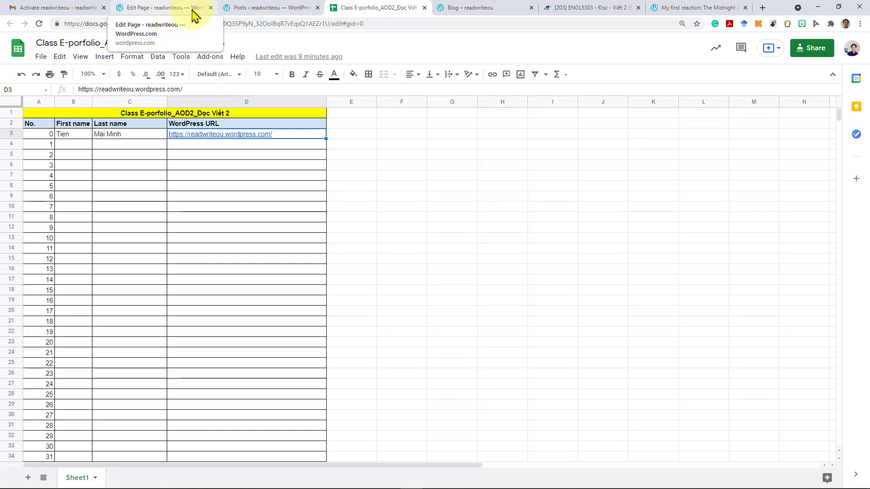
mouse_move(216, 26)
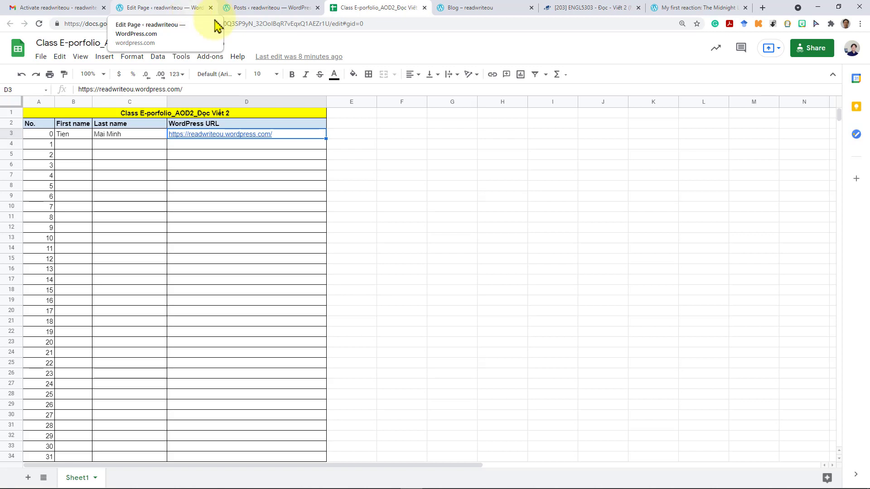
Step: Return to the readwriteou Posts list showing the two remaining published posts
left_click(269, 8)
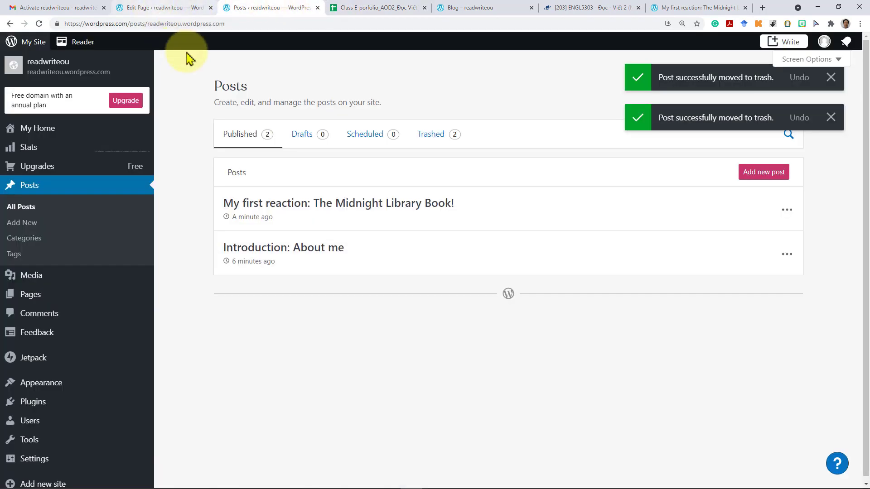
mouse_move(265, 265)
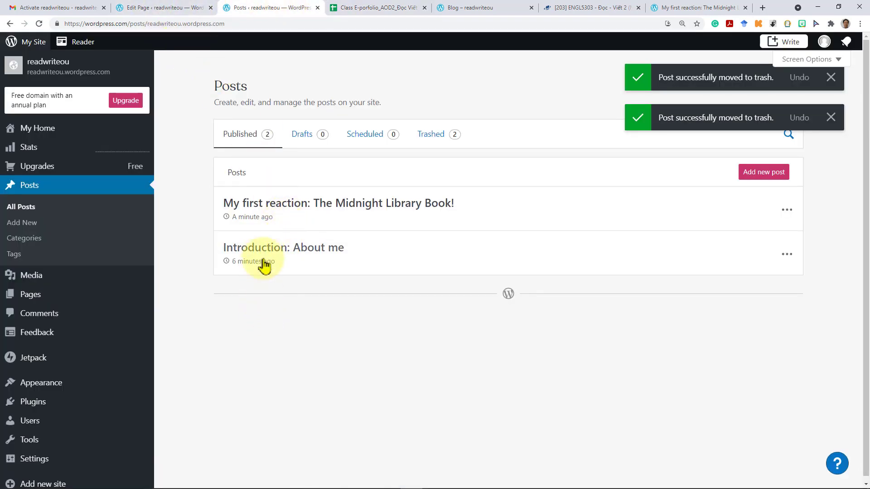
mouse_move(252, 341)
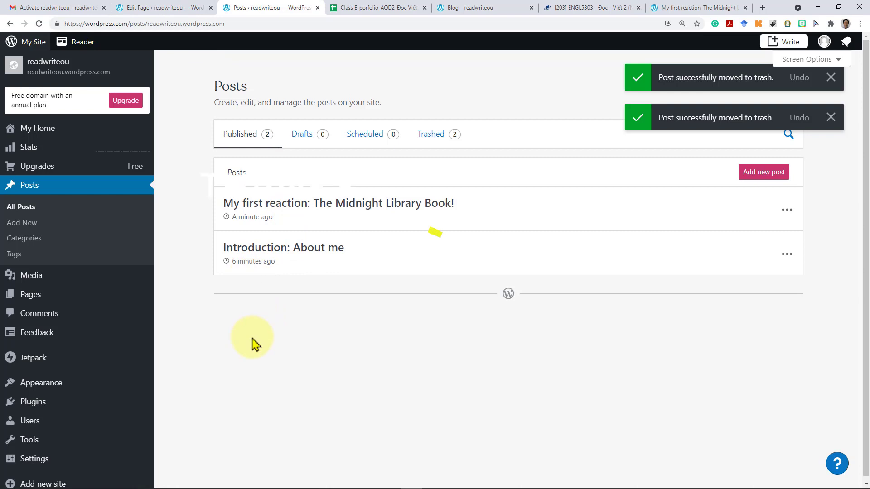